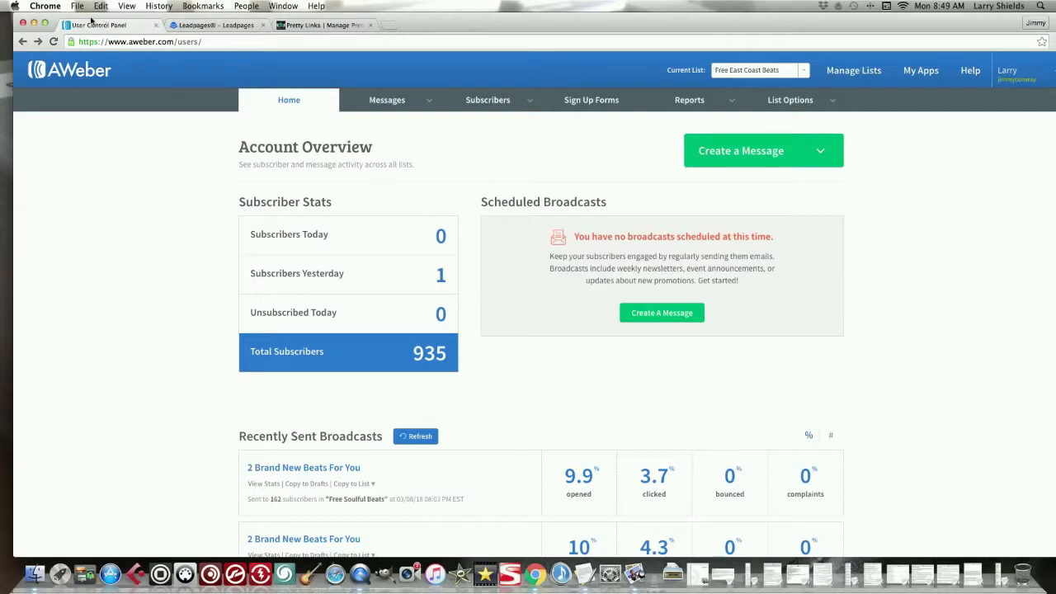
mouse_move(108, 25)
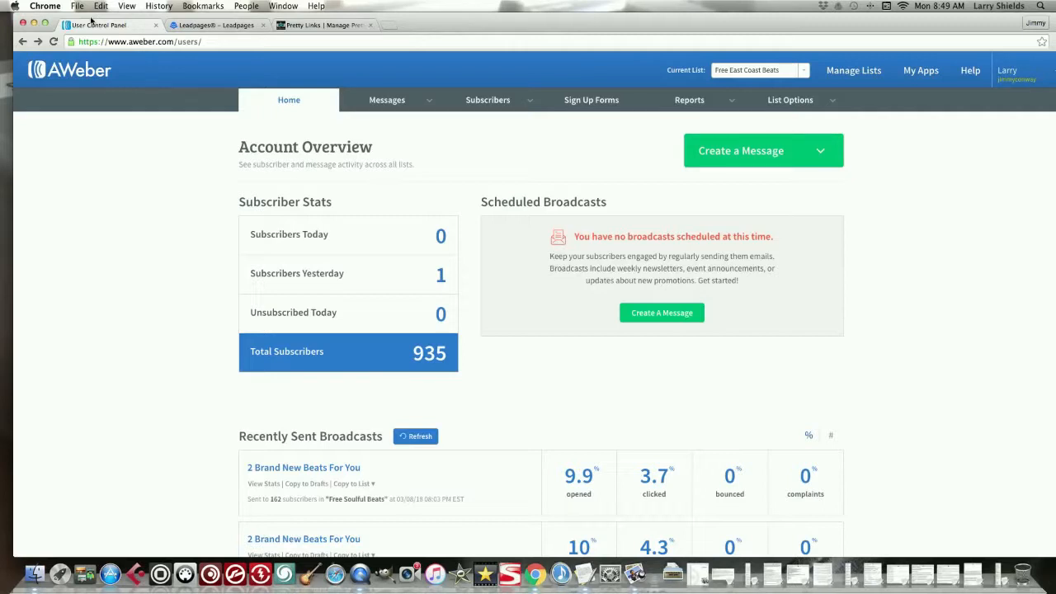
mouse_move(591, 100)
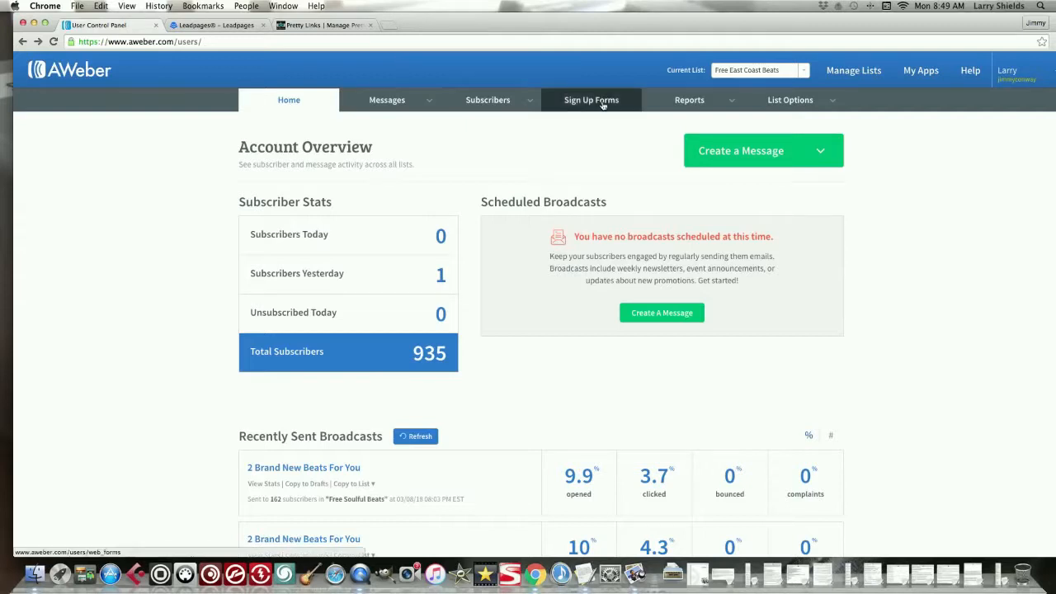
mouse_move(580, 119)
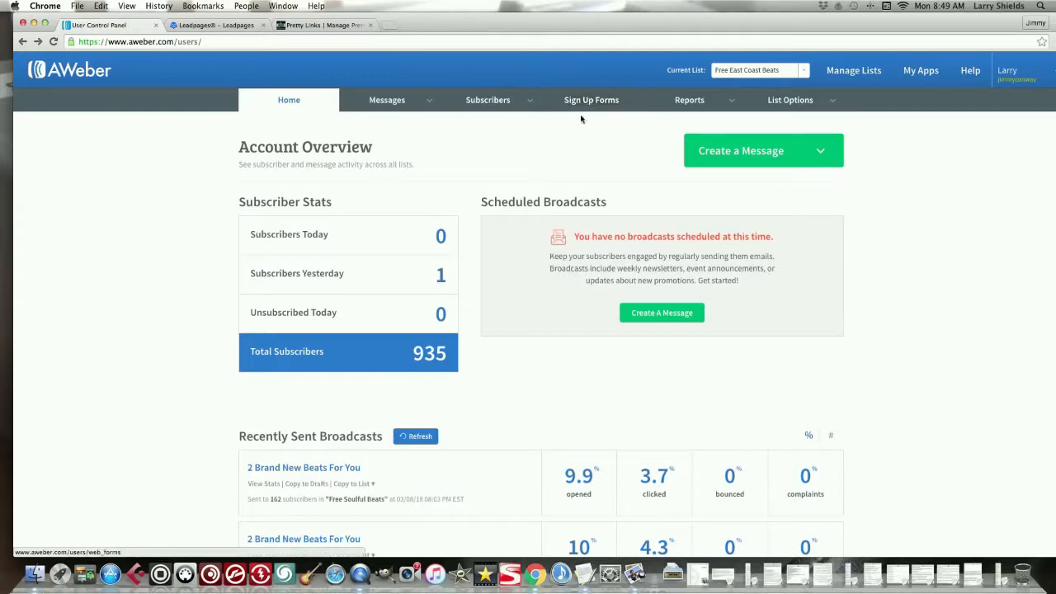
mouse_move(591, 101)
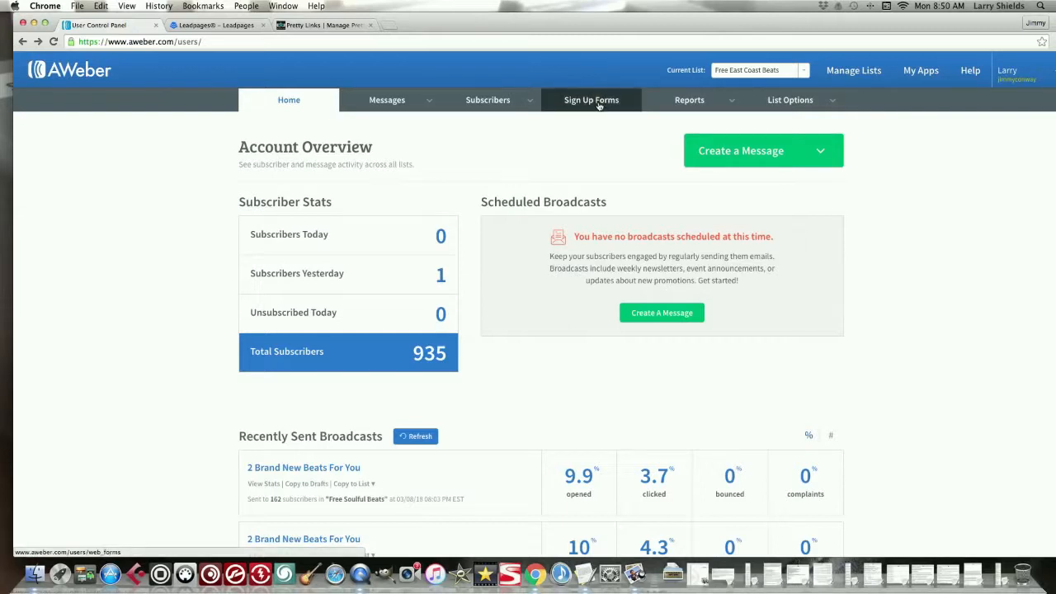
mouse_move(590, 103)
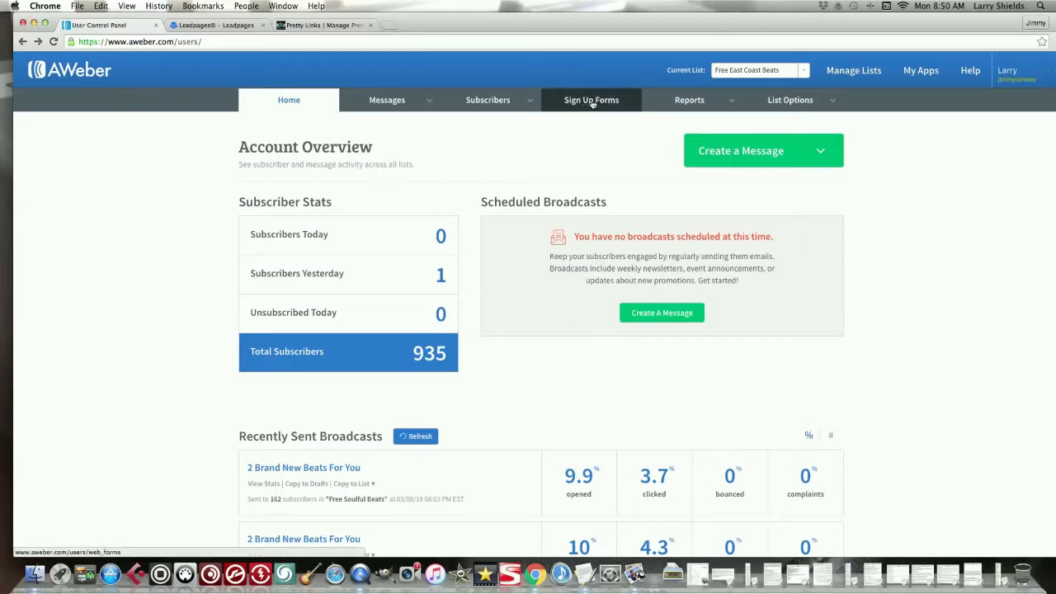
Step: Bring up the Manage Your Lists overview of all email lists from the top bar
left_click(386, 100)
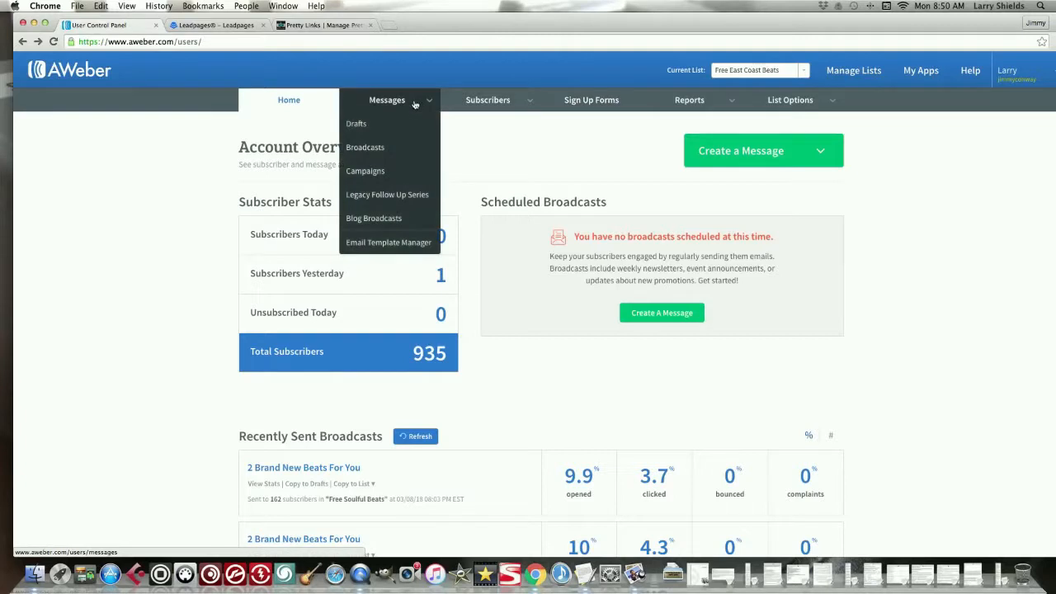
mouse_move(406, 152)
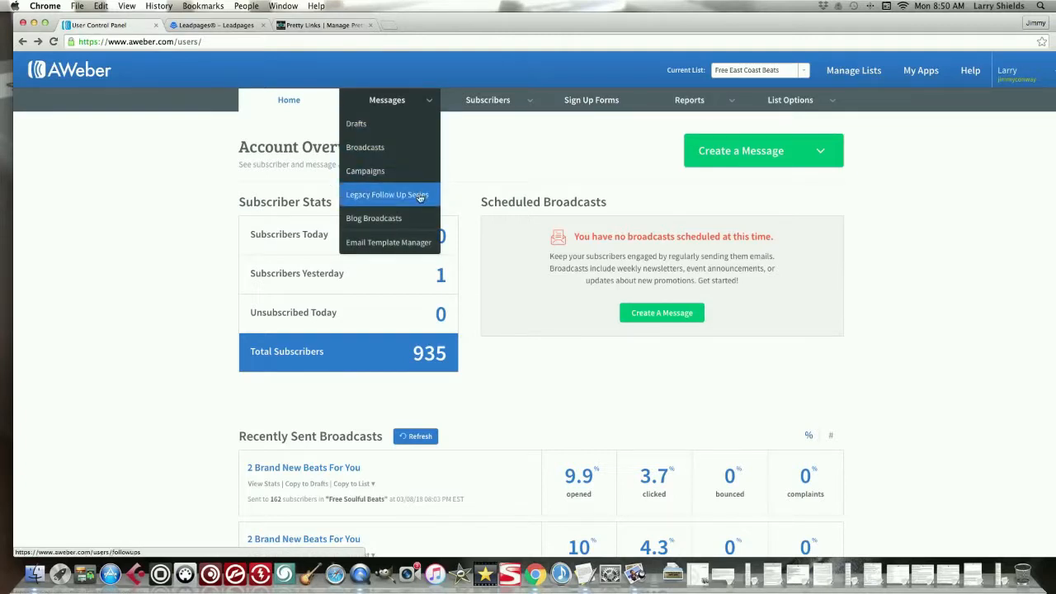
mouse_move(422, 160)
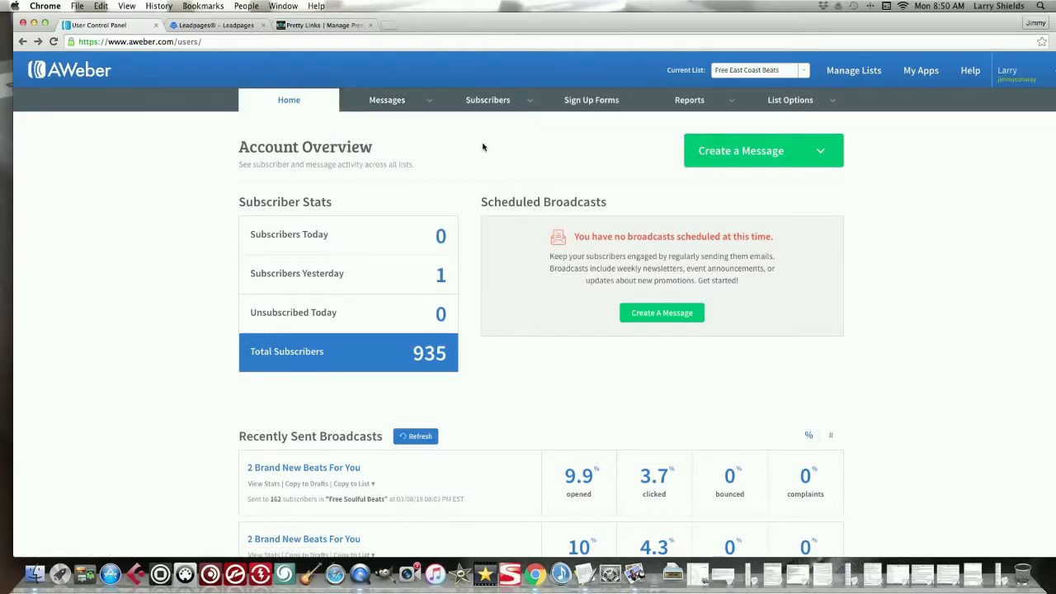
mouse_move(700, 127)
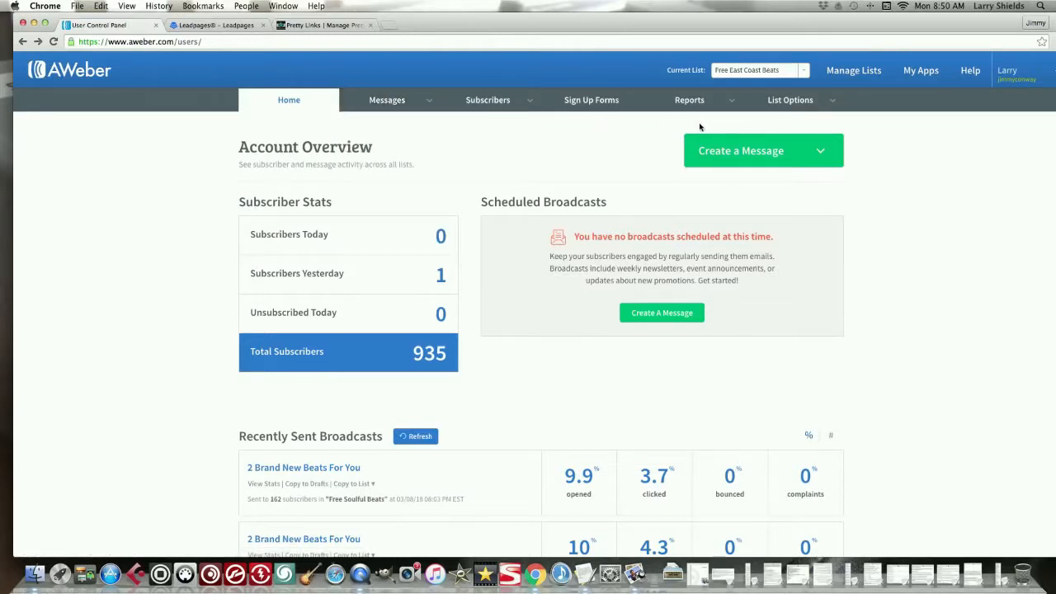
mouse_move(622, 138)
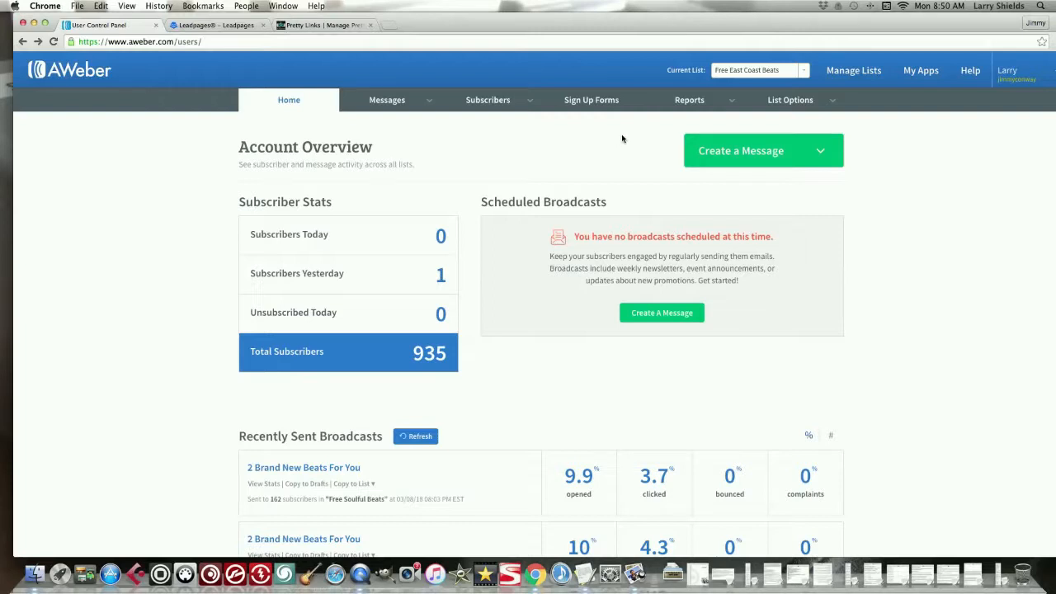
mouse_move(703, 122)
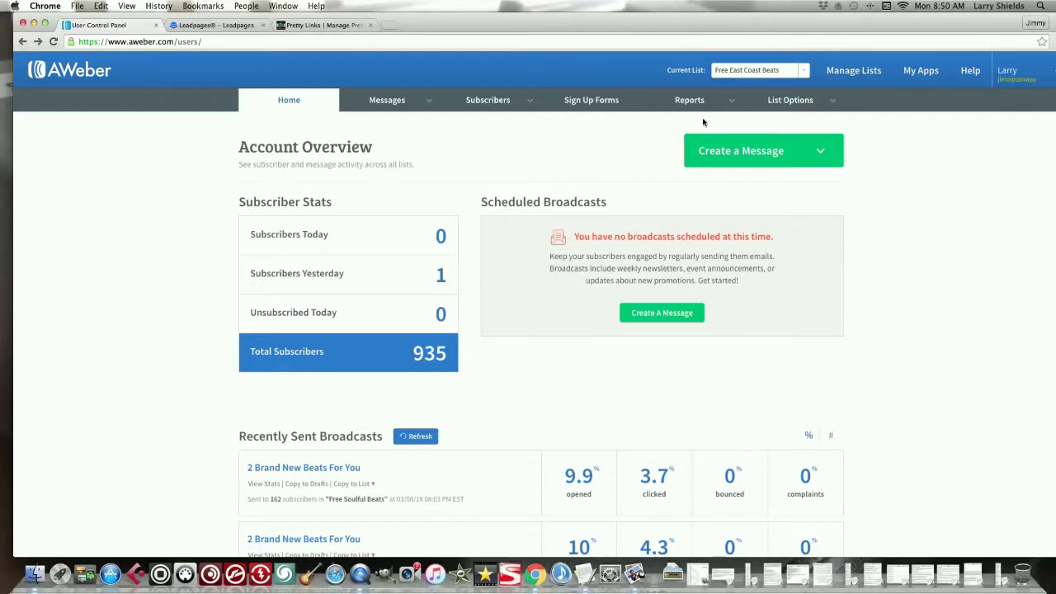
mouse_move(657, 135)
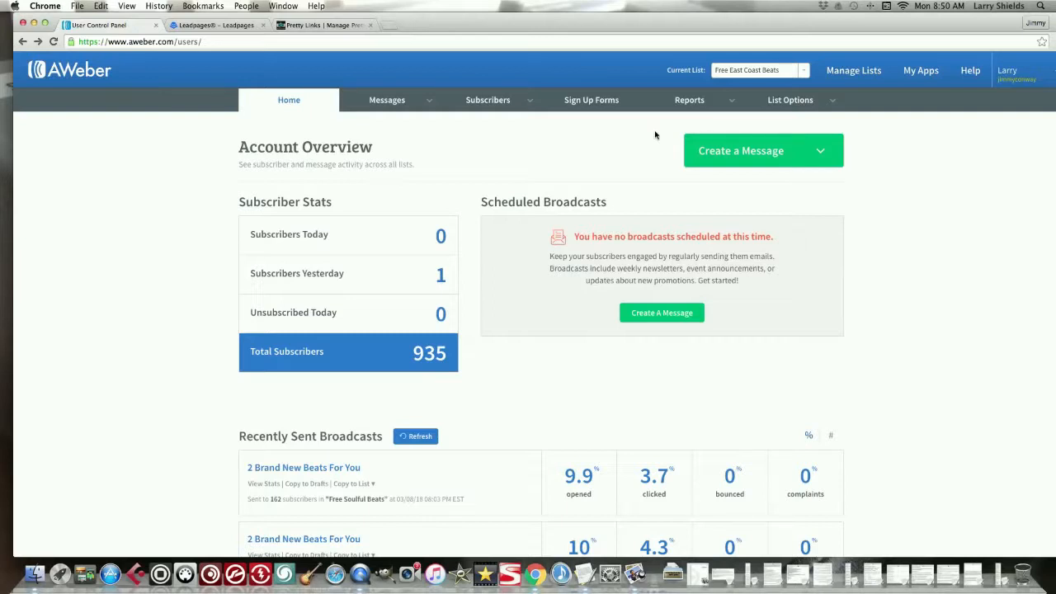
left_click(690, 101)
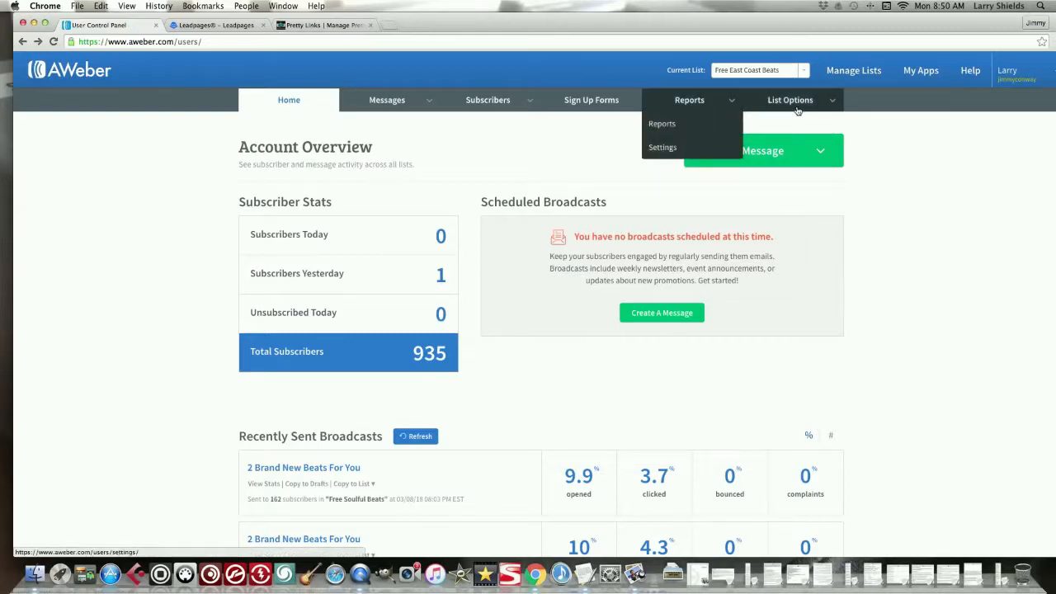
left_click(789, 100)
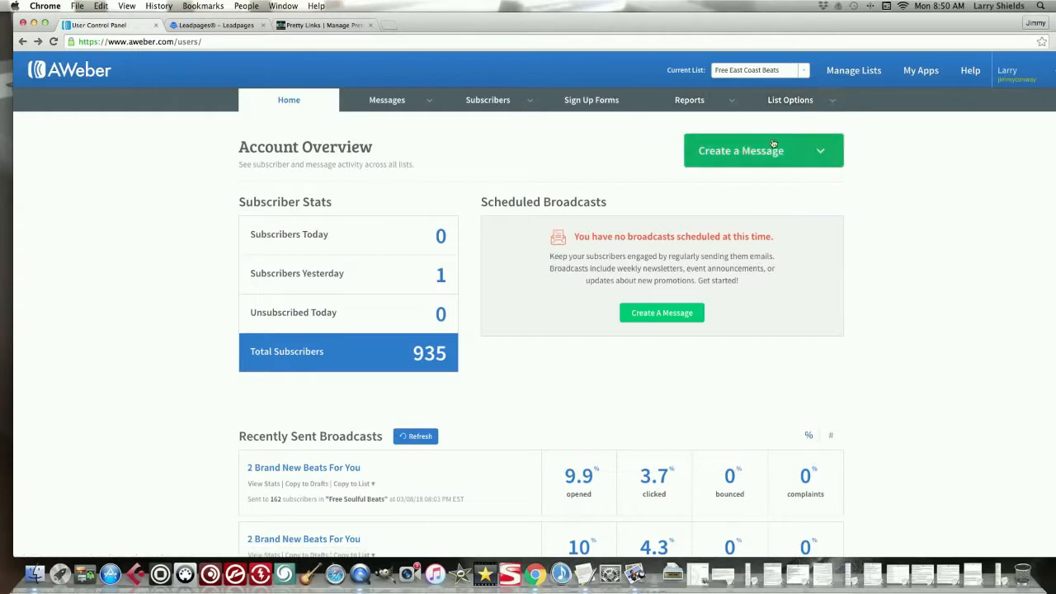
left_click(690, 100)
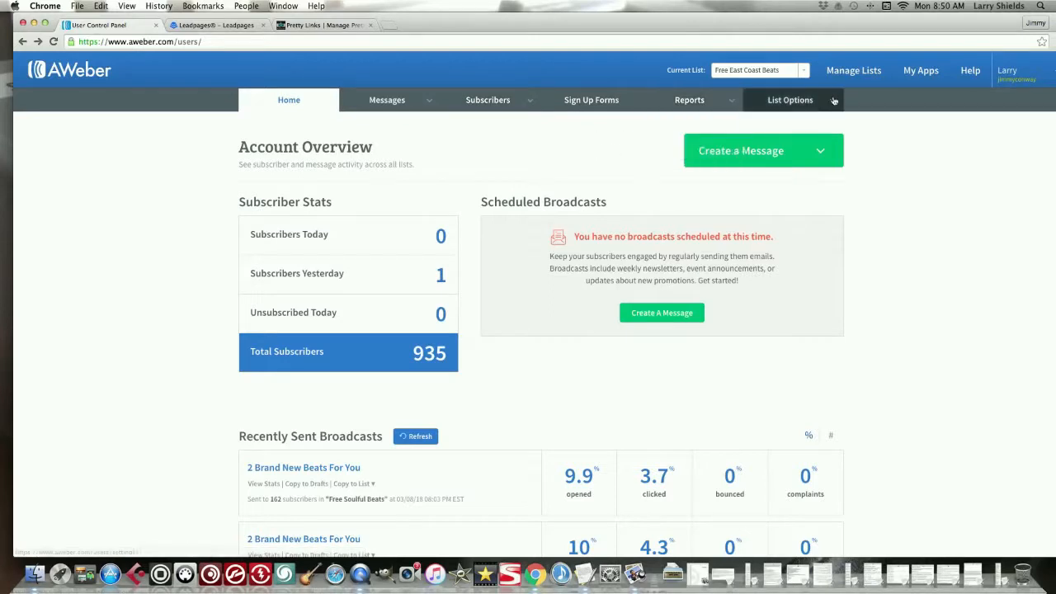
mouse_move(855, 70)
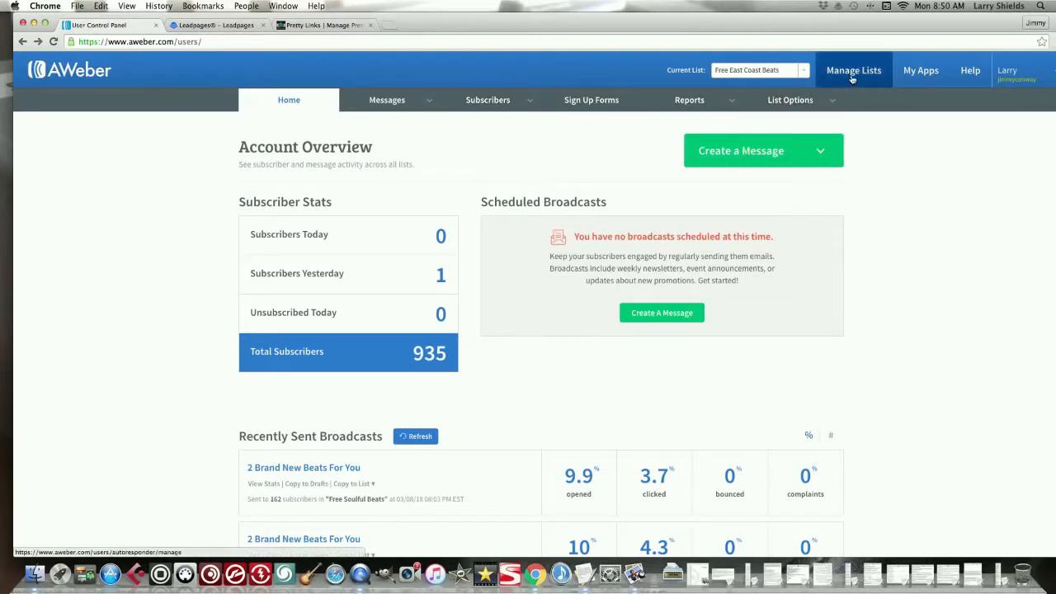
left_click(855, 69)
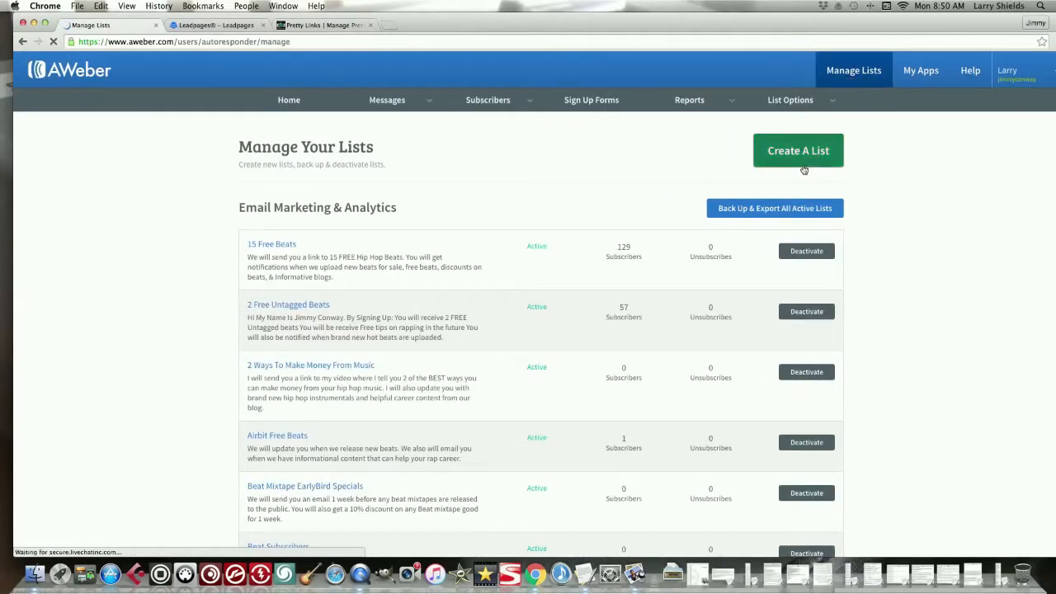
Step: Scroll through the lists and their subscriber counts, then return to Create A List
scroll("down", 3)
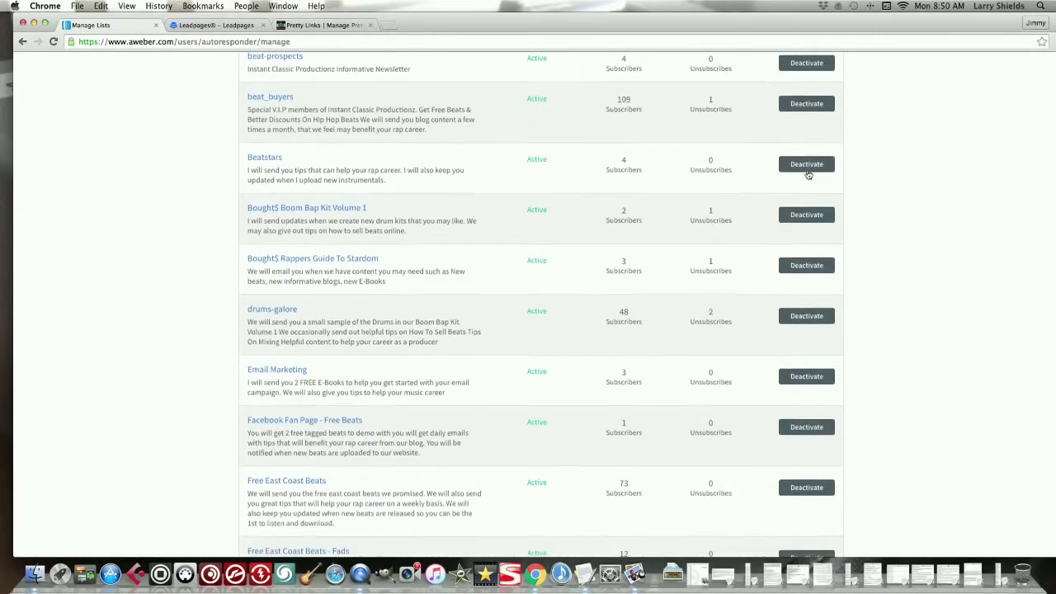
scroll("down", 3)
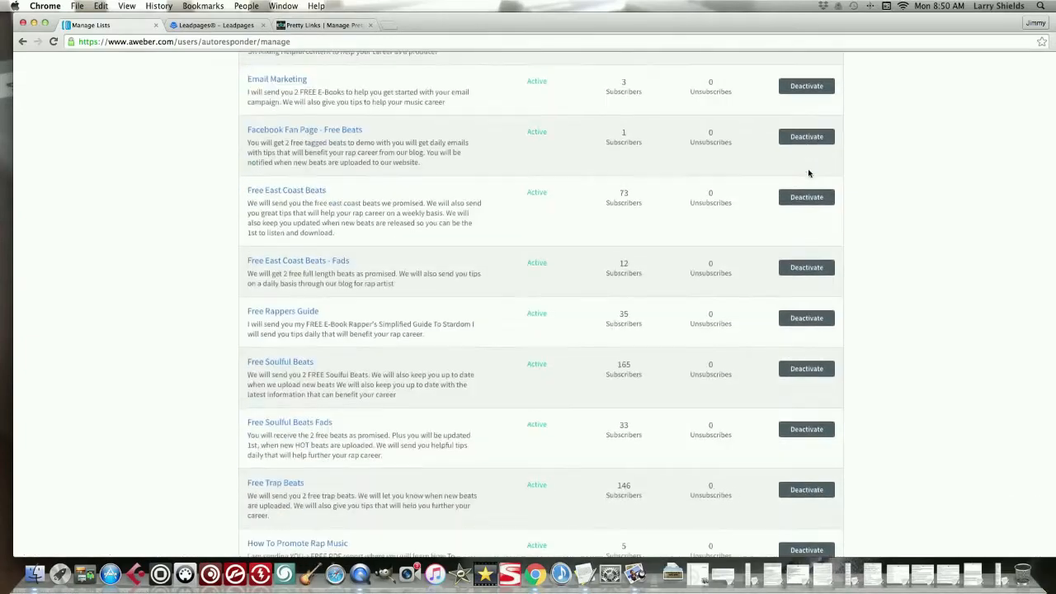
scroll("down", 3)
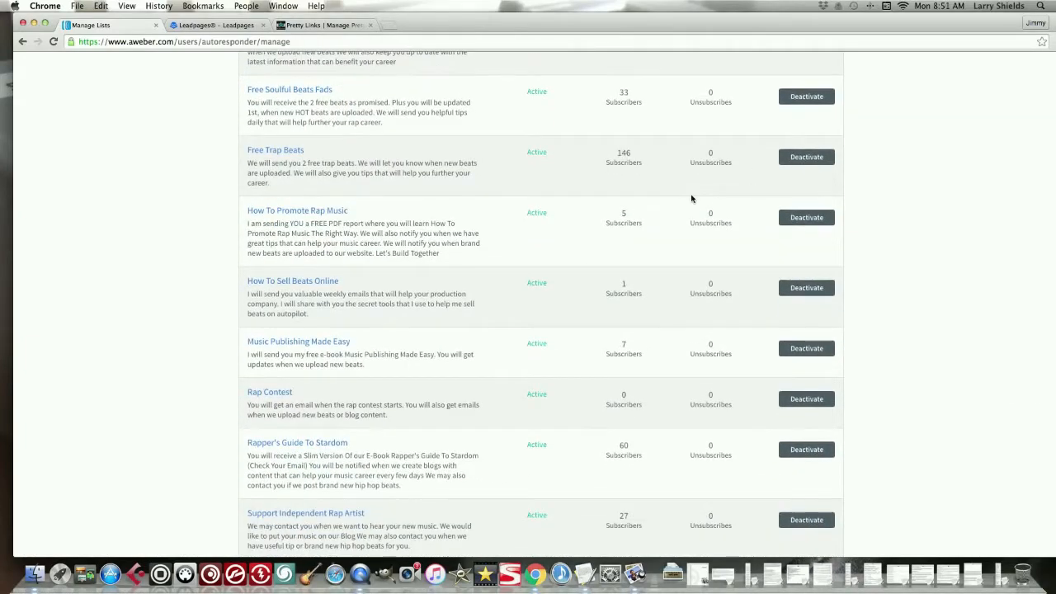
scroll("up", 3)
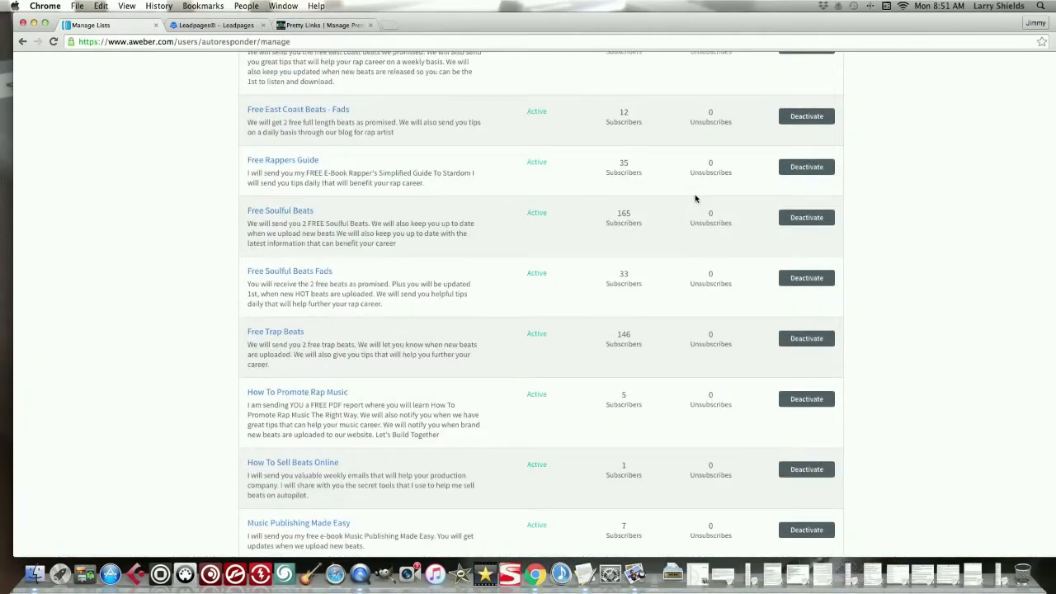
scroll("up", 3)
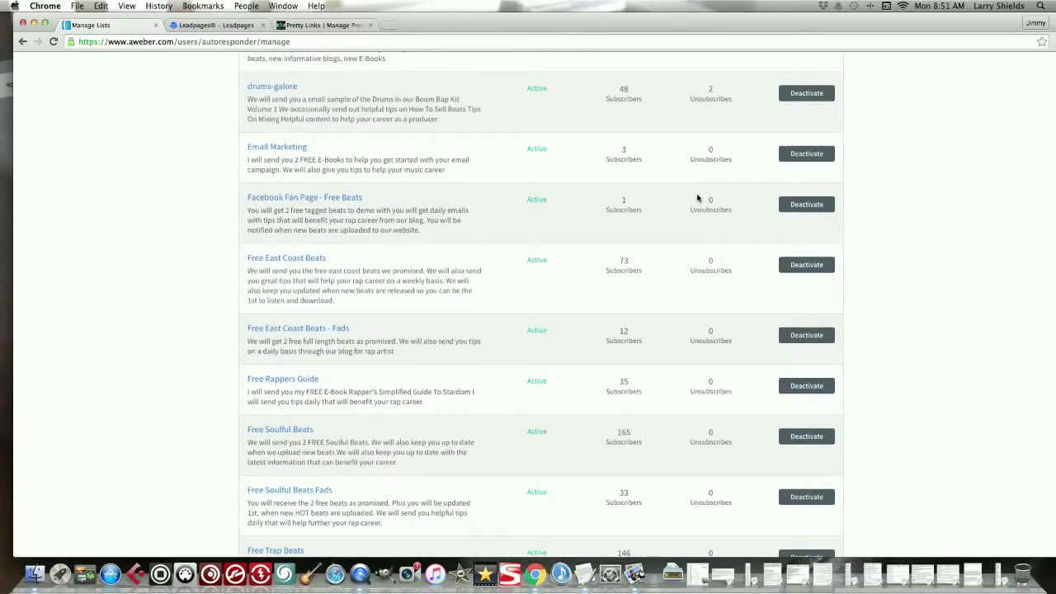
scroll("up", 3)
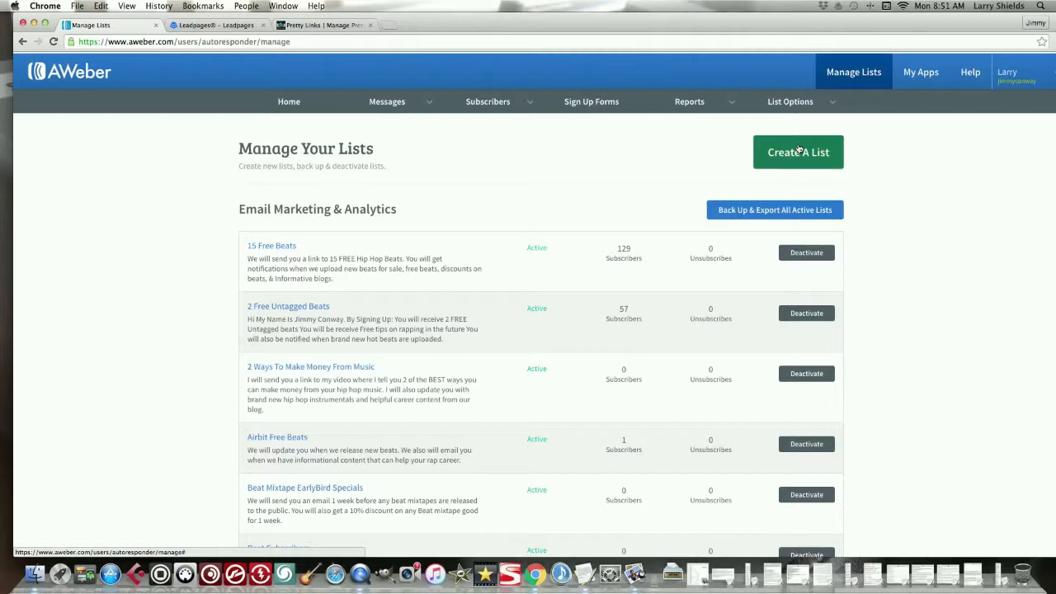
left_click(799, 152)
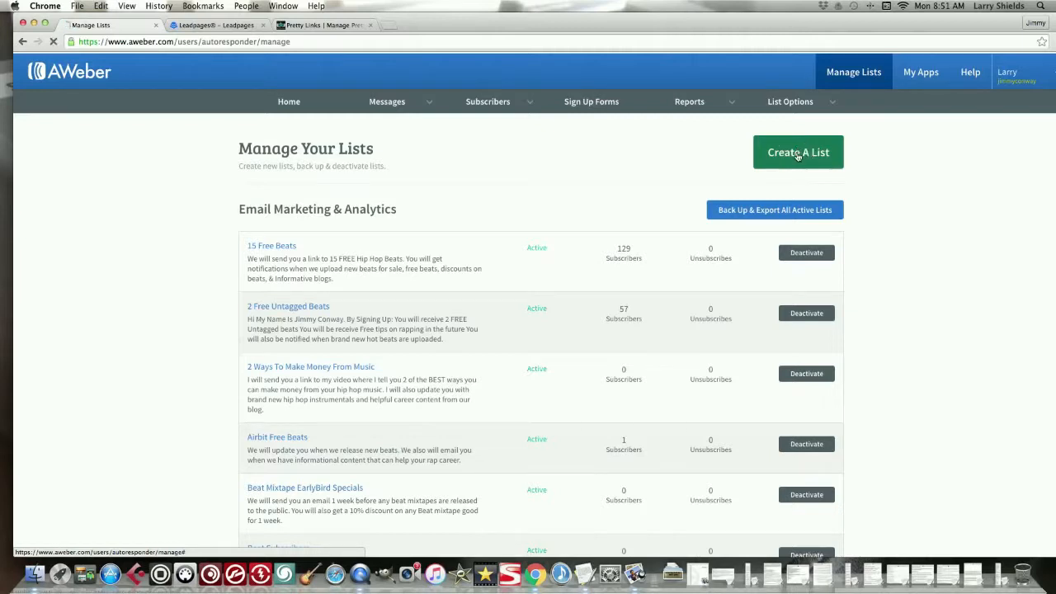
Step: Review the company name, website, sender name and sender email, then continue to the next step
left_click(799, 152)
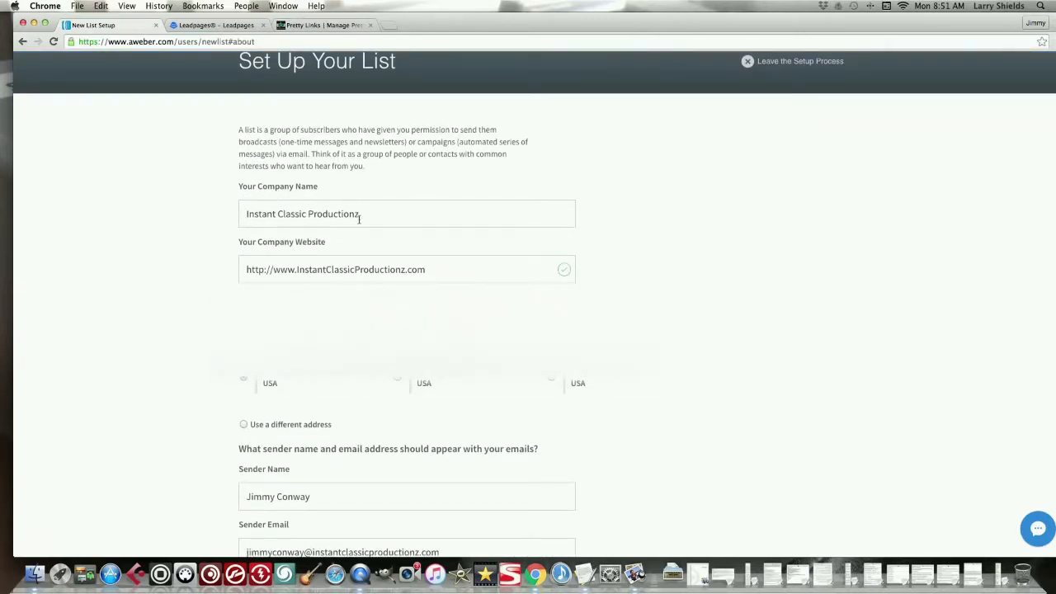
scroll("down", 3)
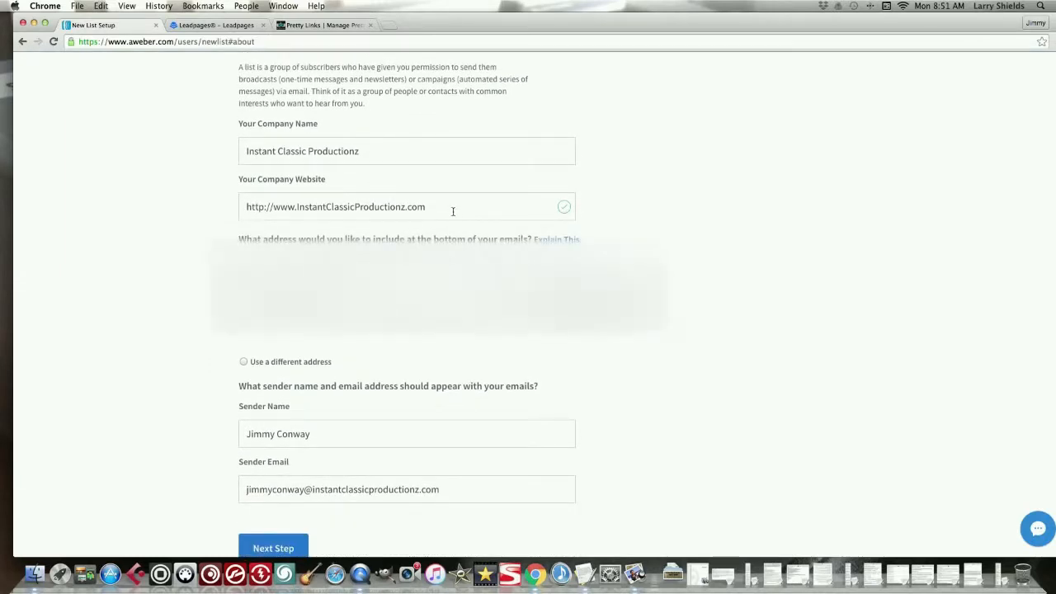
scroll("up", 3)
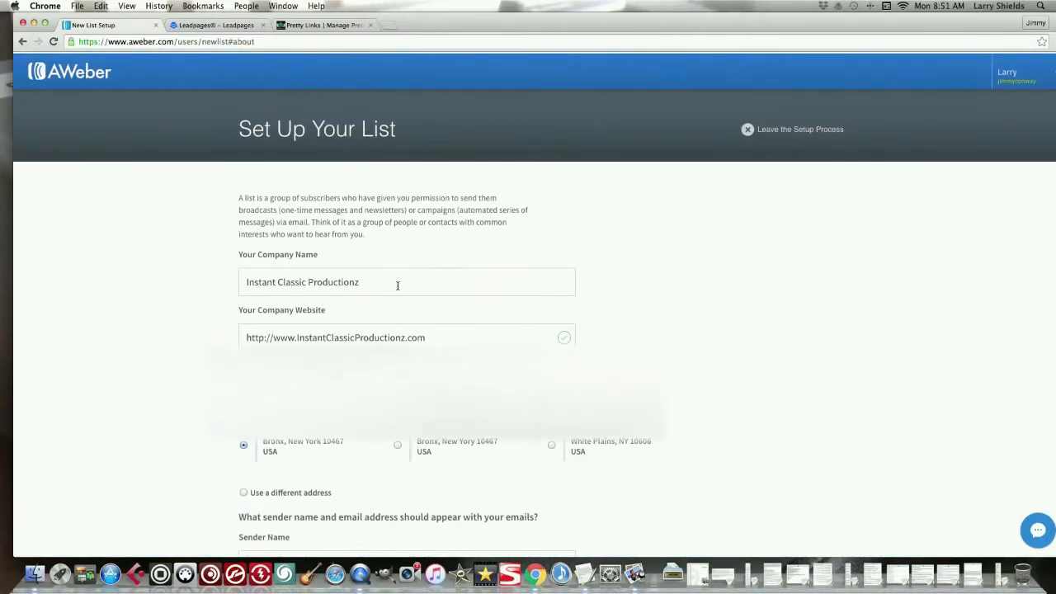
scroll("down", 3)
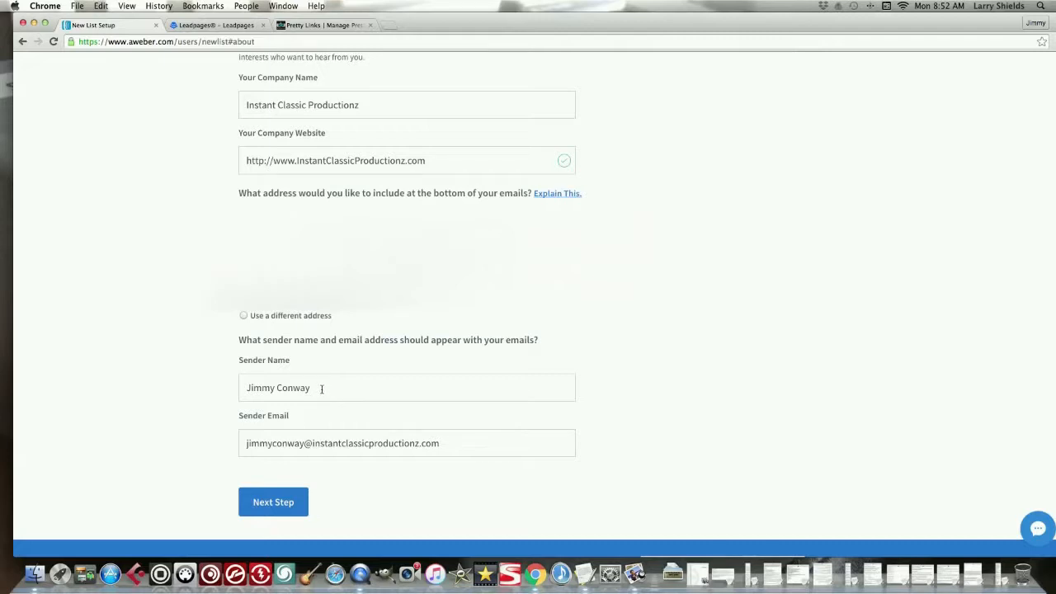
mouse_move(302, 437)
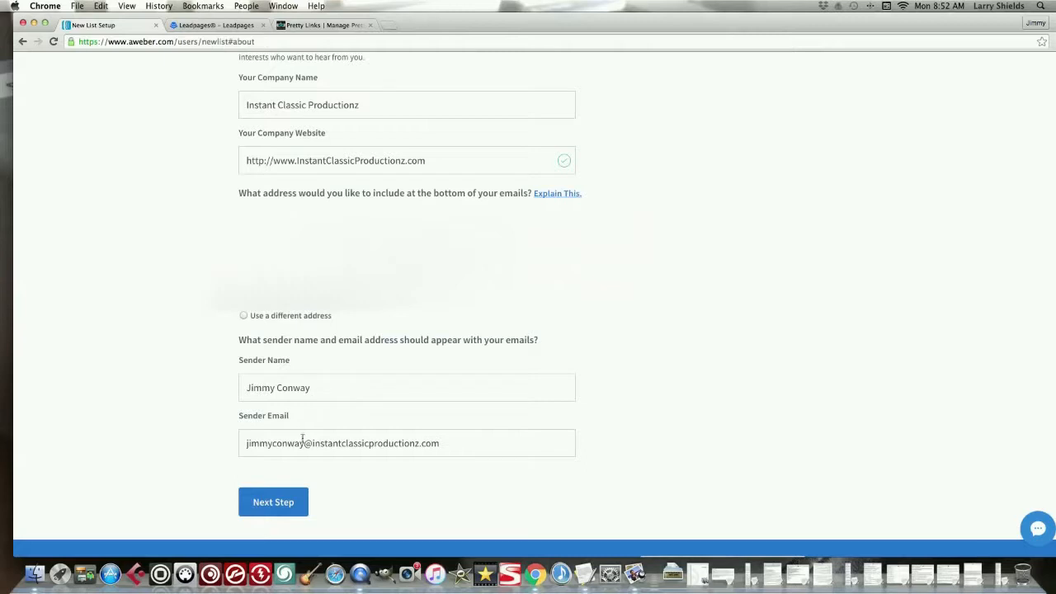
mouse_move(469, 432)
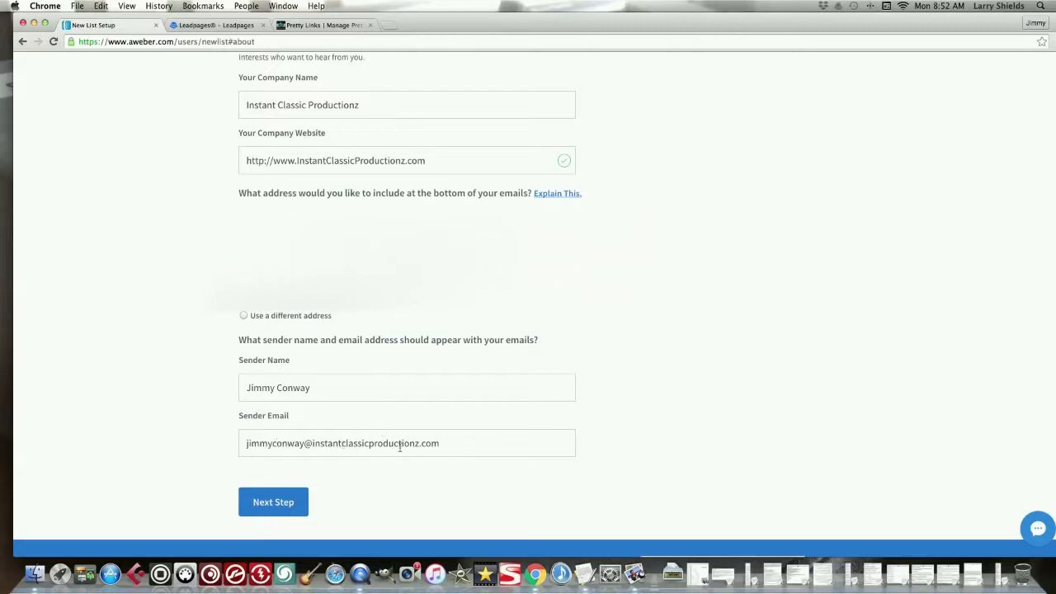
mouse_move(274, 502)
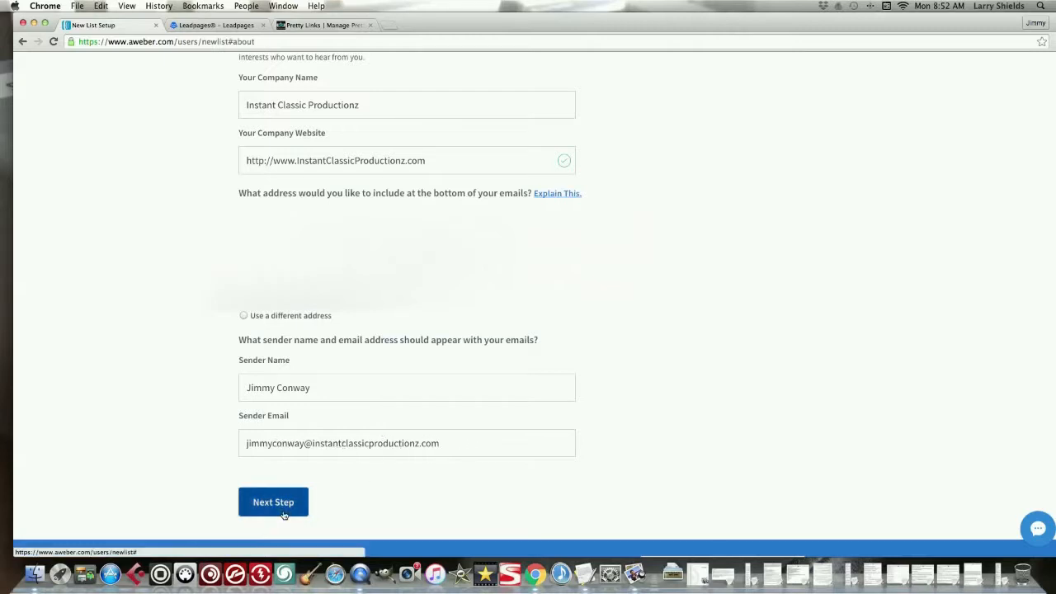
left_click(274, 502)
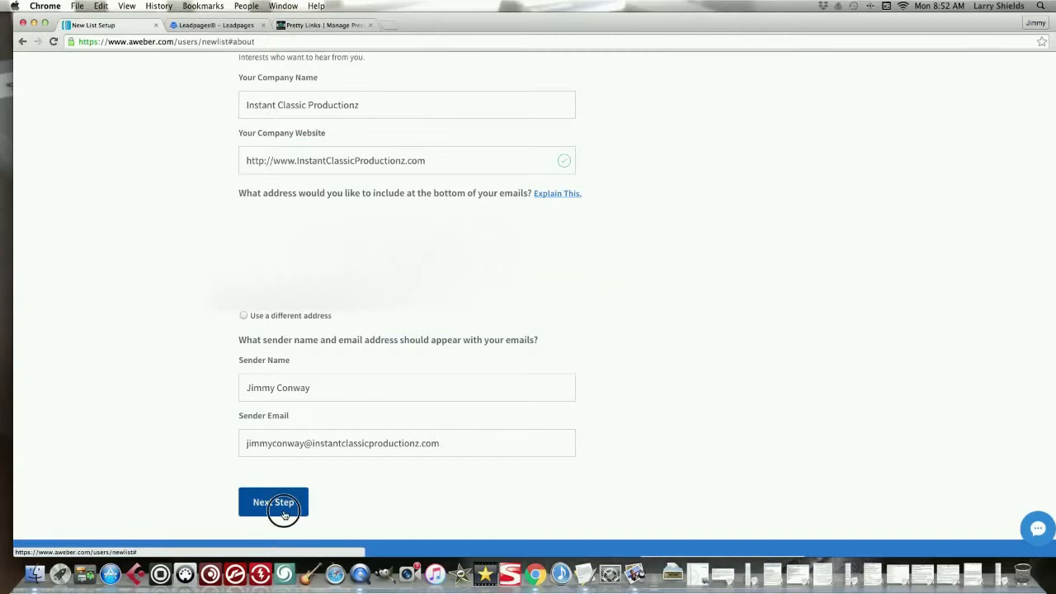
Step: Advance to the Describe Your List step with empty name and description fields
left_click(274, 502)
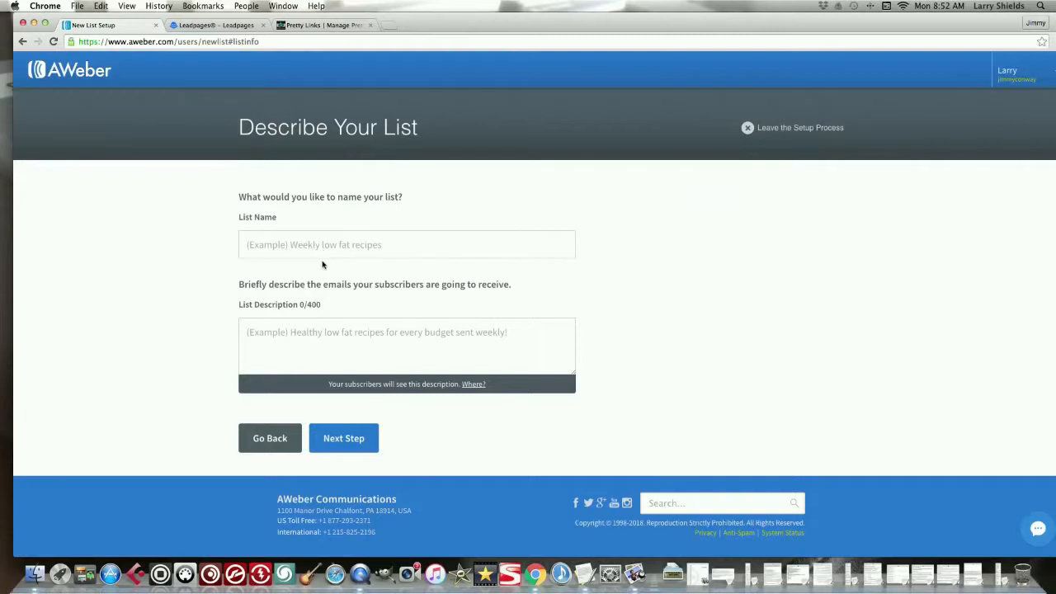
mouse_move(277, 224)
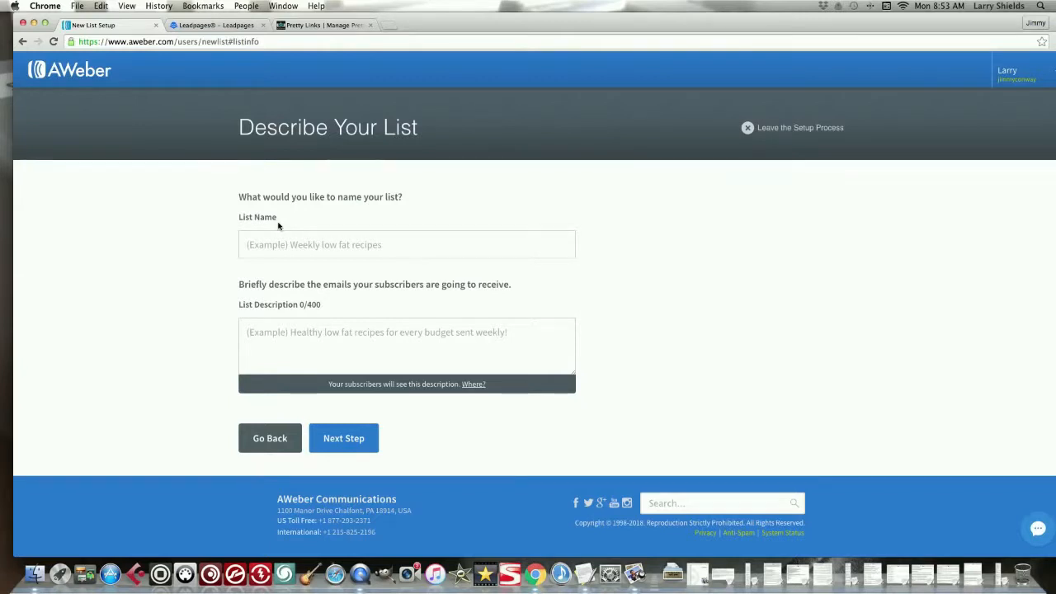
mouse_move(269, 234)
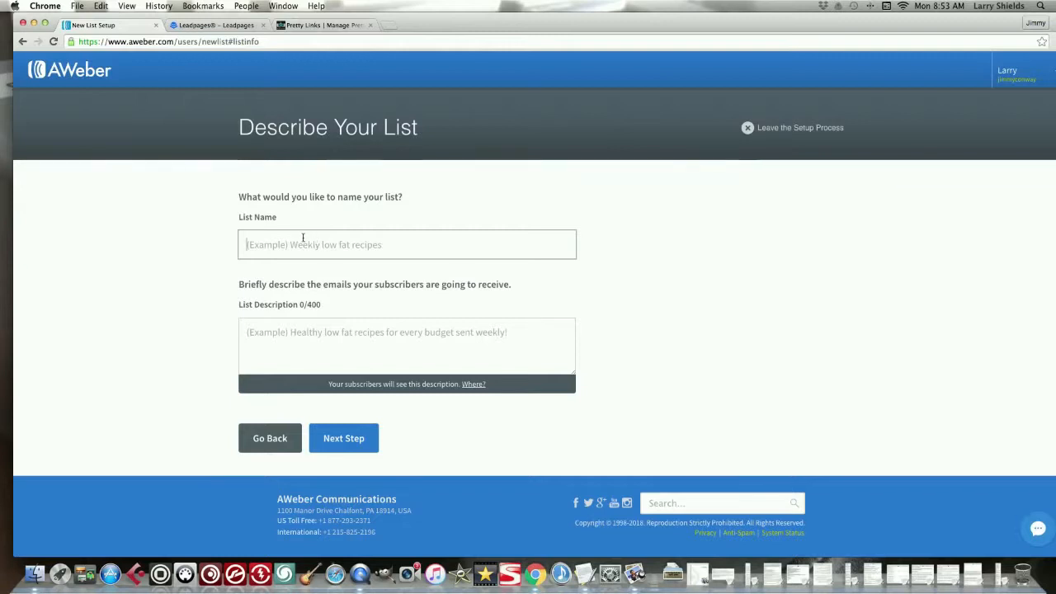
Step: Enter the list name 'New Music For Fans'
type("New")
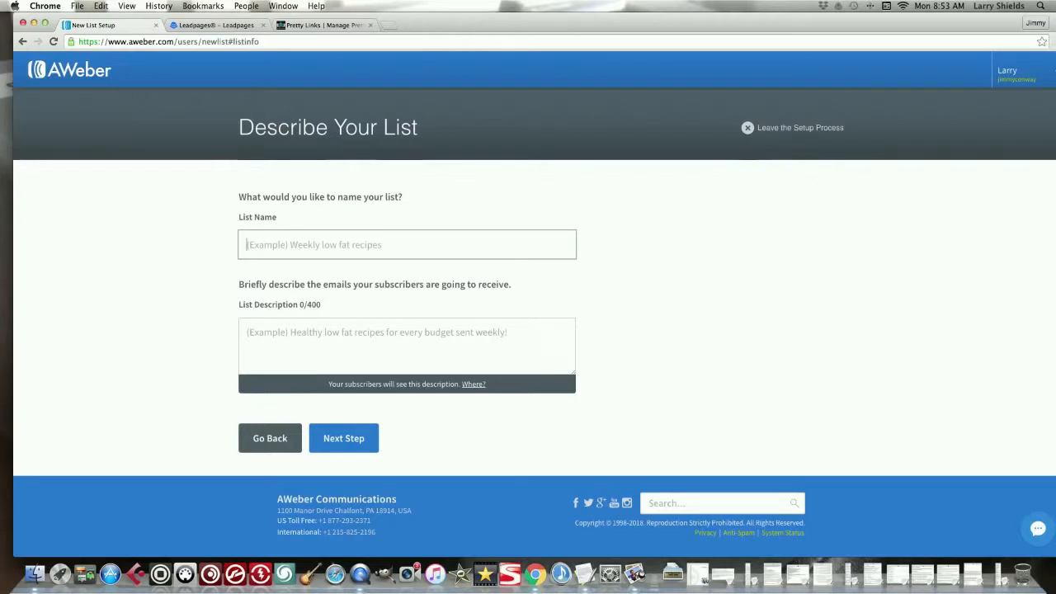
type("New")
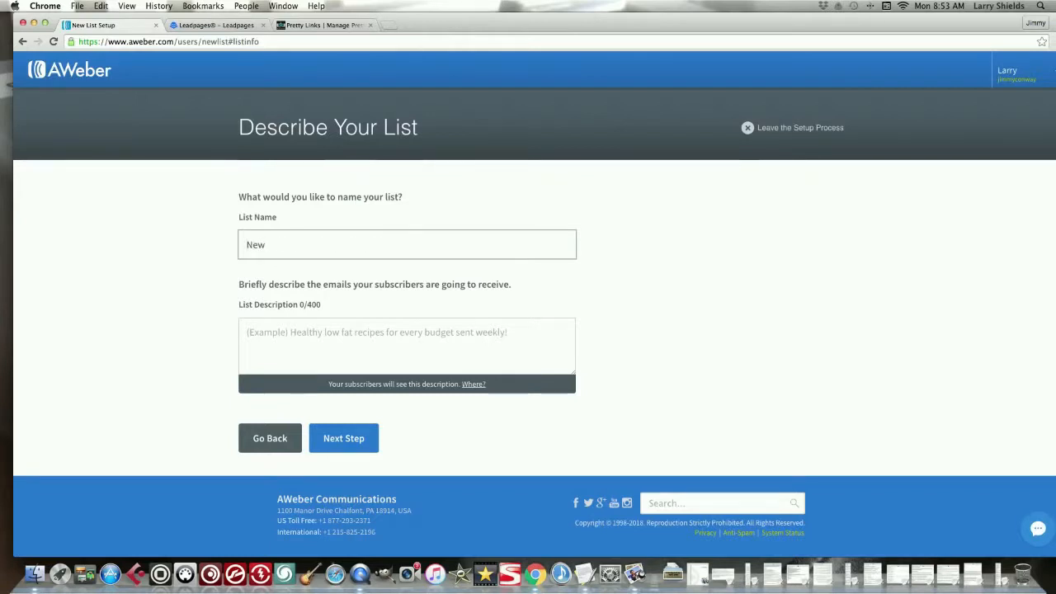
type("Mu")
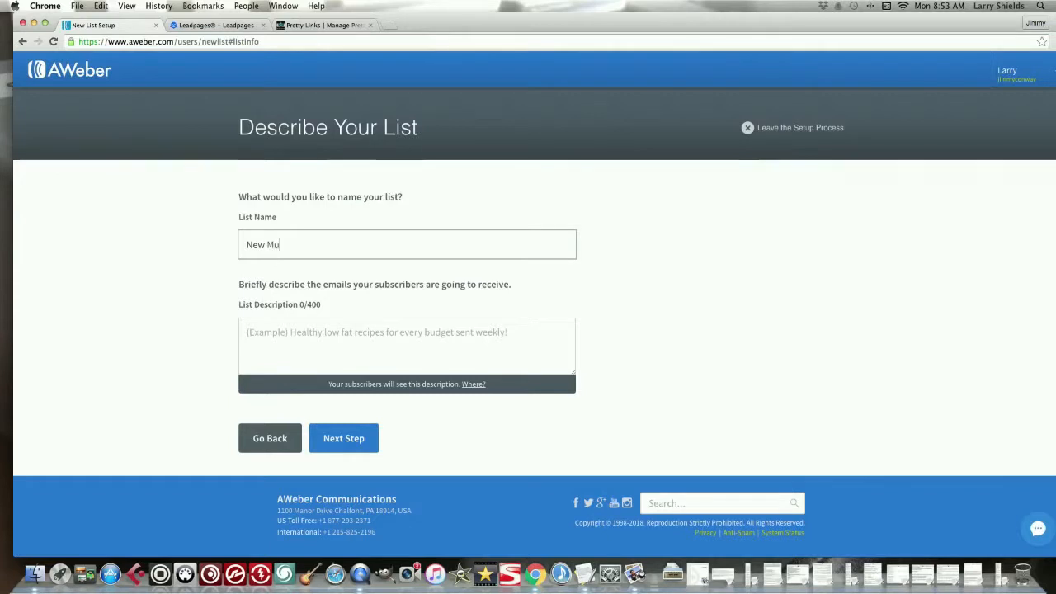
type("sic")
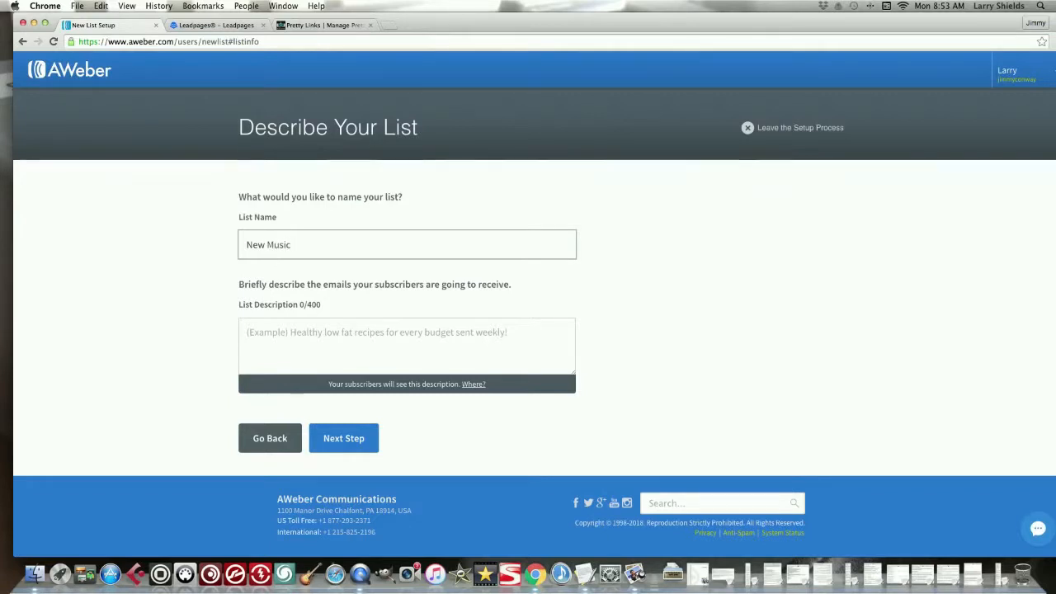
type("For")
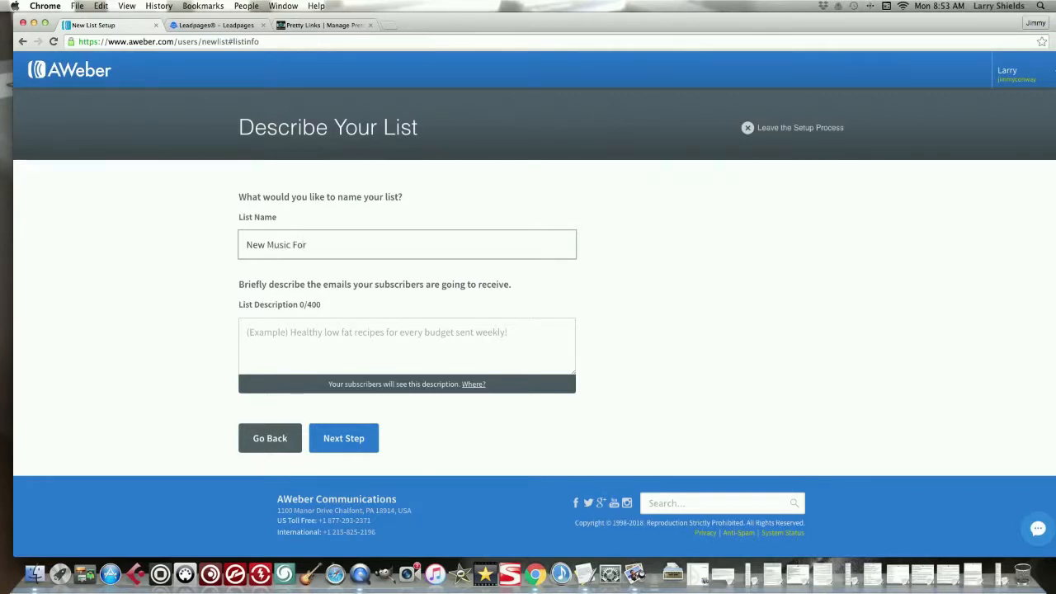
type("Fans")
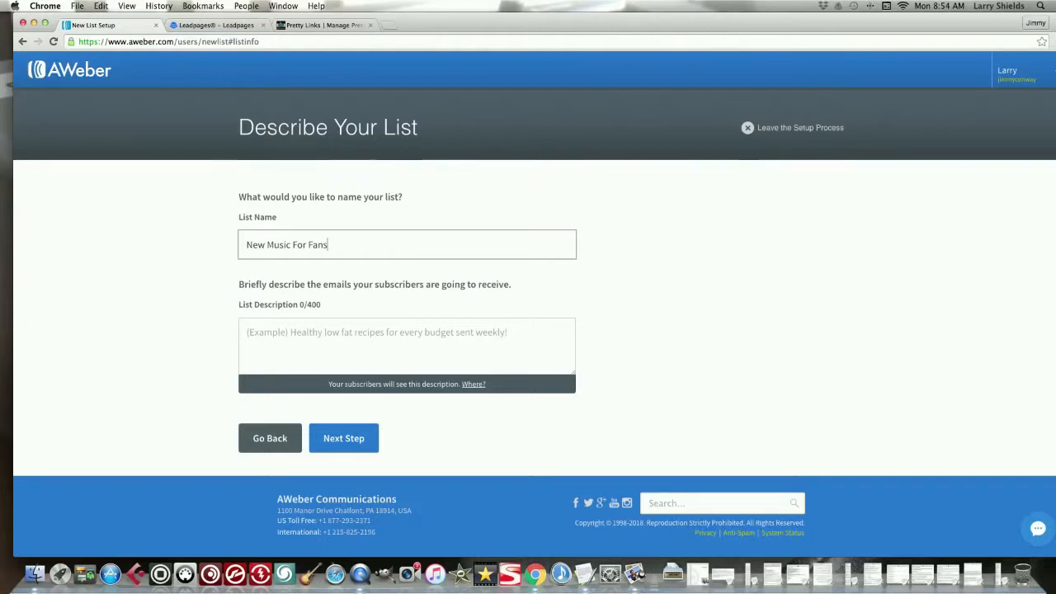
mouse_move(328, 300)
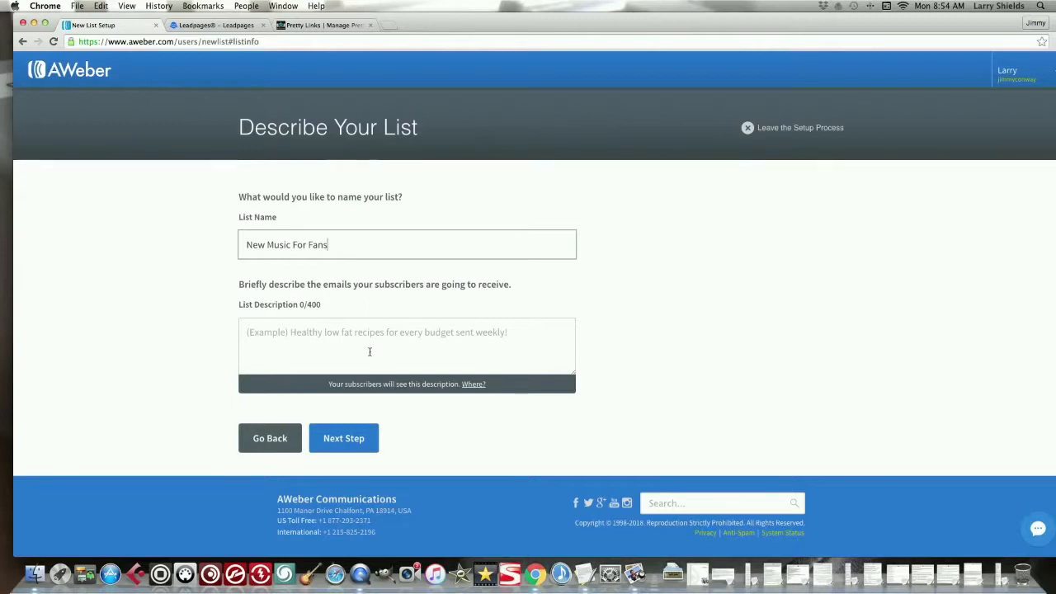
mouse_move(306, 370)
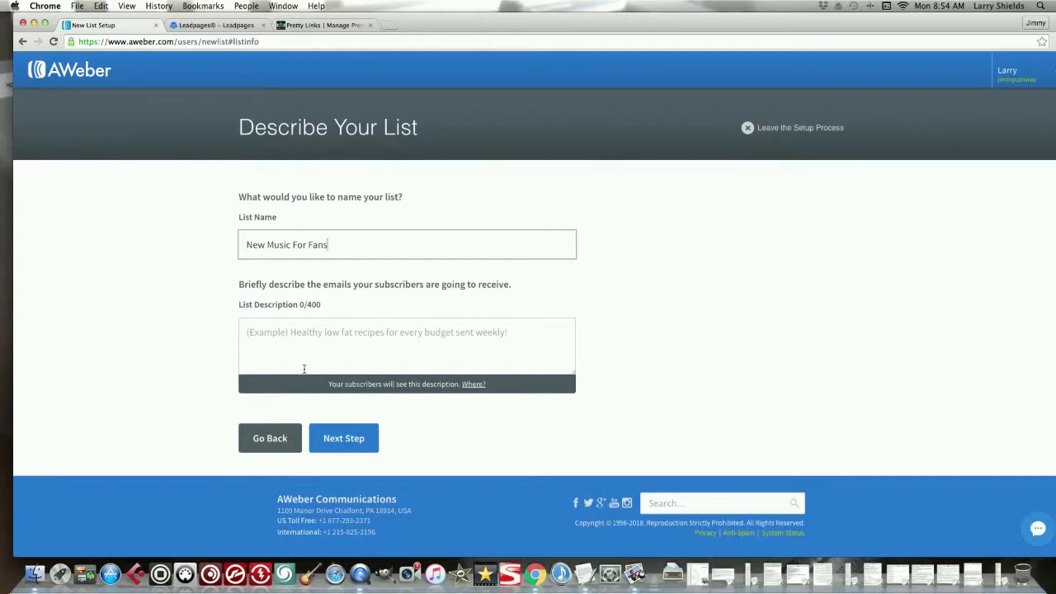
mouse_move(406, 344)
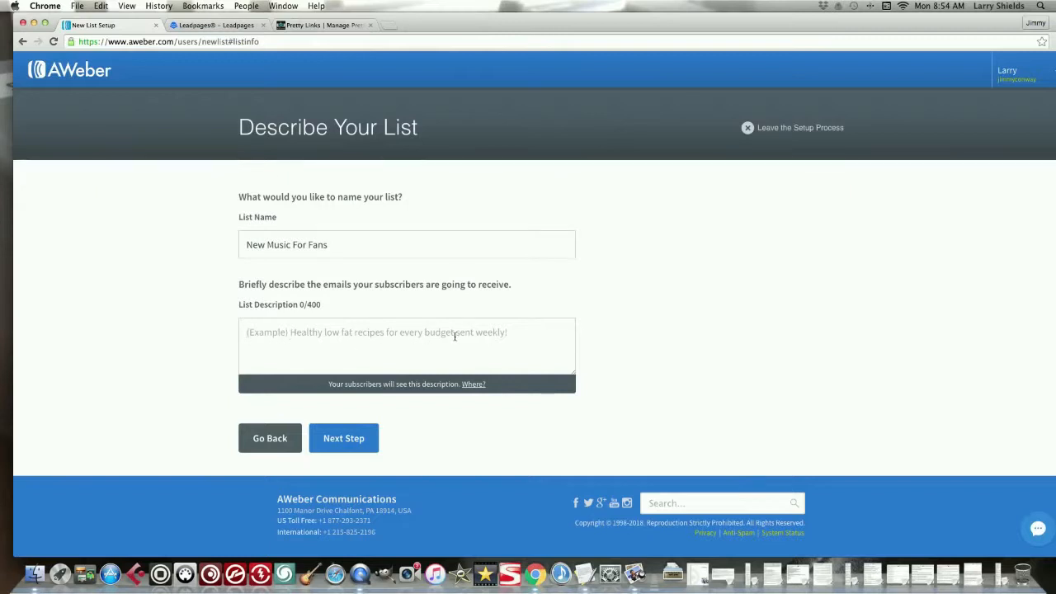
mouse_move(492, 343)
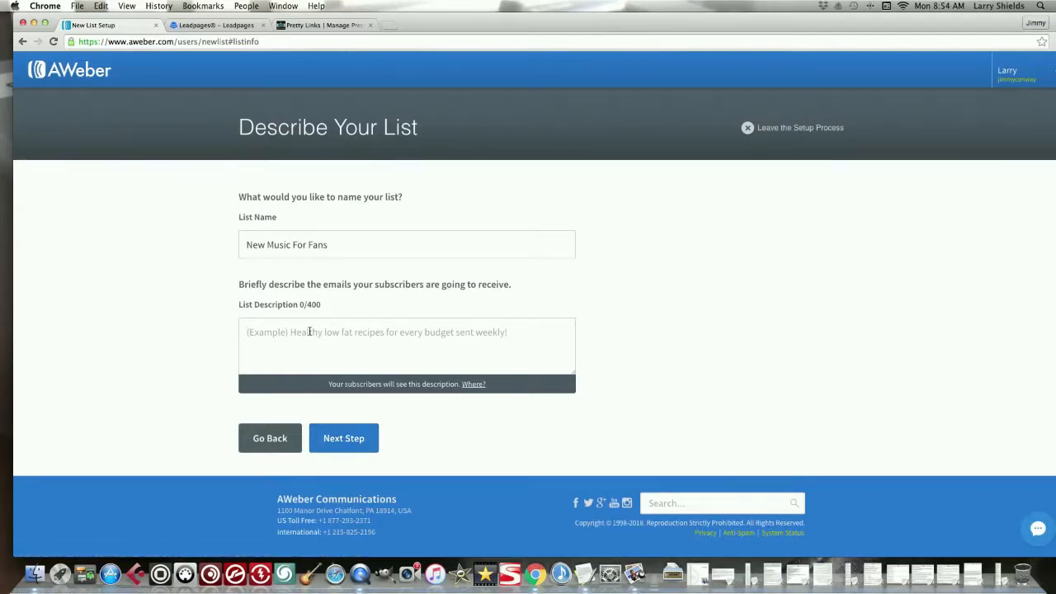
Step: Describe the list as weekly messages when new music is put out, then continue
type("Yo")
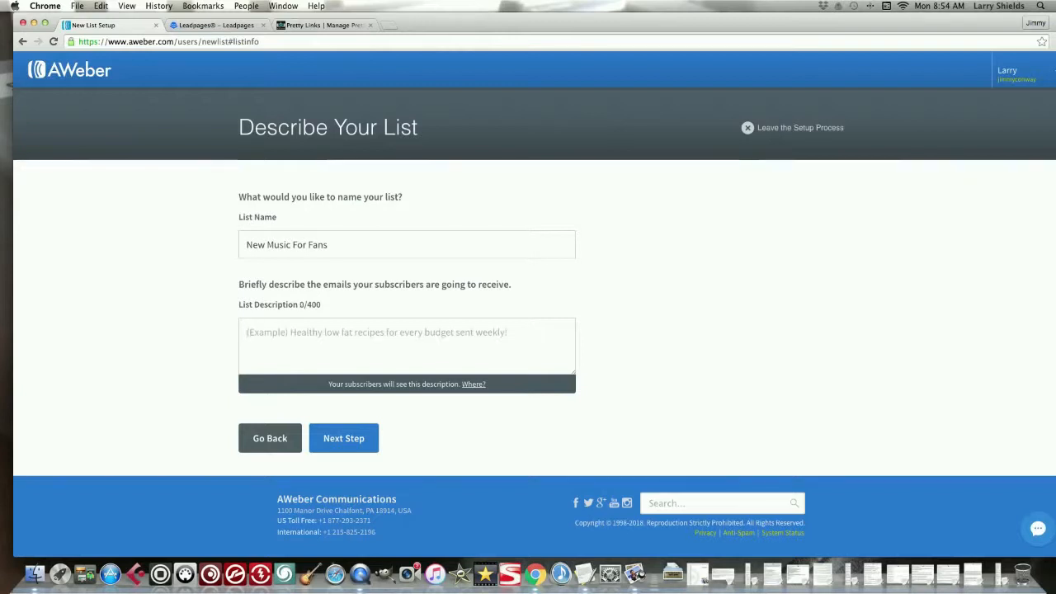
type("You will")
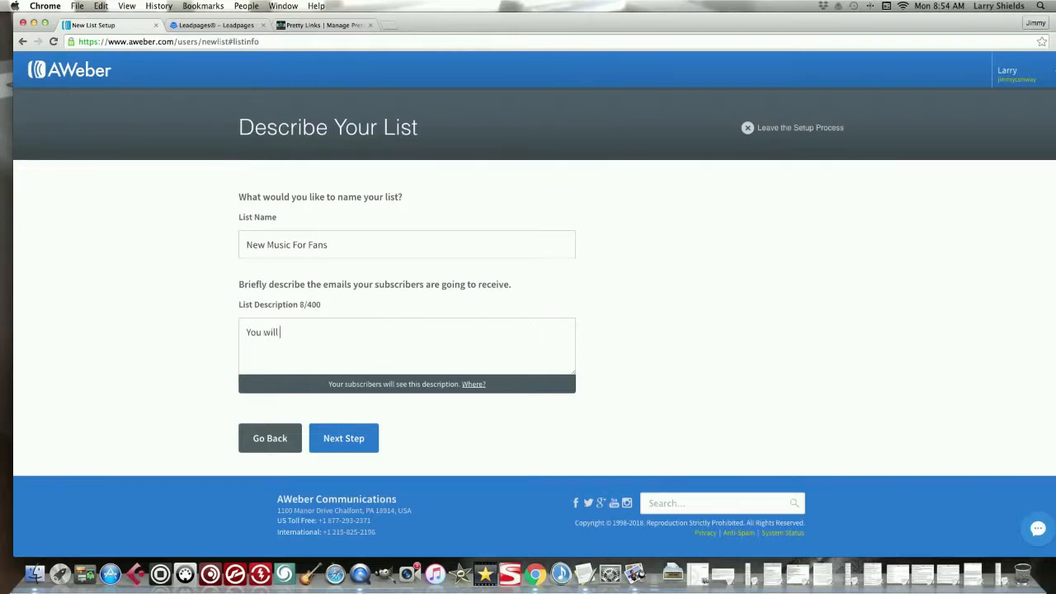
type("get new")
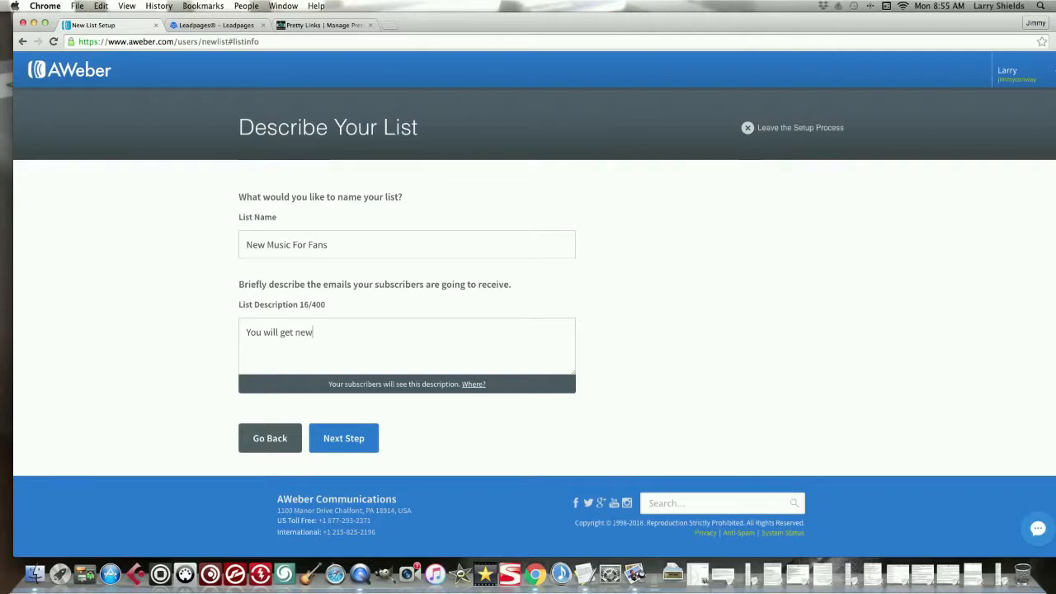
type("messages week")
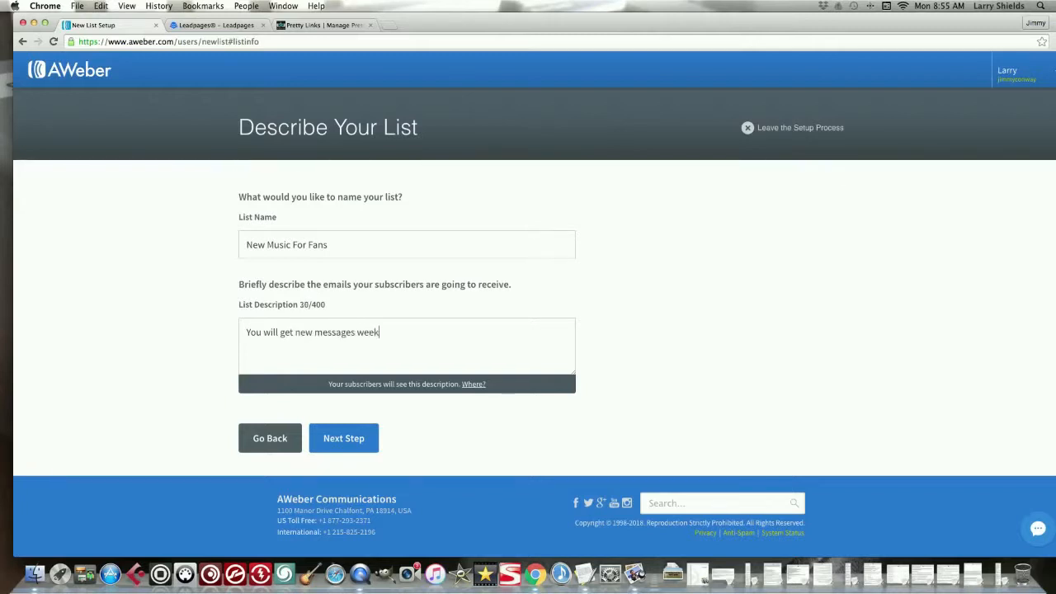
type("ly")
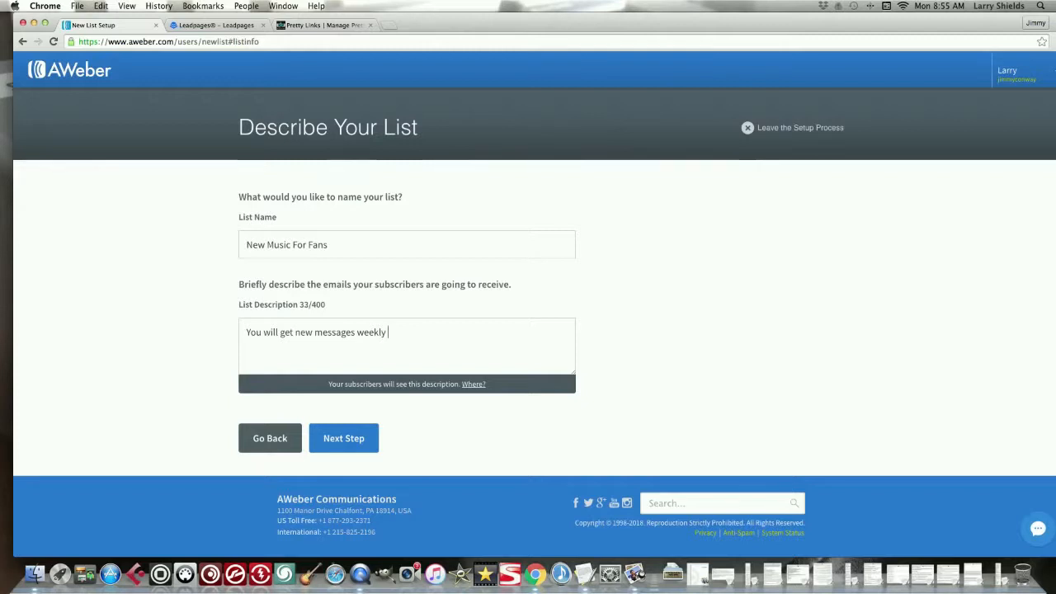
type("whe")
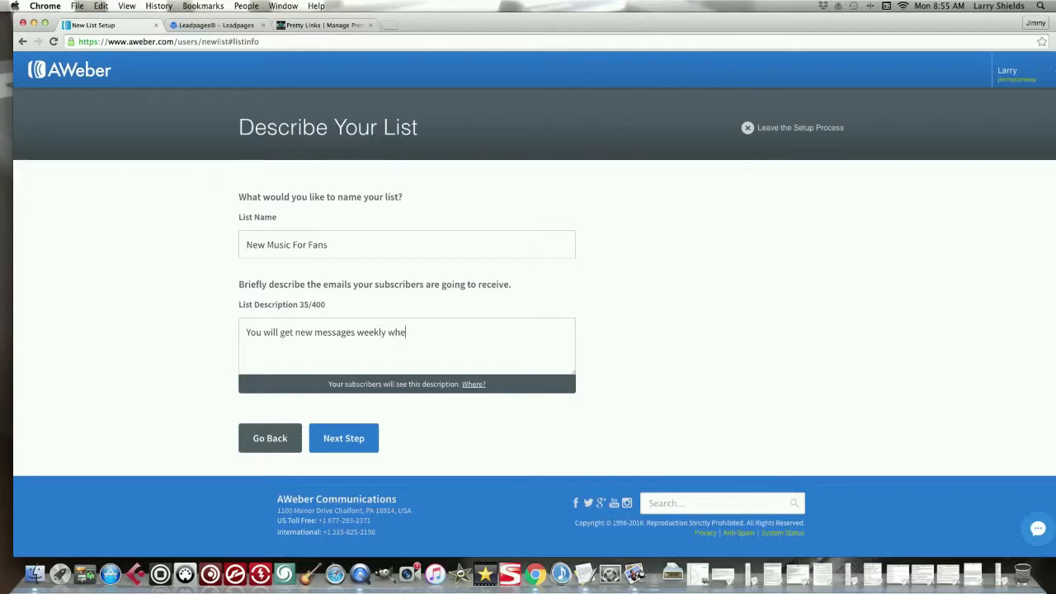
type("n we")
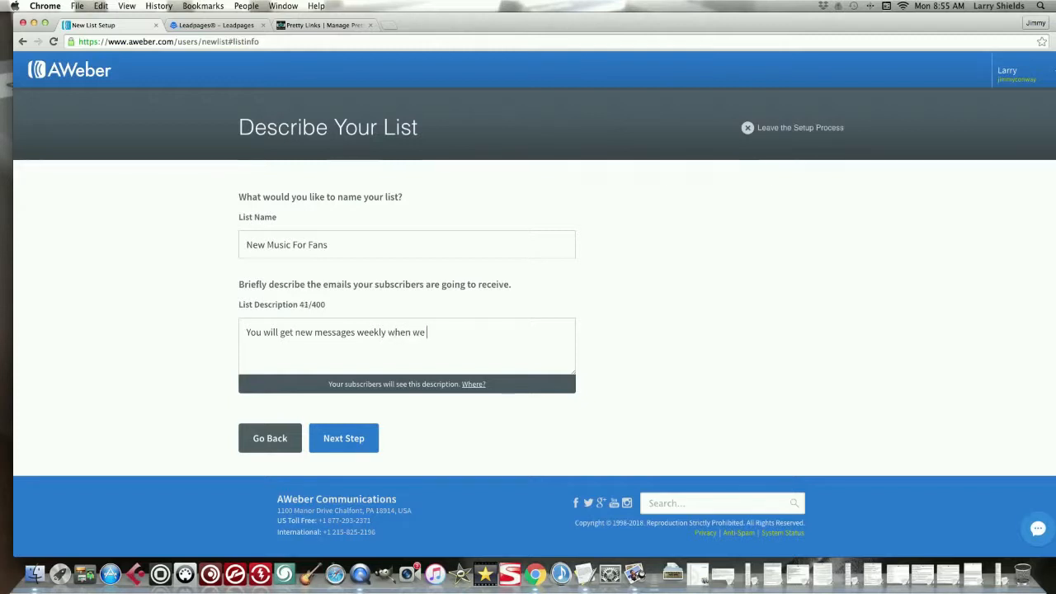
type("put out")
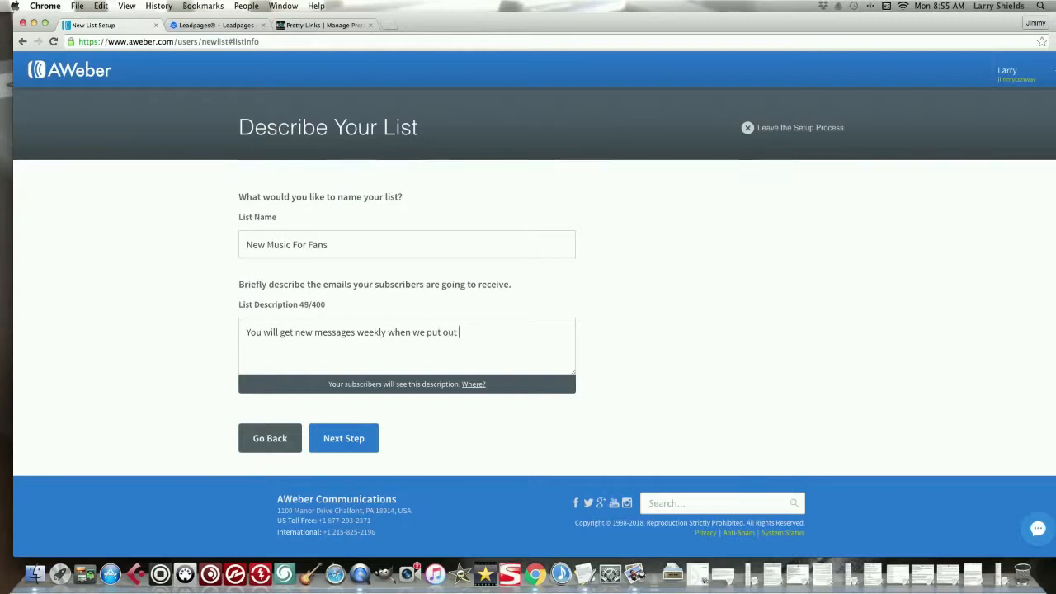
type("new music")
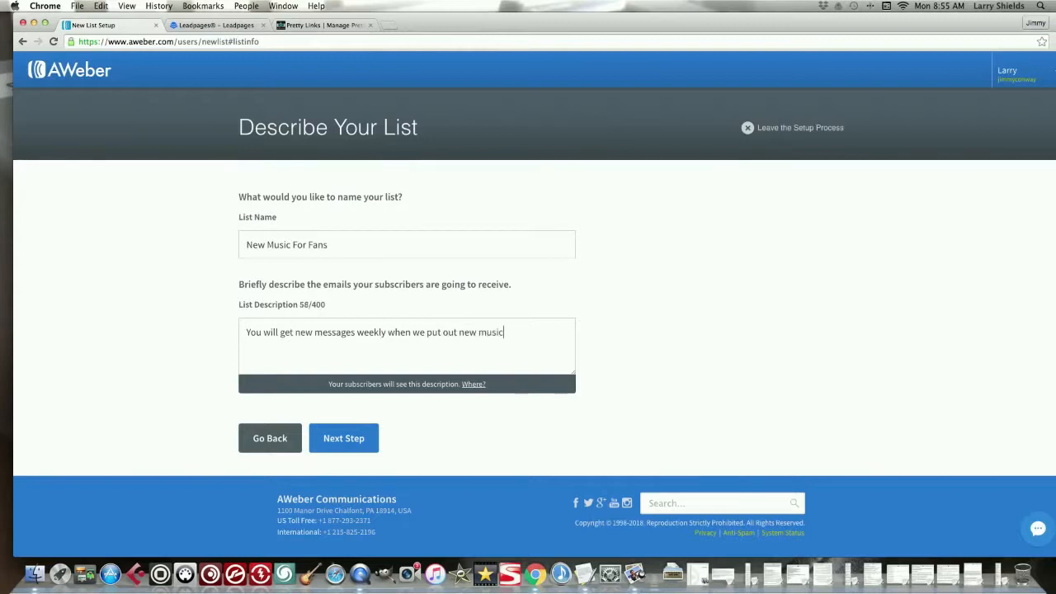
type(".")
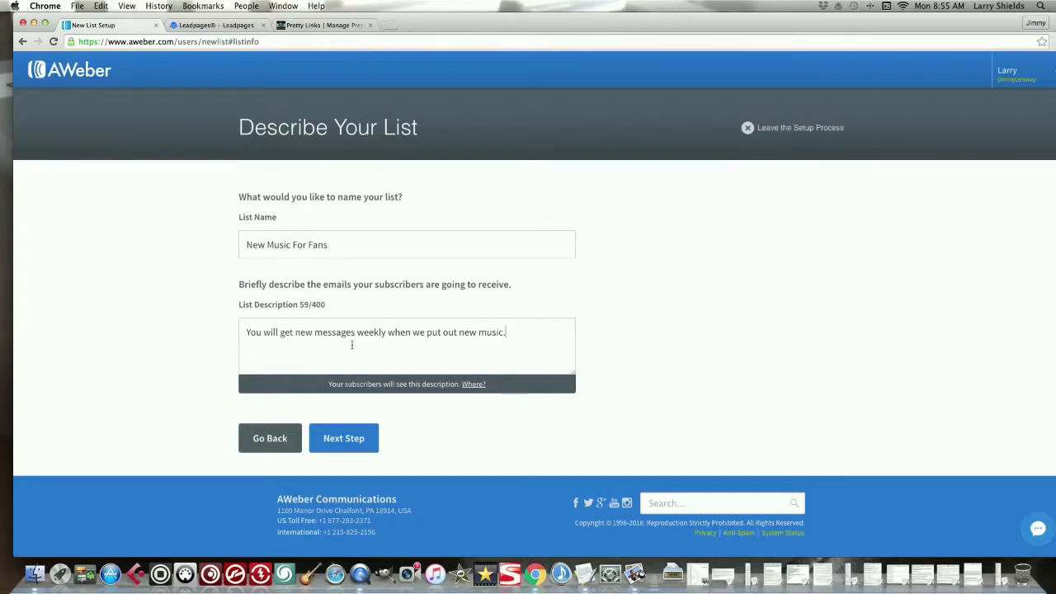
left_click(344, 439)
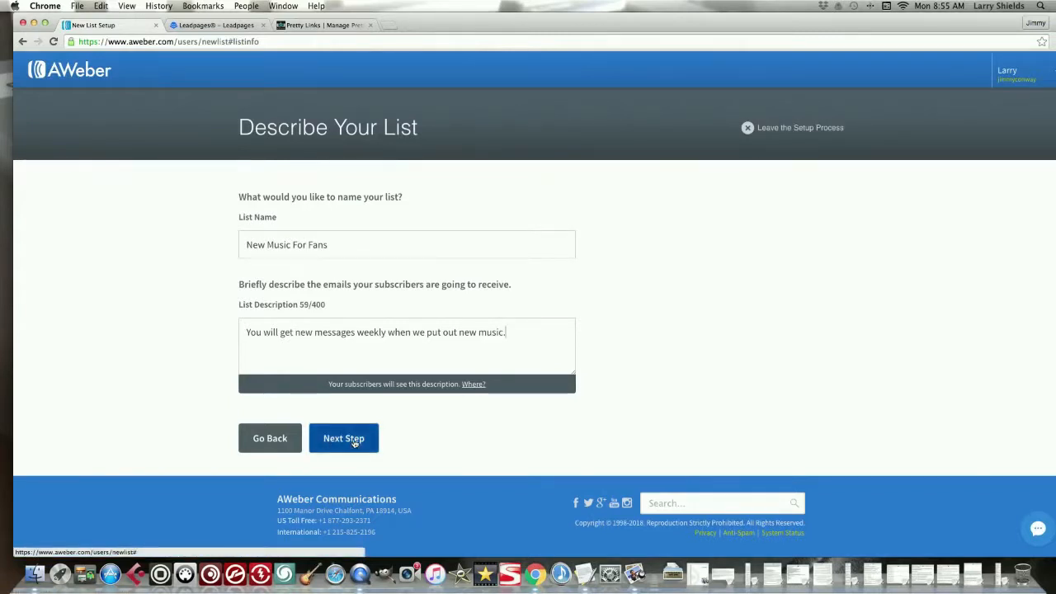
left_click(344, 439)
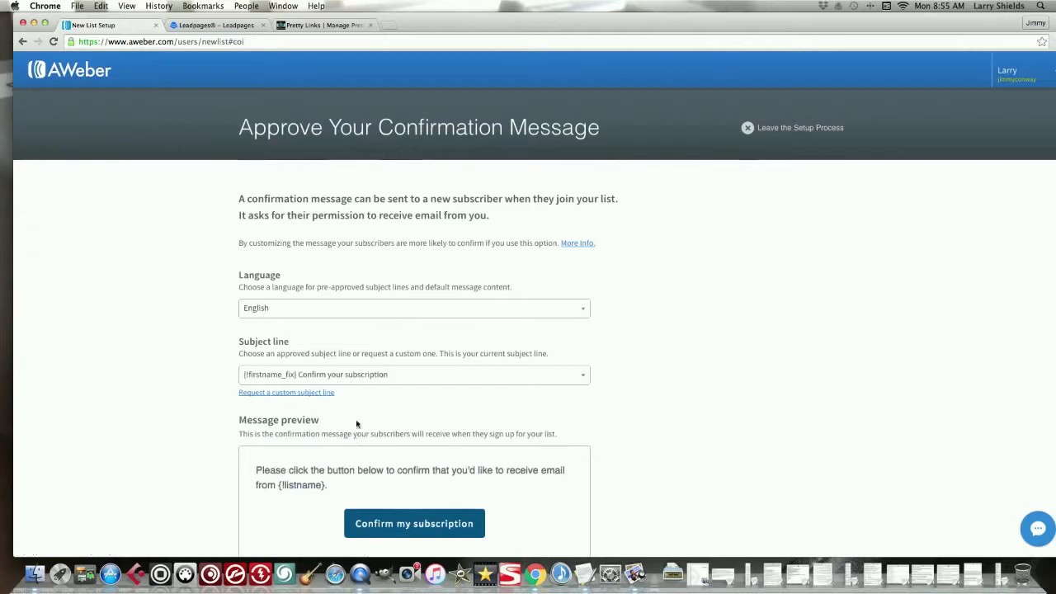
mouse_move(345, 231)
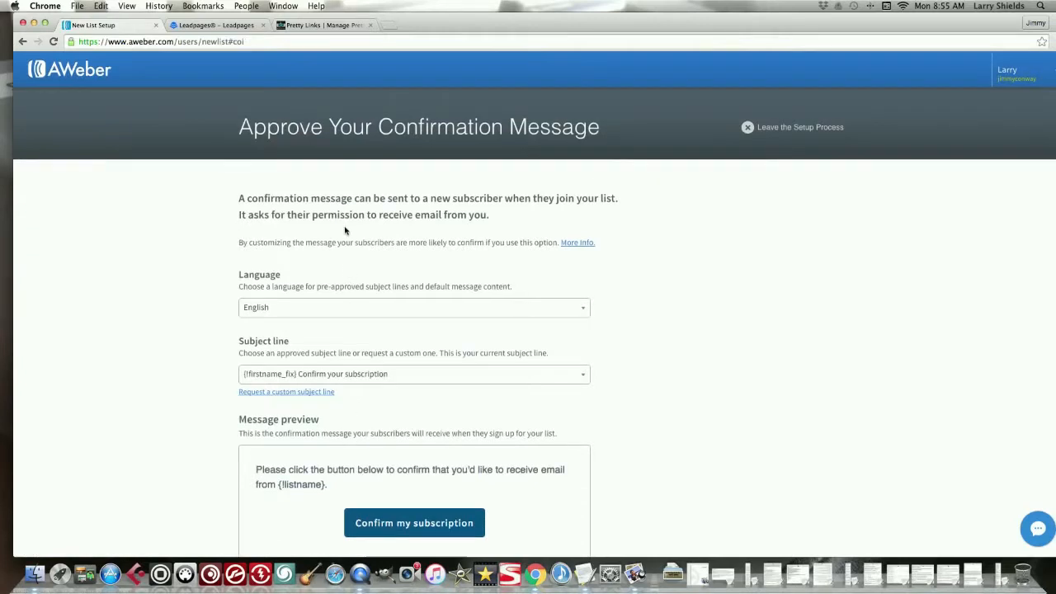
scroll("down", 3)
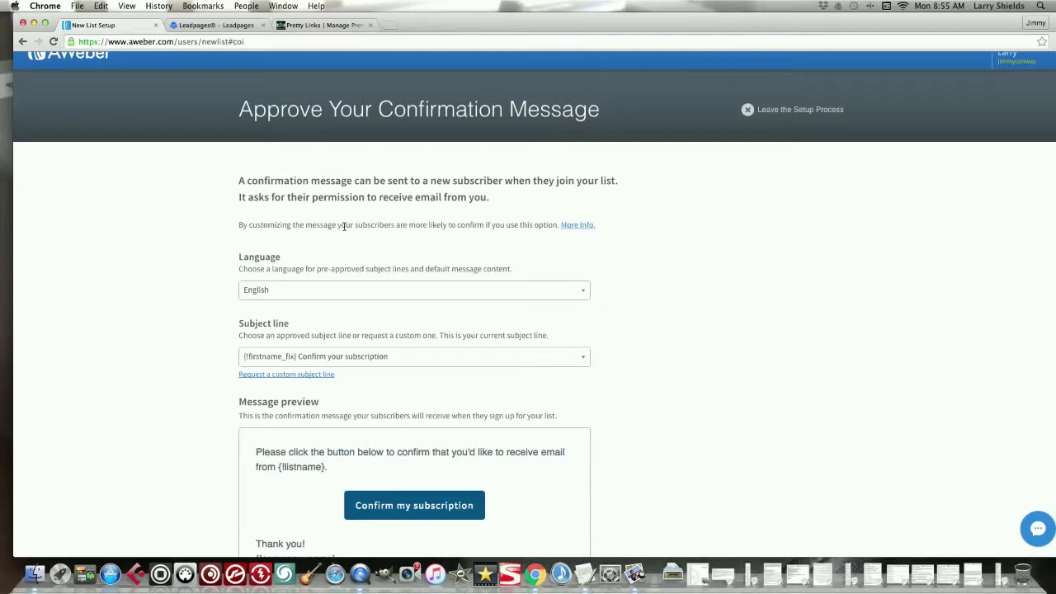
mouse_move(312, 234)
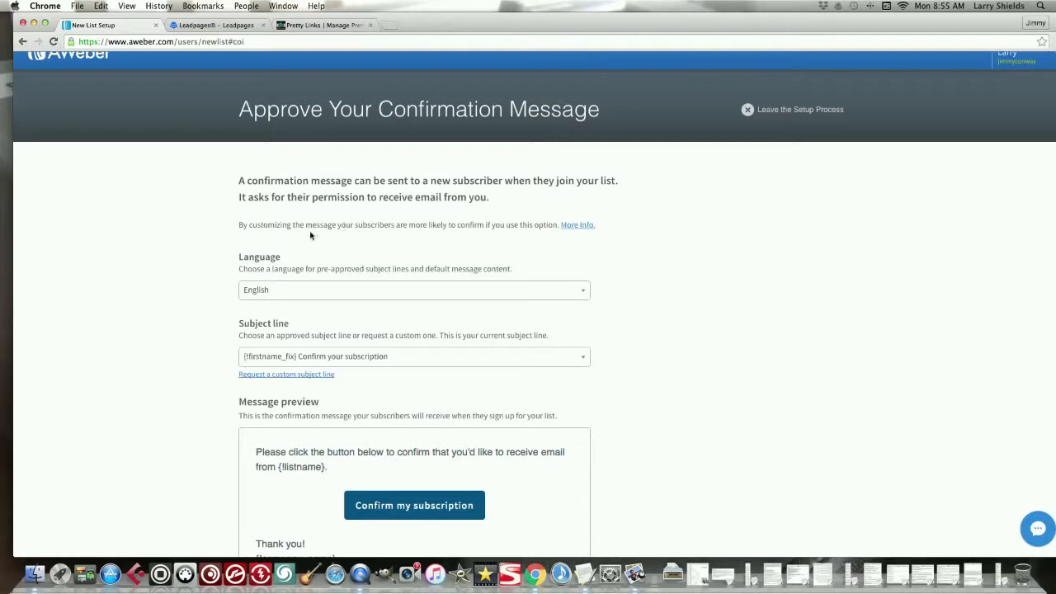
mouse_move(251, 277)
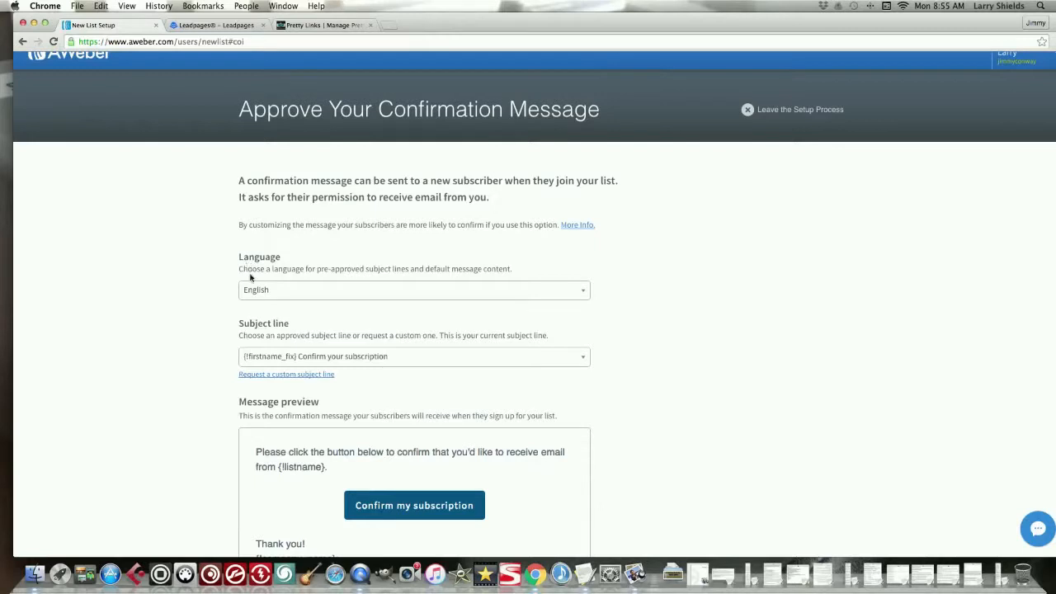
left_click(415, 291)
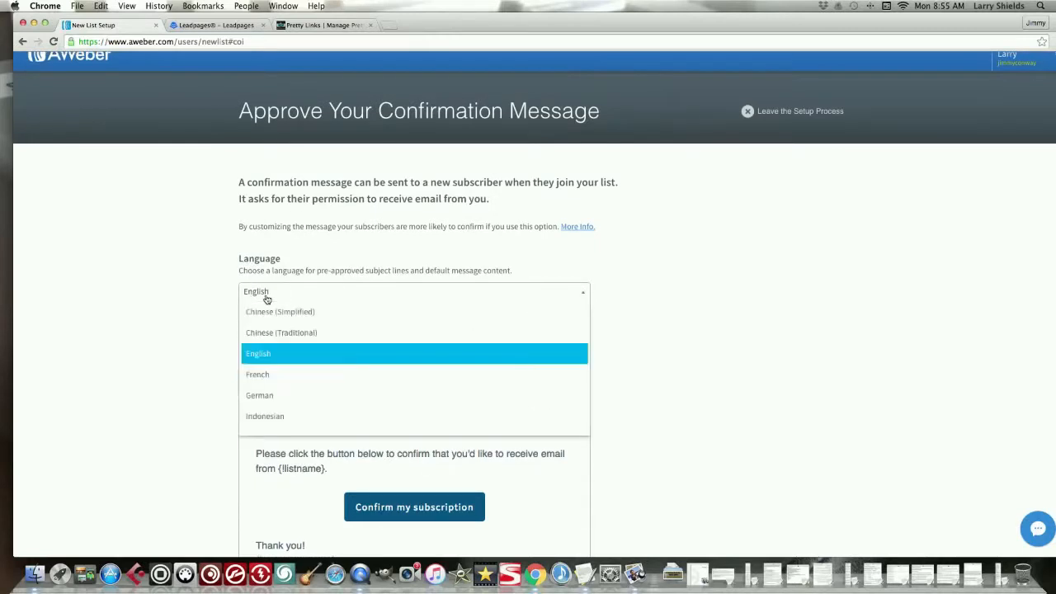
scroll("down", 3)
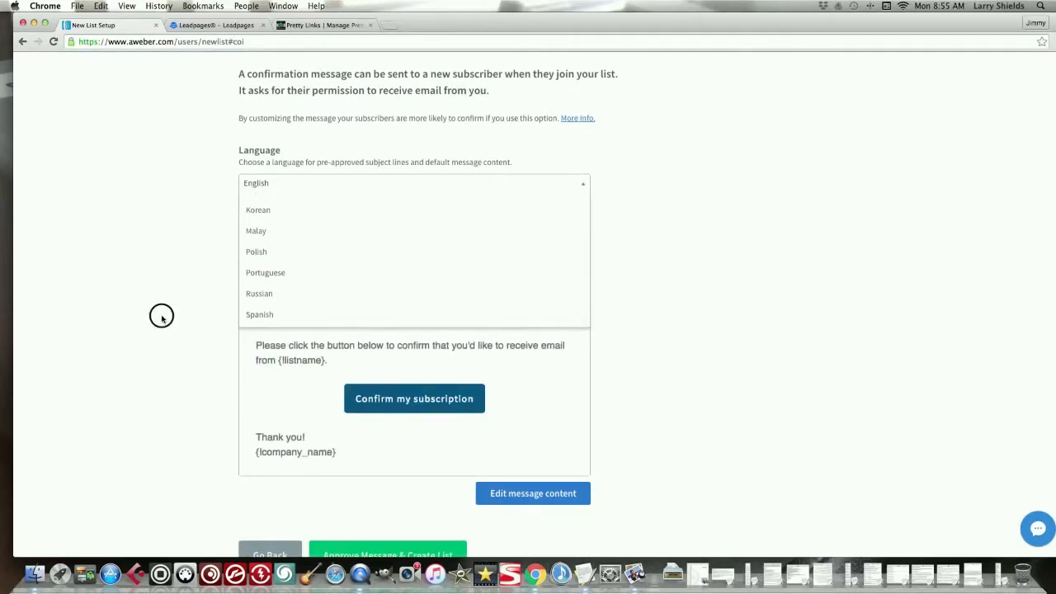
left_click(413, 182)
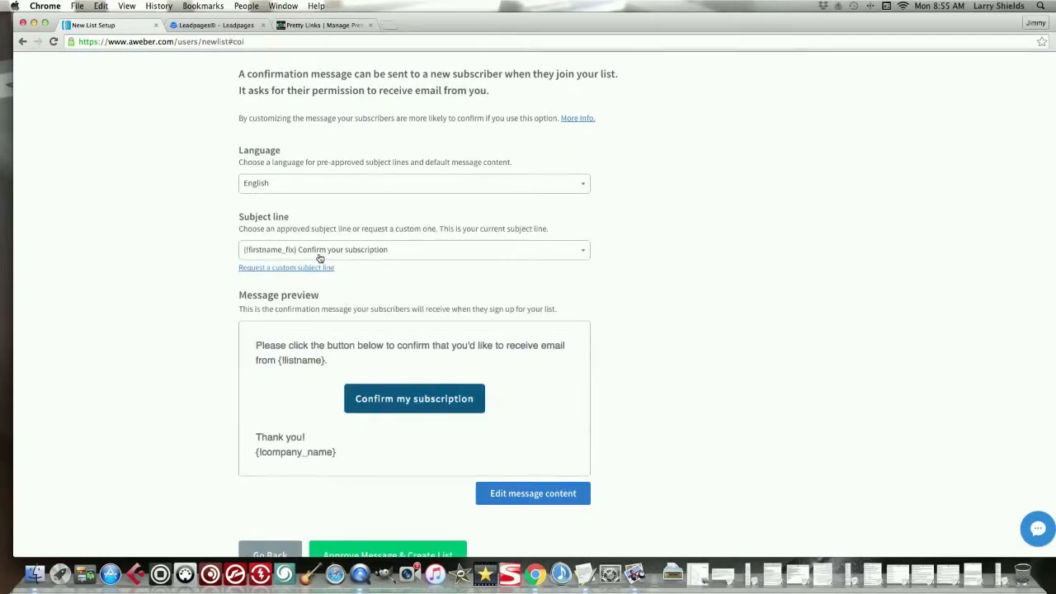
mouse_move(268, 251)
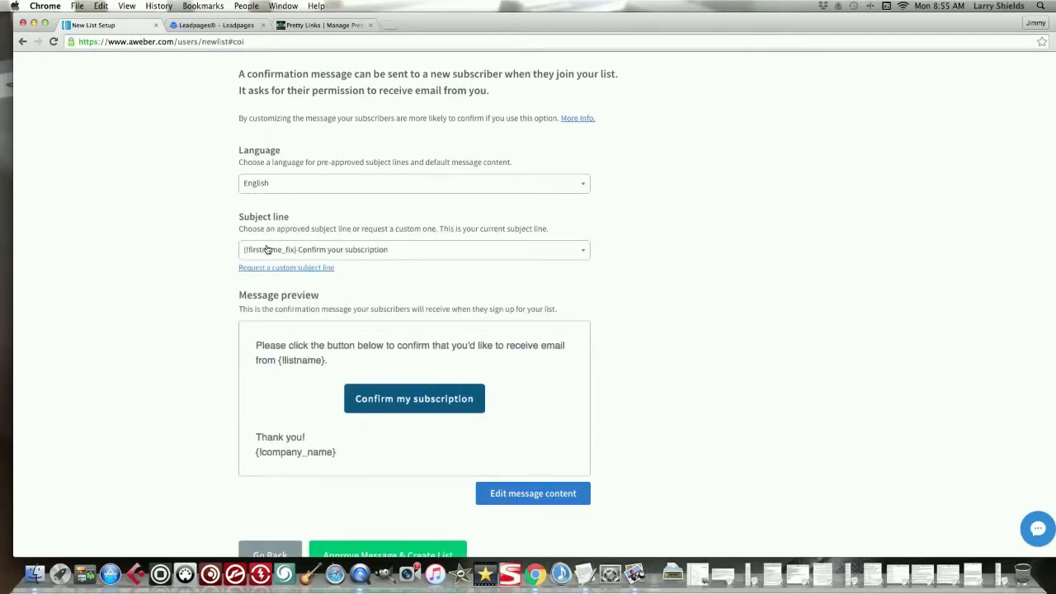
mouse_move(402, 254)
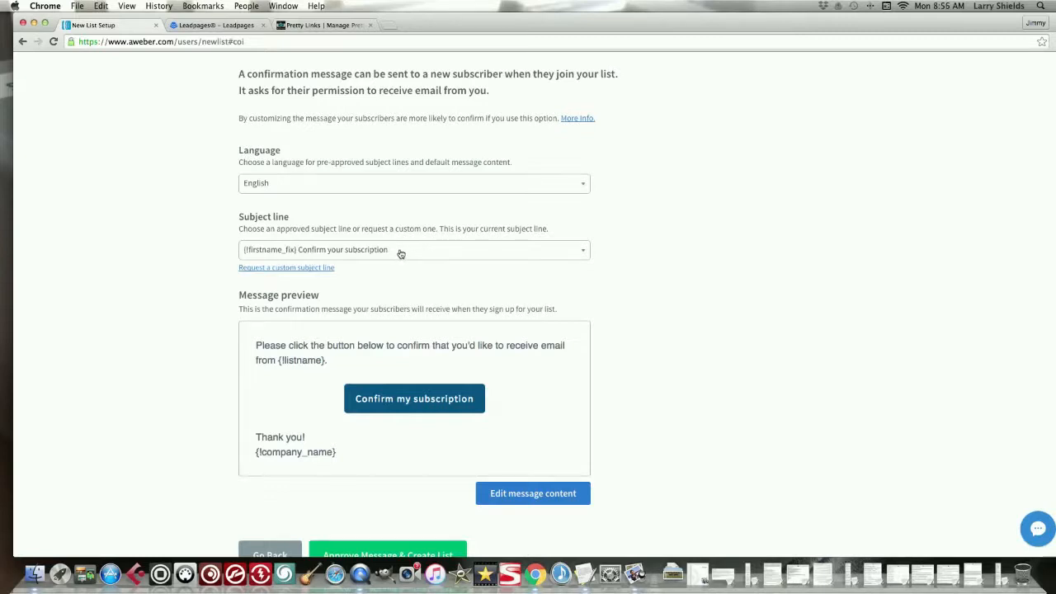
mouse_move(273, 250)
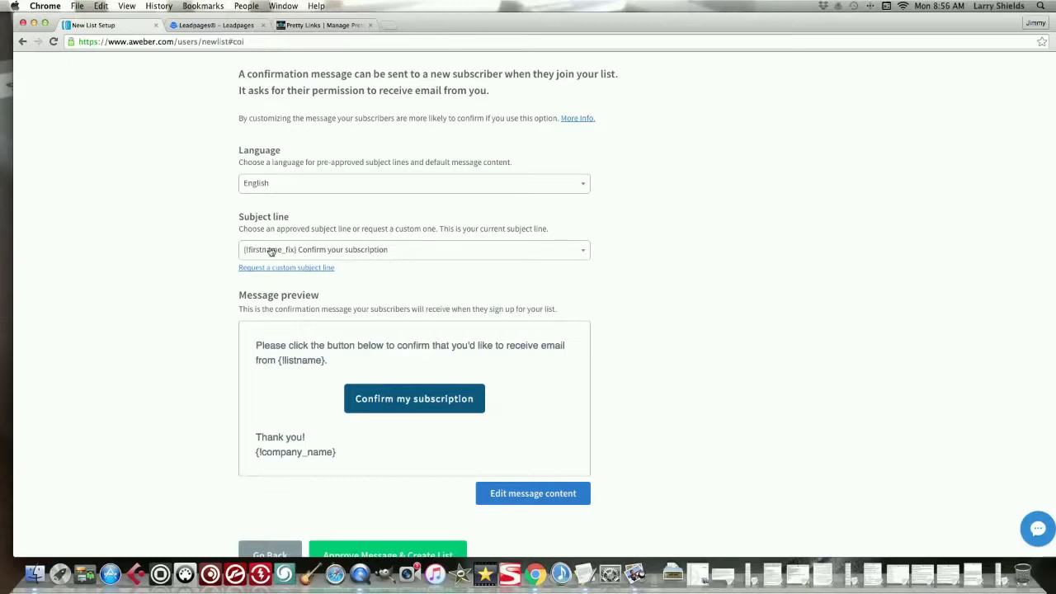
mouse_move(338, 250)
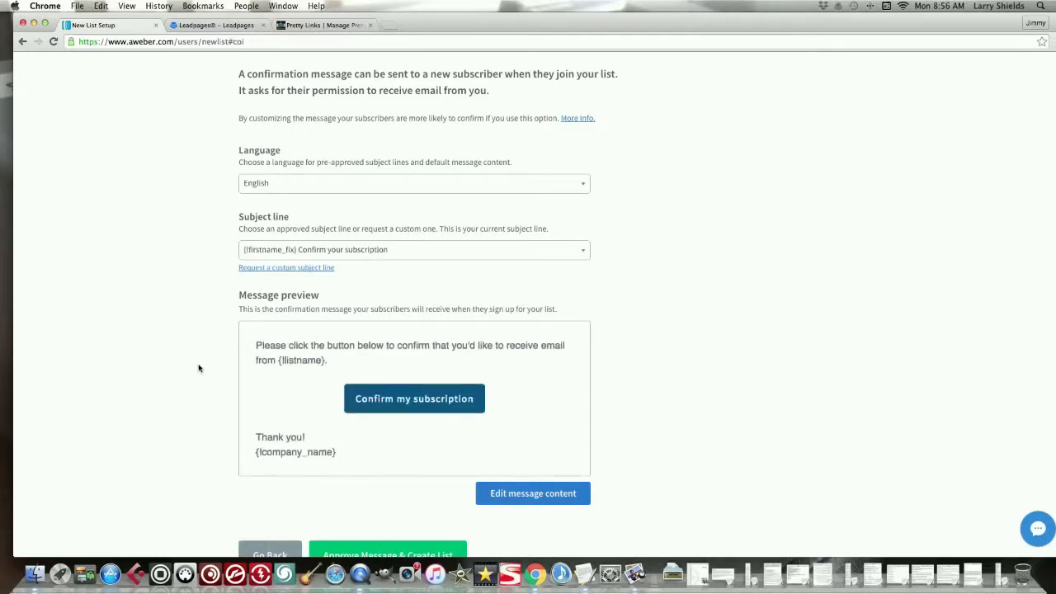
mouse_move(205, 368)
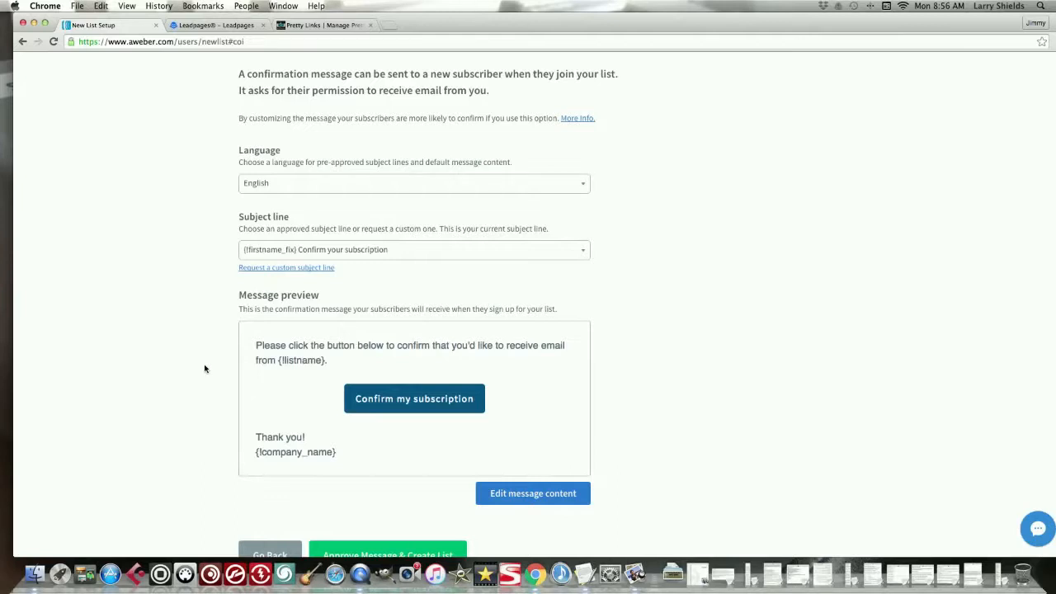
mouse_move(247, 370)
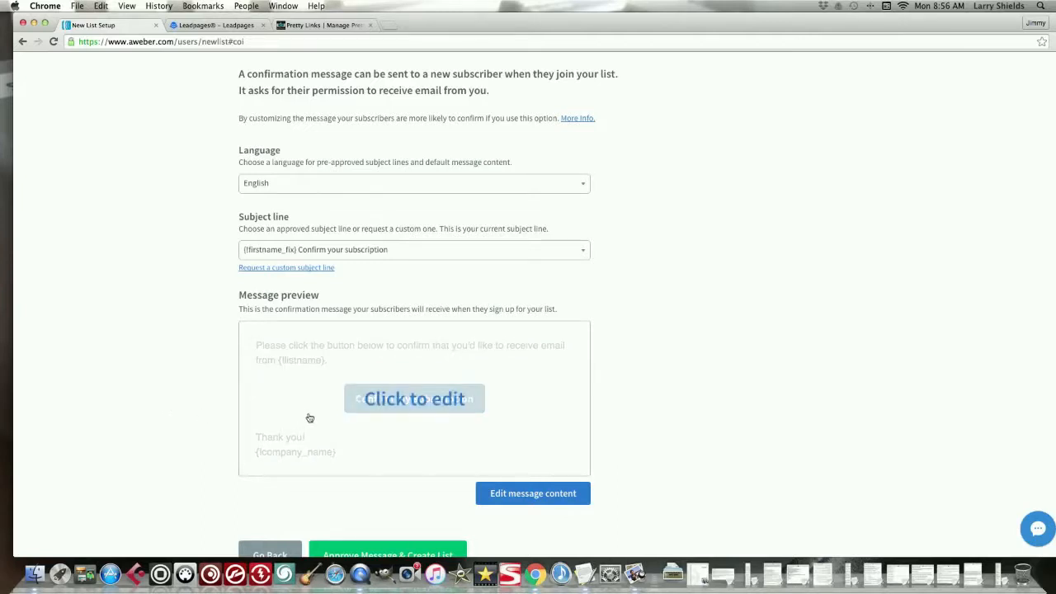
mouse_move(276, 459)
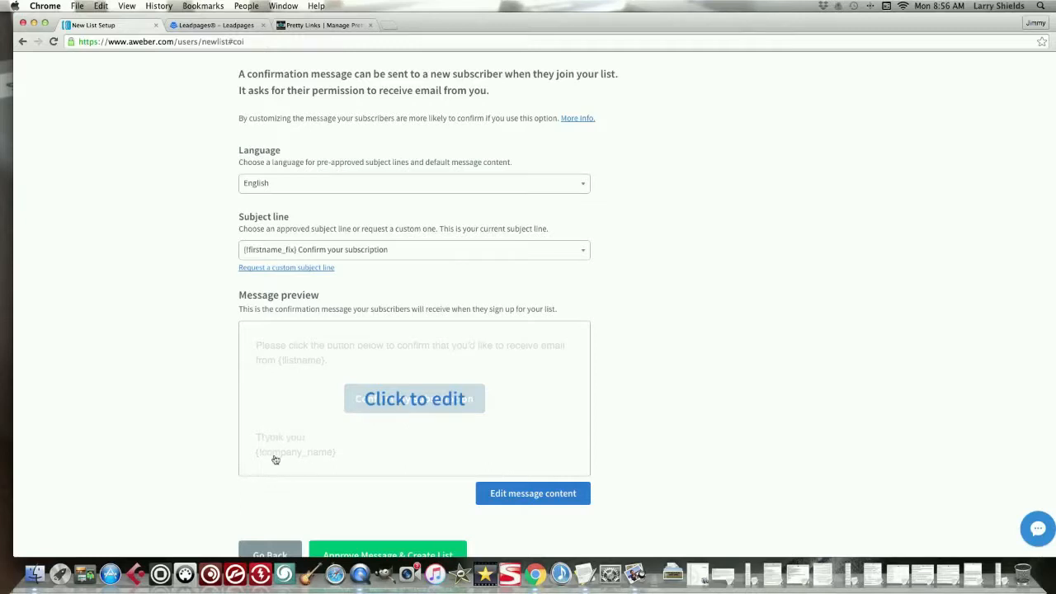
scroll("down", 3)
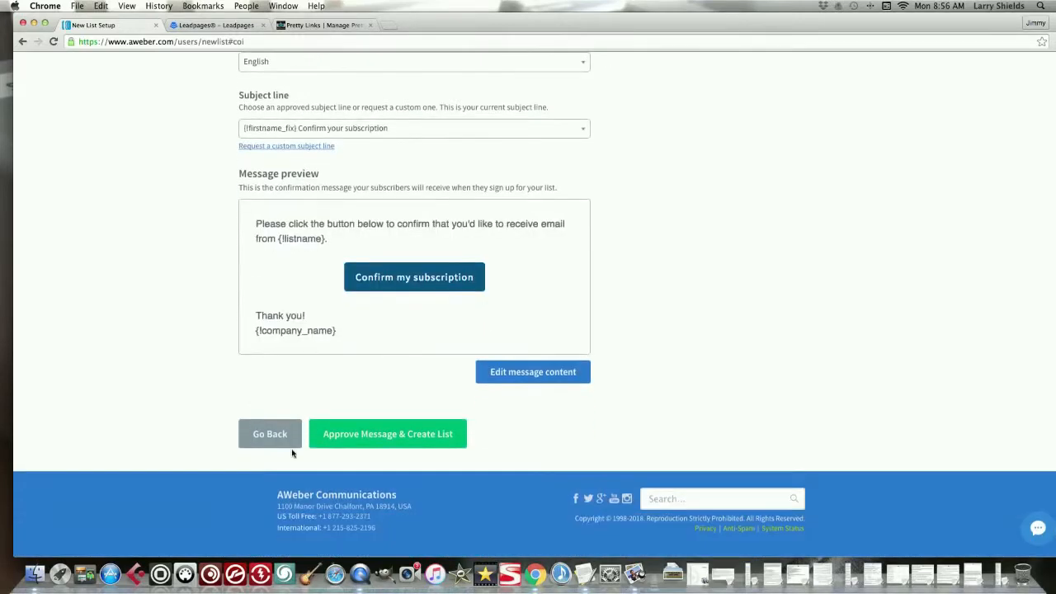
mouse_move(419, 376)
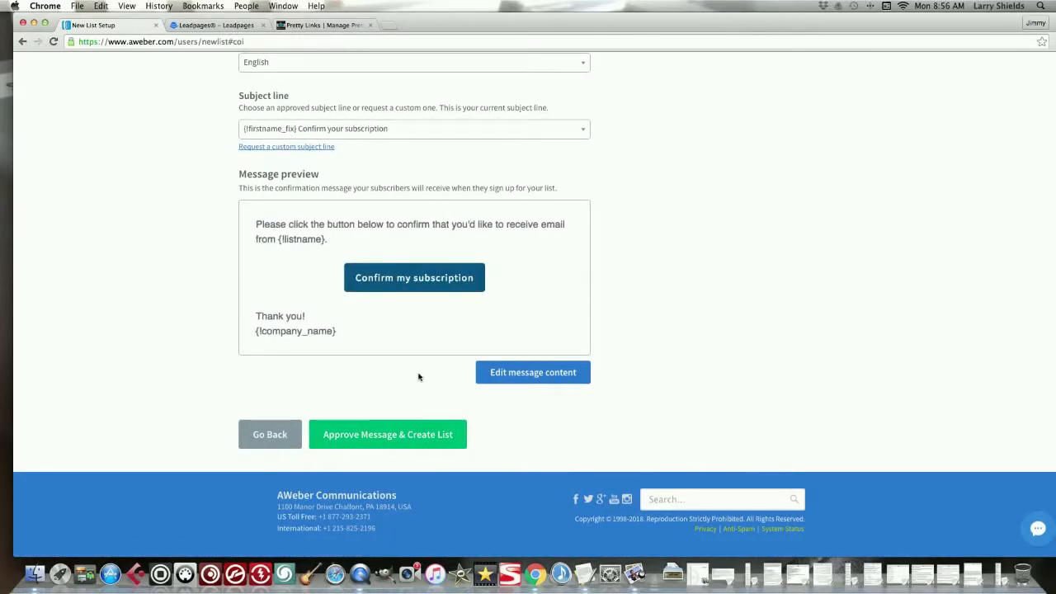
mouse_move(414, 278)
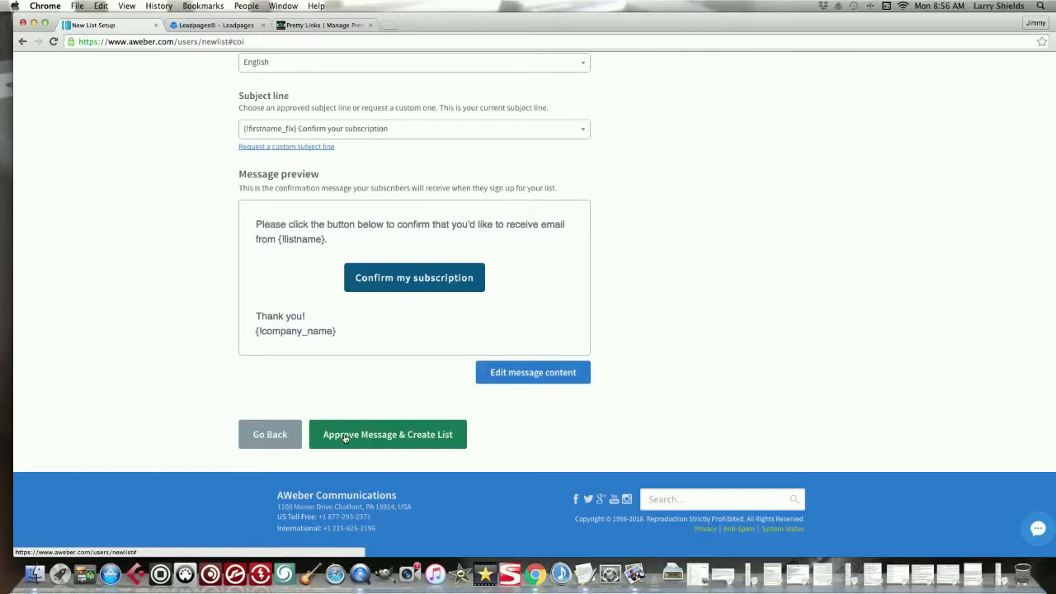
mouse_move(388, 437)
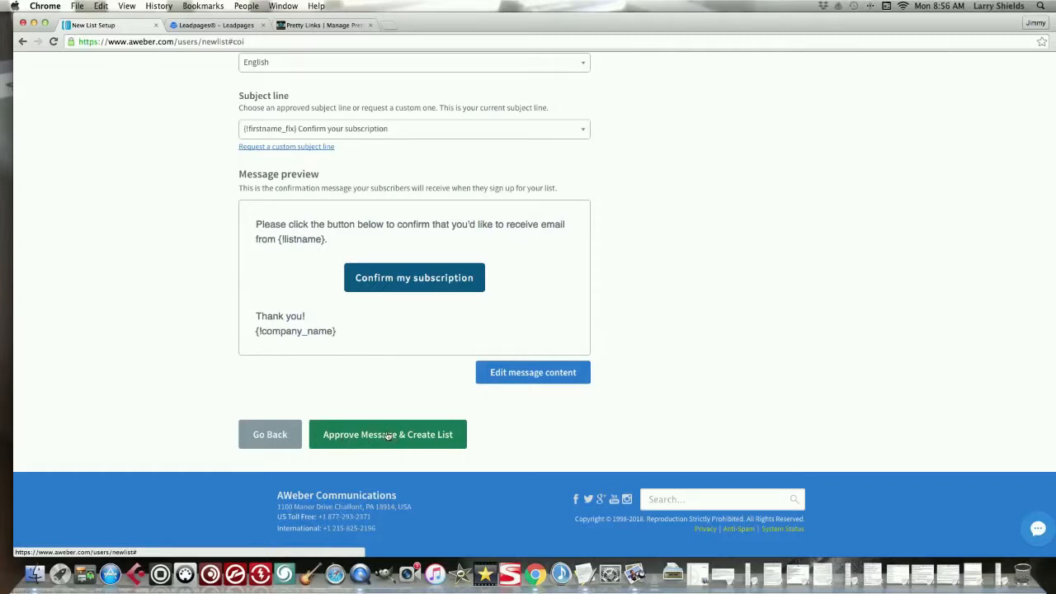
Step: Approve the default confirmation message and create the New Music For Fans list
left_click(388, 436)
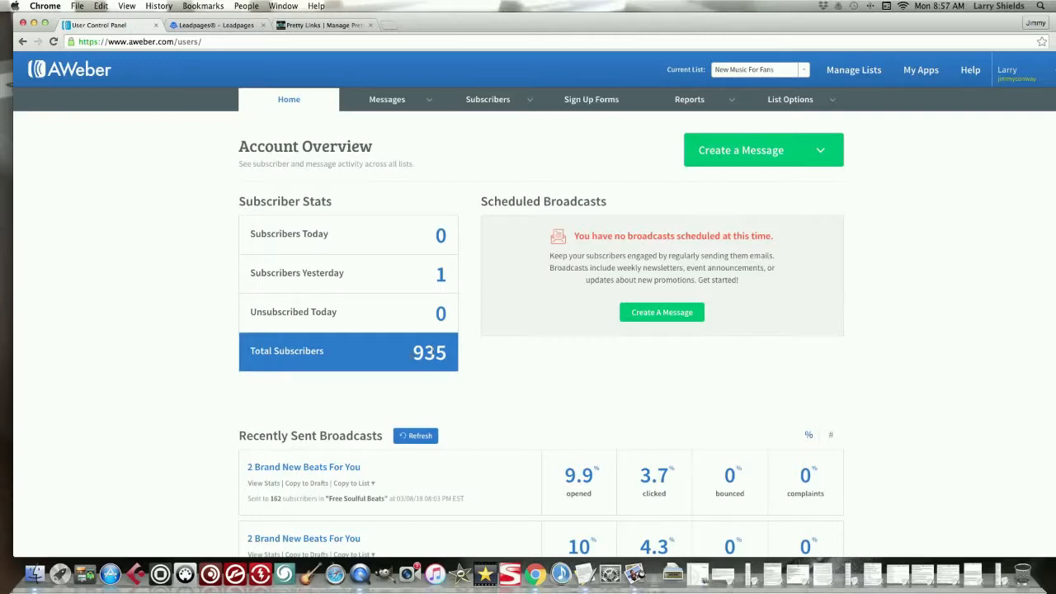
mouse_move(413, 373)
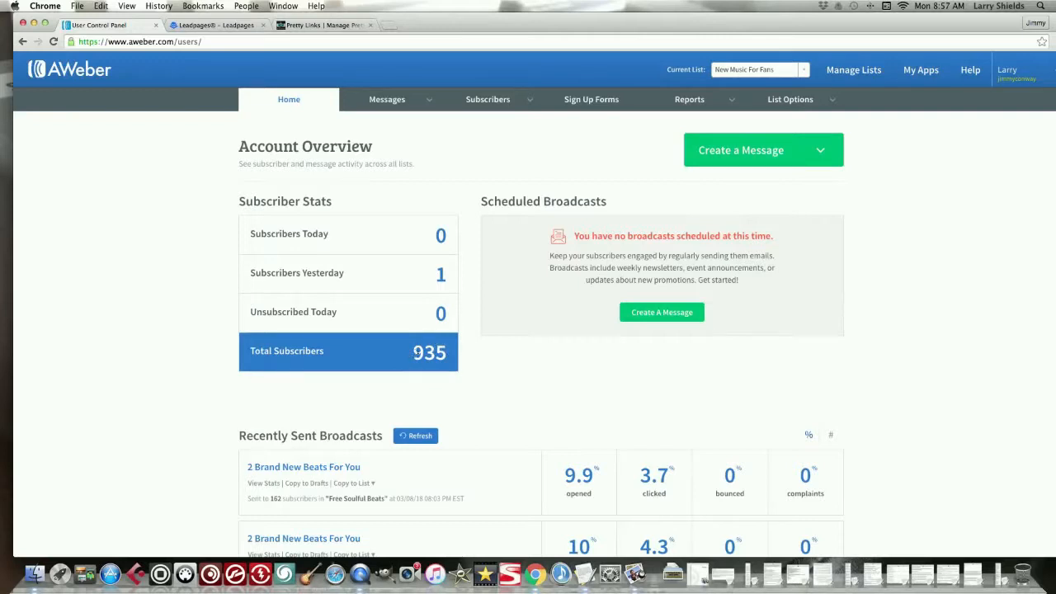
mouse_move(452, 358)
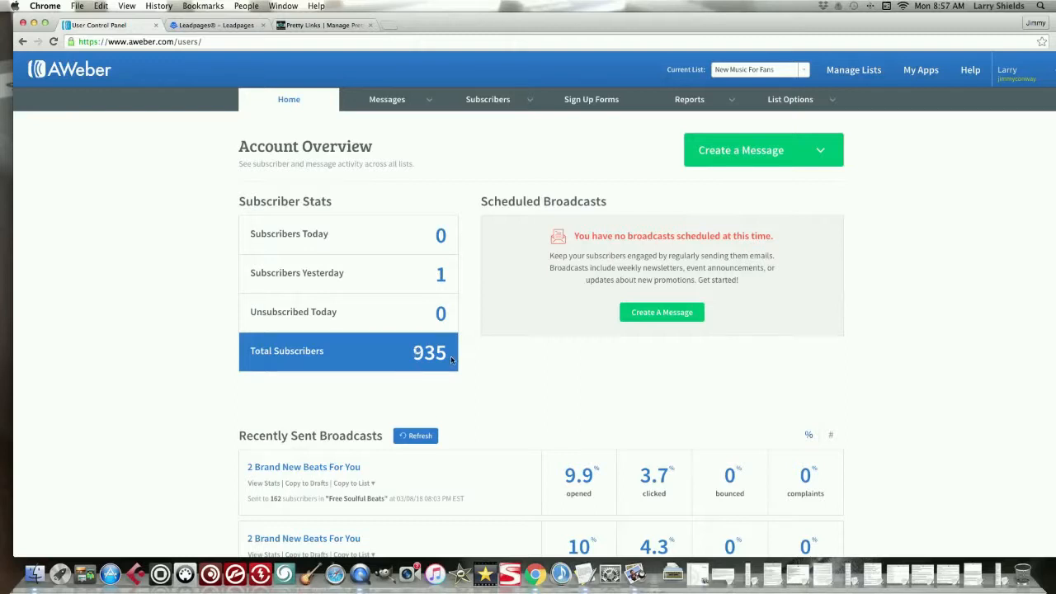
mouse_move(454, 356)
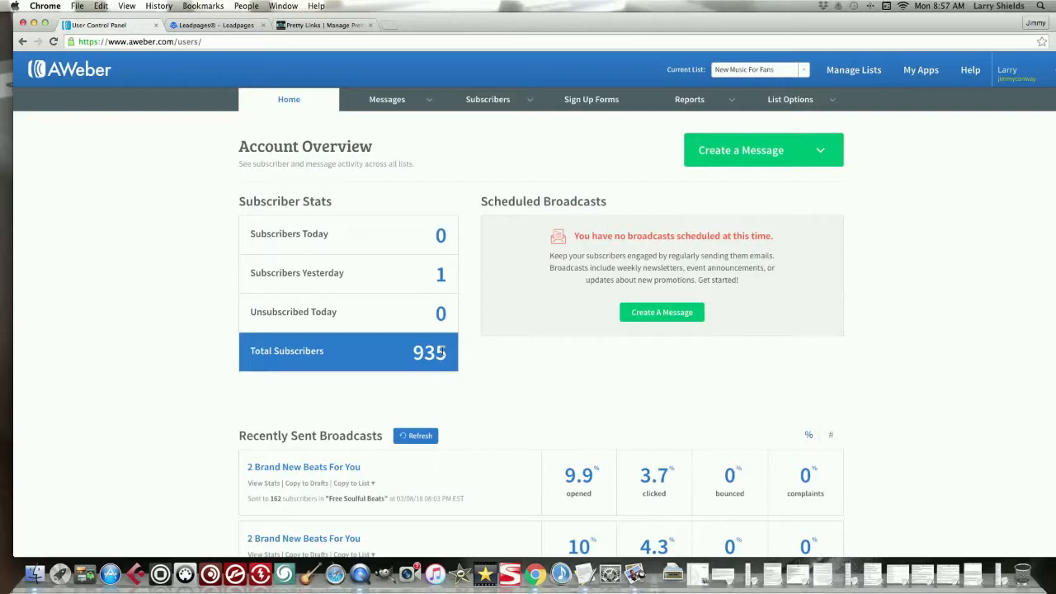
mouse_move(432, 370)
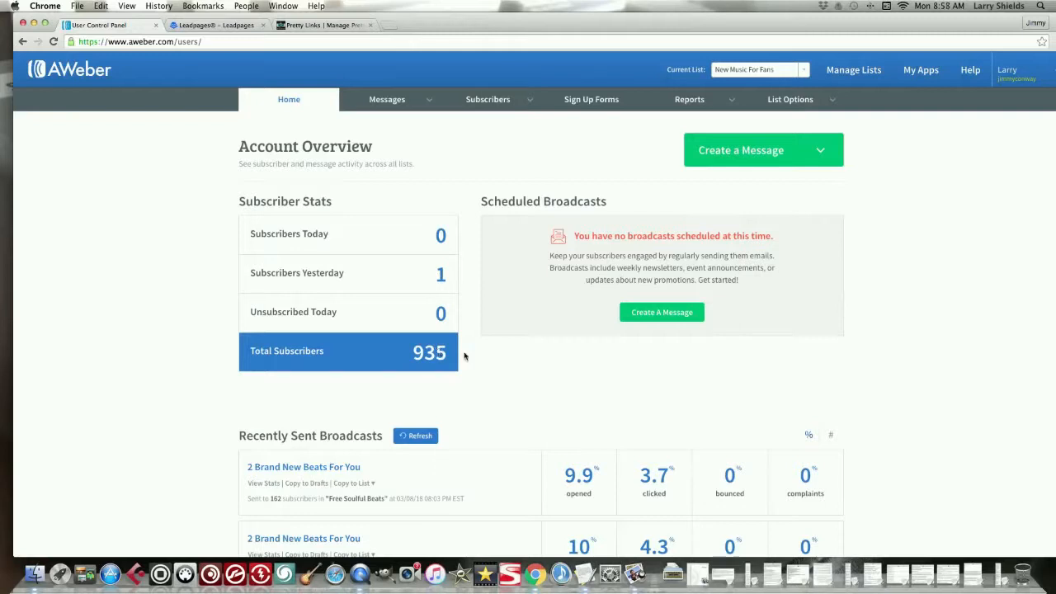
mouse_move(484, 362)
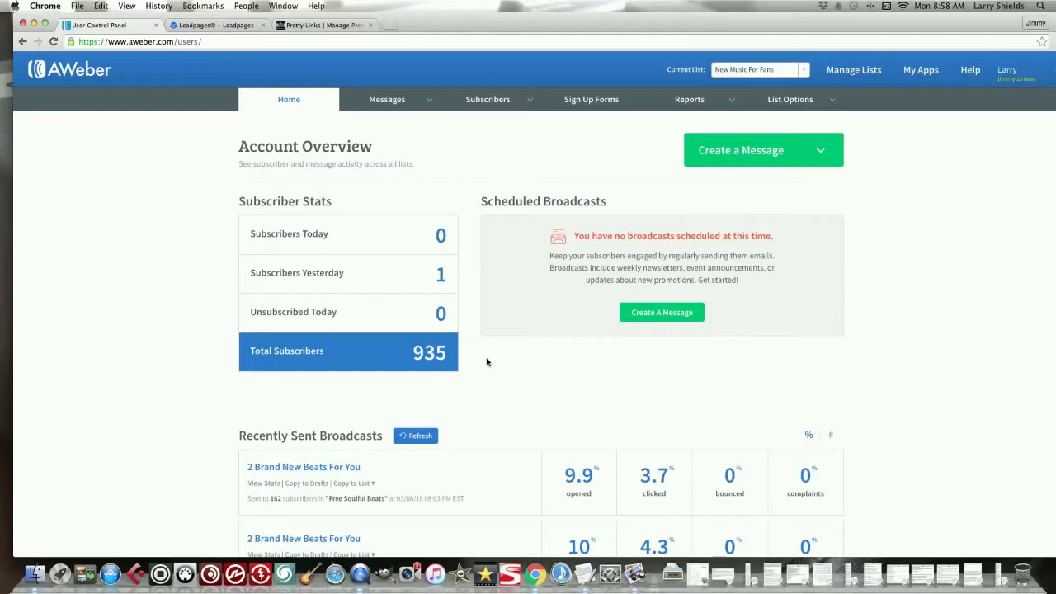
mouse_move(517, 367)
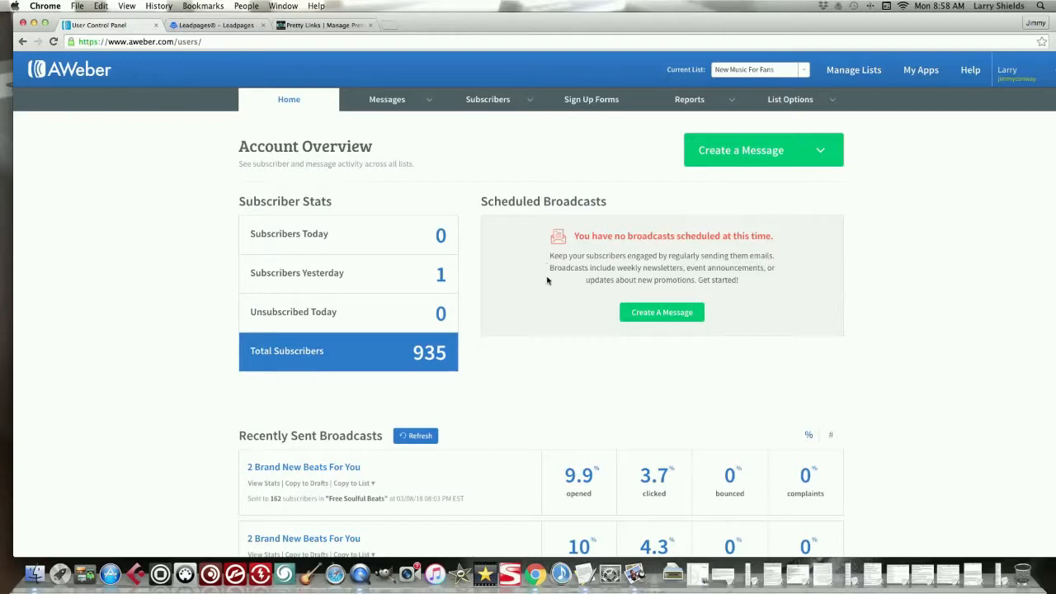
mouse_move(579, 145)
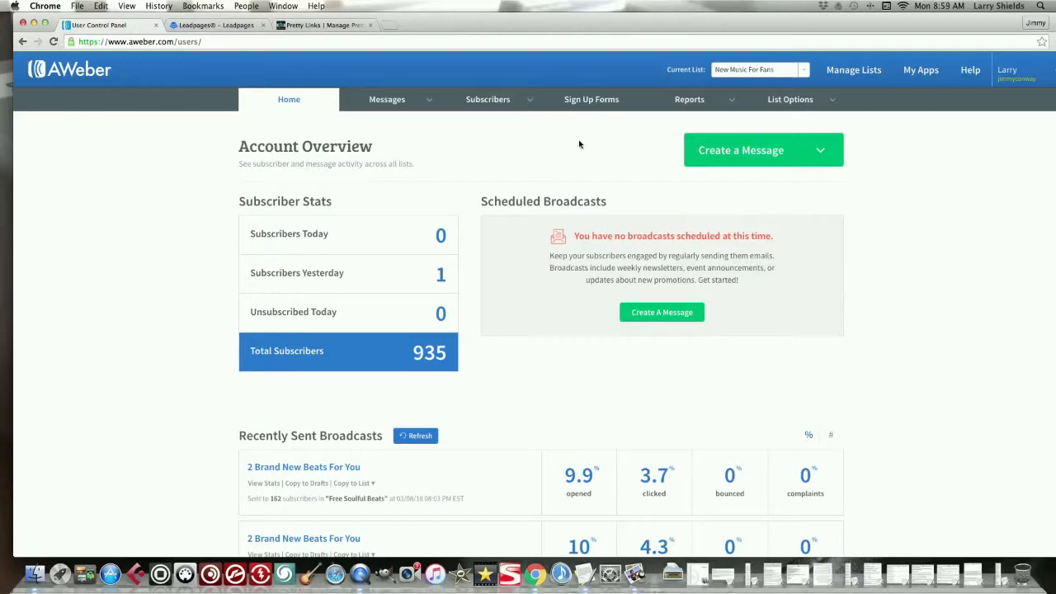
mouse_move(627, 140)
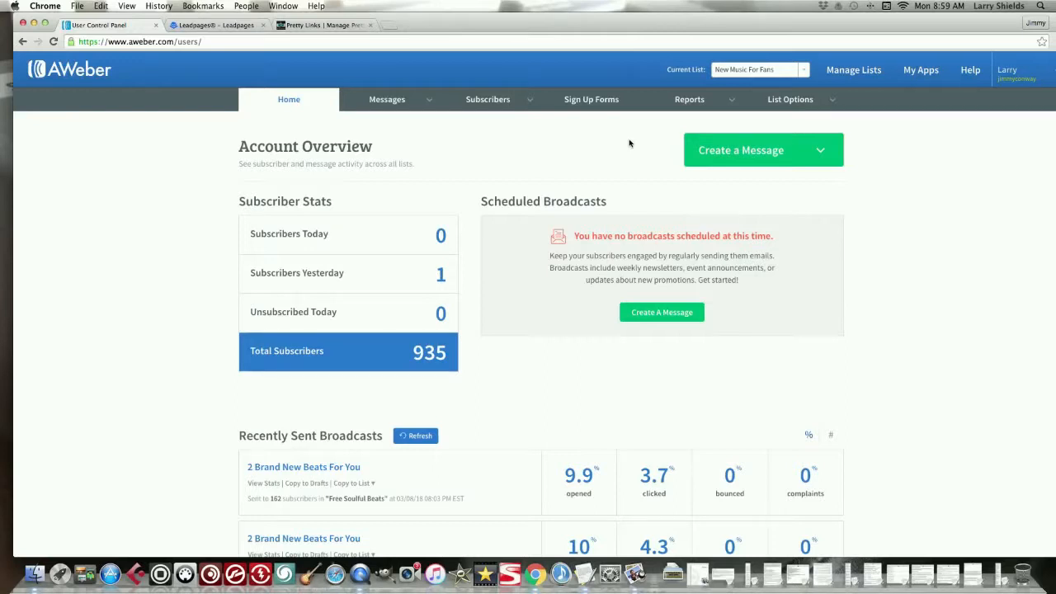
mouse_move(623, 135)
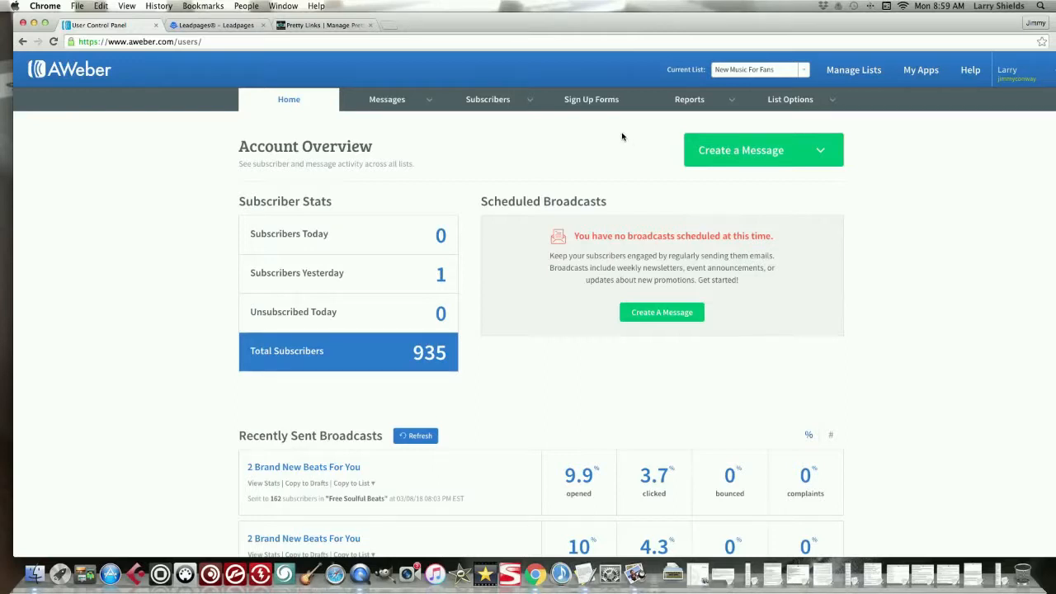
mouse_move(614, 136)
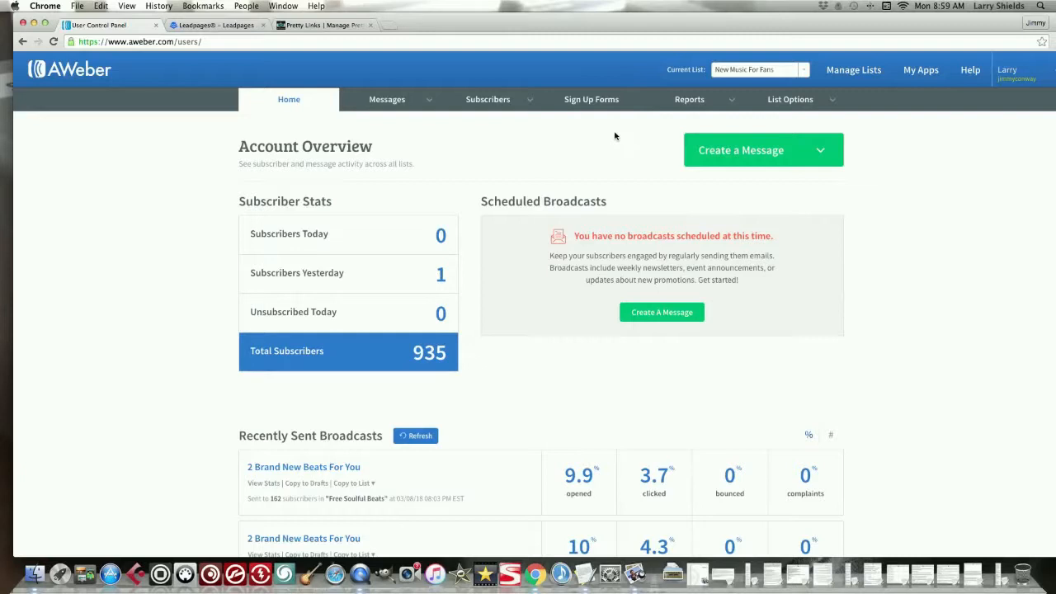
mouse_move(706, 120)
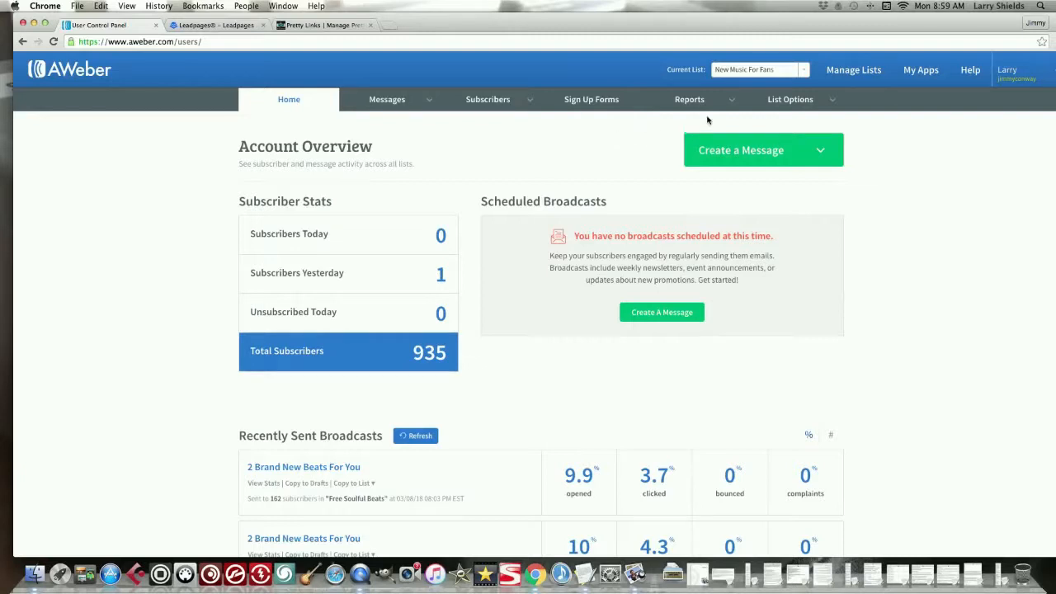
Step: Open the Sign Up Forms page for the New Music For Fans list
left_click(690, 99)
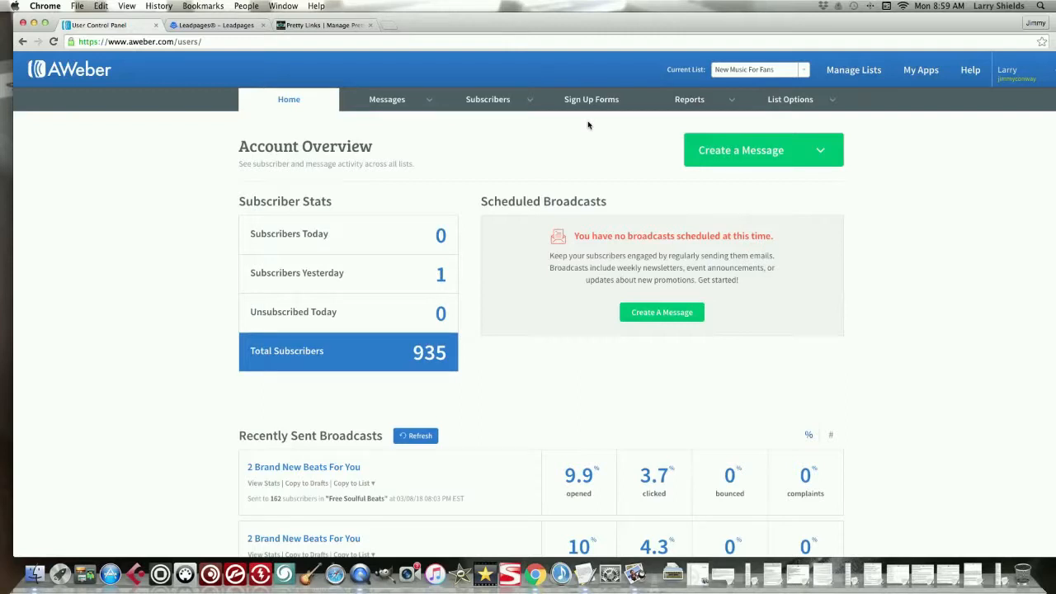
mouse_move(621, 125)
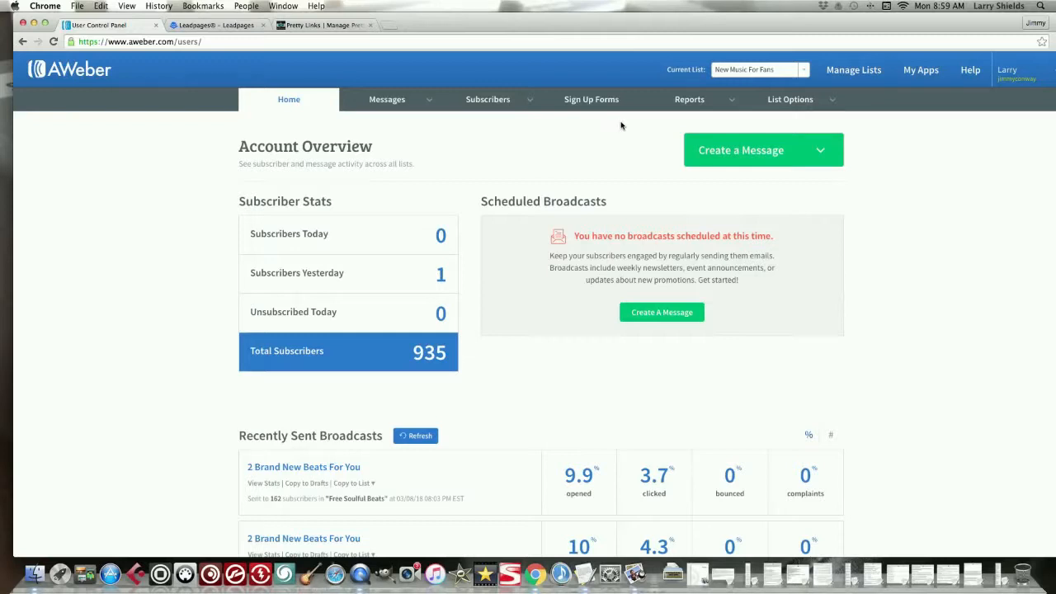
mouse_move(591, 99)
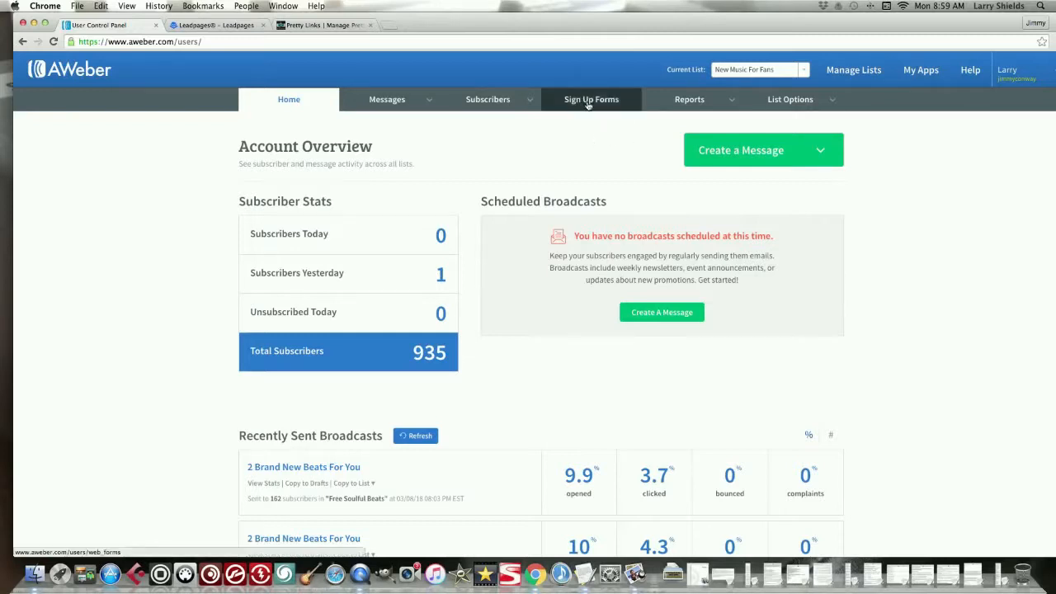
mouse_move(591, 115)
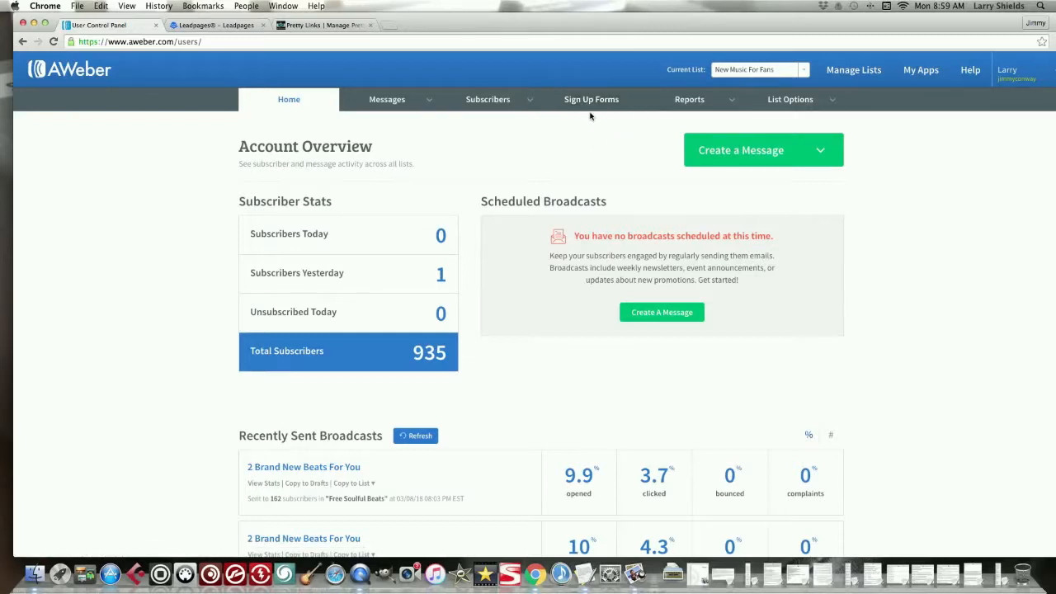
mouse_move(591, 99)
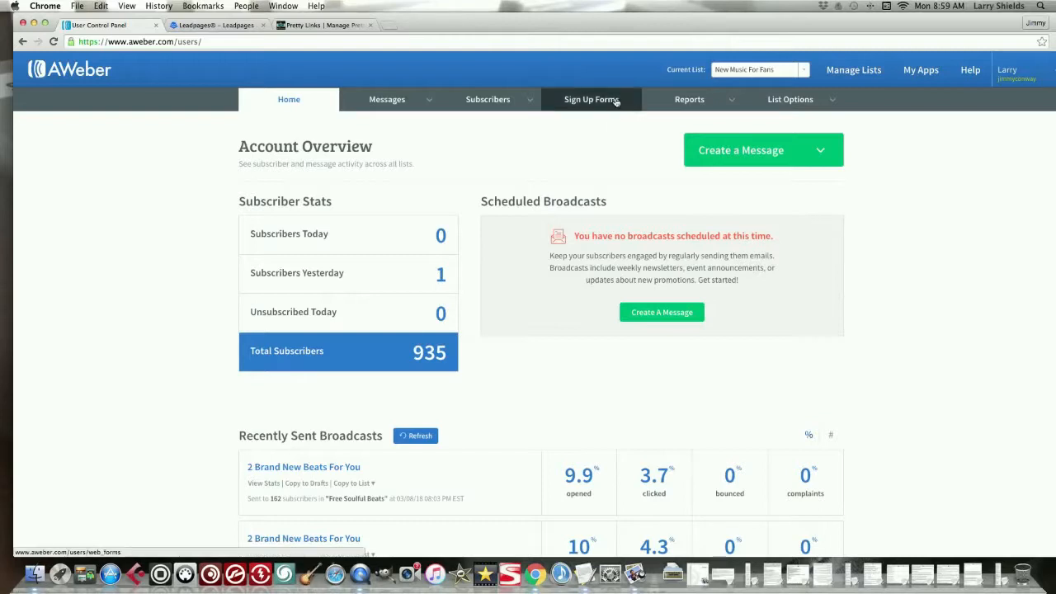
mouse_move(591, 99)
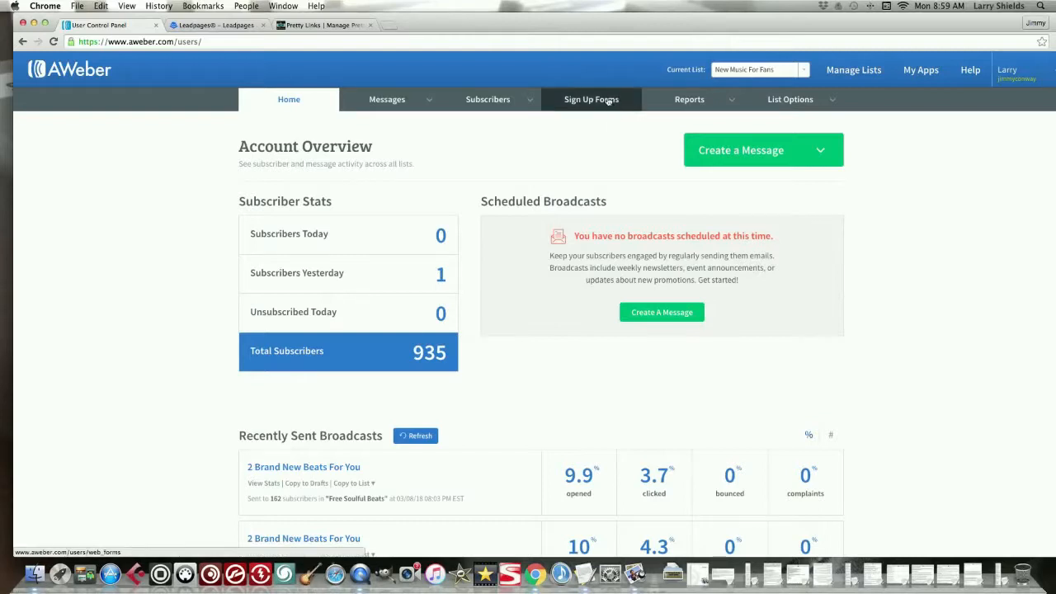
left_click(591, 99)
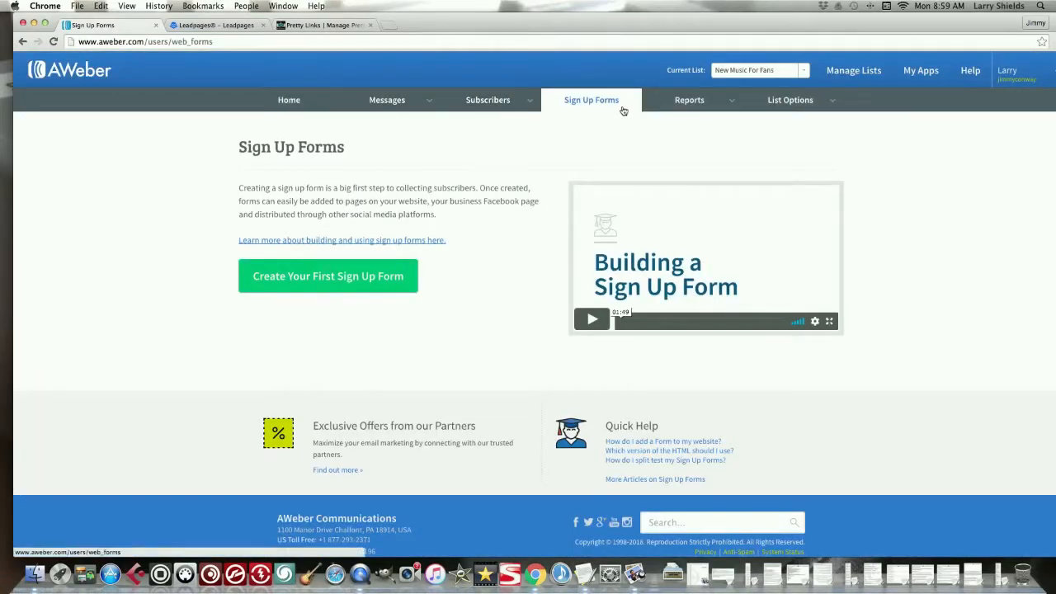
left_click(689, 101)
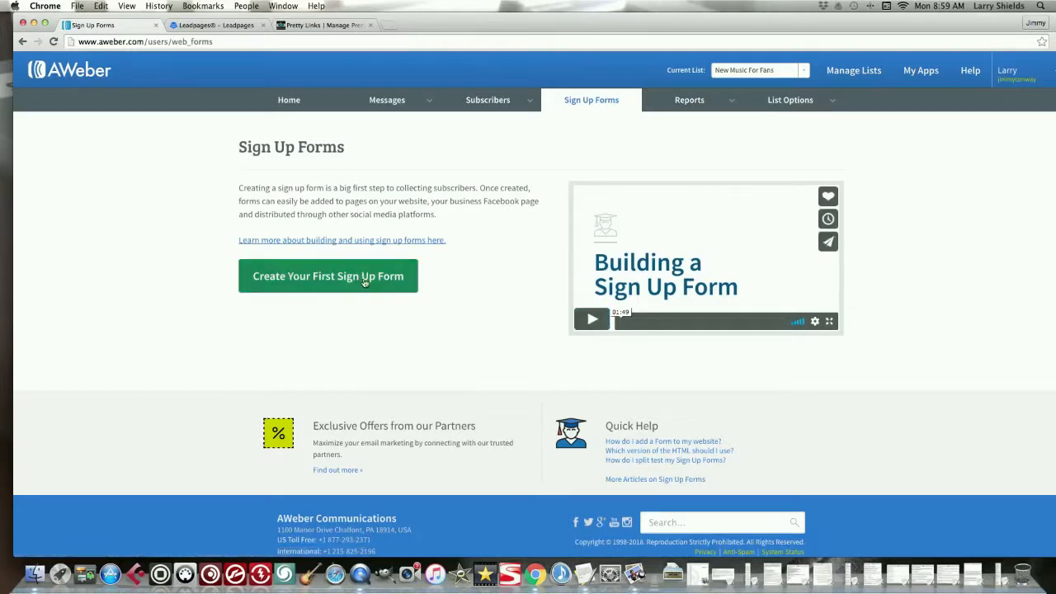
Step: Create the first sign-up form and preview the Pointer template in the designer
left_click(327, 275)
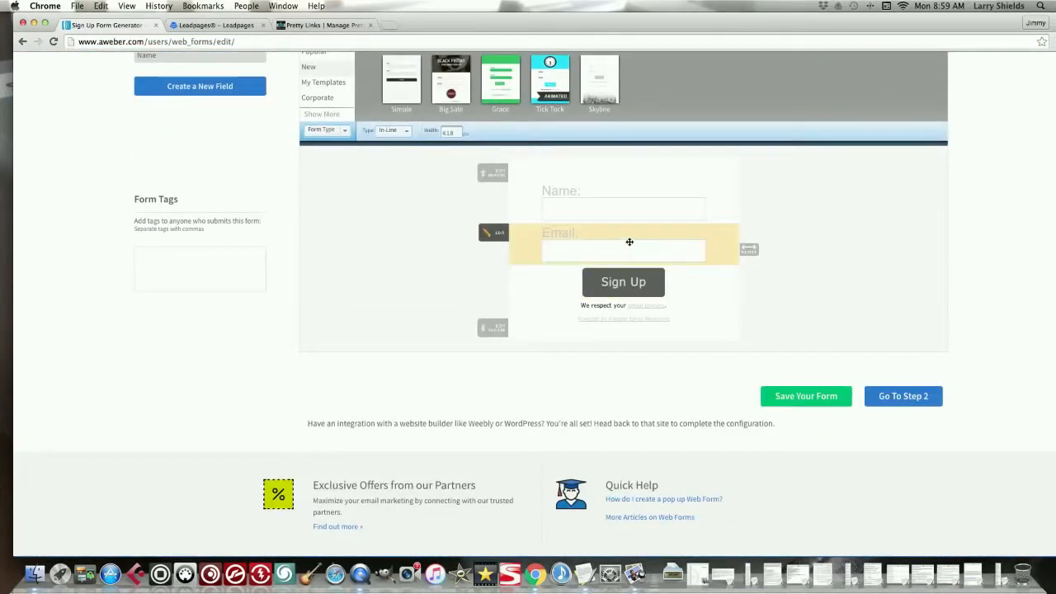
left_click(624, 281)
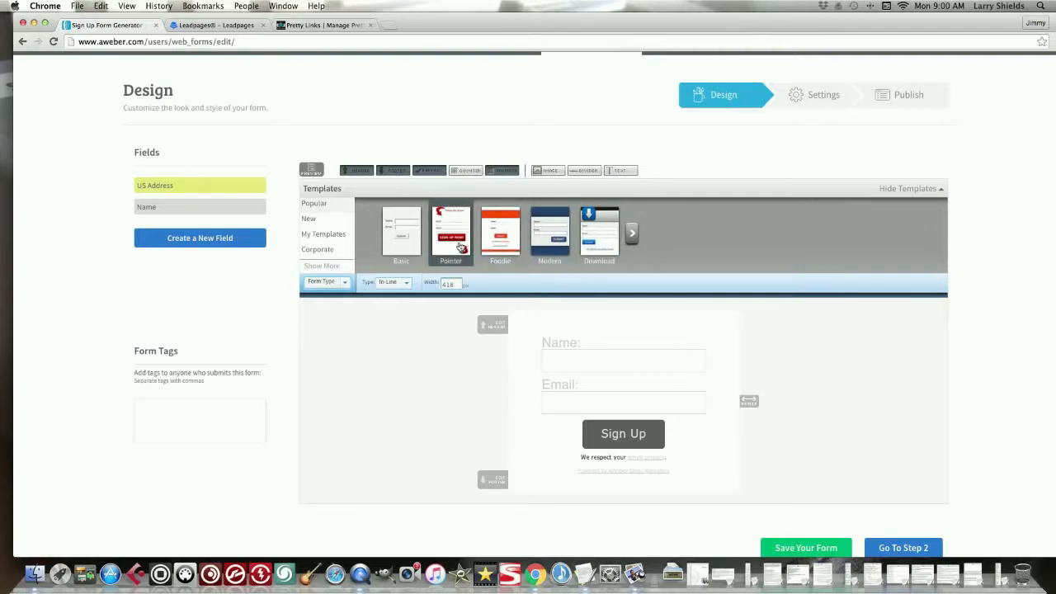
left_click(451, 231)
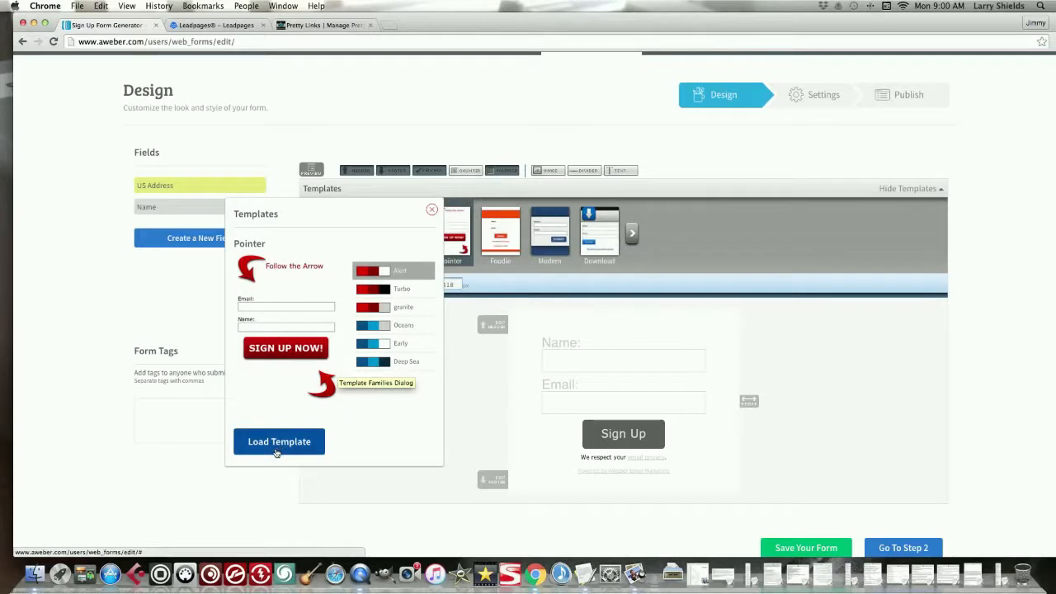
Step: Load the Pointer template into the sign-up form designer
left_click(278, 443)
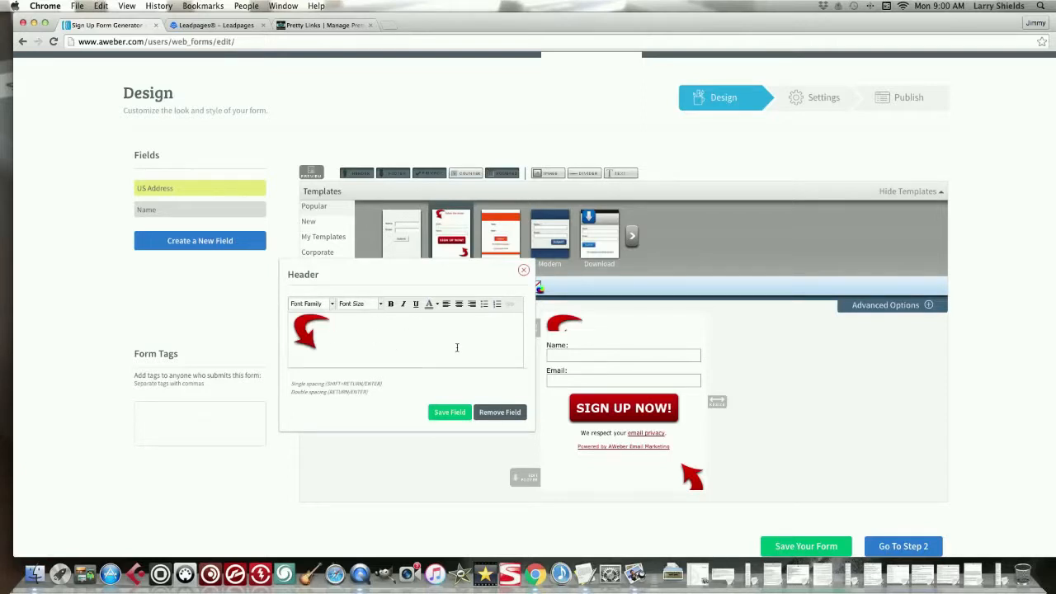
mouse_move(379, 320)
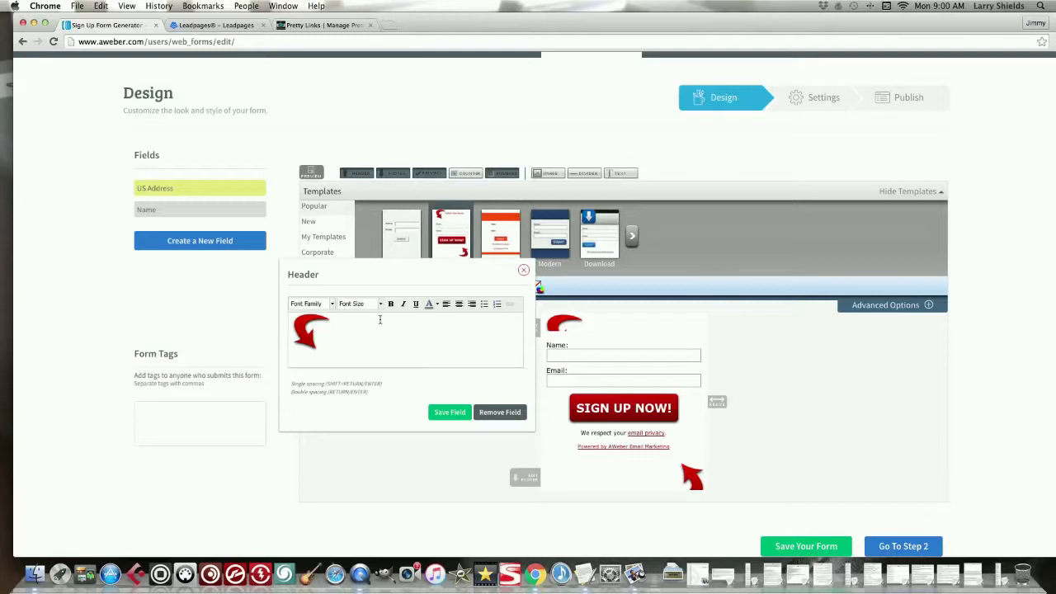
Step: Write the header text 'Looking For East Coast Producers For A New'
type("All")
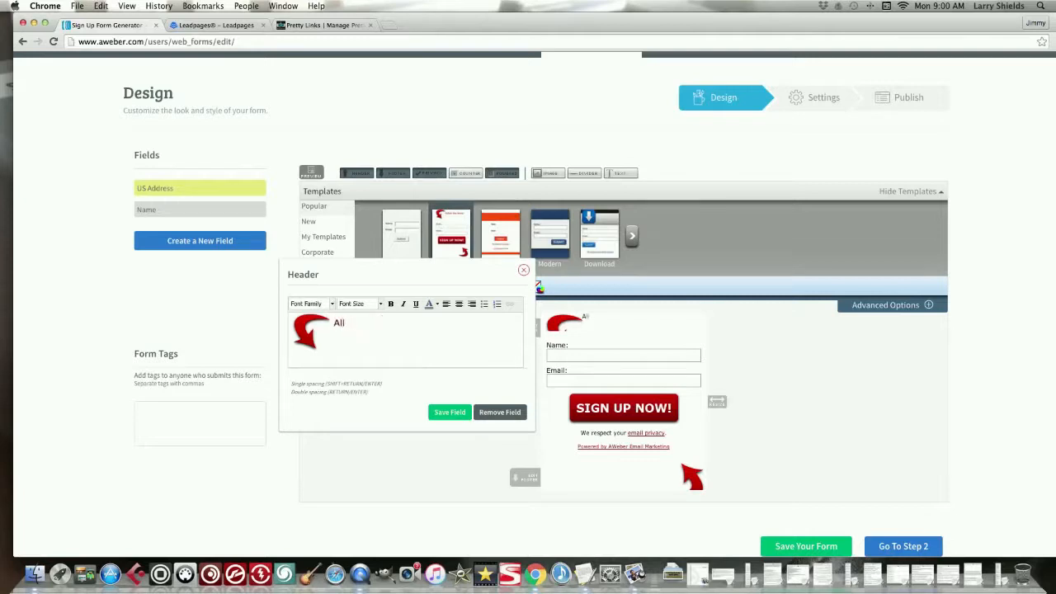
left_click(347, 321)
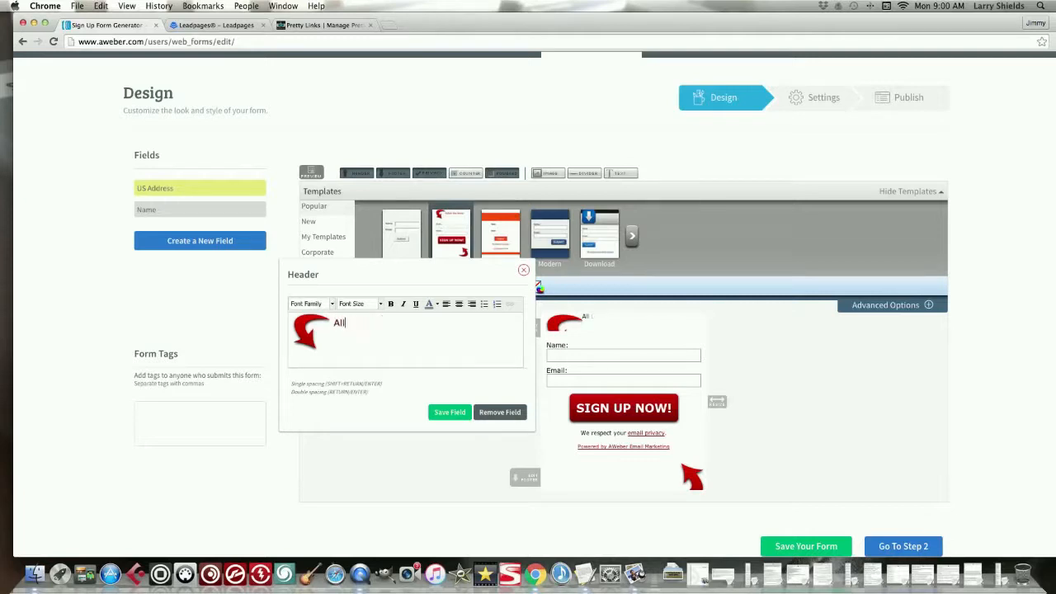
type("Loo")
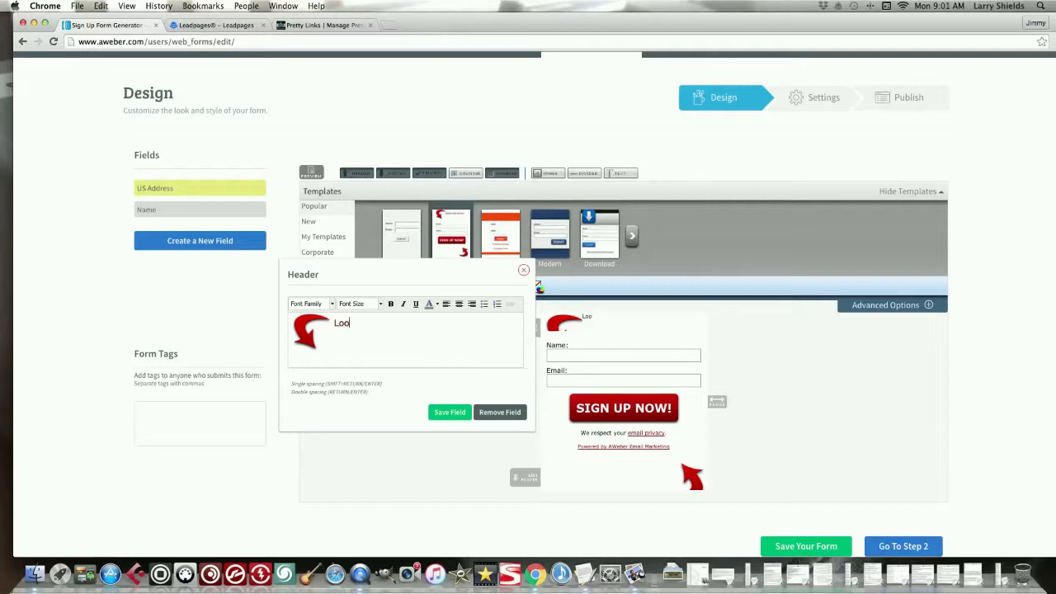
type("king For East Coast")
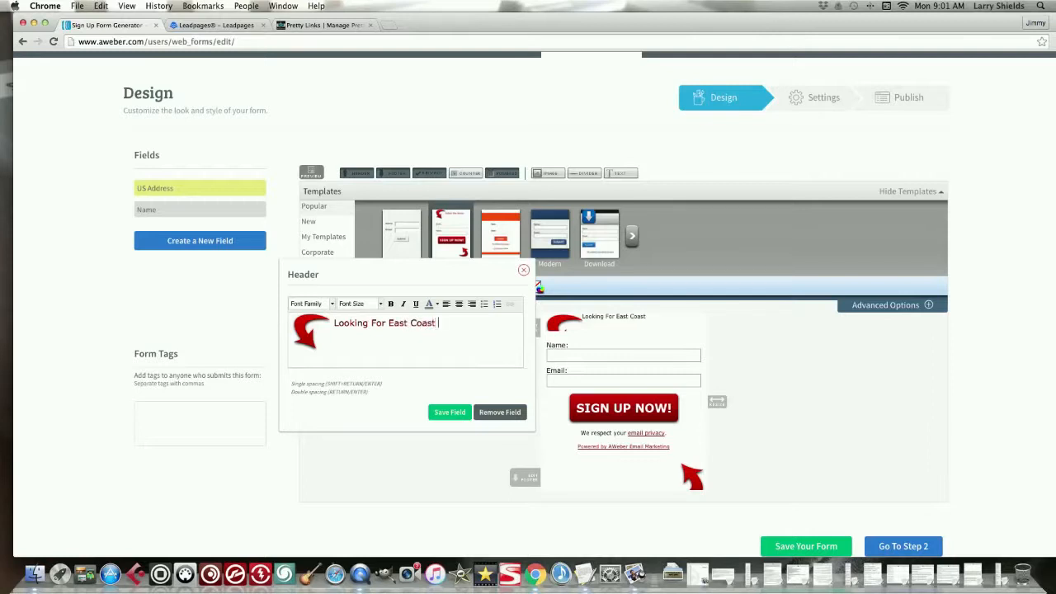
type("Producer")
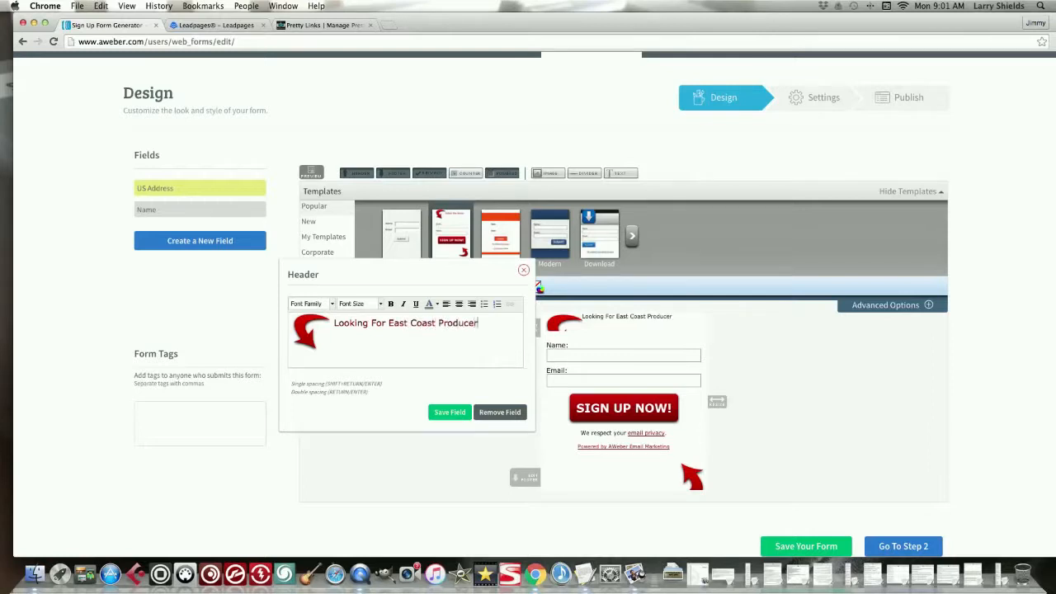
type("s")
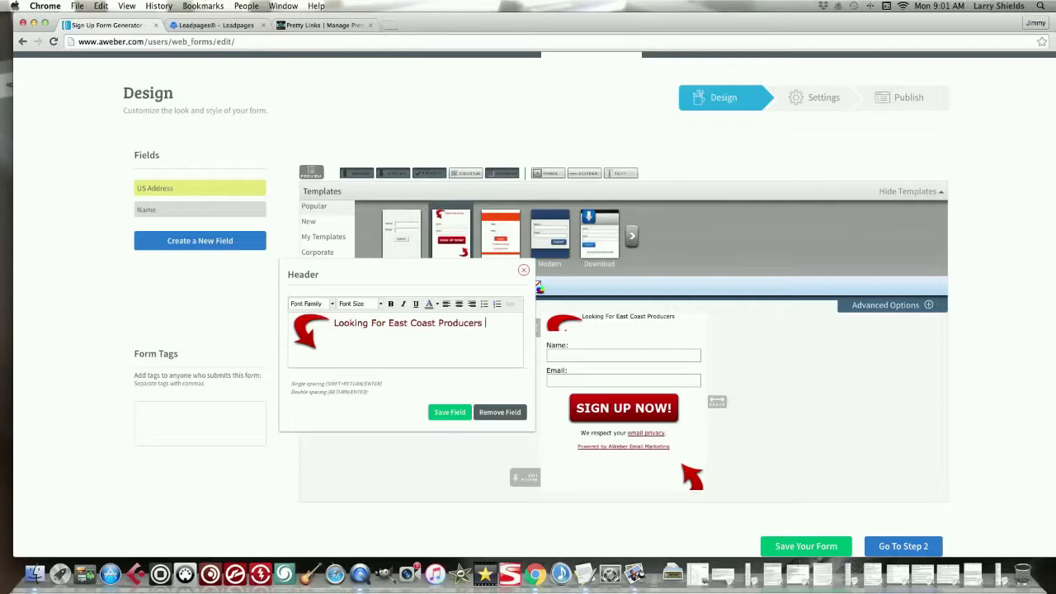
type("For")
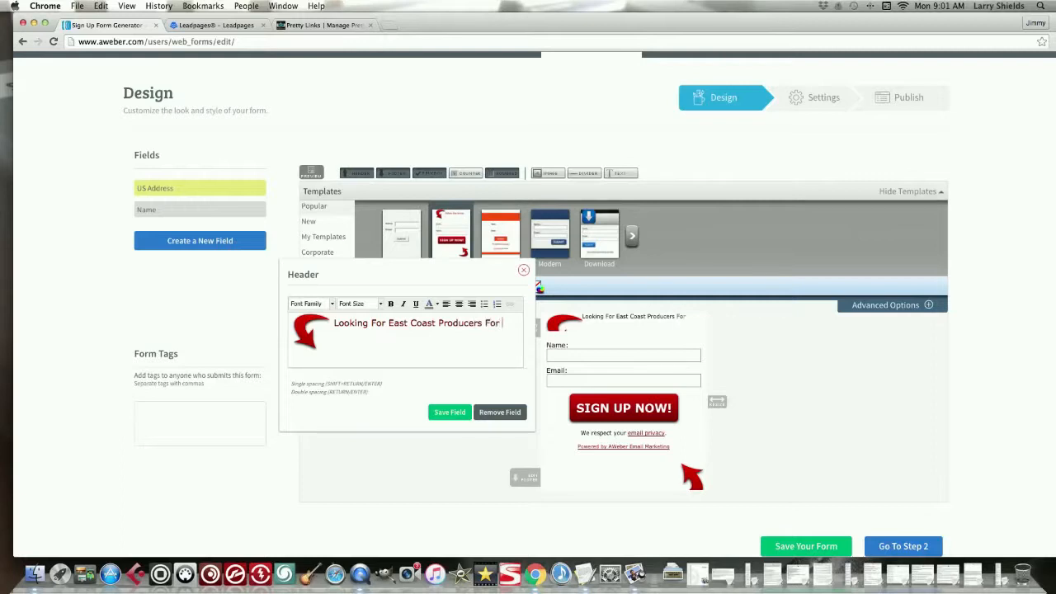
type("a")
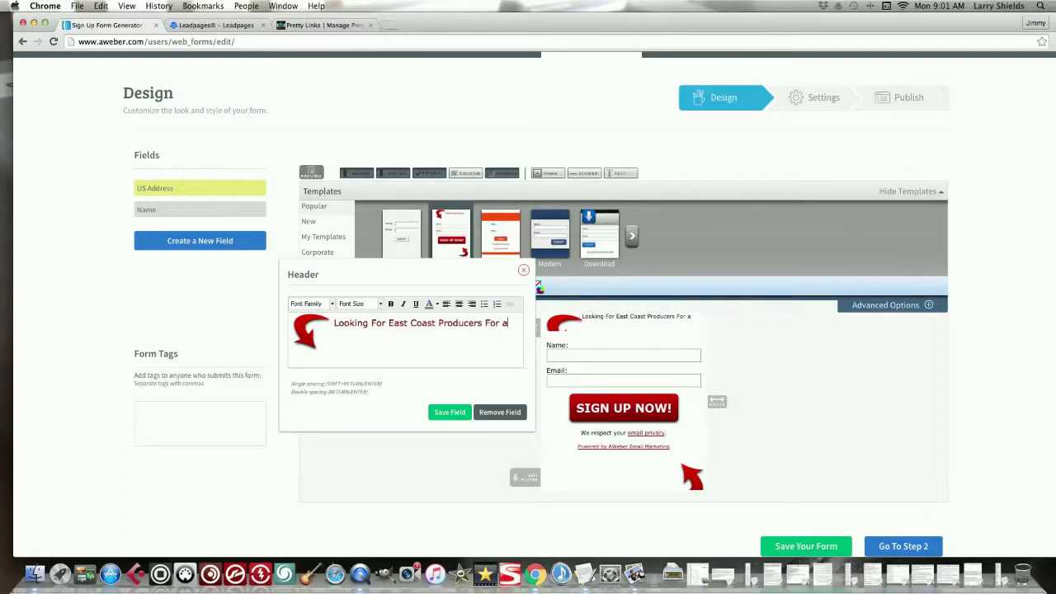
type("aA New")
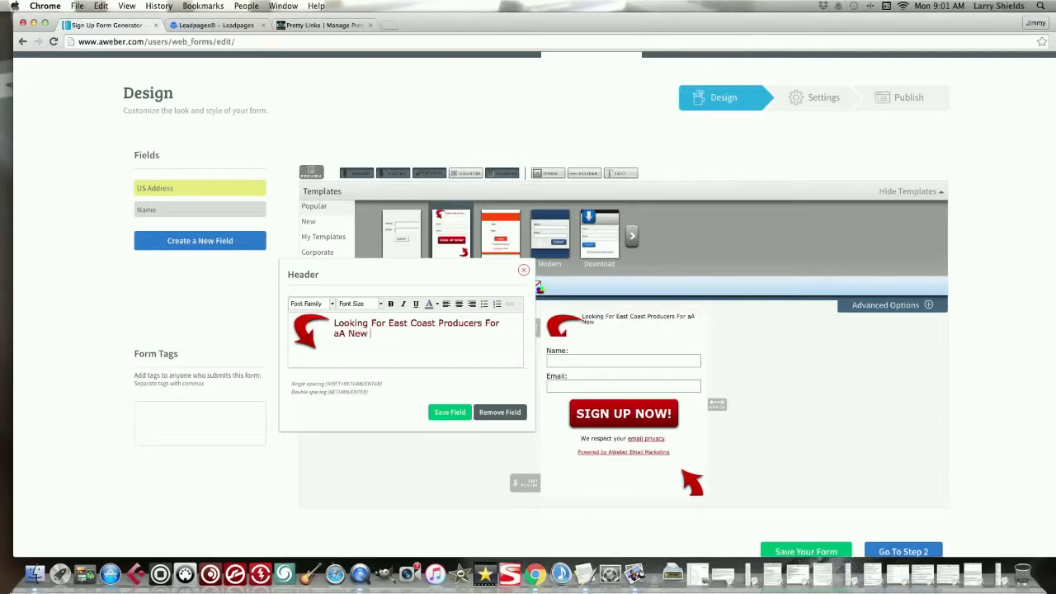
Step: Replace the word 'Mixtape' with 'Album.' to finish the header line
type("Mixta")
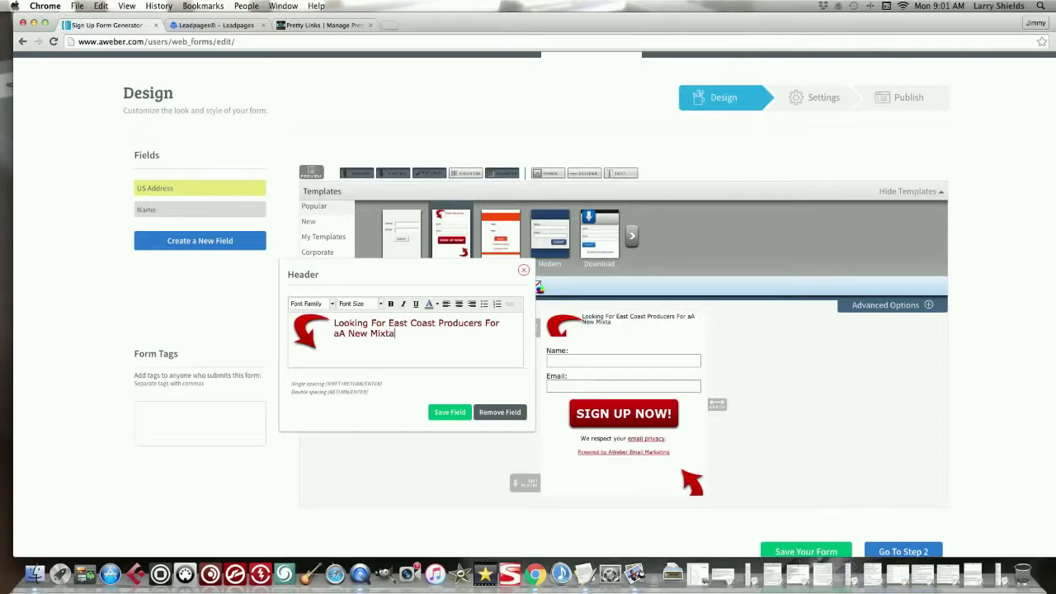
type("p")
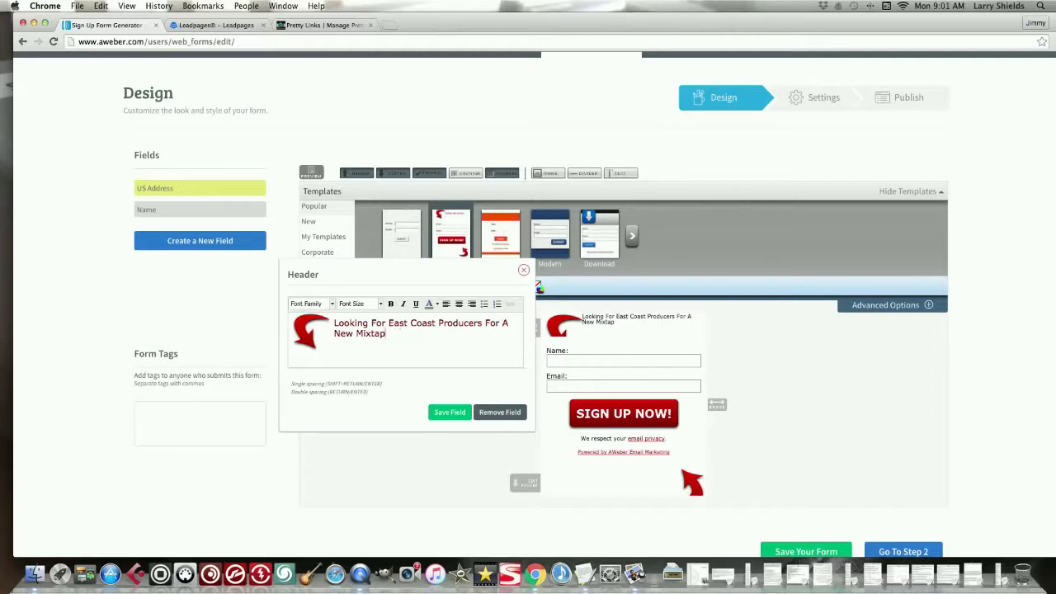
type("e")
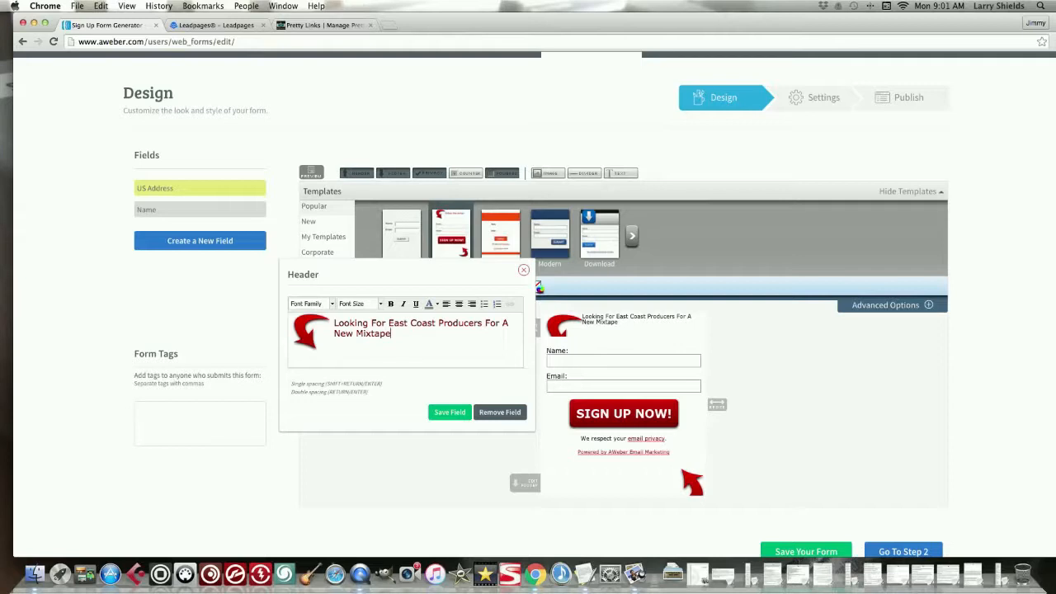
key("Backspace")
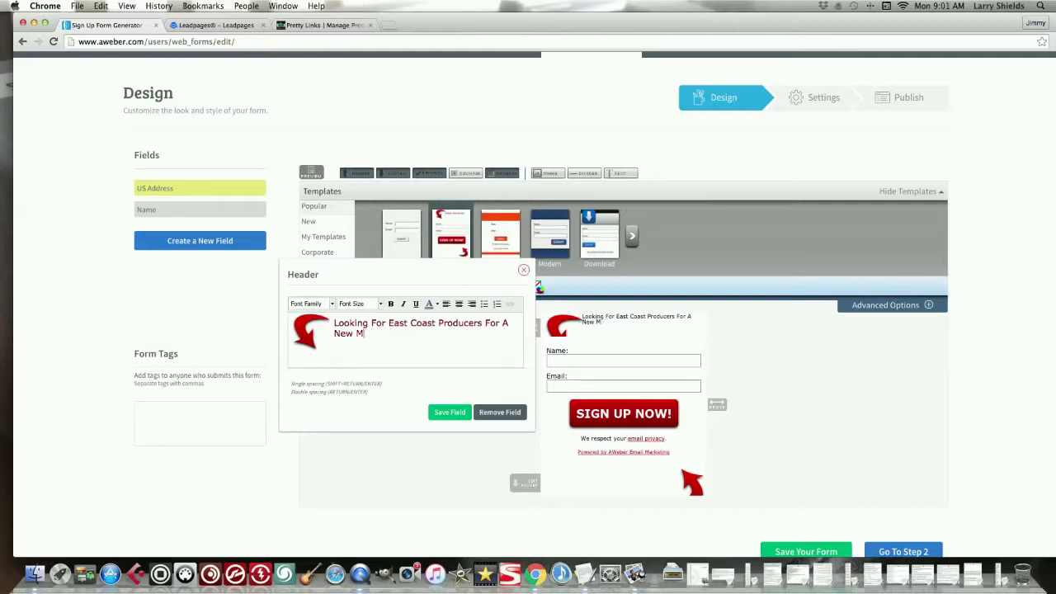
type("Alb")
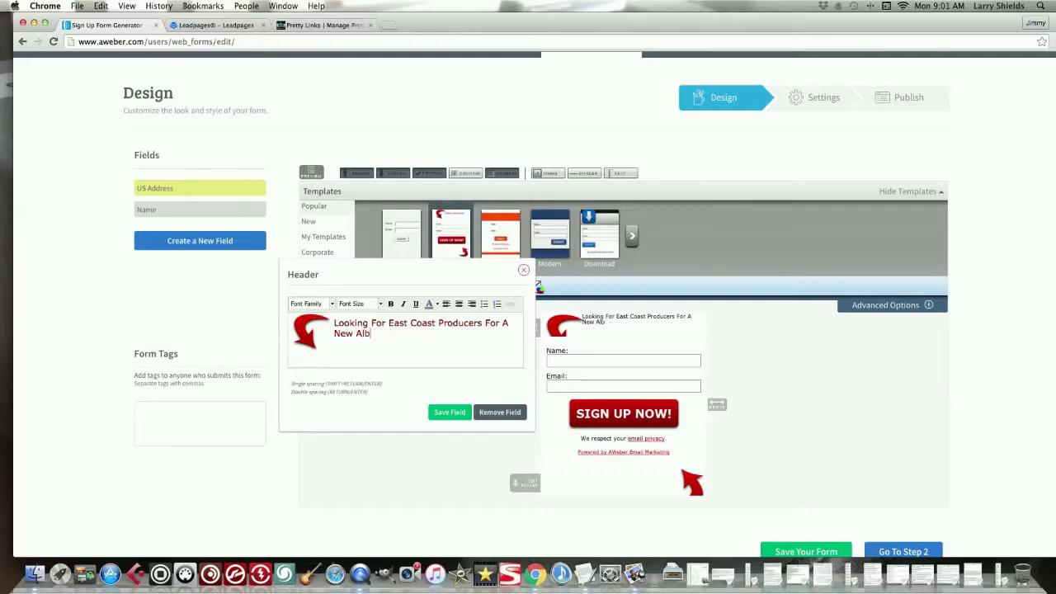
type("um")
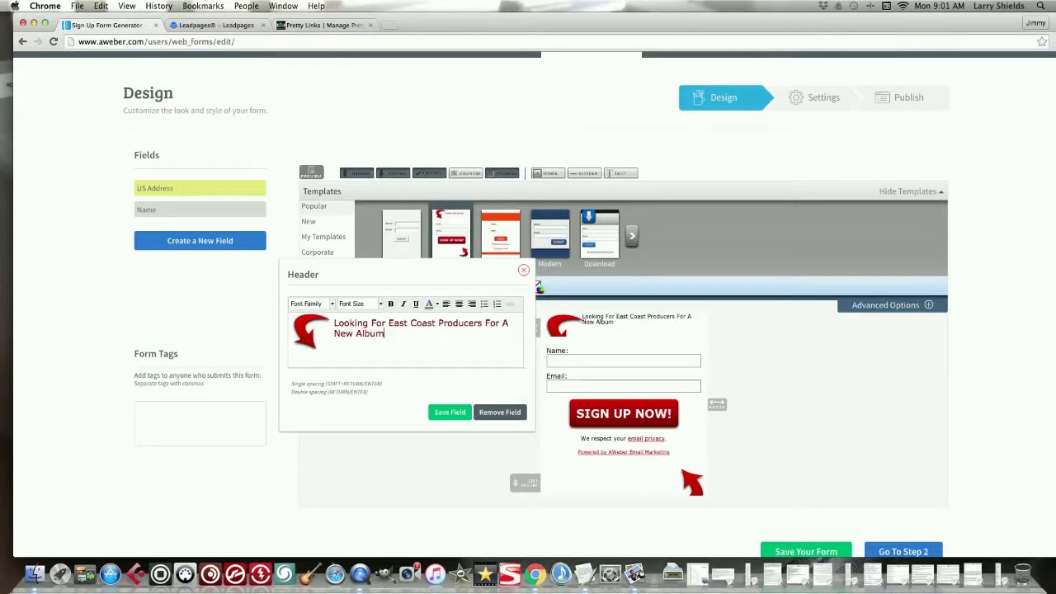
type(".")
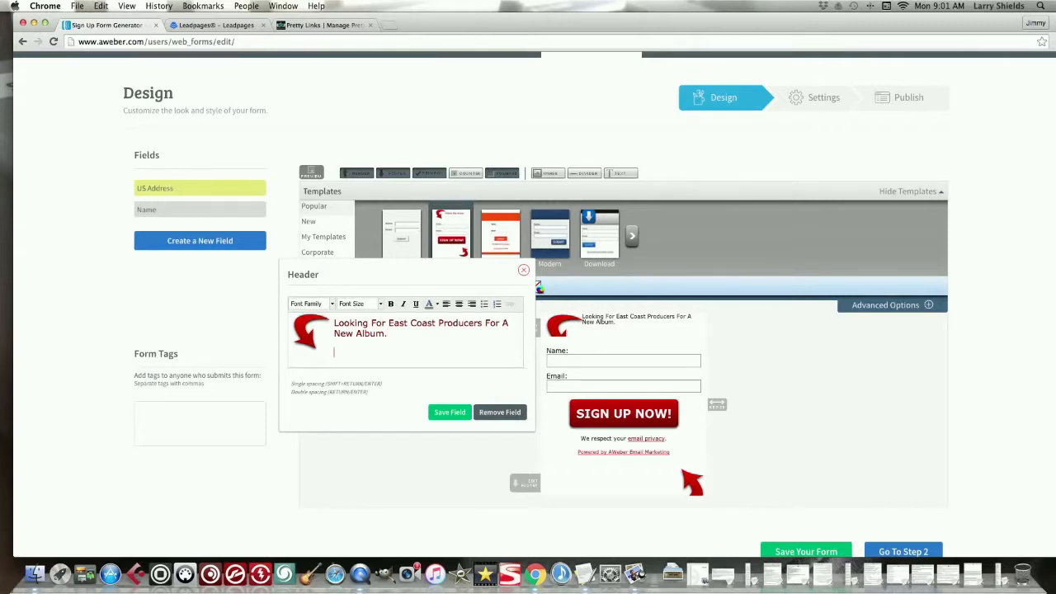
Step: Add the line 'Looking For 90's style Hip Hop Beats' beneath the header
type("Lookin")
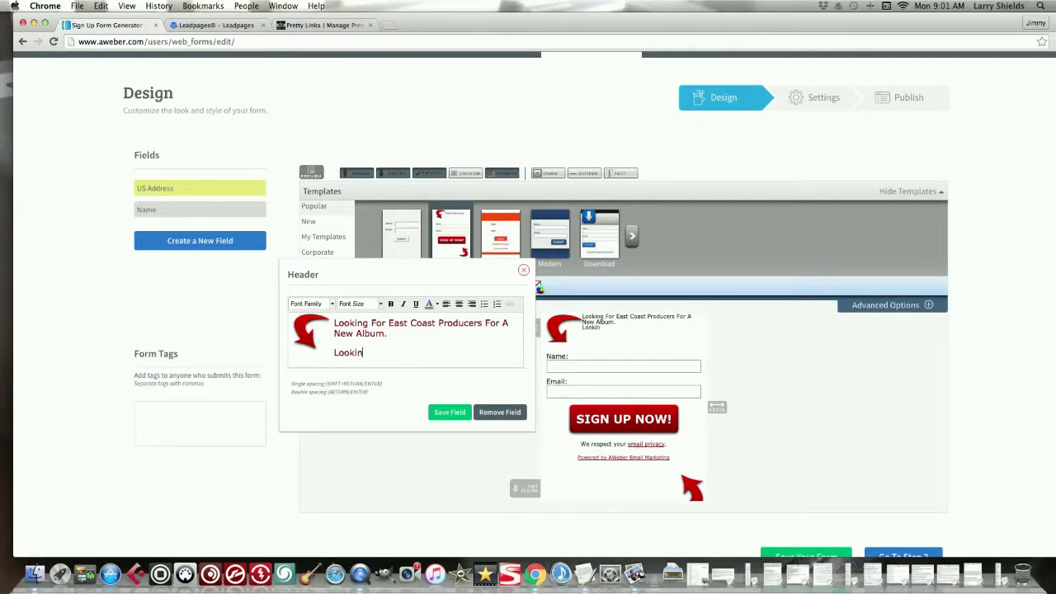
type("g")
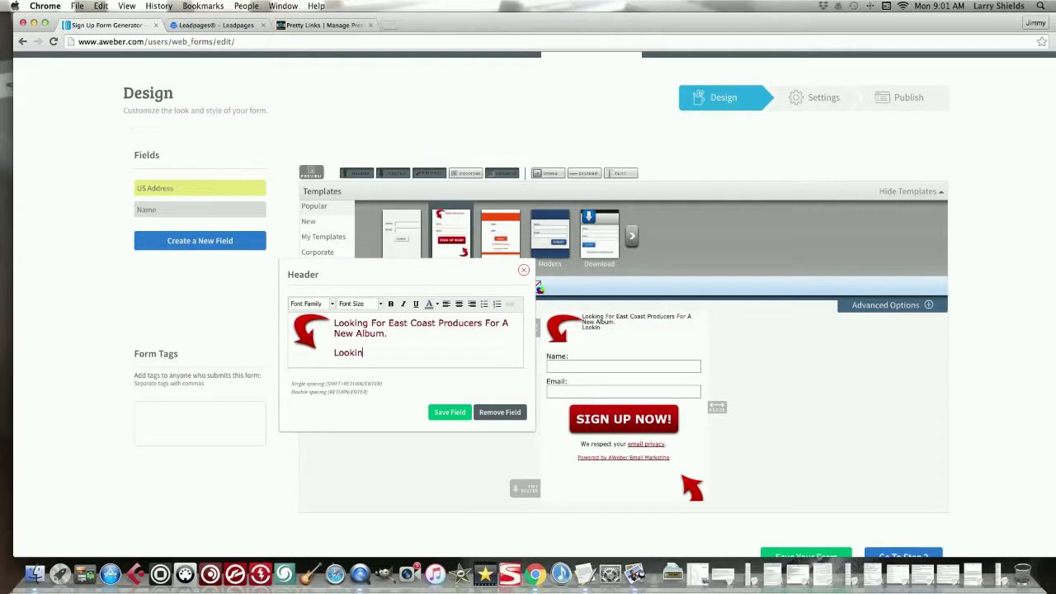
key("backspace")
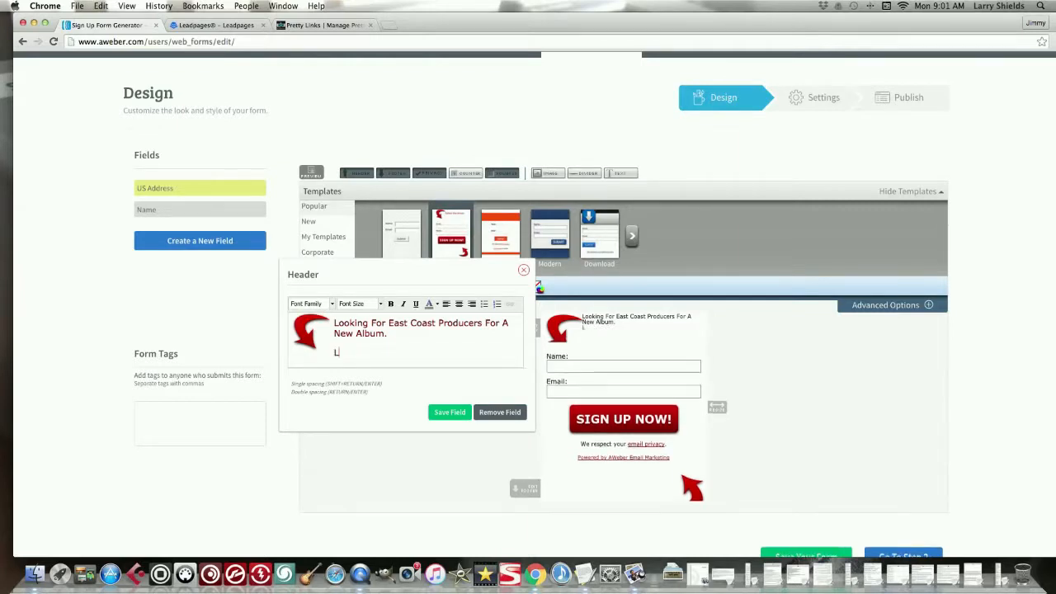
type("Looking")
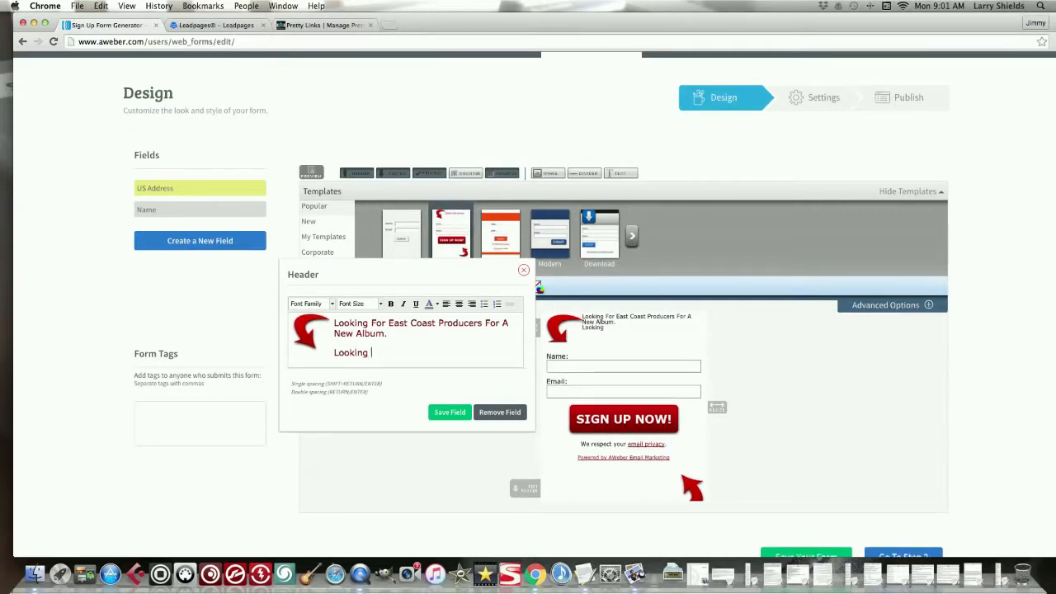
type("For 90")
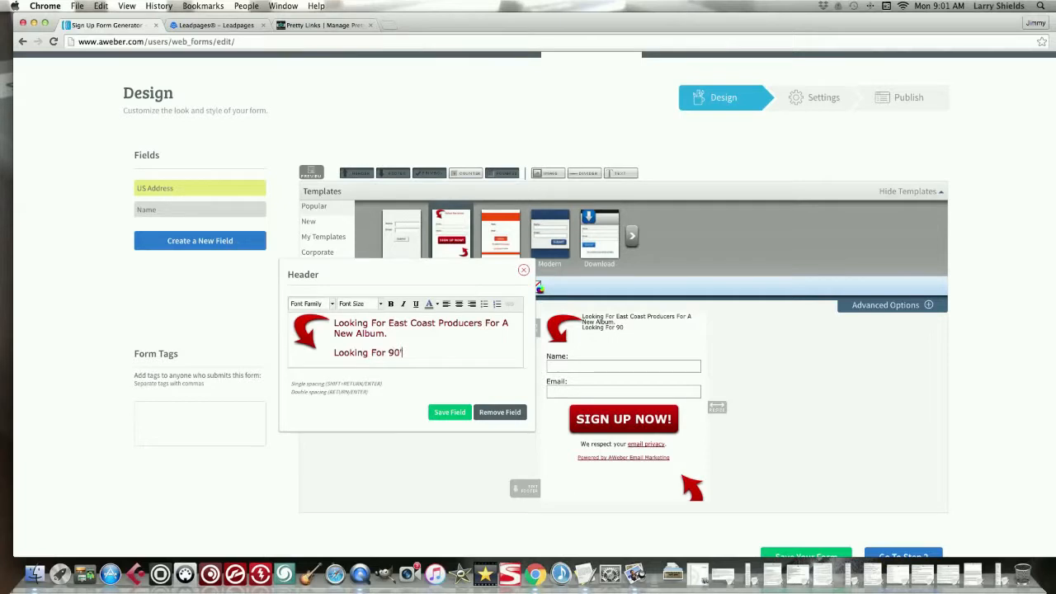
type("'s style")
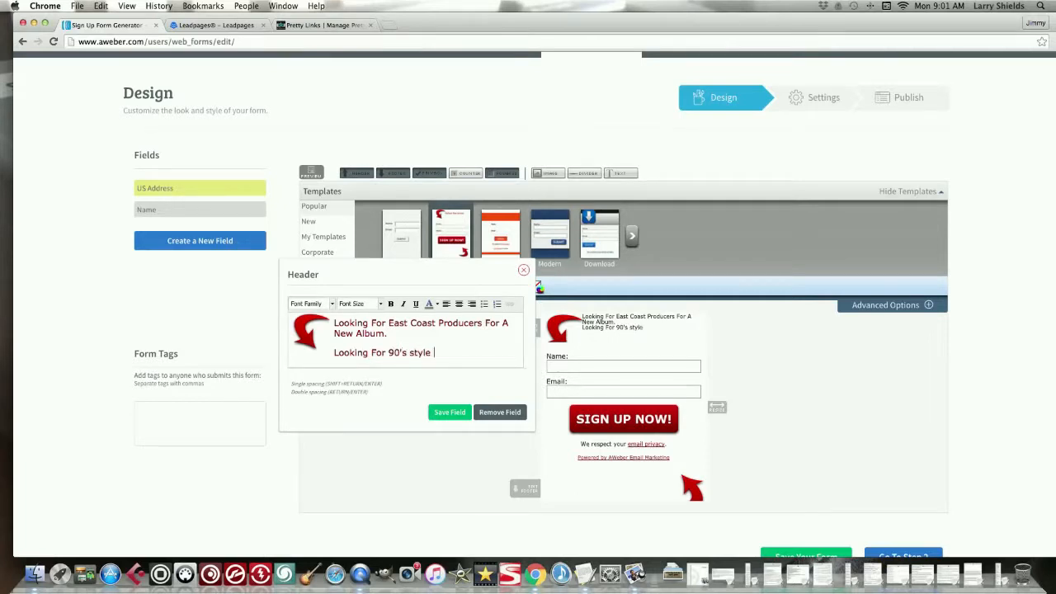
type("Beats")
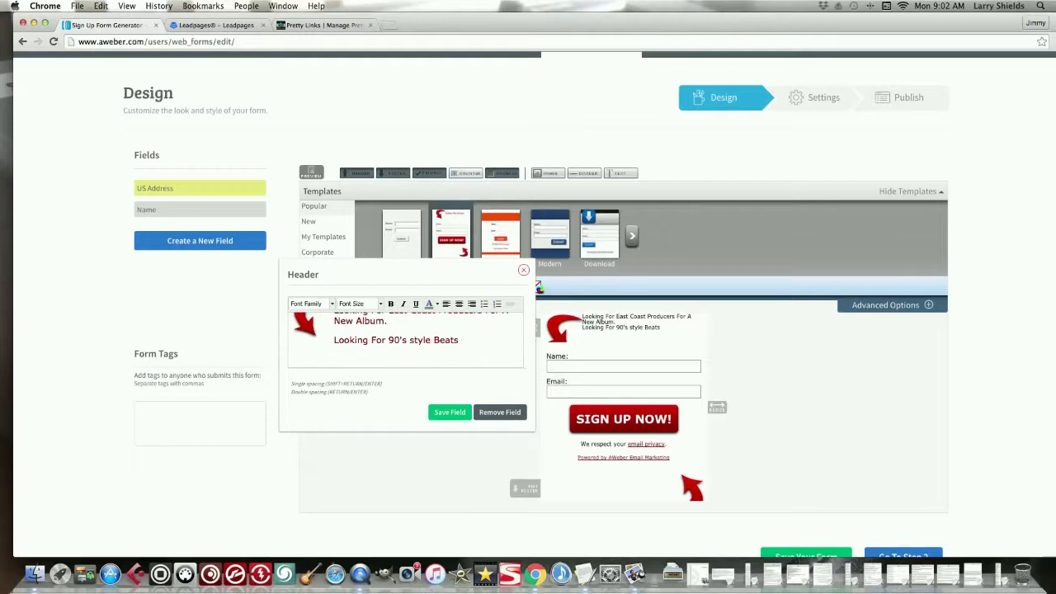
Step: Add the line 'Sign Up Below For Possible Consideration'
type("Sign")
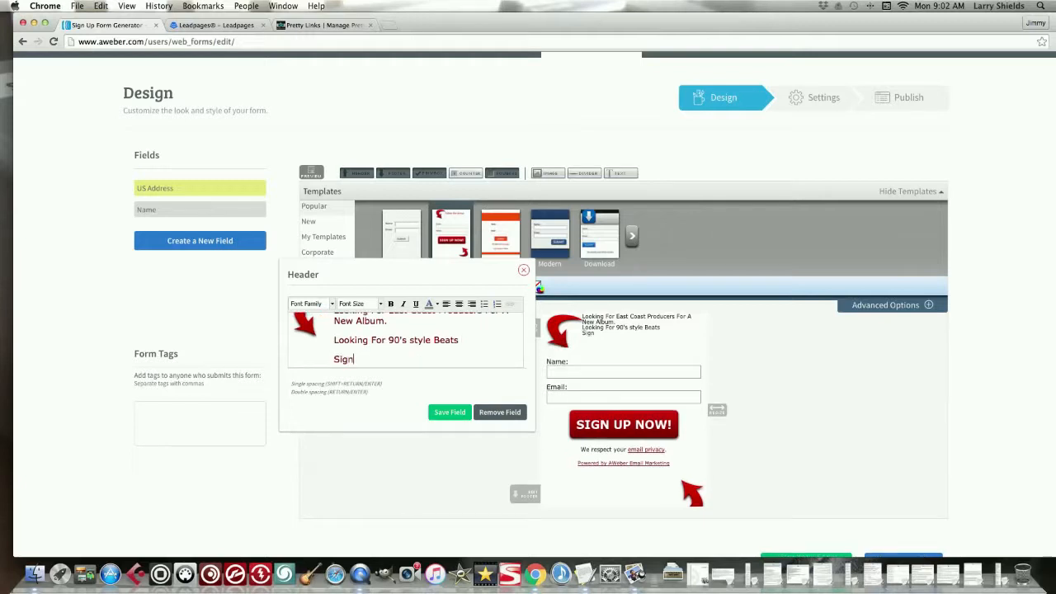
type("Up")
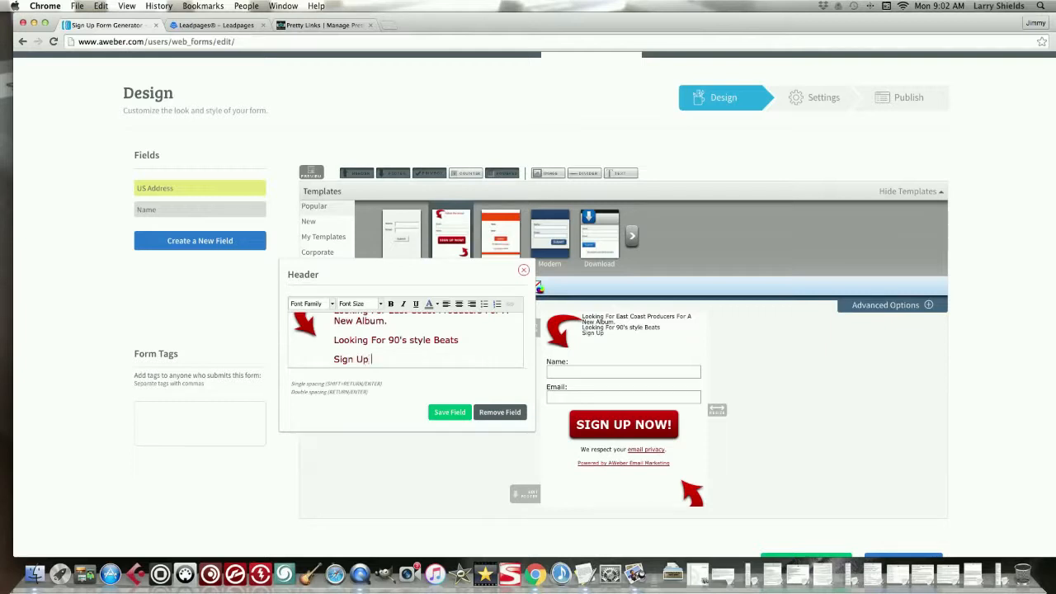
type("Below")
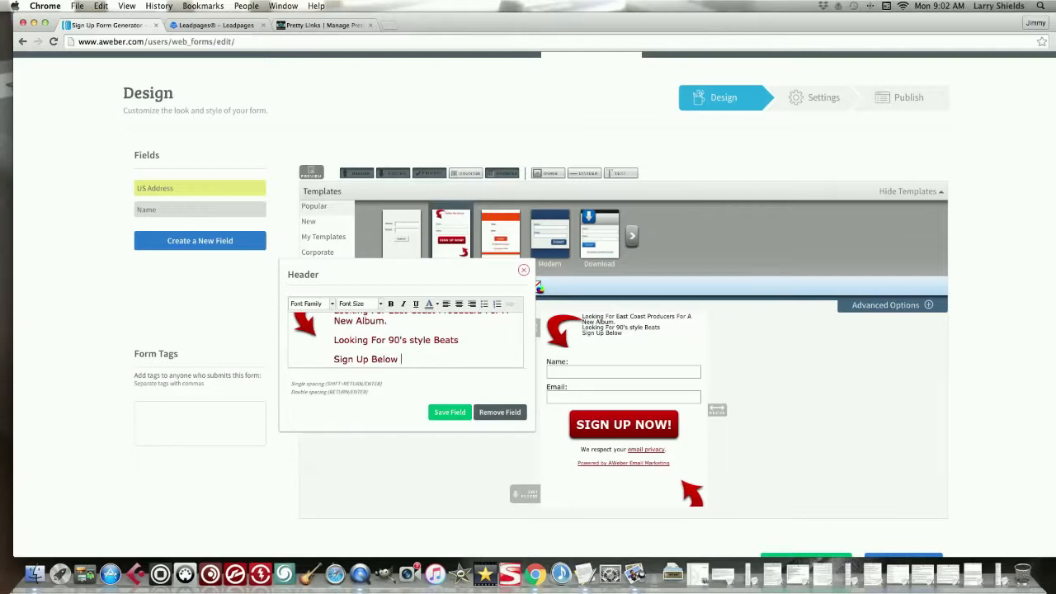
type("For")
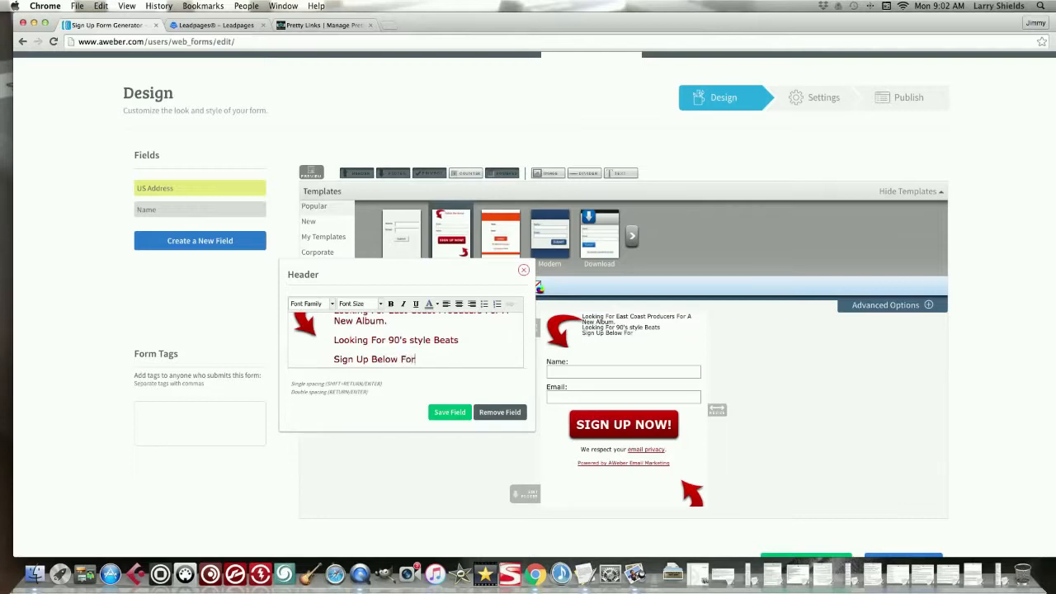
type("Poss")
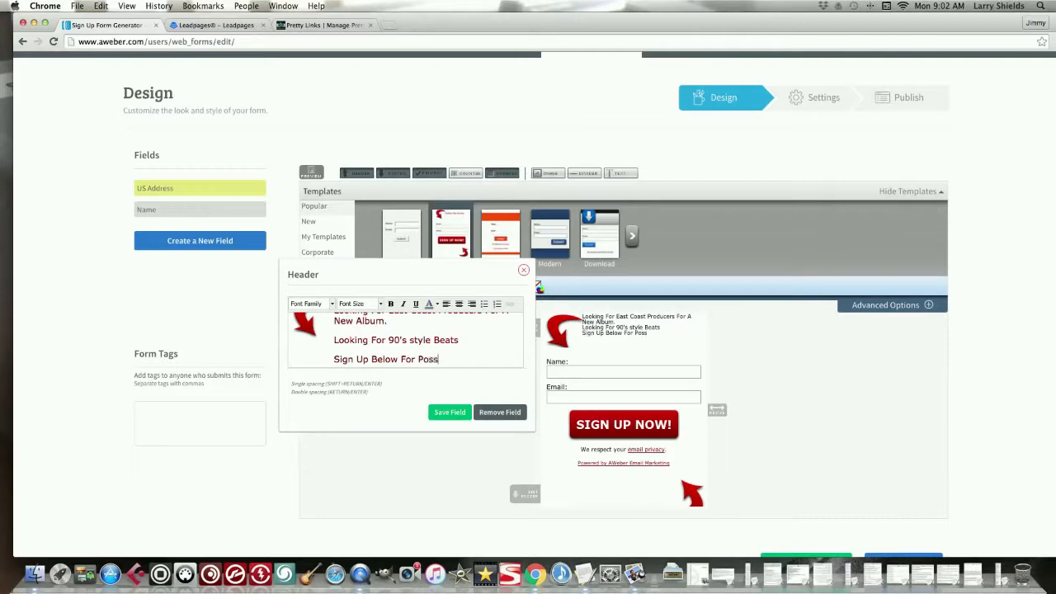
type("ible Co")
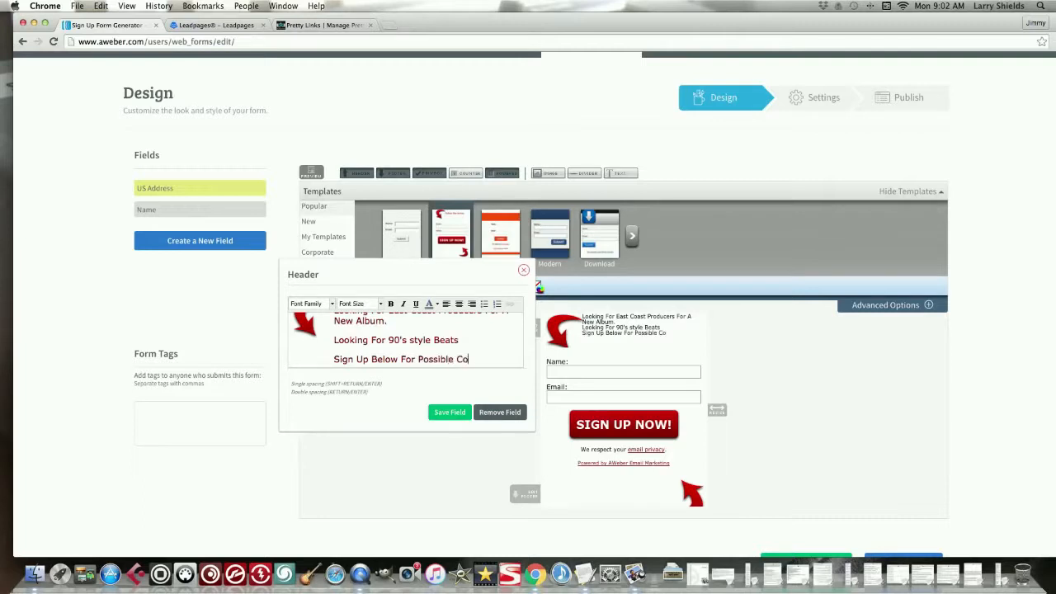
type("nsideration")
type("Hip Hop ")
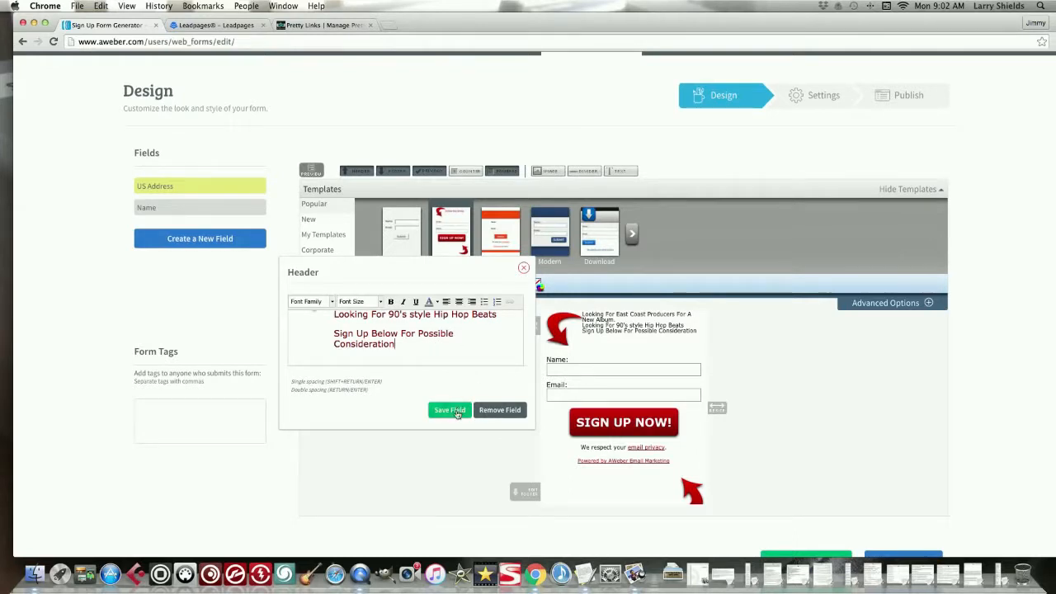
Step: Save the edited header text into the form, then reopen the header editor
left_click(449, 409)
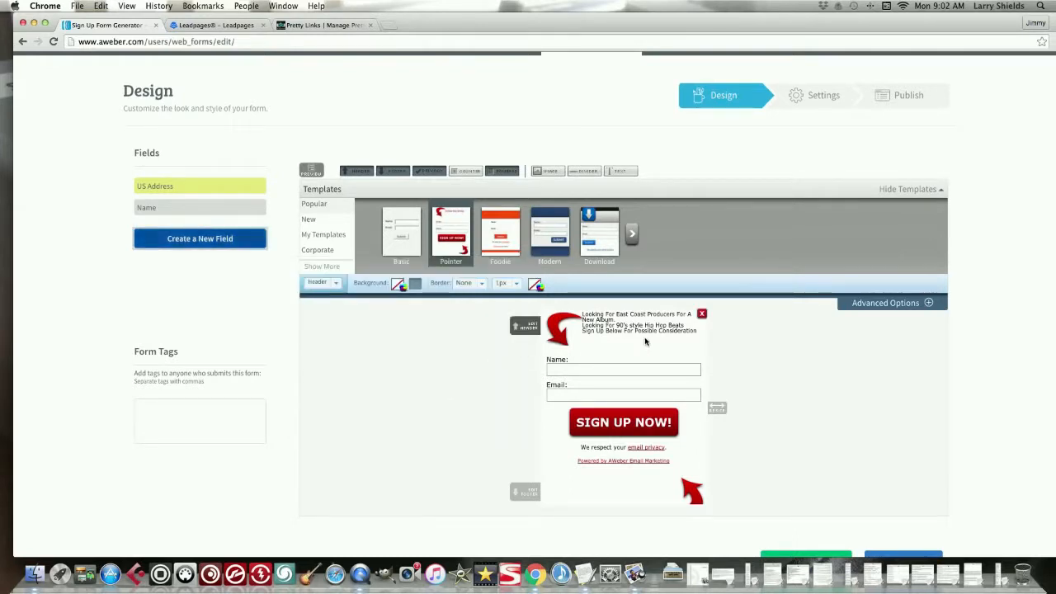
left_click(526, 325)
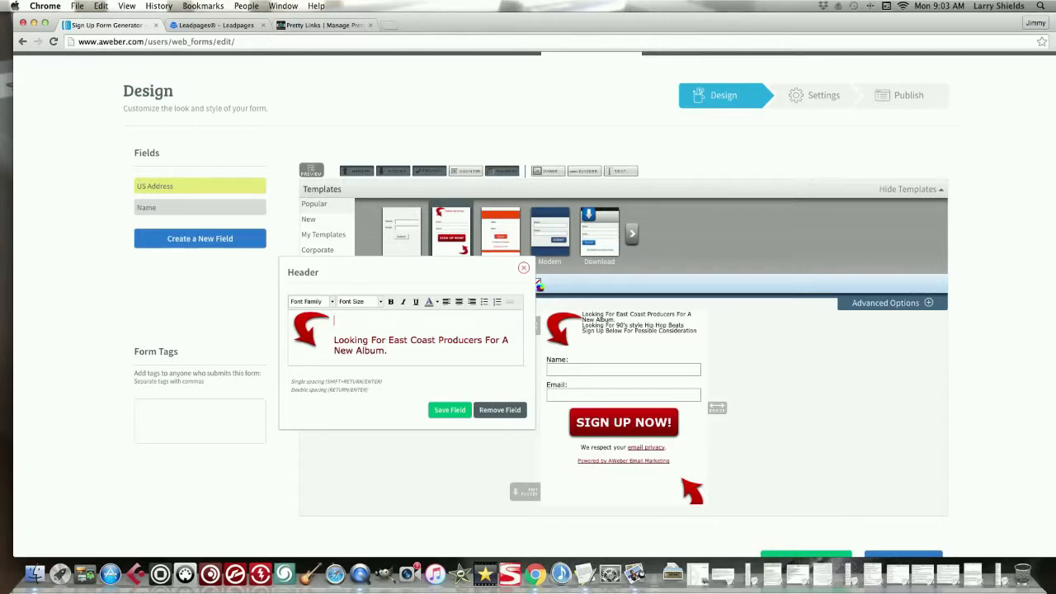
Step: Add the headline 'Want In On This Album?' as the header's top line
type("Wnat In On T")
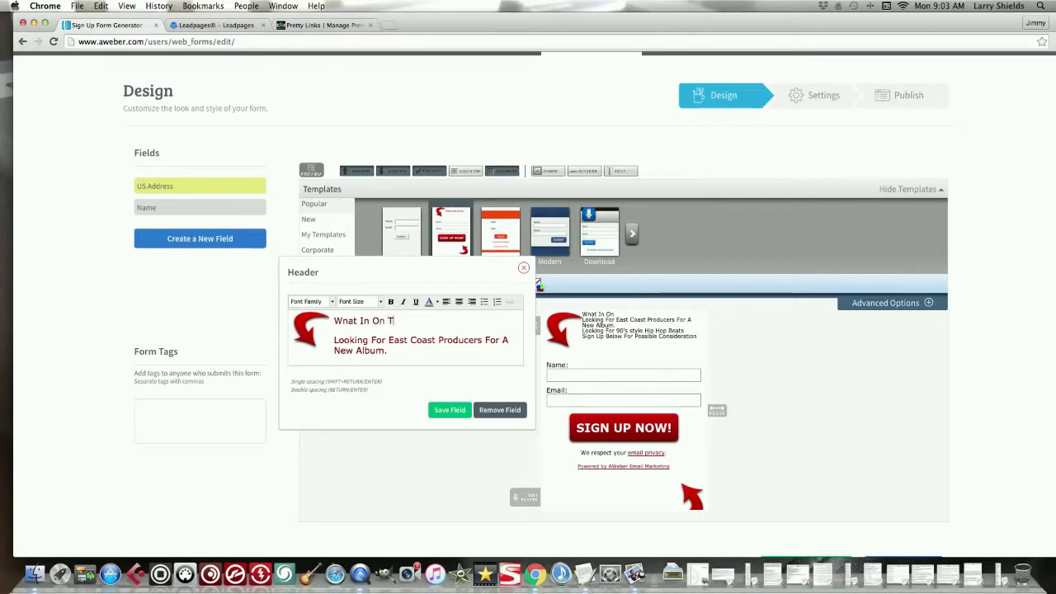
type("his ALbu")
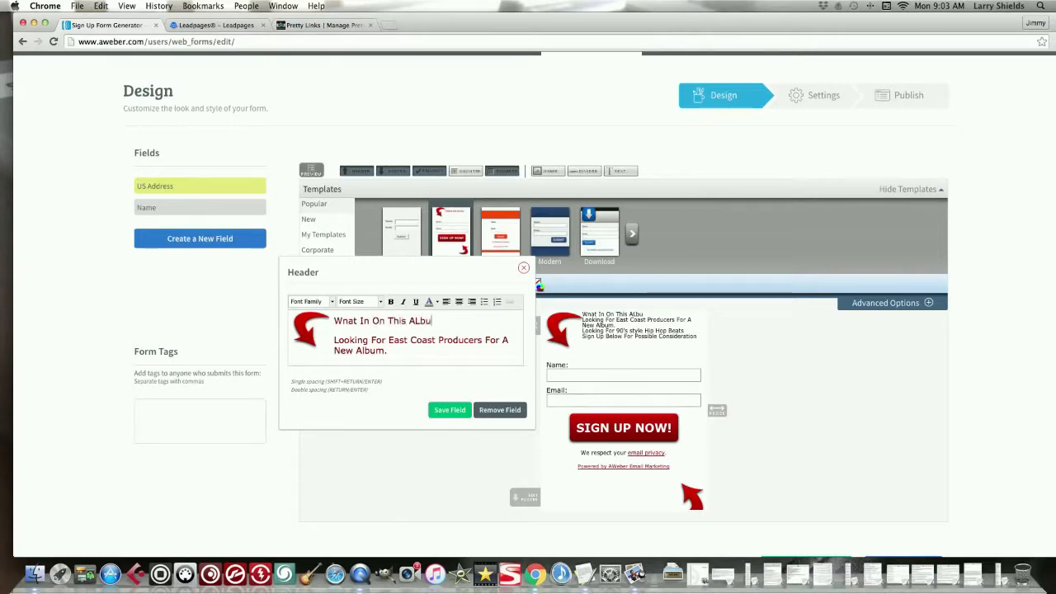
type("m")
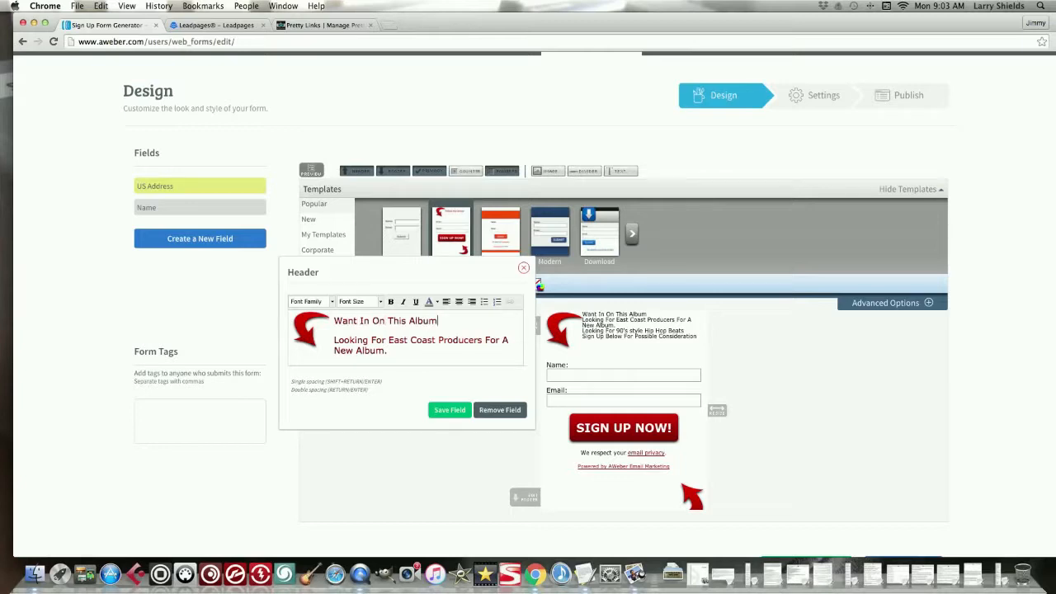
type("?")
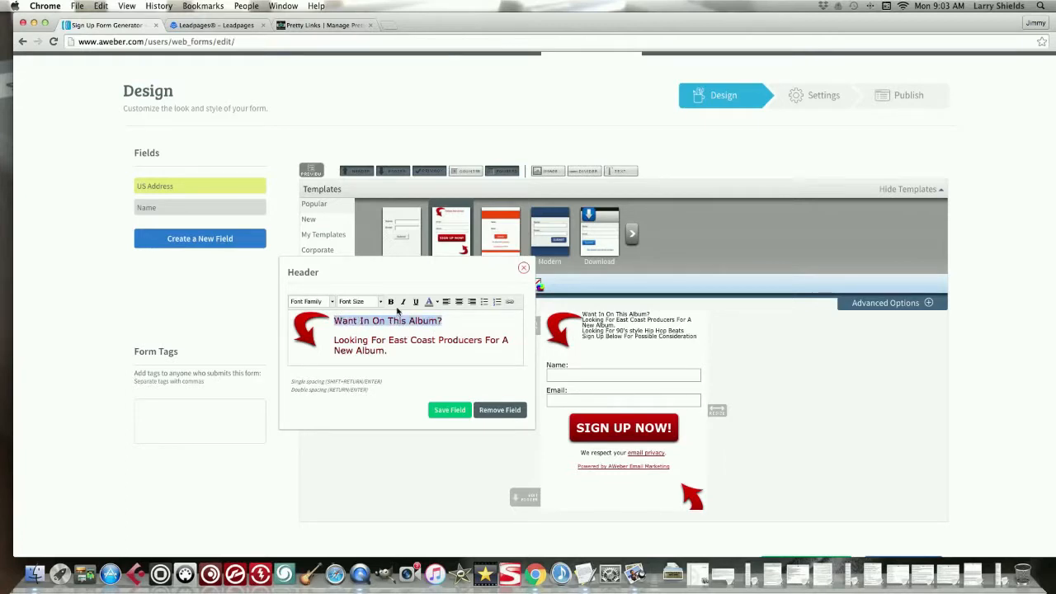
Step: Set the headline in Verdana at a much larger font size
left_click(310, 301)
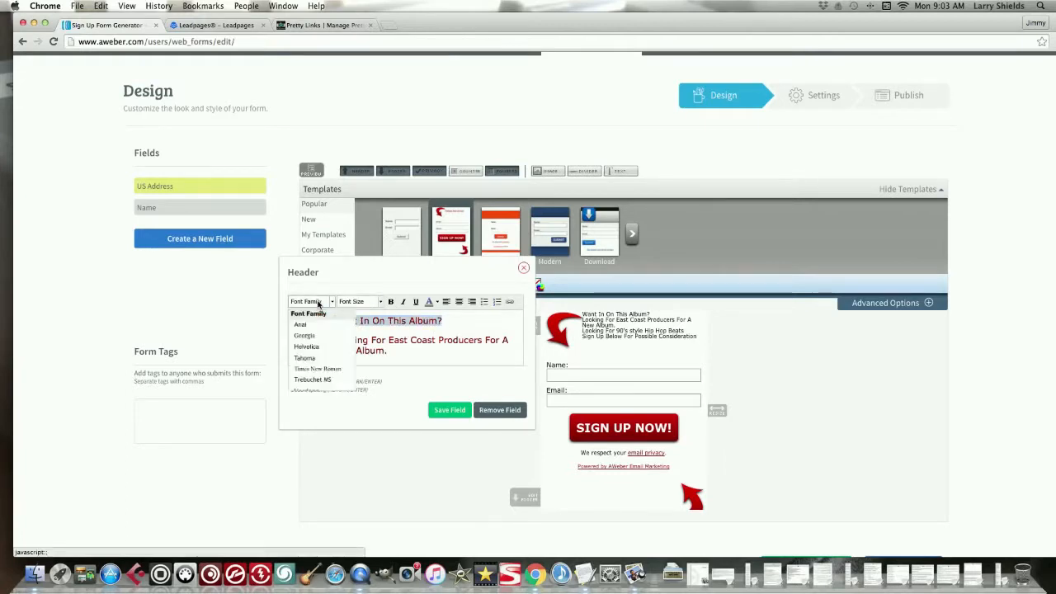
scroll("down", 3)
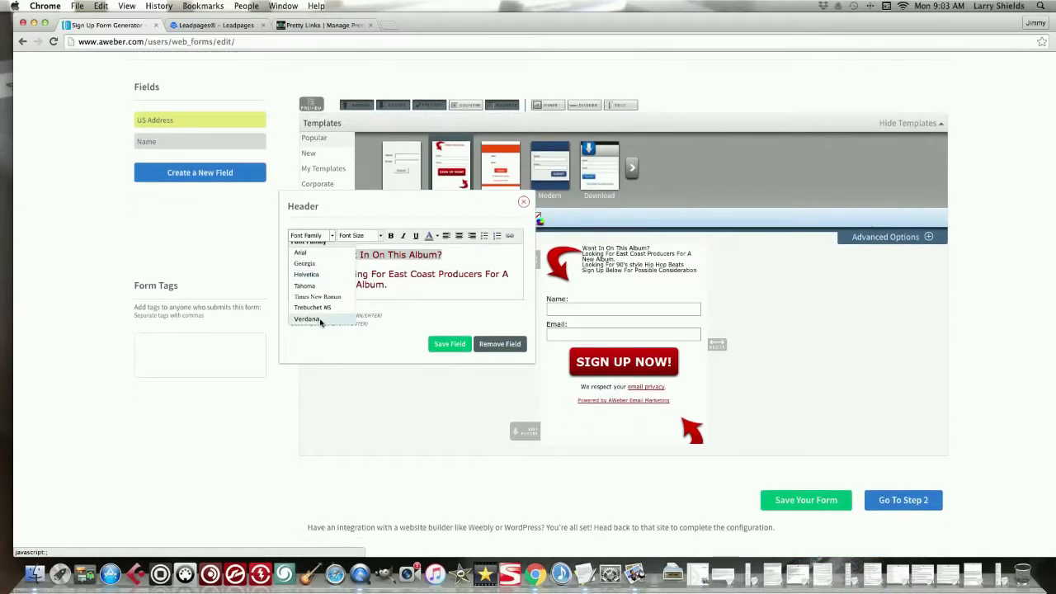
left_click(306, 320)
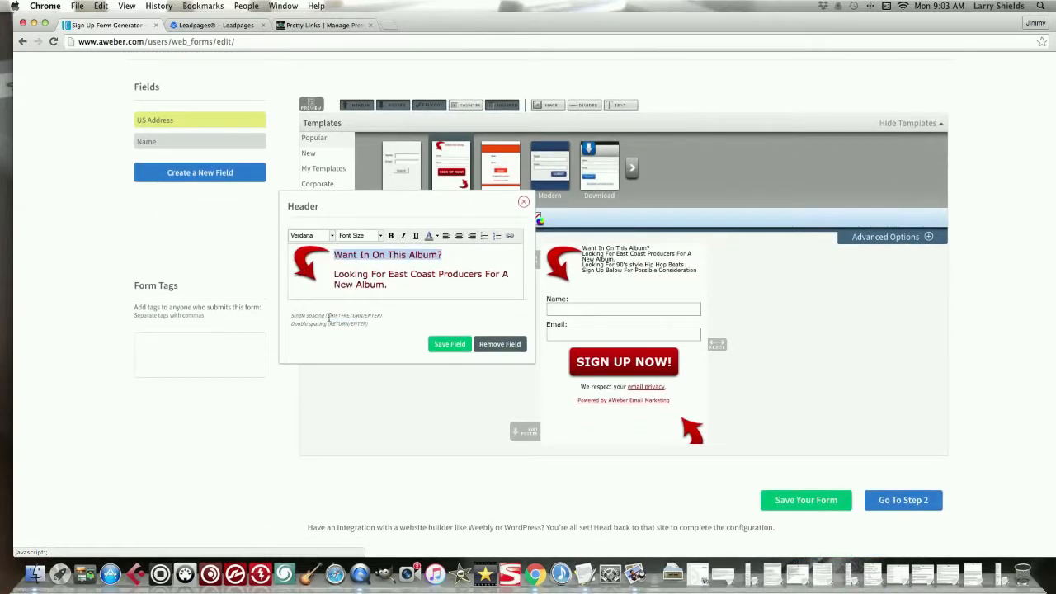
left_click(360, 235)
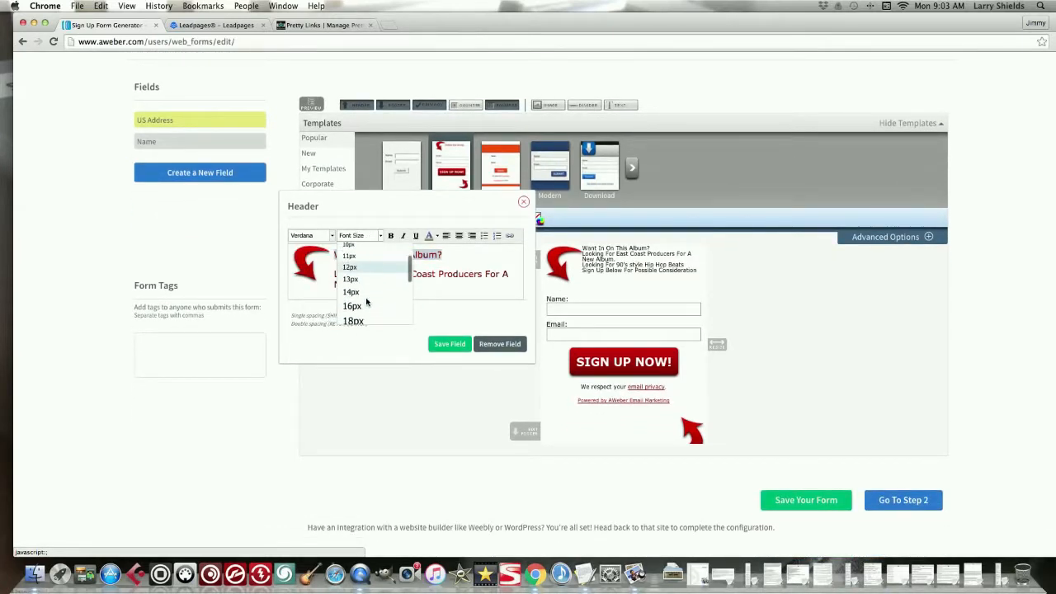
left_click(353, 321)
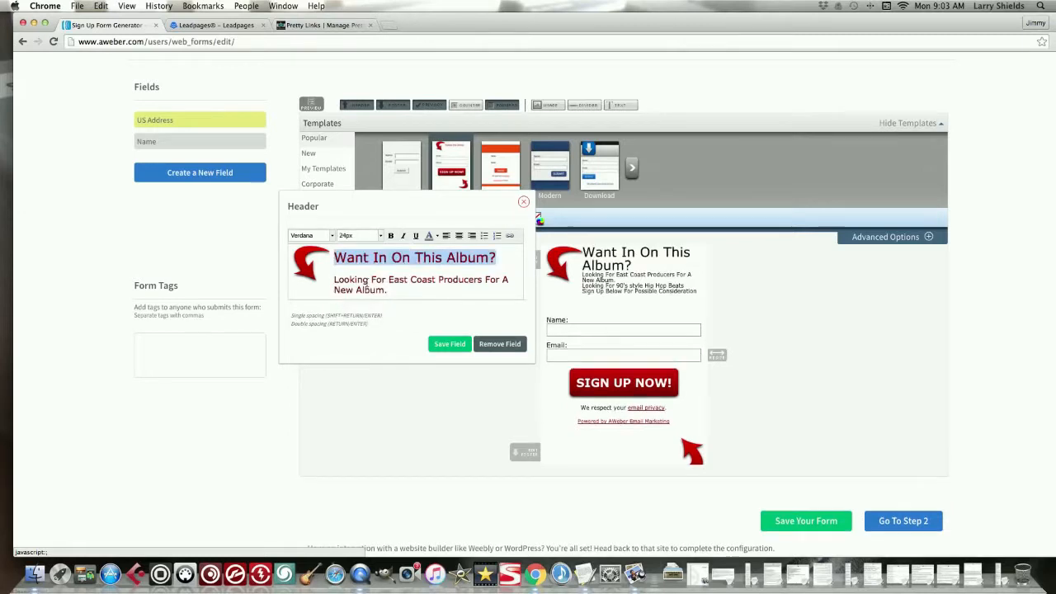
Step: Make the headline bold, trim its size slightly, and save the header
left_click(389, 236)
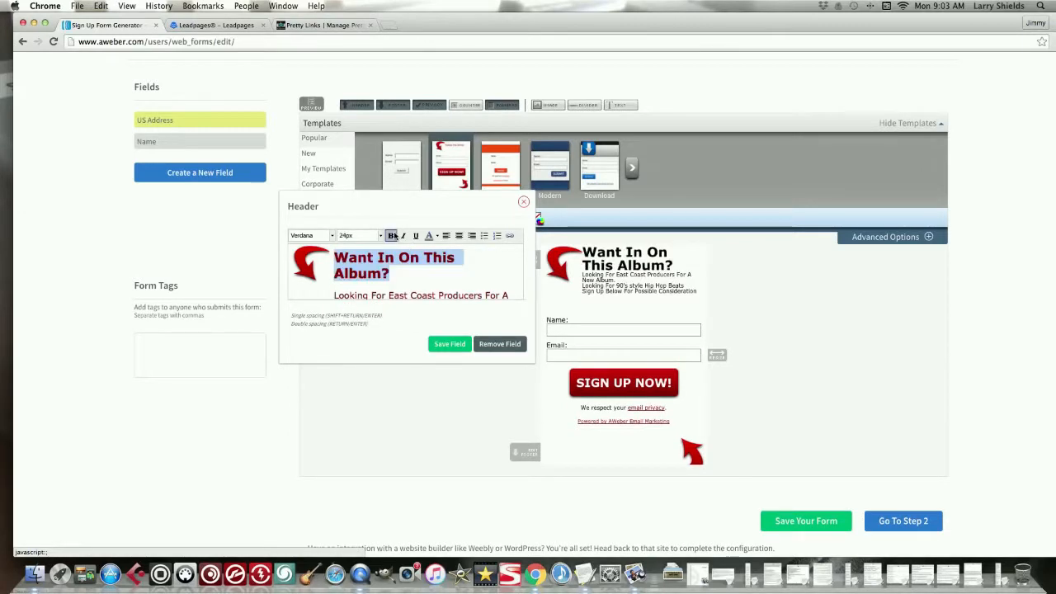
left_click(379, 235)
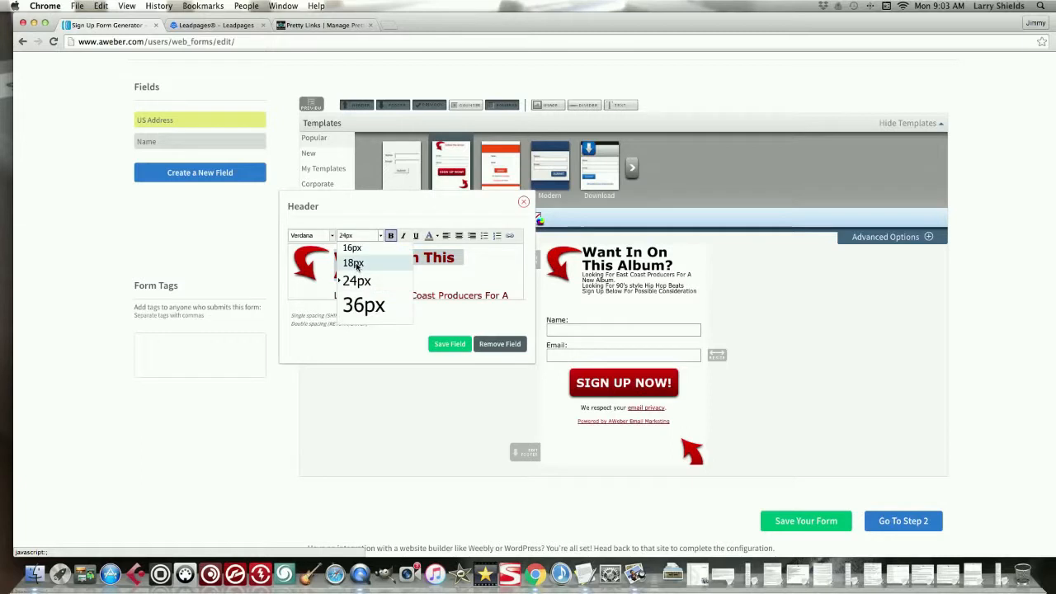
left_click(354, 262)
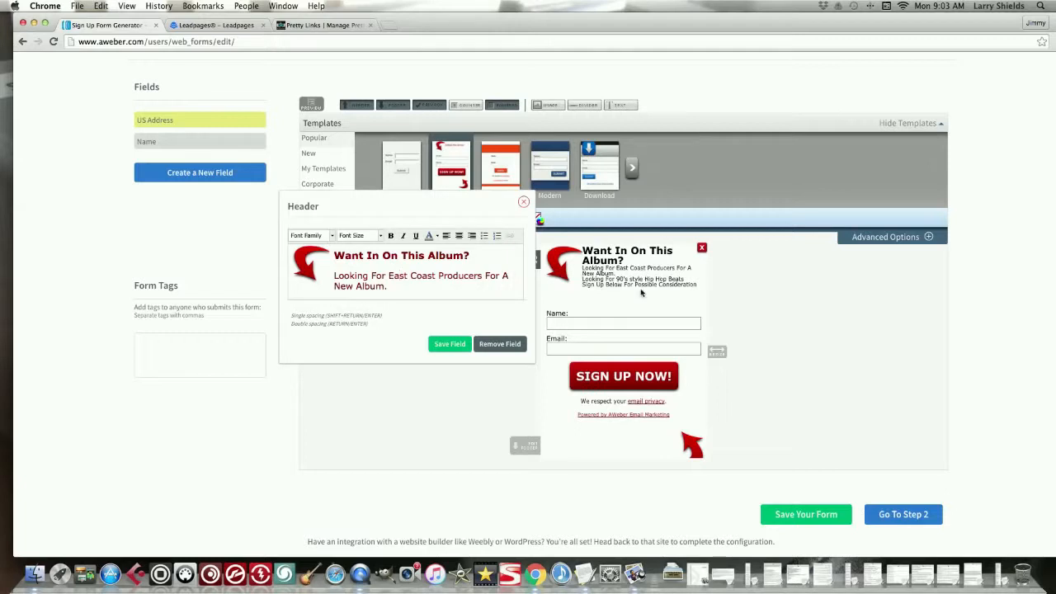
left_click(624, 322)
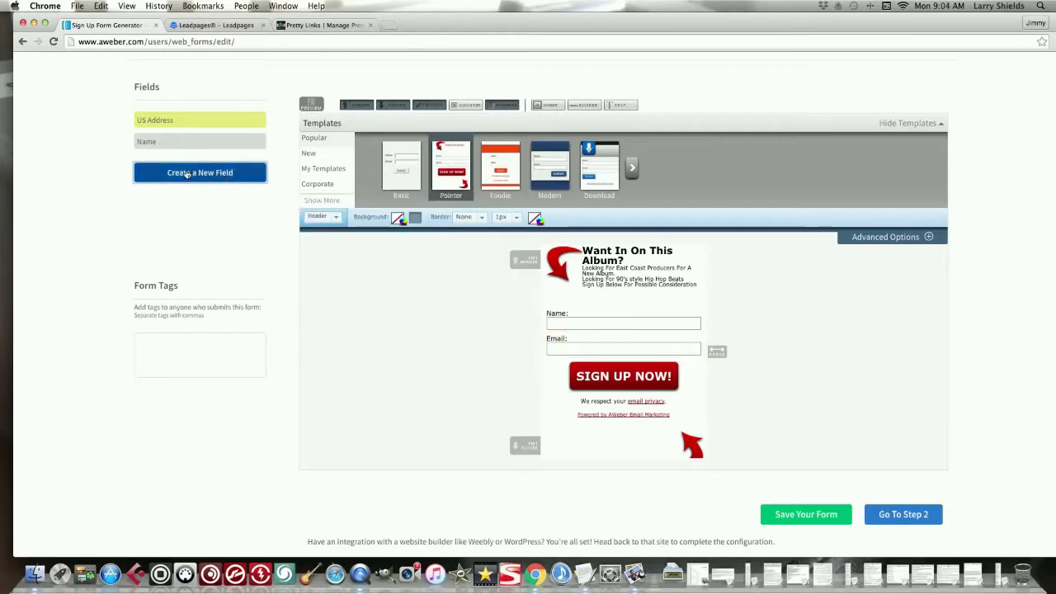
Step: Relabel the name field 'Producer Name' and save it
left_click(624, 322)
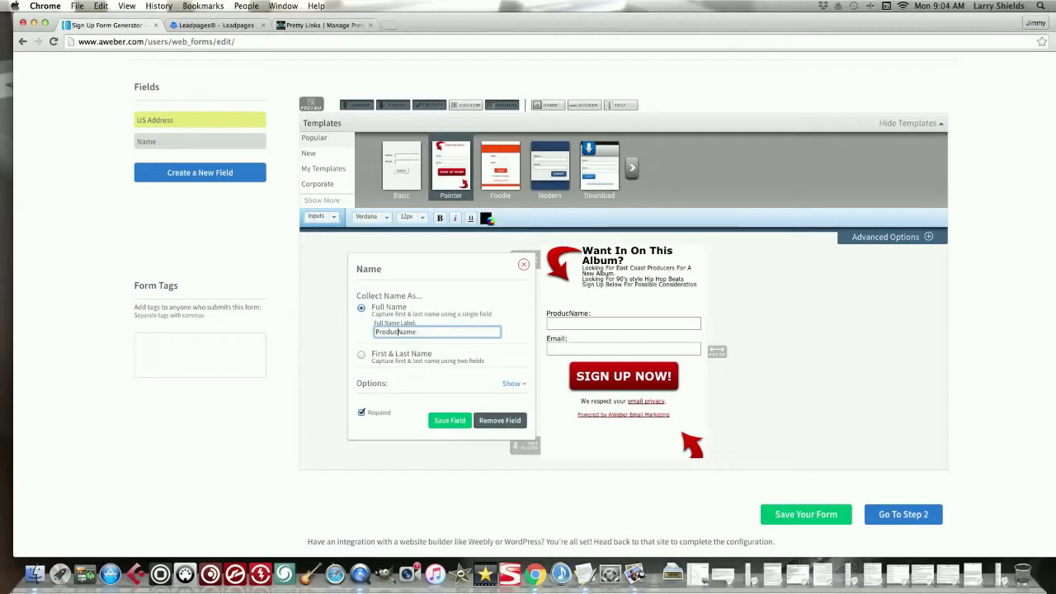
type("Producer Name")
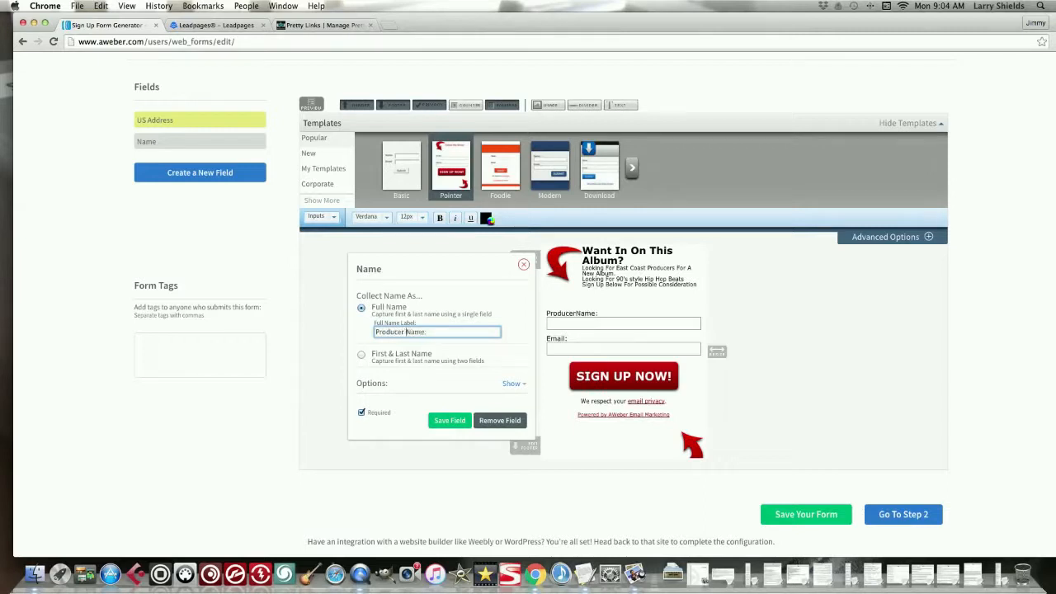
left_click(449, 420)
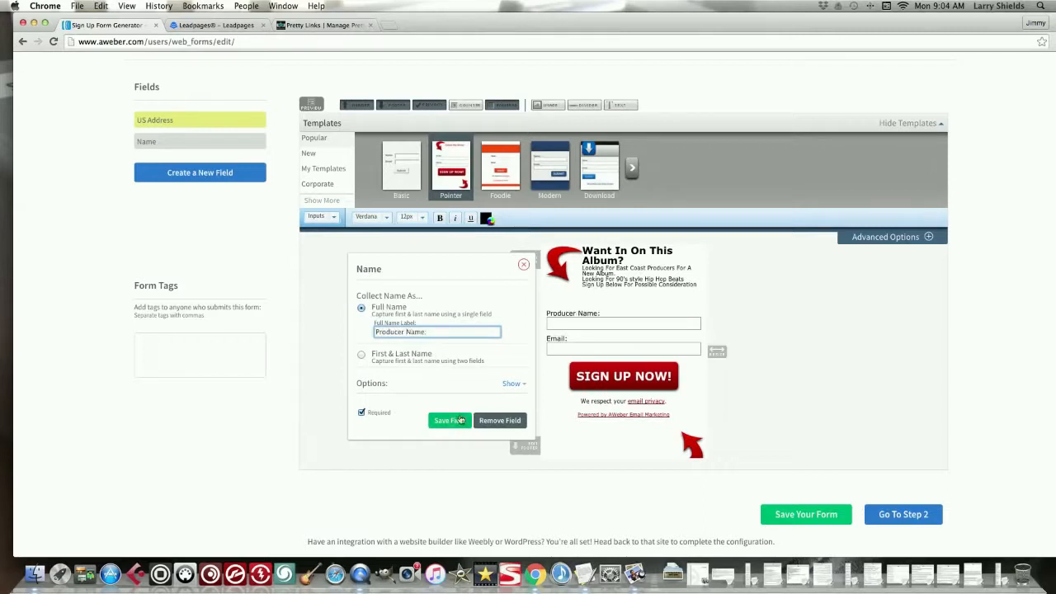
left_click(449, 421)
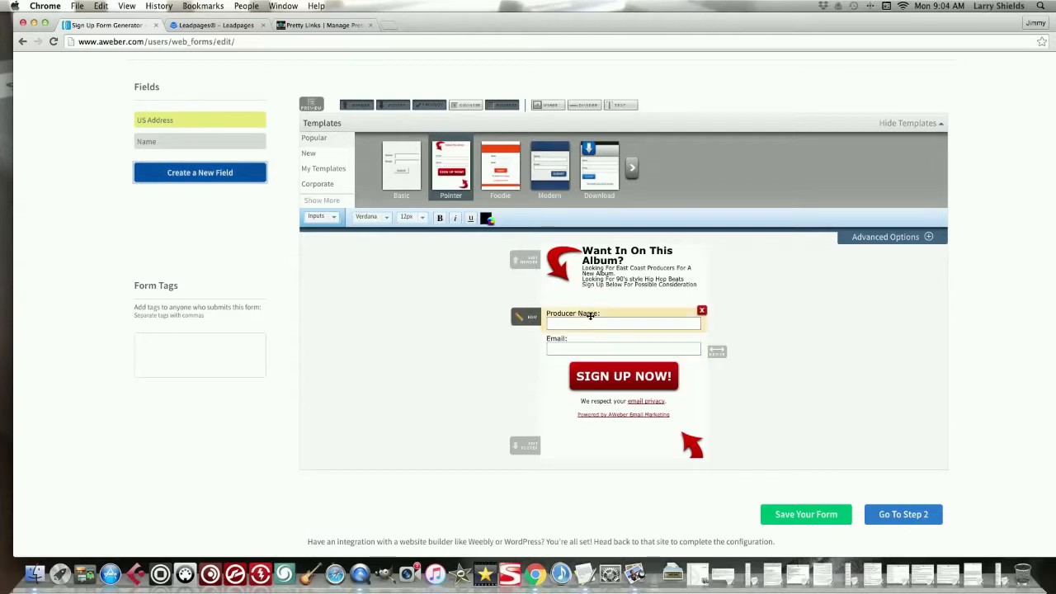
Step: Relabel the email field 'Most Checked Email' and remove the Powered by AWeber line
left_click(624, 348)
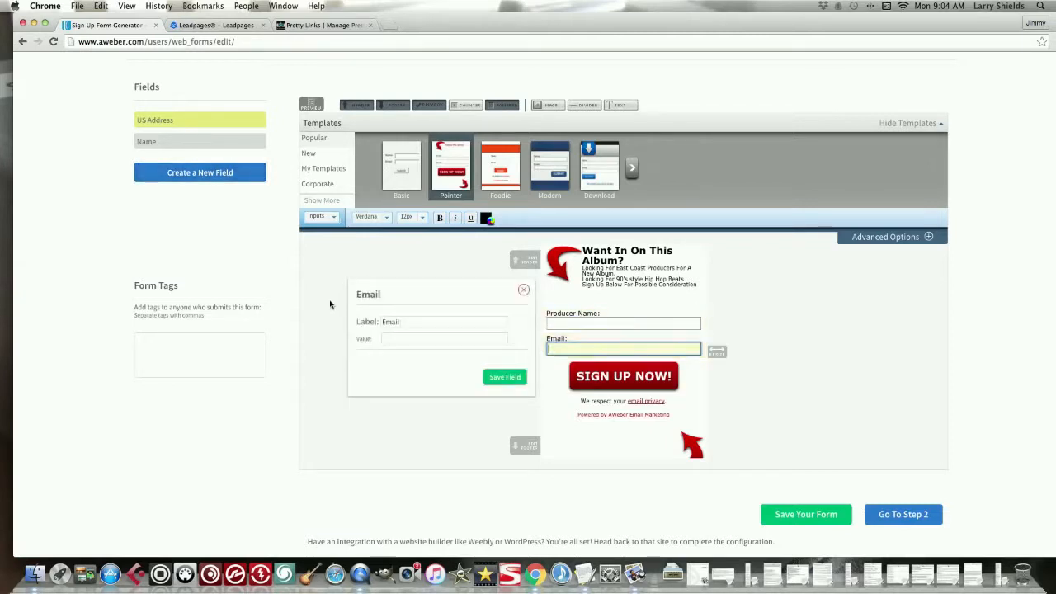
left_click(444, 320)
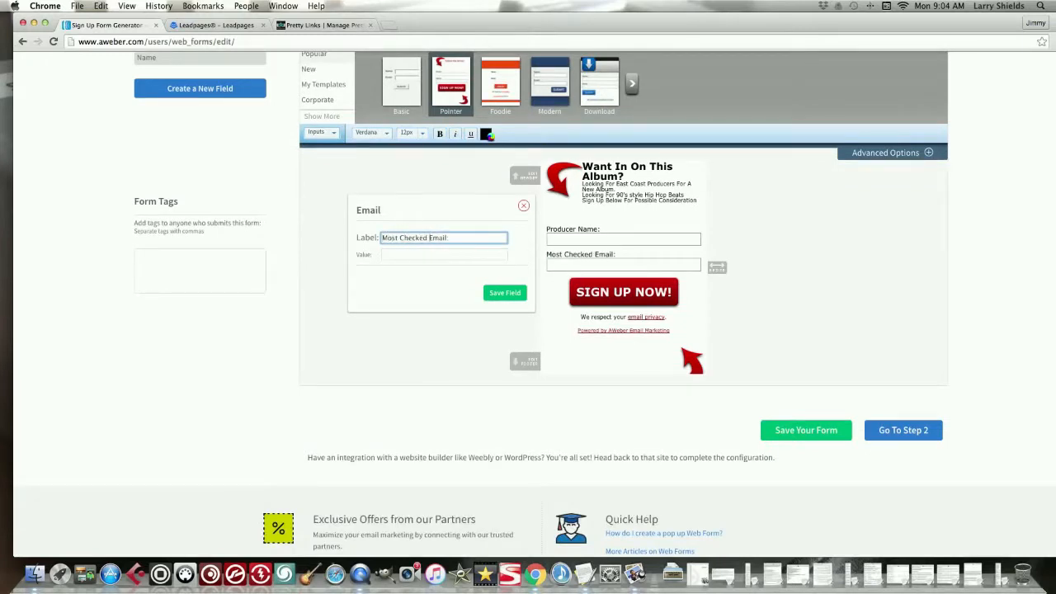
left_click(623, 239)
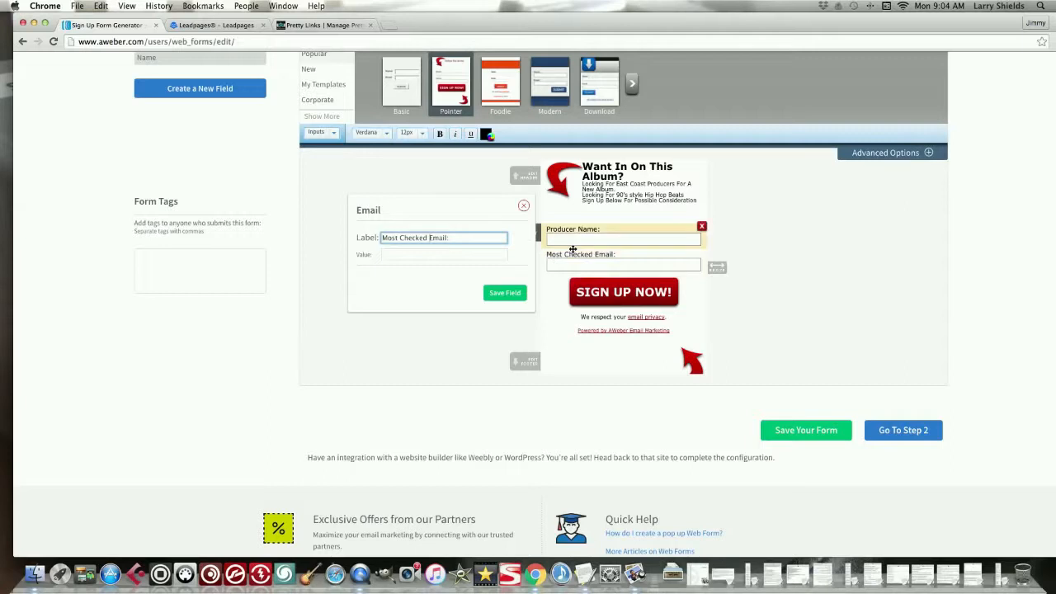
left_click(523, 205)
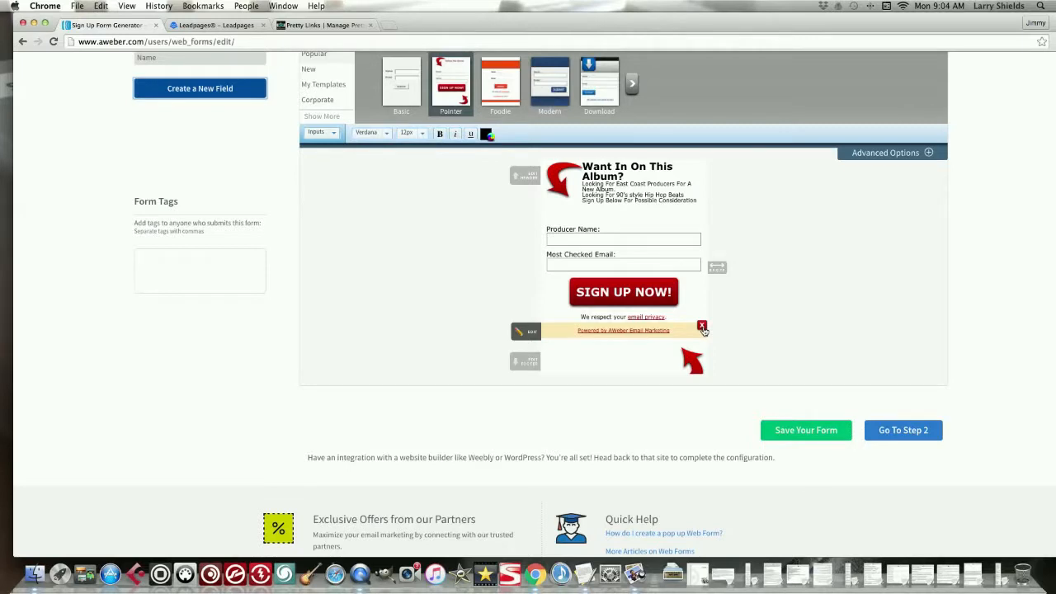
left_click(703, 326)
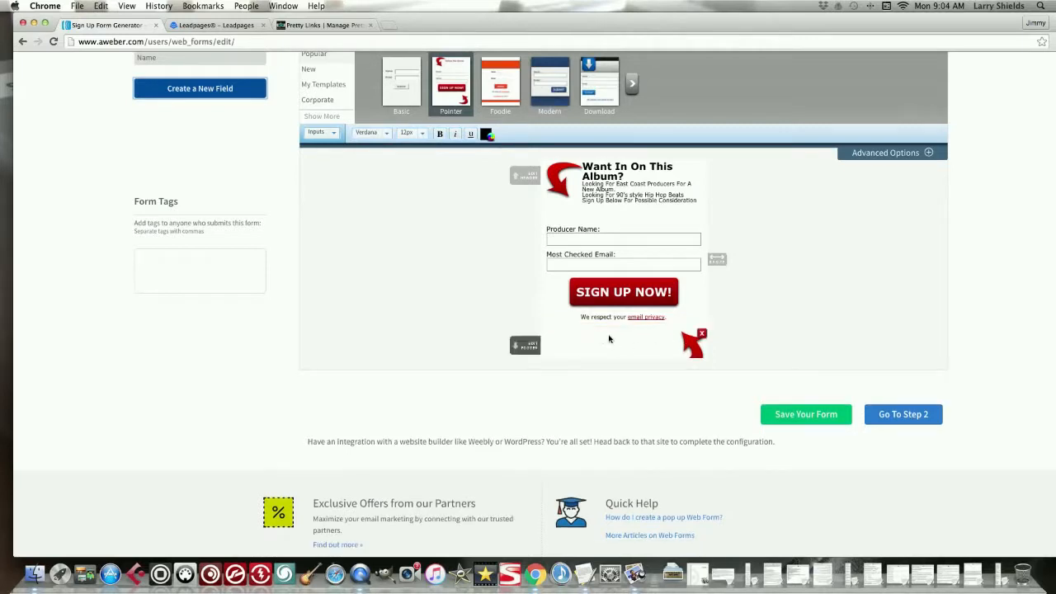
scroll("up", 3)
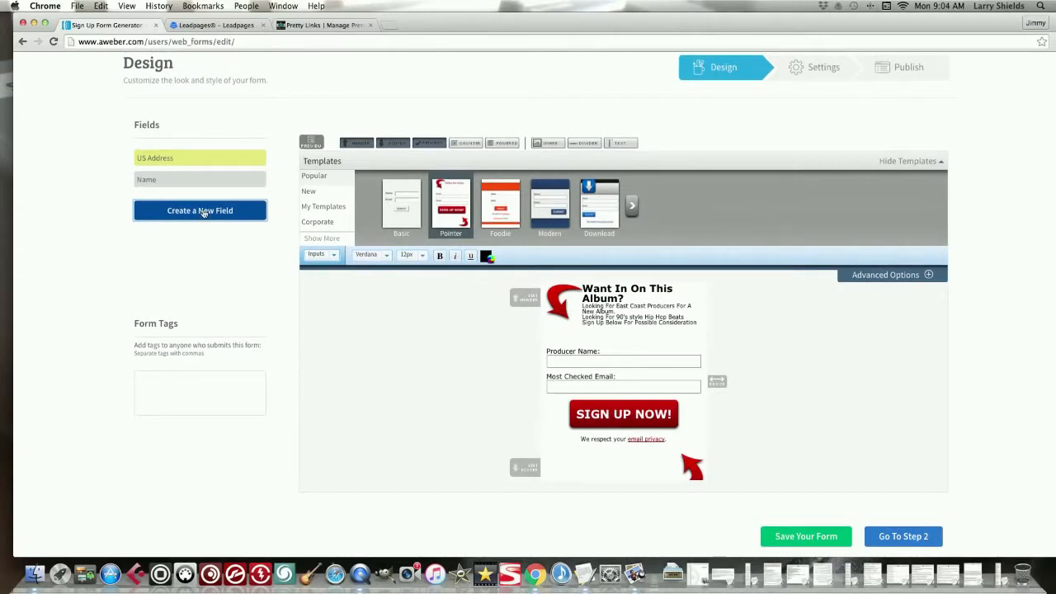
Step: Create a new custom field named 'Youtube Link Only' and add it to the form
left_click(623, 386)
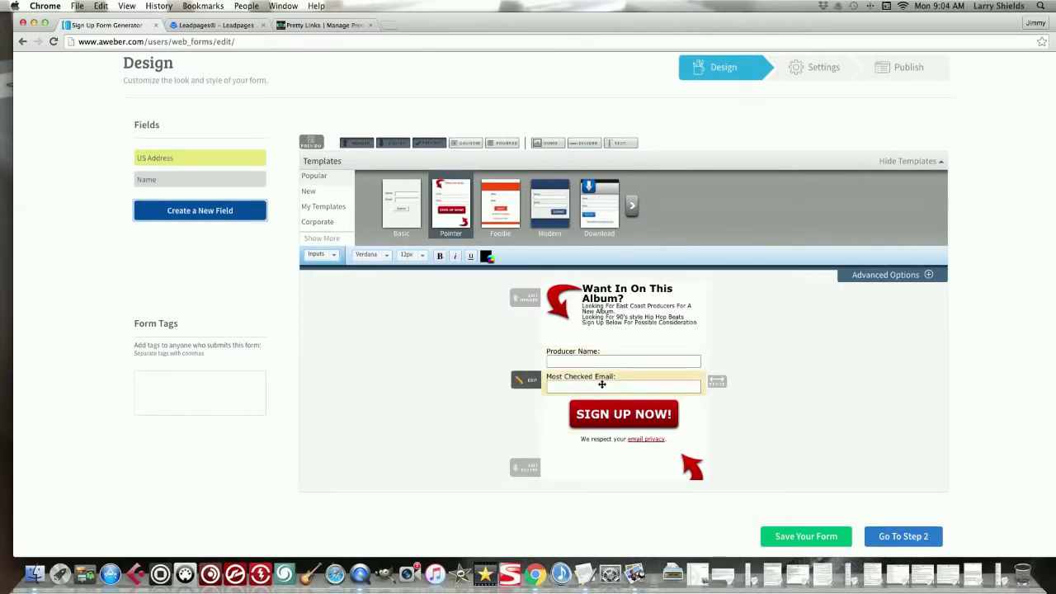
left_click(200, 211)
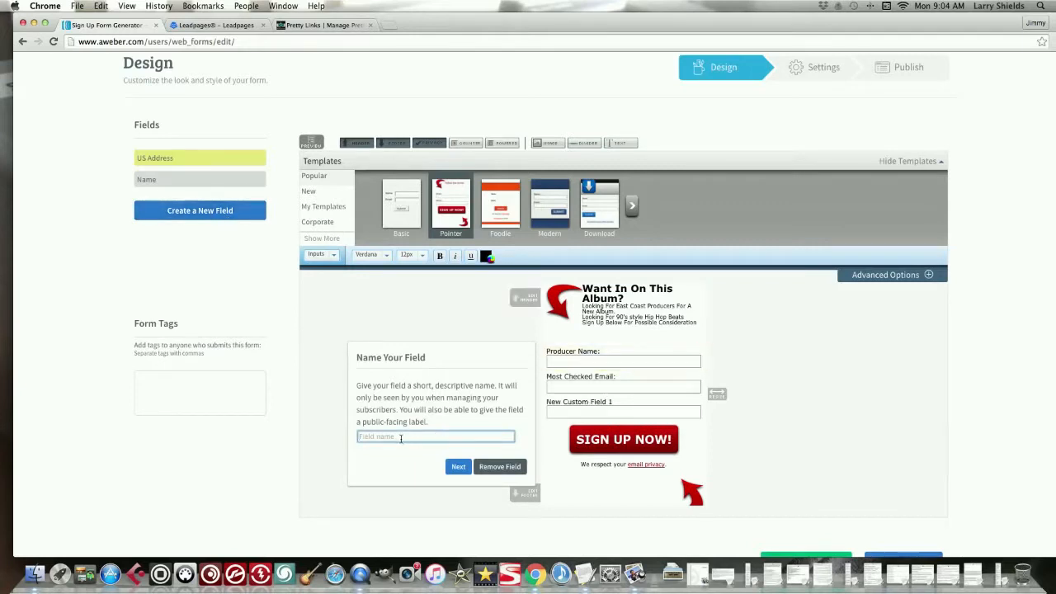
type("Yo")
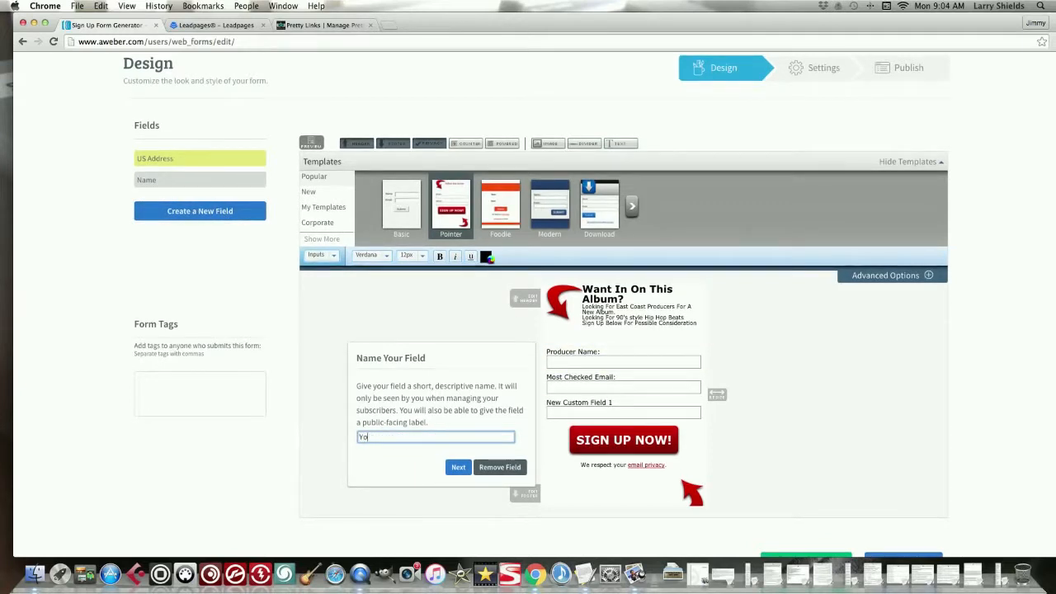
type("Youtube")
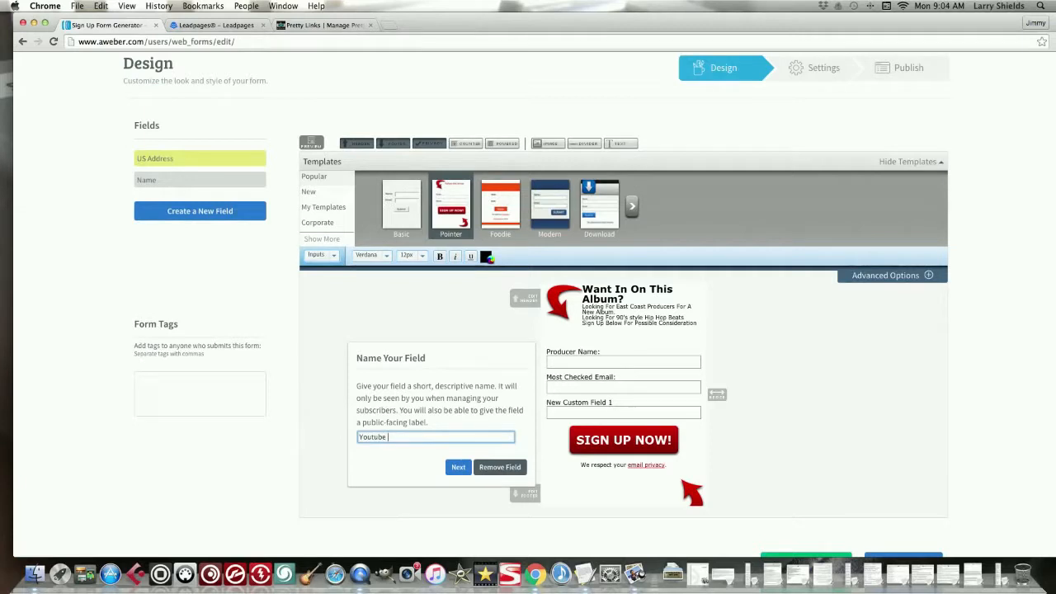
type("li")
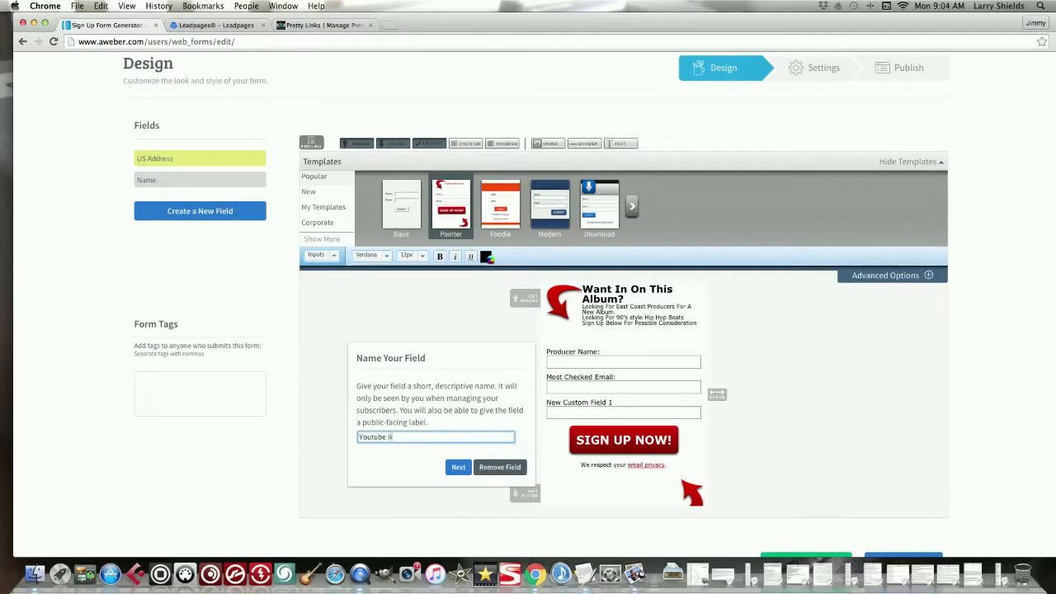
type("nk")
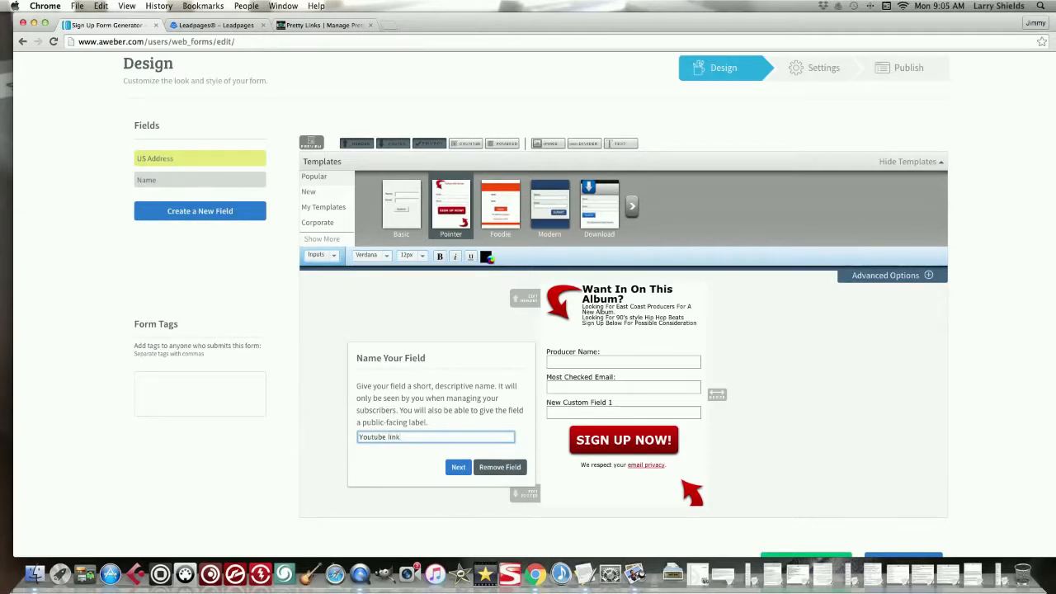
key("Backspace")
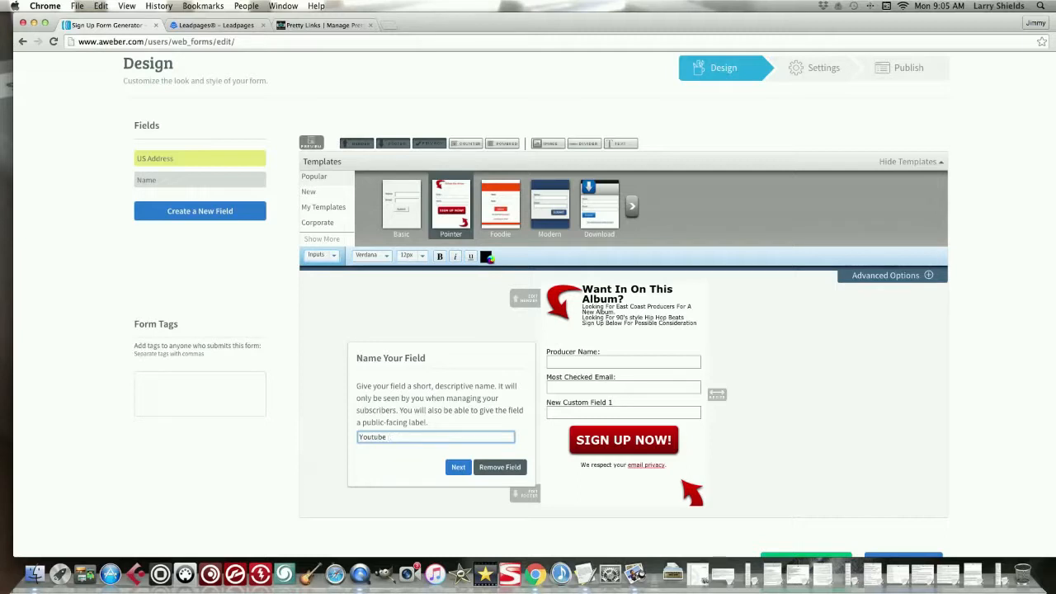
type("Link")
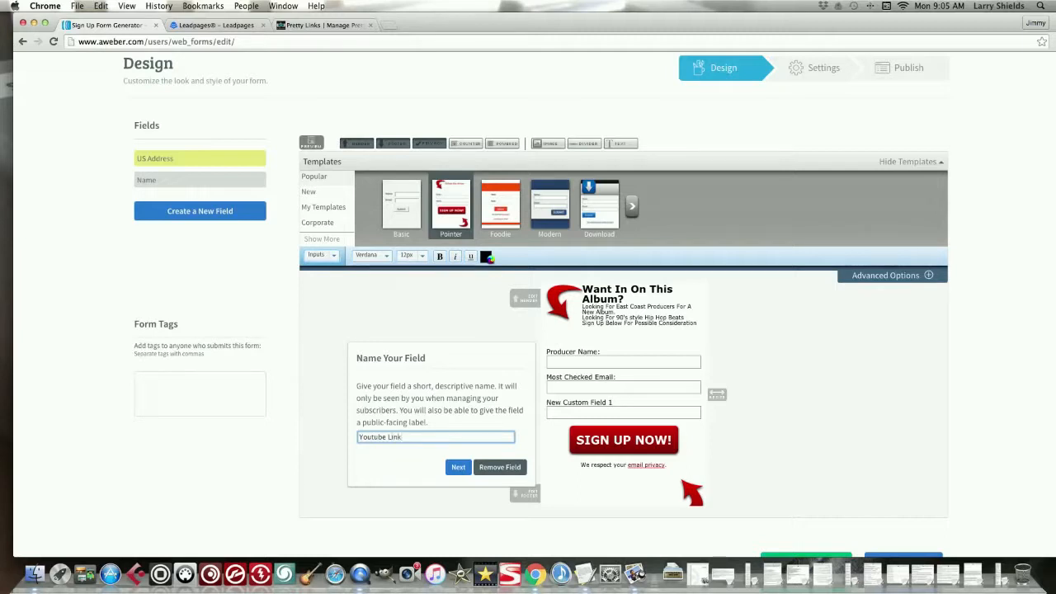
type("Q")
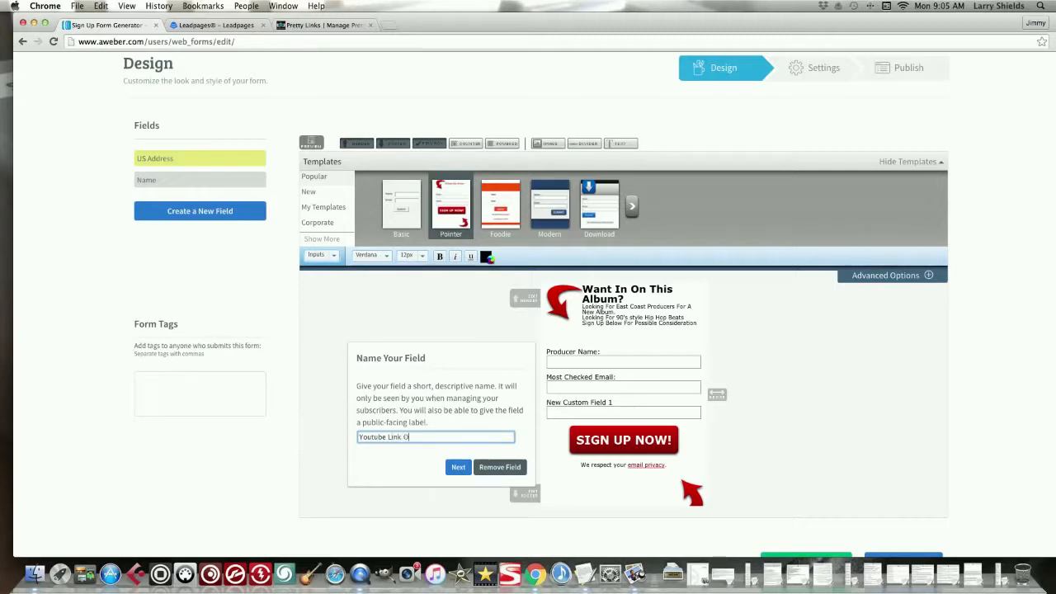
type("nly")
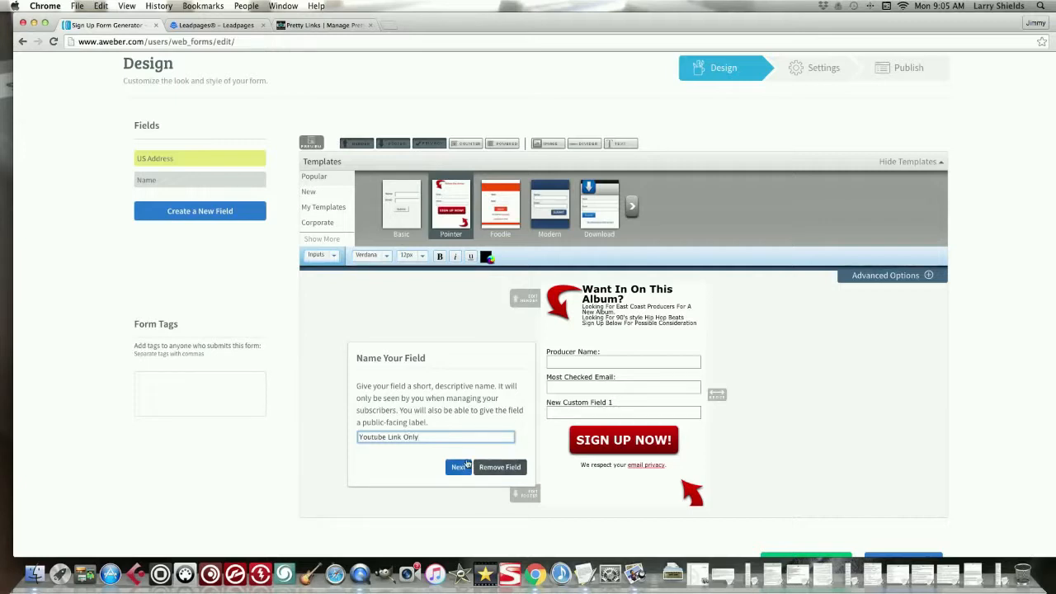
left_click(459, 467)
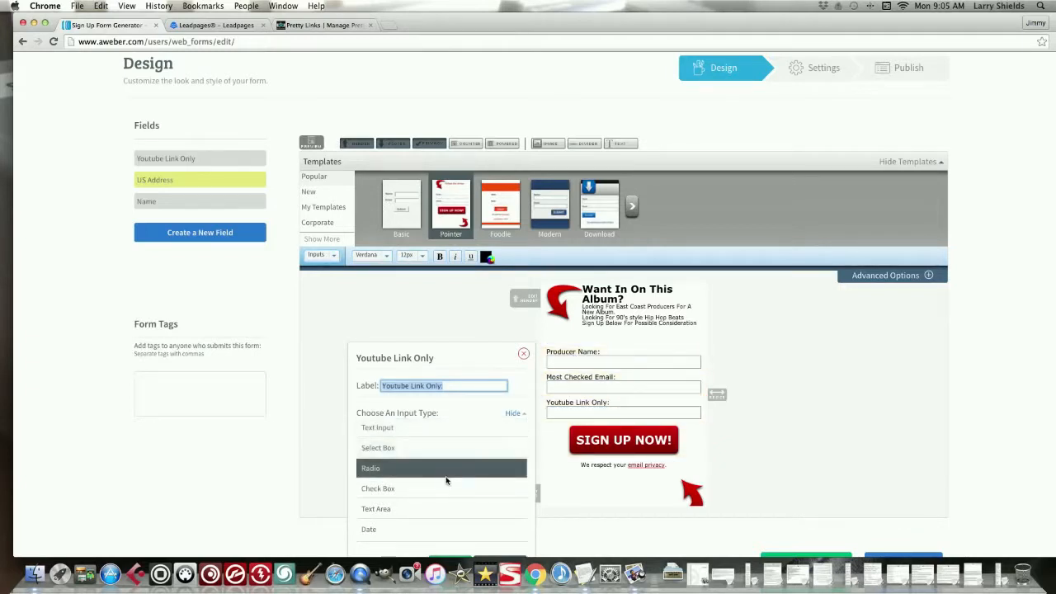
left_click(523, 353)
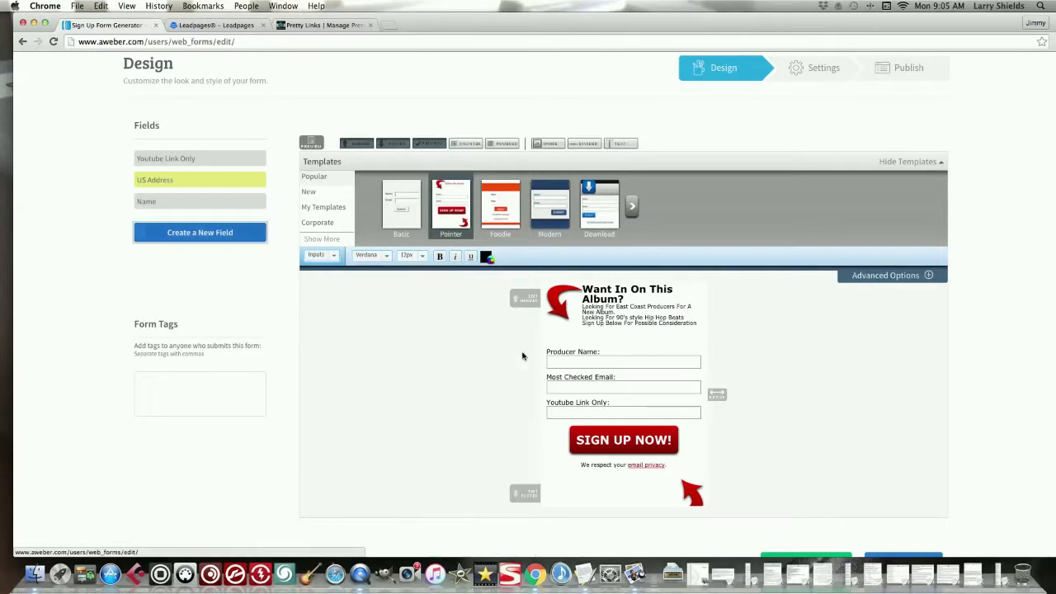
Step: Relabel the new field 'Best Beat On Youtube', save it, and review the form
left_click(624, 386)
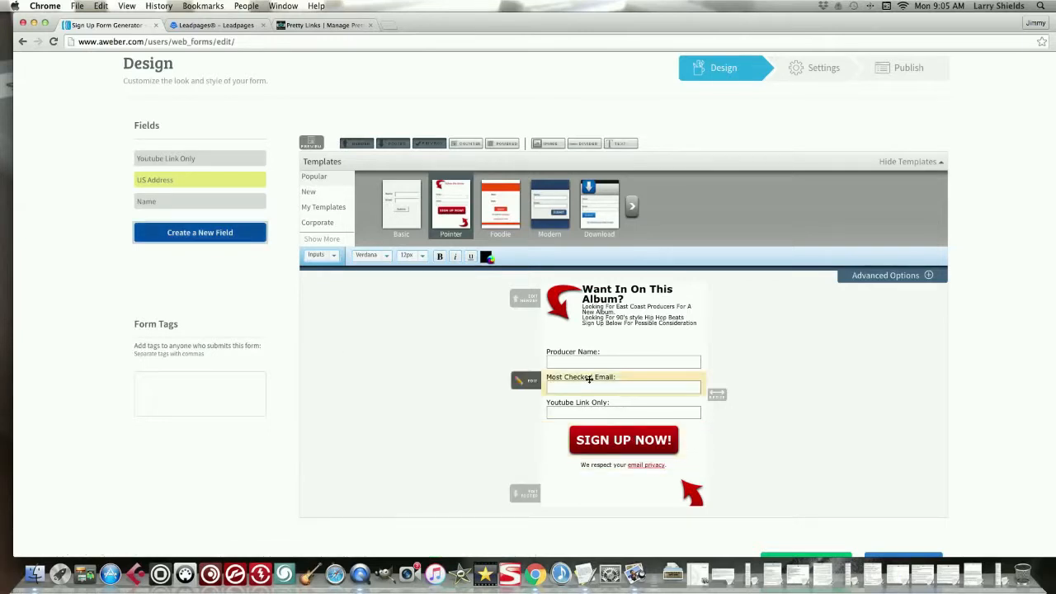
left_click(624, 362)
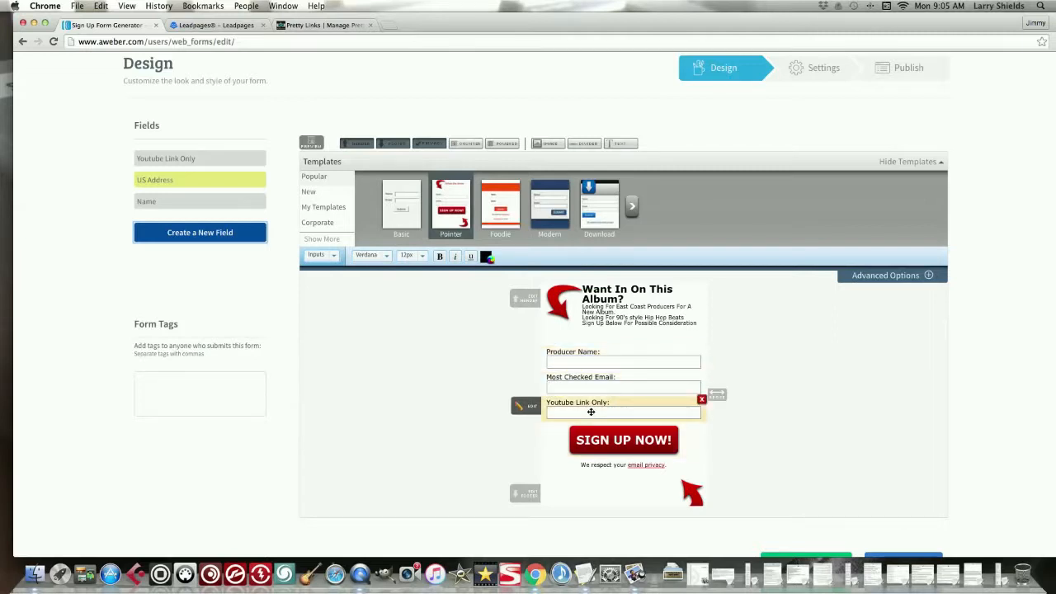
left_click(525, 406)
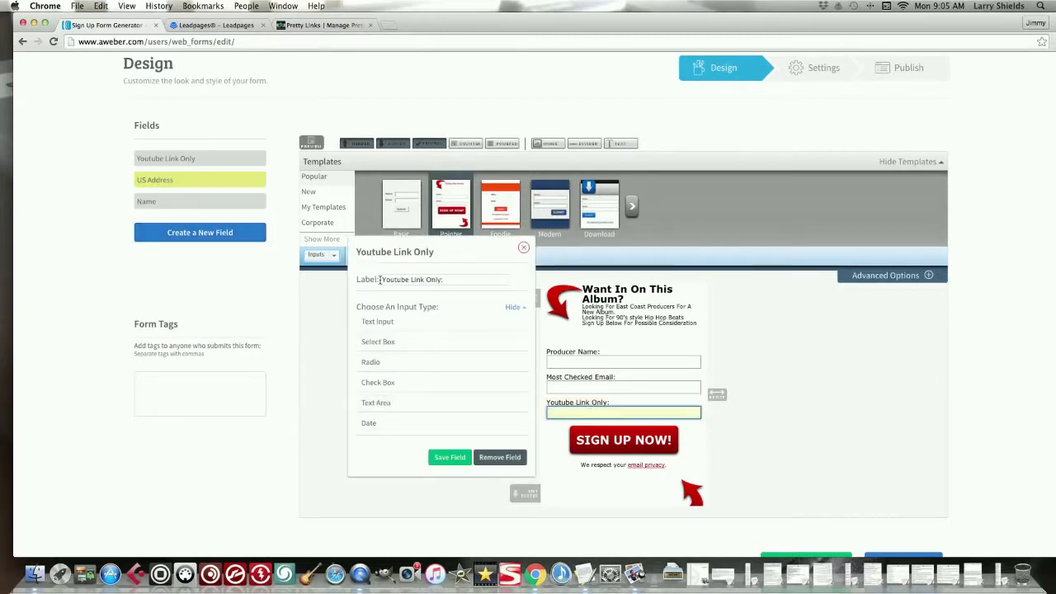
left_click(416, 278)
type("Best Beat On")
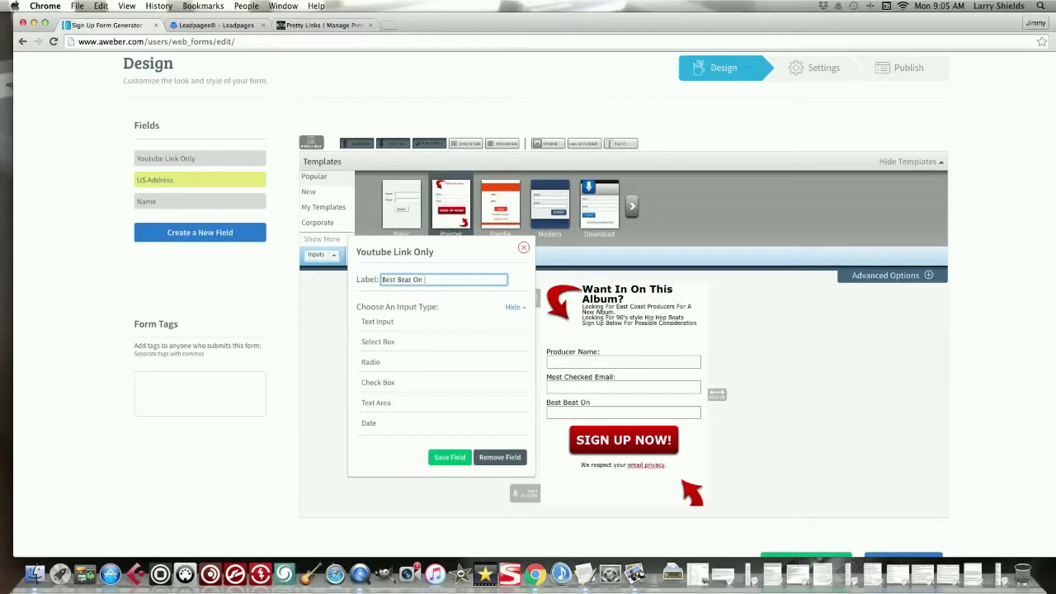
type("Youtube")
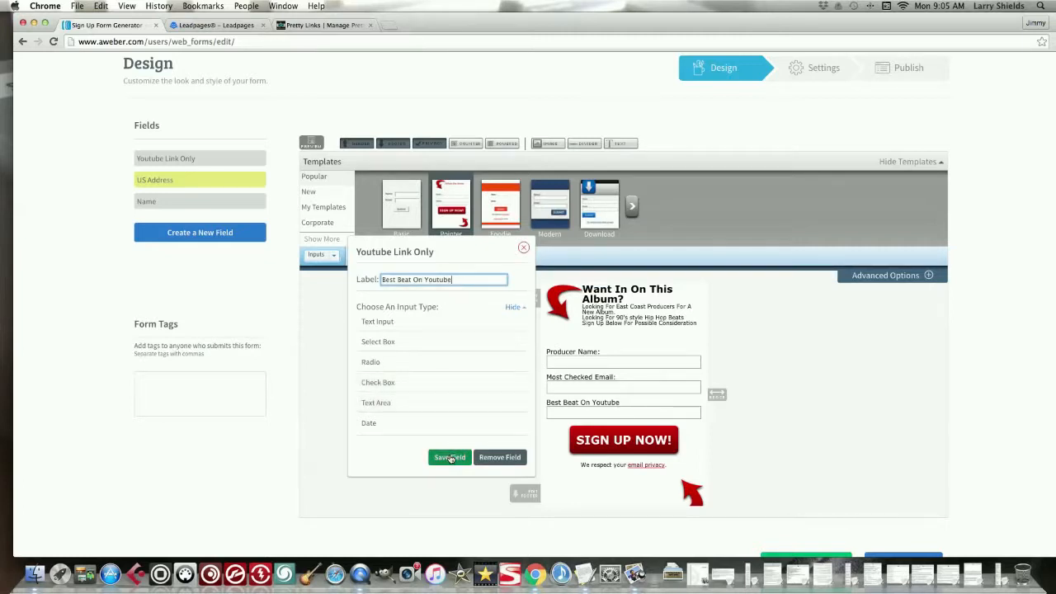
left_click(449, 457)
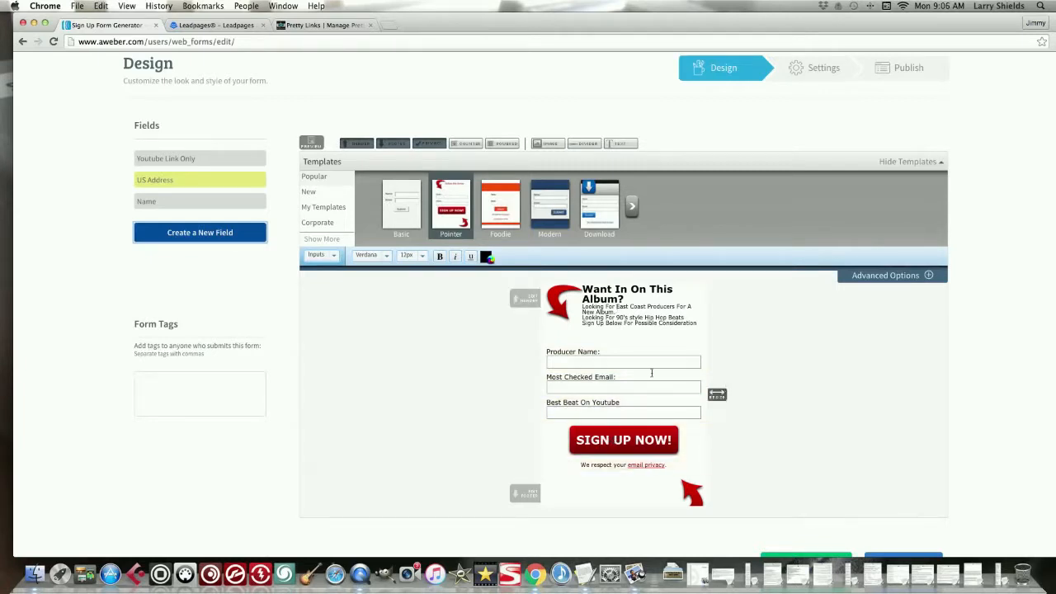
scroll("down", 3)
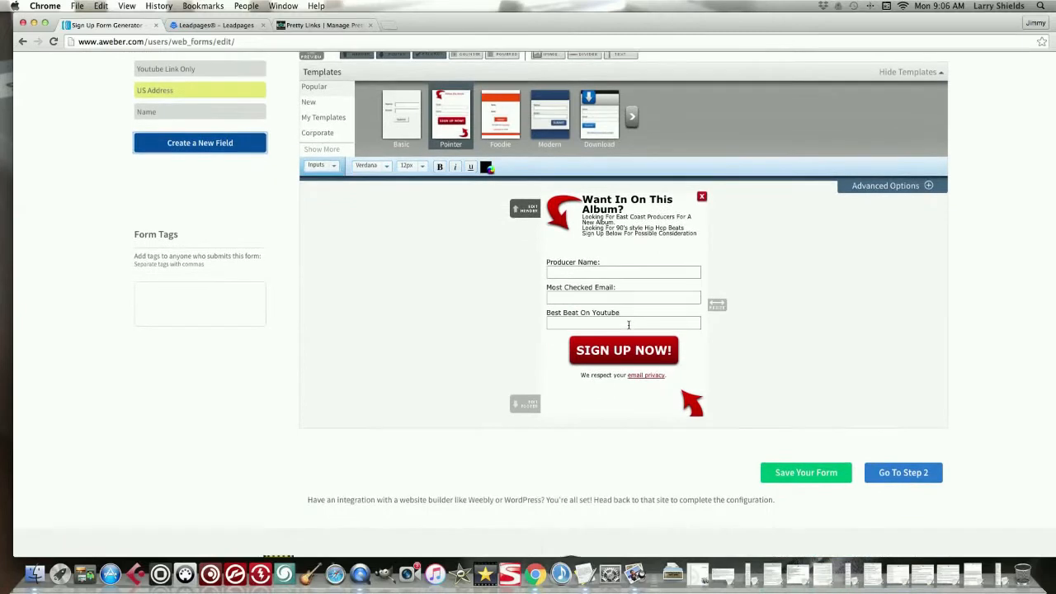
scroll("down", 3)
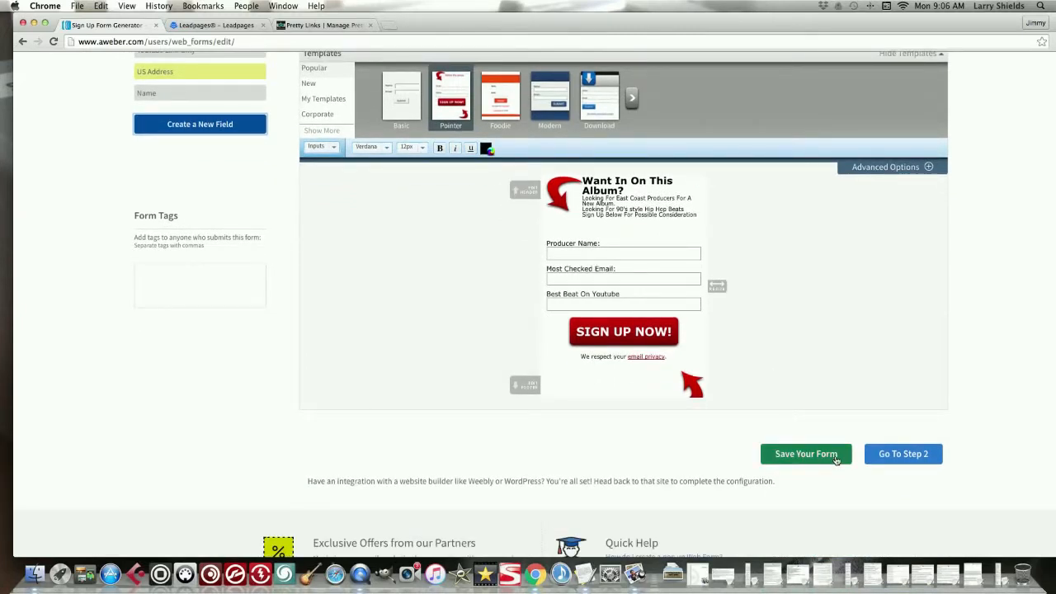
Step: Save the form design and advance to the Step 2 settings
left_click(805, 454)
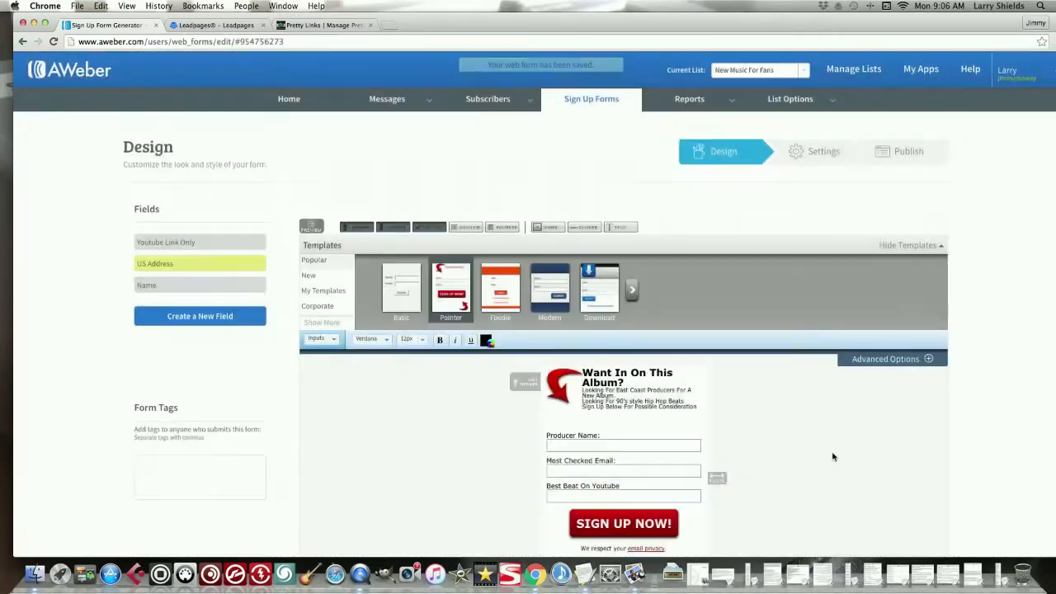
scroll("down", 3)
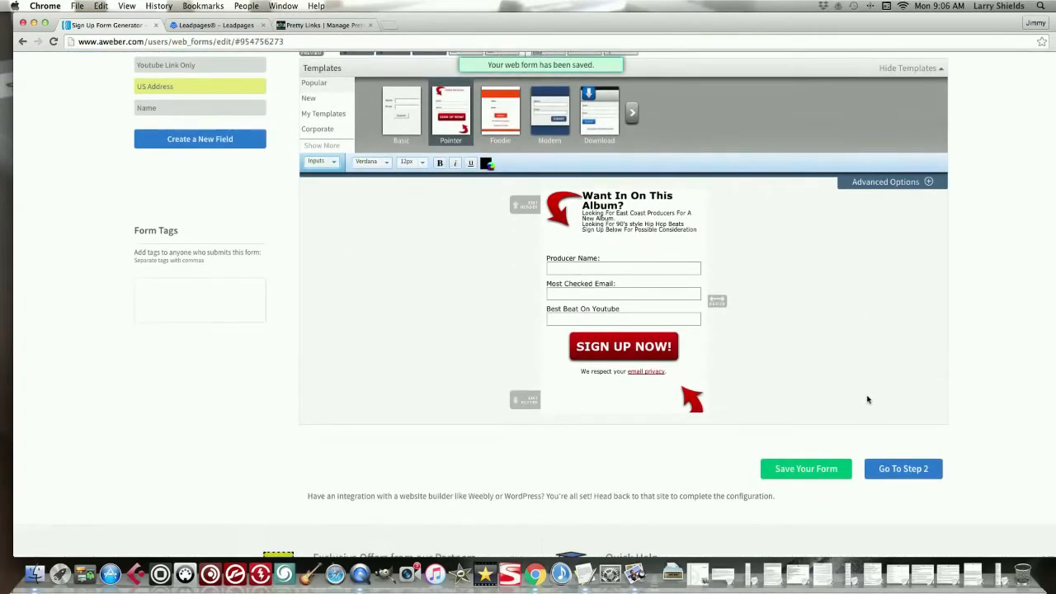
left_click(903, 468)
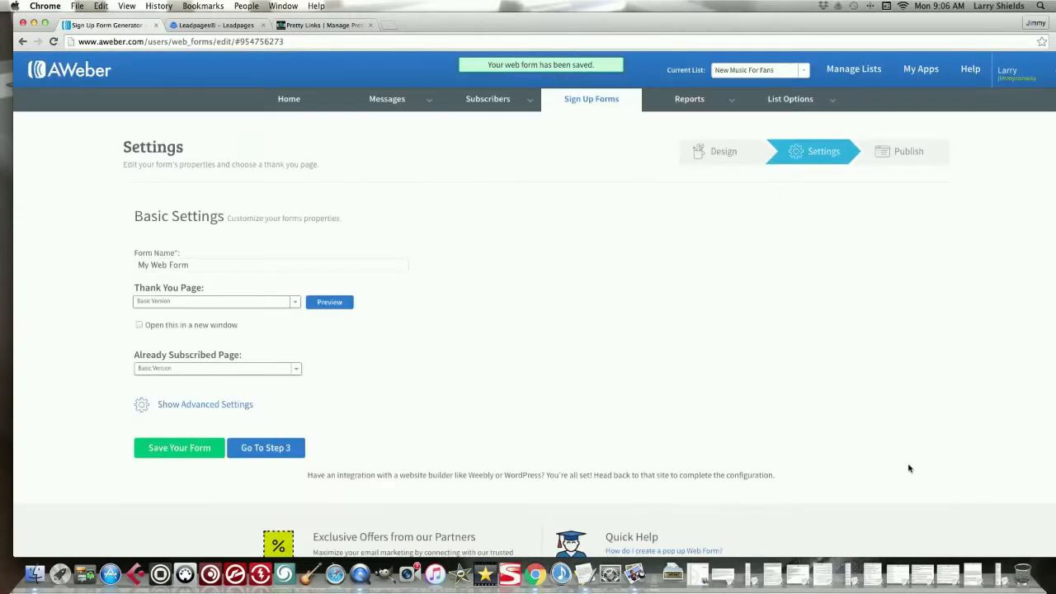
Step: Replace the form name with 'East Coast Producers'
left_click(271, 264)
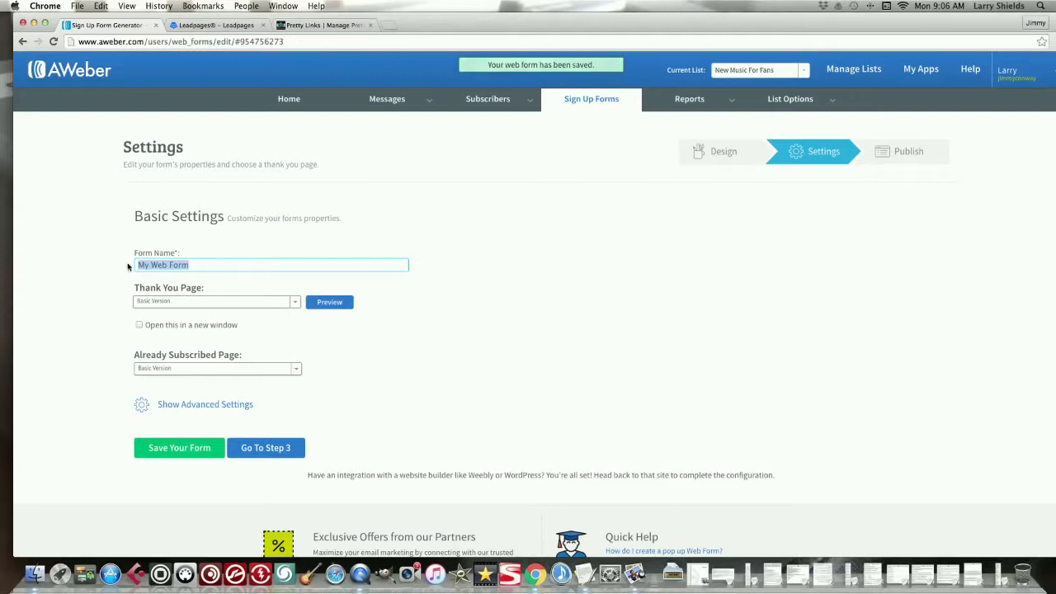
type("East C")
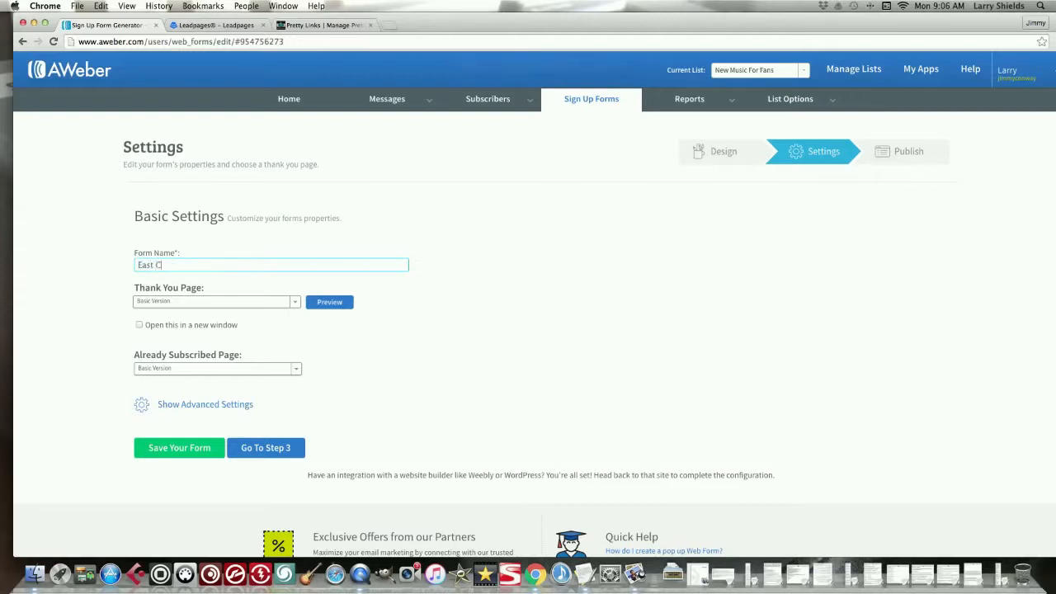
type("oast Pro")
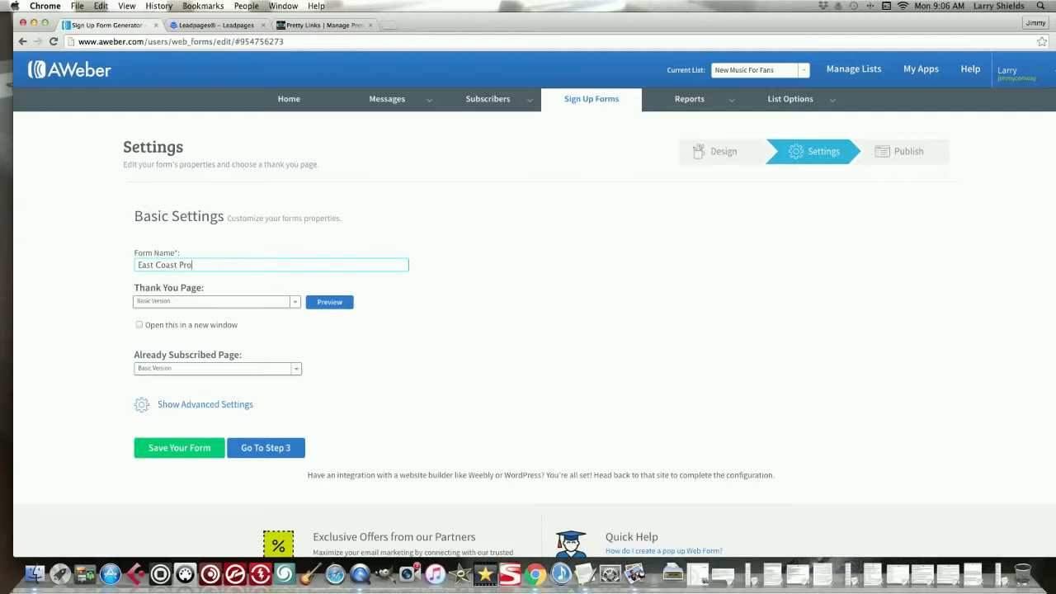
type("ducers")
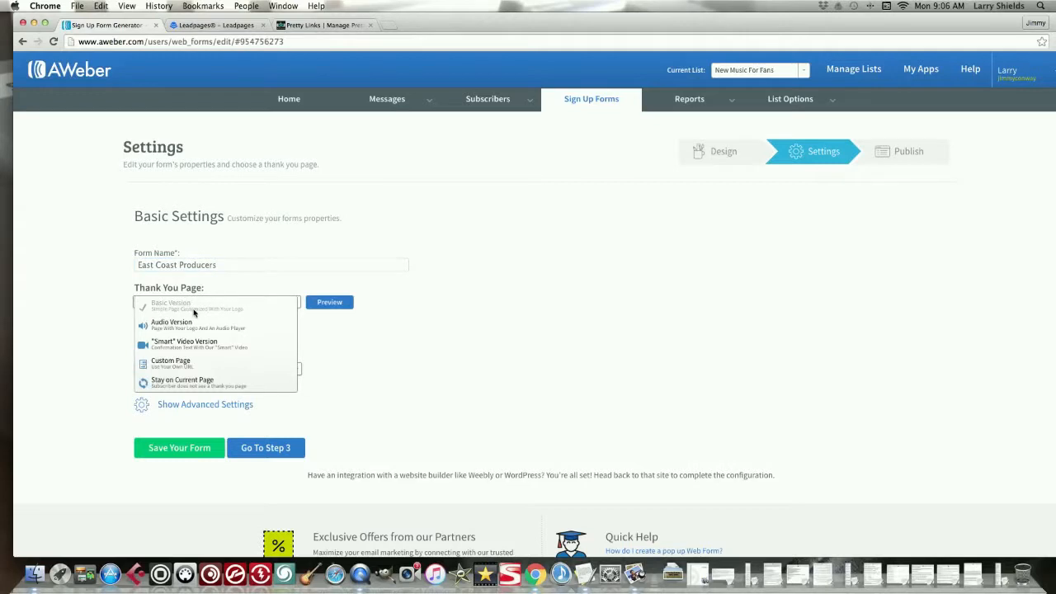
Step: Preview the basic thank-you page from the Thank You Page choices
left_click(172, 303)
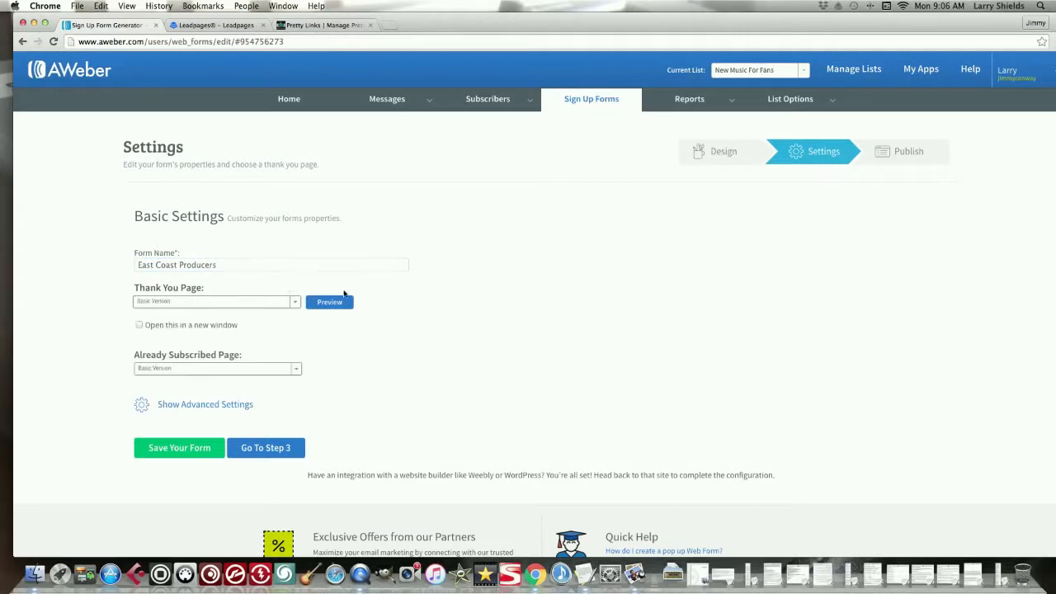
left_click(330, 300)
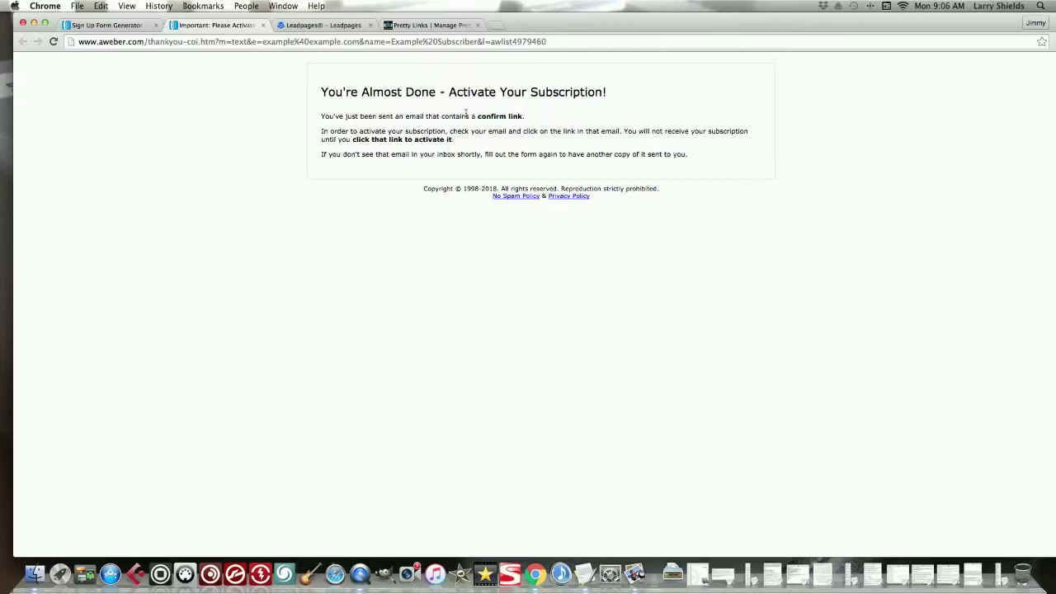
mouse_move(171, 73)
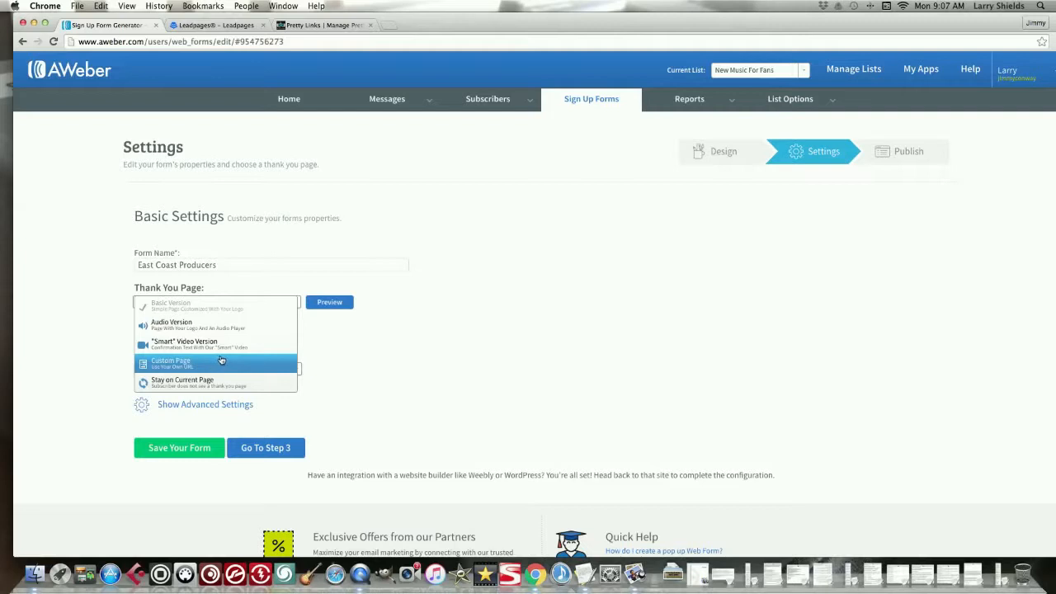
mouse_move(234, 406)
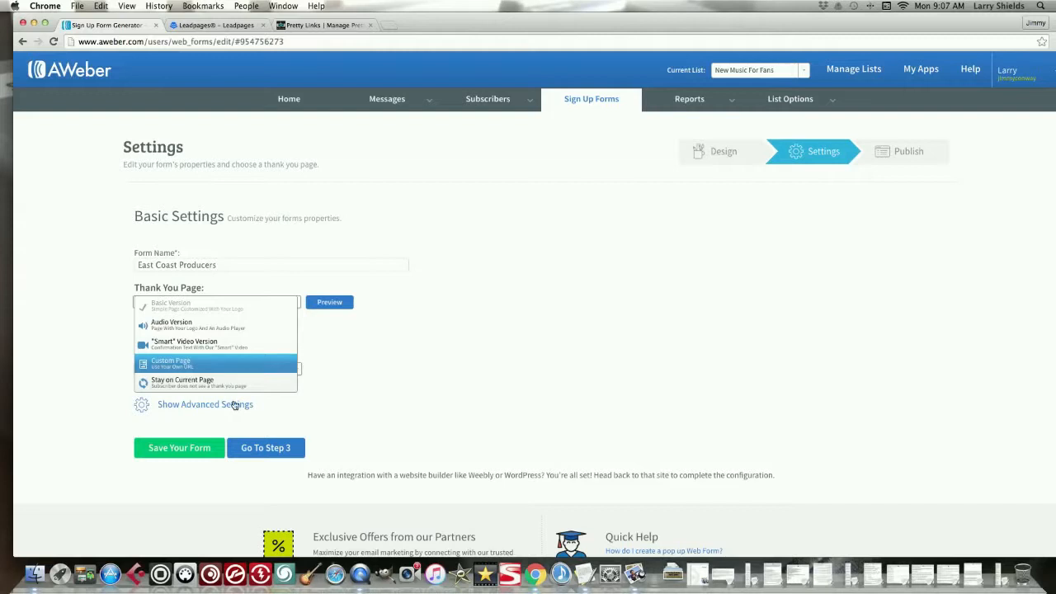
Step: Keep the Basic Version thank-you page and set it to open in a new window
left_click(171, 304)
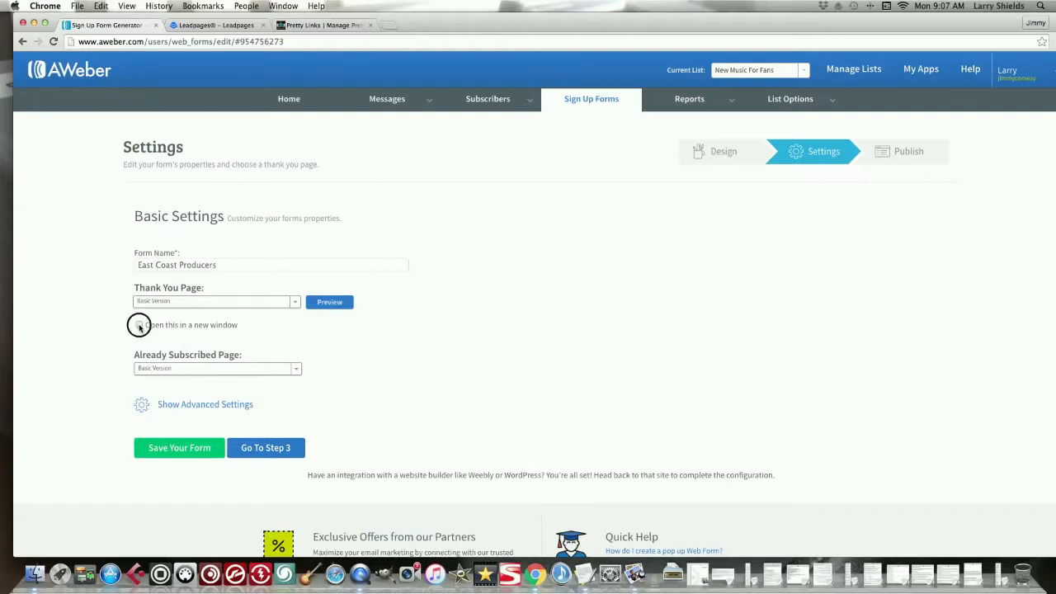
left_click(139, 324)
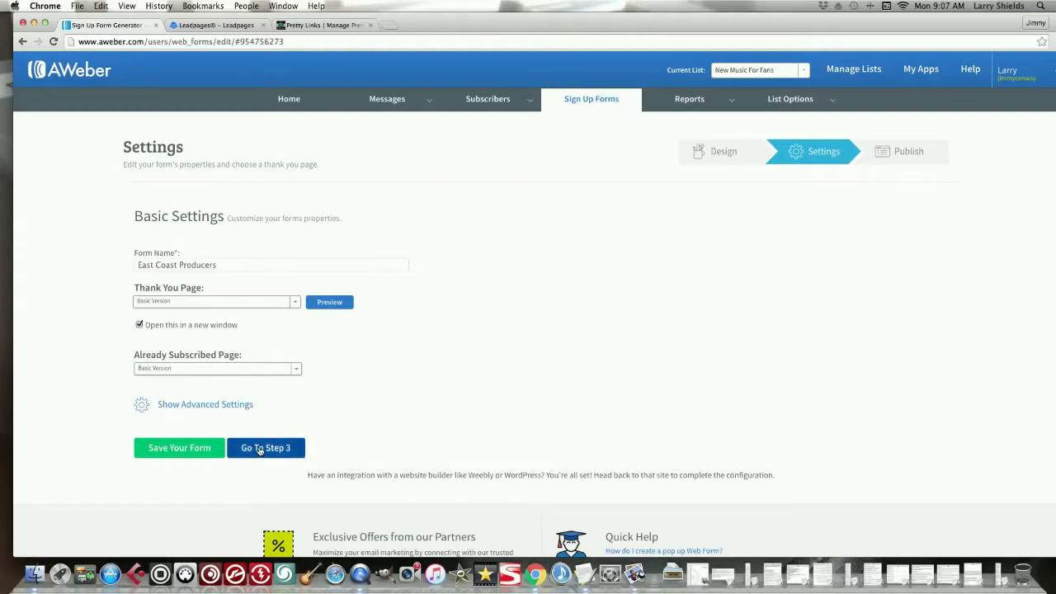
Step: Advance to Step 3 and save the form from the unsaved-changes warning
left_click(266, 447)
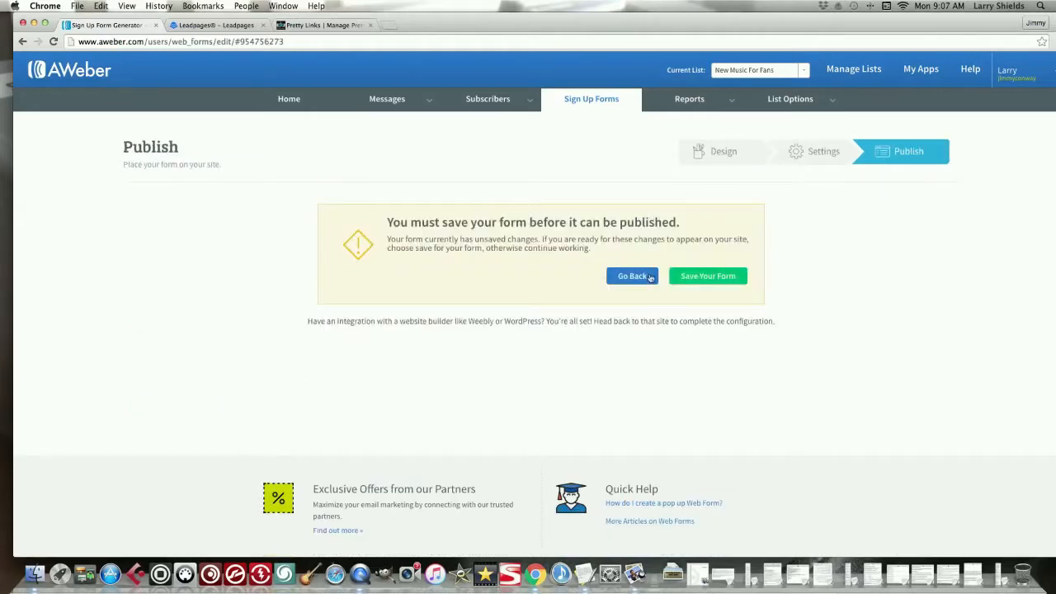
mouse_move(708, 275)
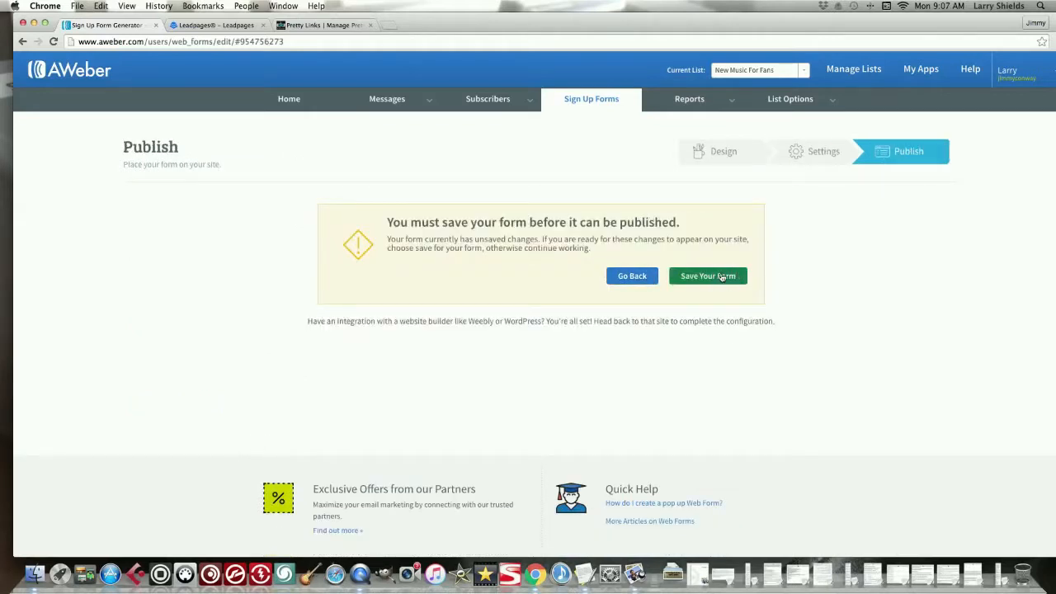
left_click(706, 276)
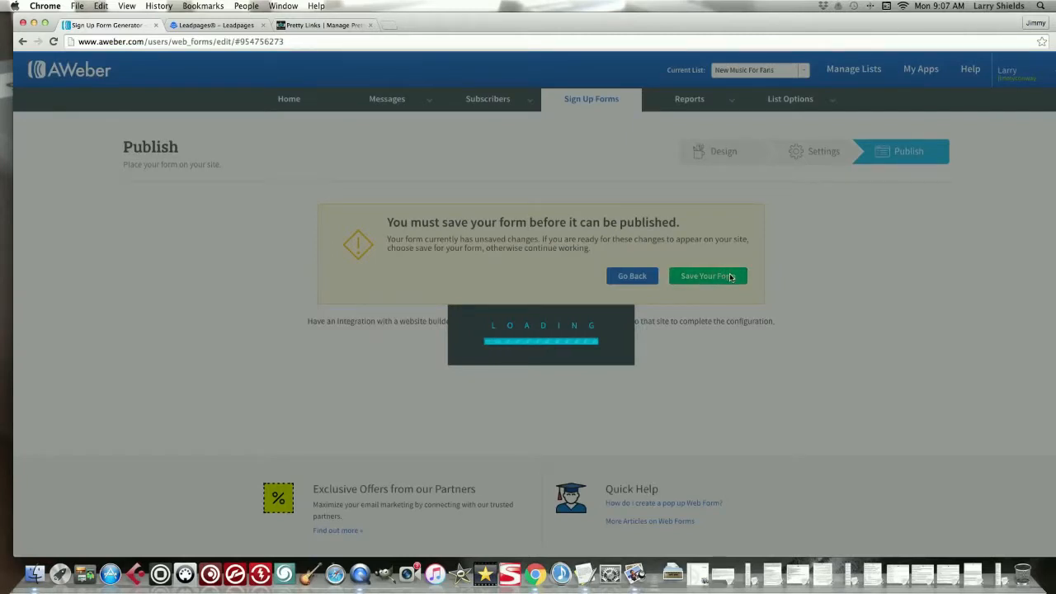
left_click(706, 275)
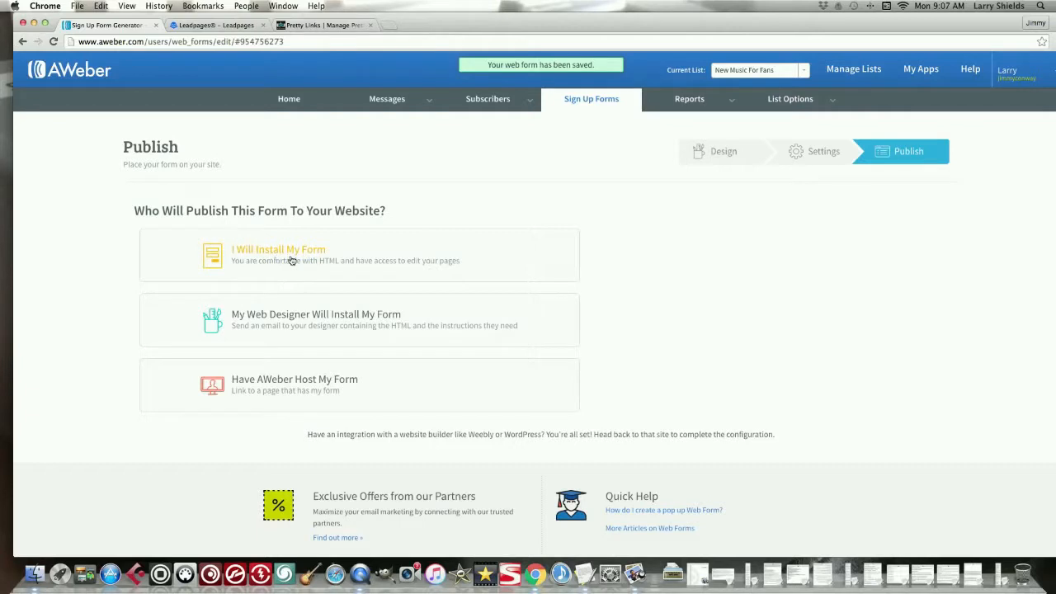
mouse_move(284, 256)
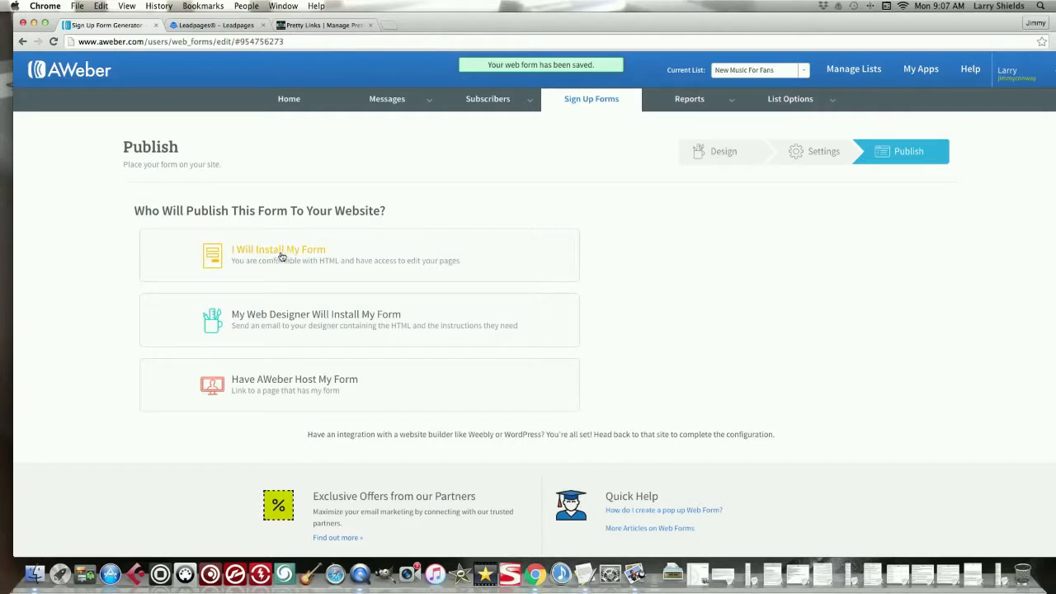
Step: Choose 'I Will Install My Form' and select the whole JavaScript snippet
left_click(277, 254)
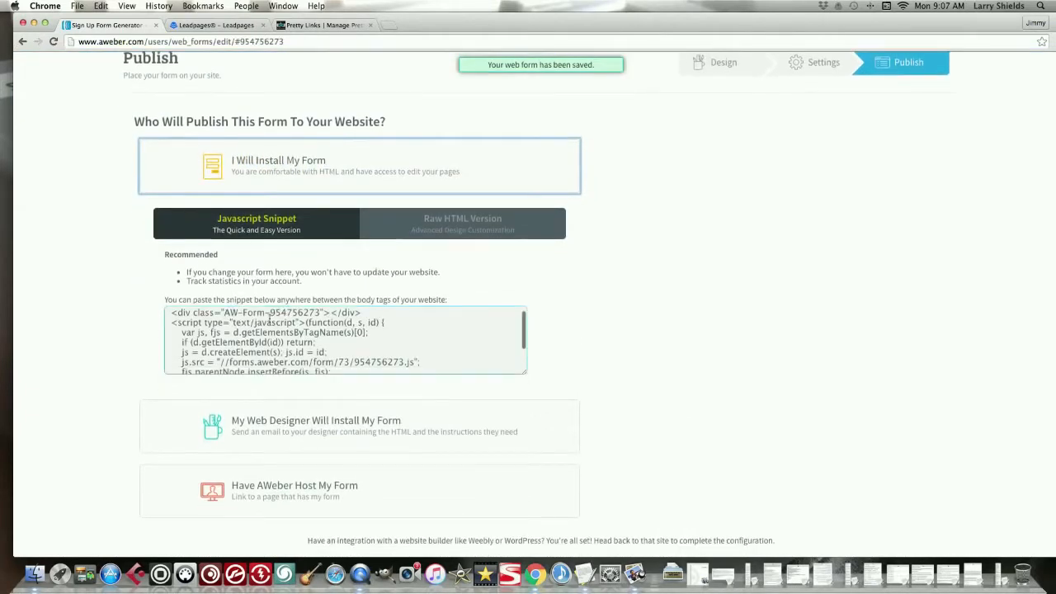
scroll("down", 3)
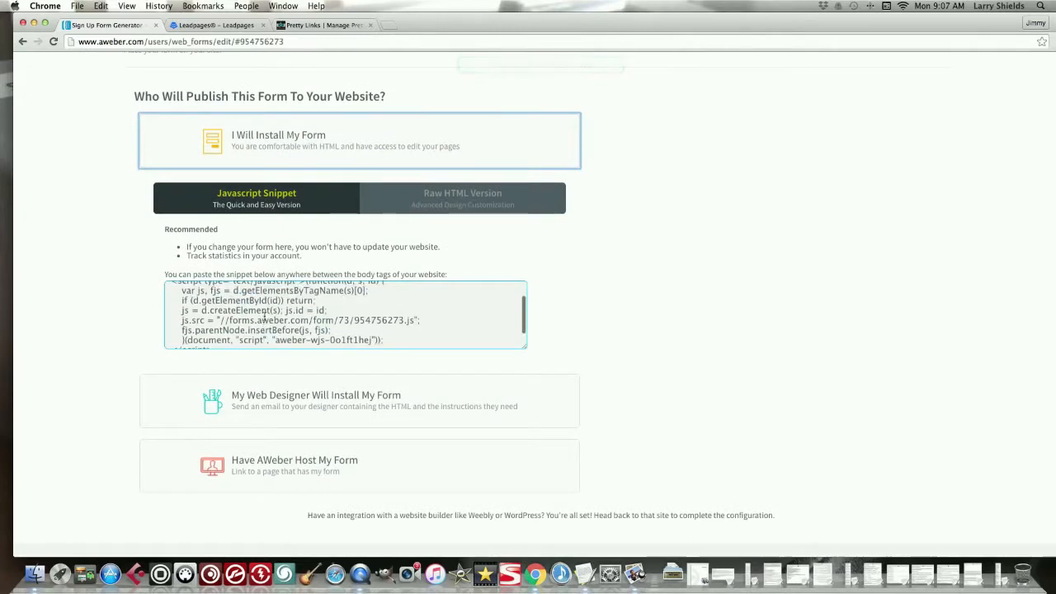
triple_click(330, 314)
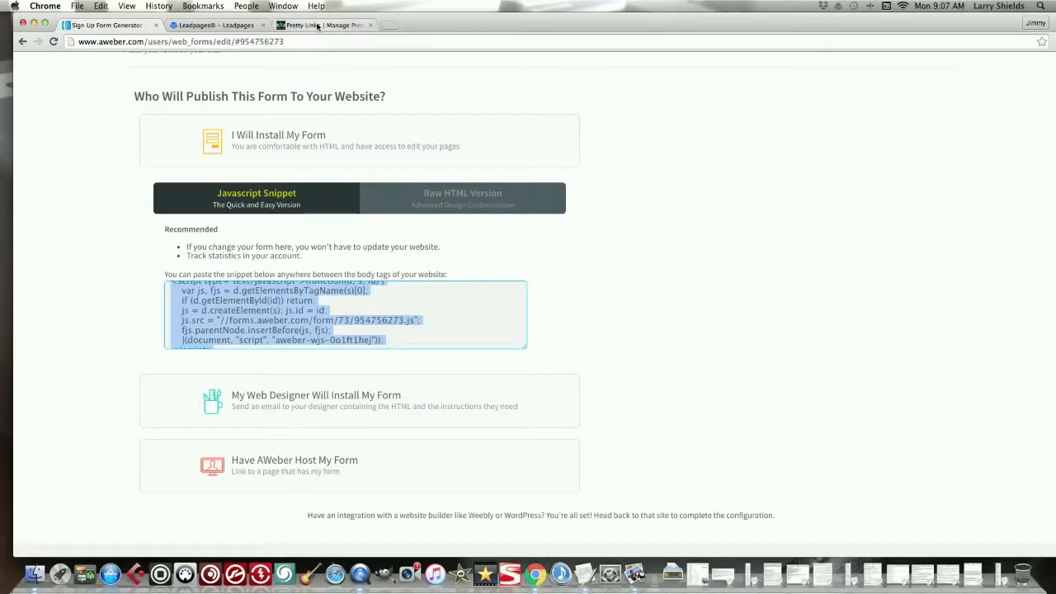
mouse_move(350, 195)
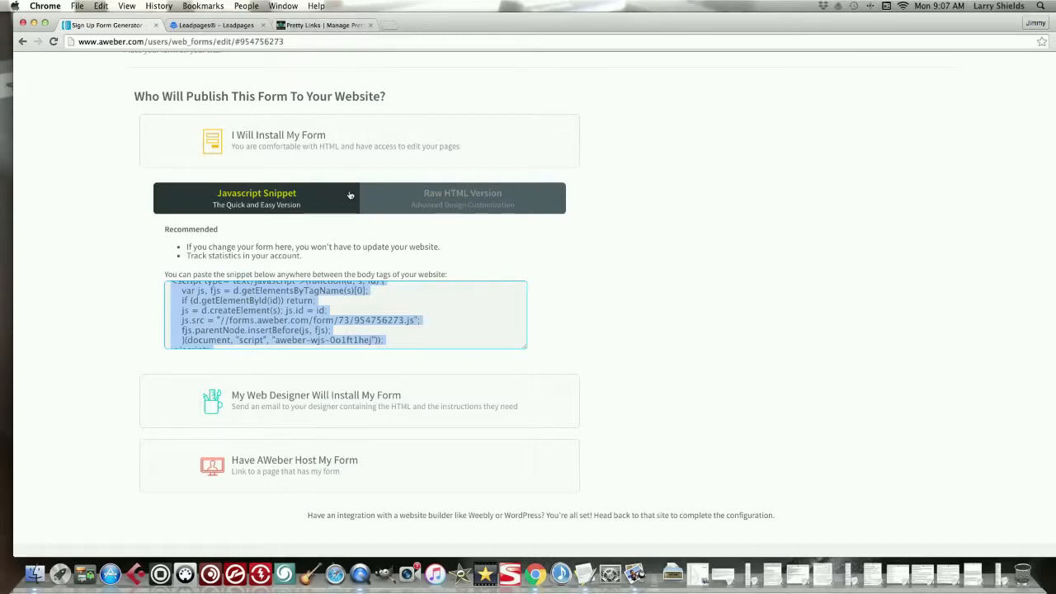
mouse_move(287, 363)
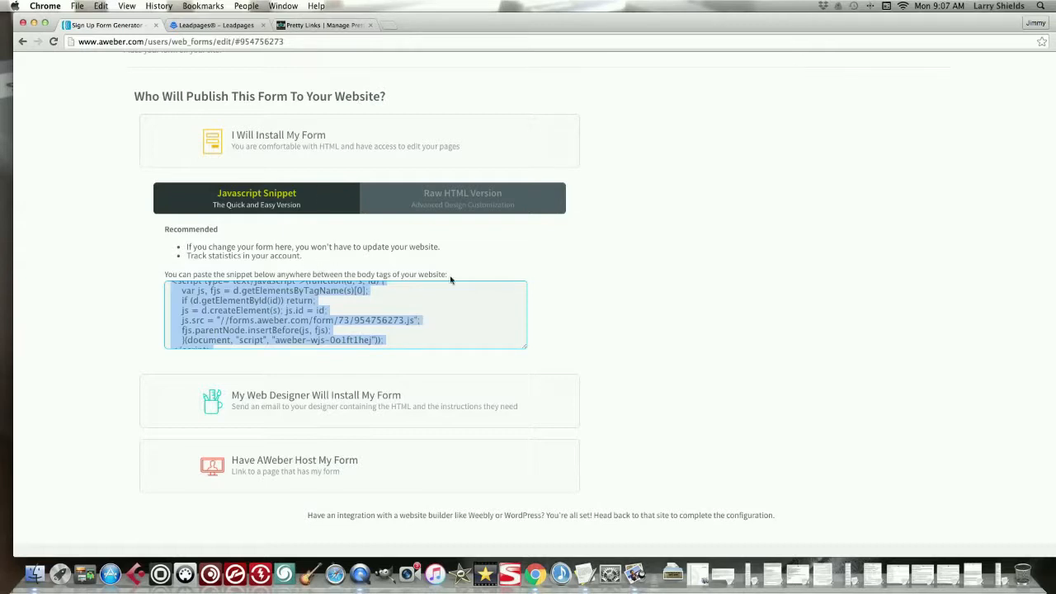
mouse_move(476, 281)
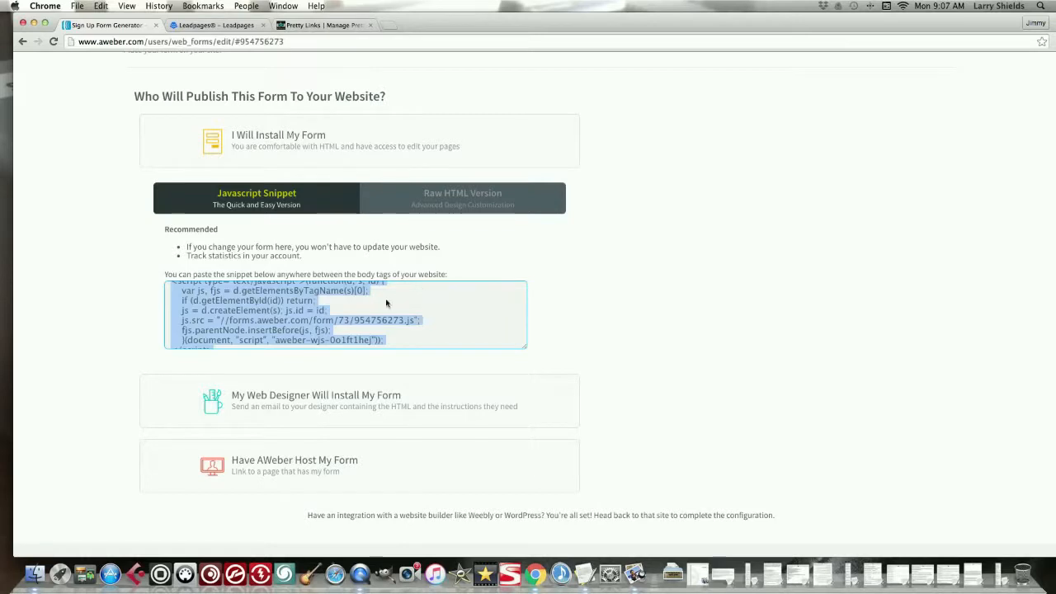
scroll("down", 3)
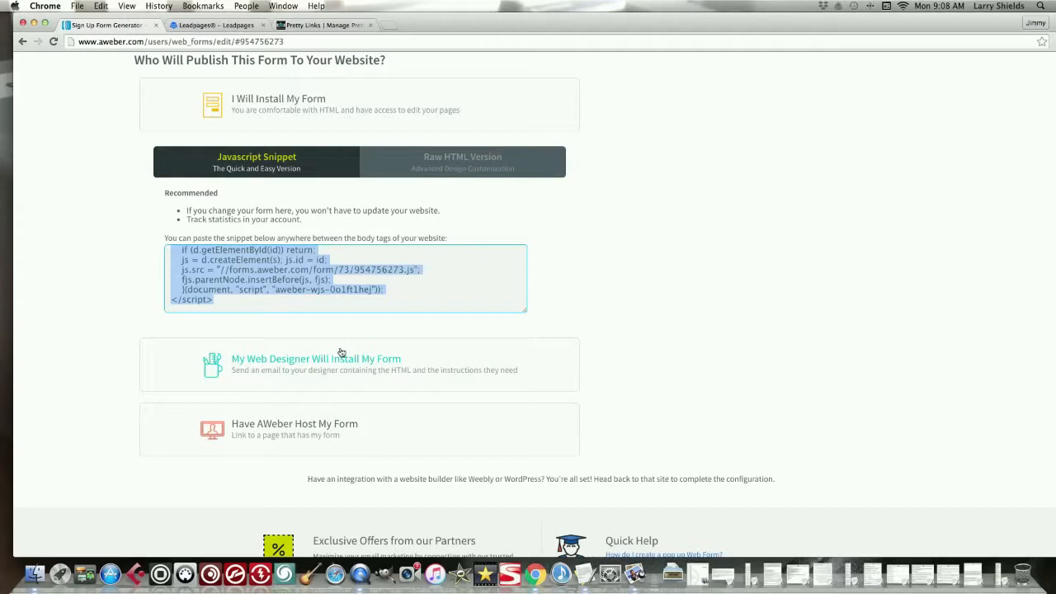
mouse_move(320, 361)
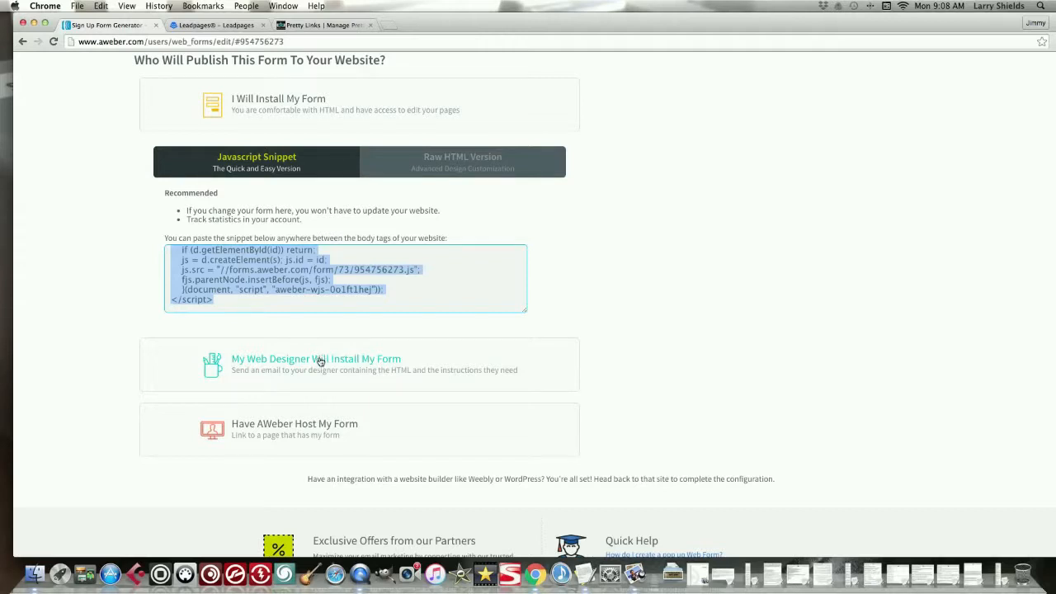
Step: Reveal the 'Have AWeber Host My Form' option with the hosted East Coast Producers link
left_click(316, 358)
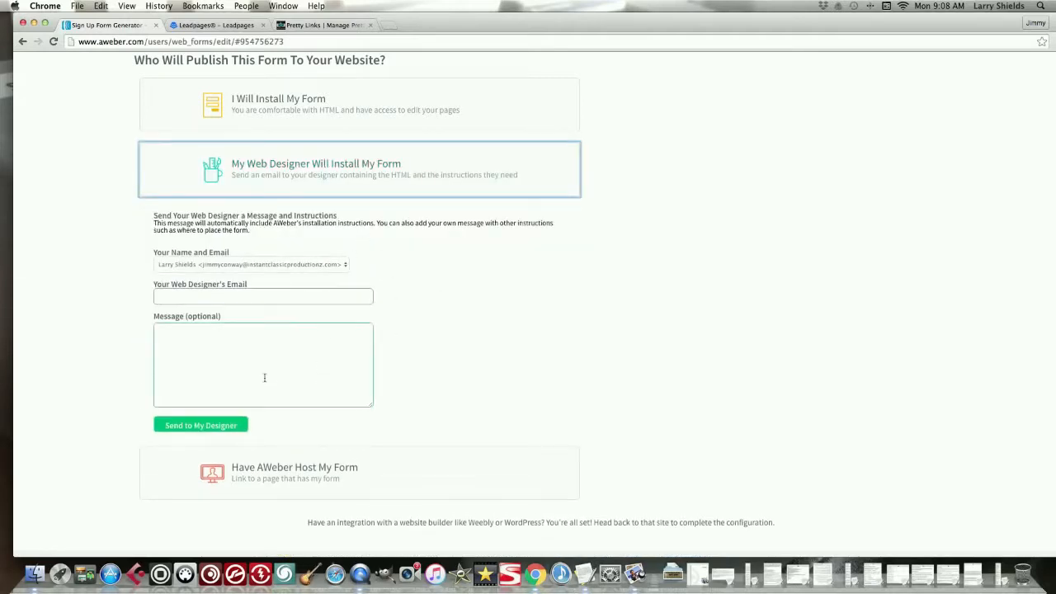
mouse_move(260, 358)
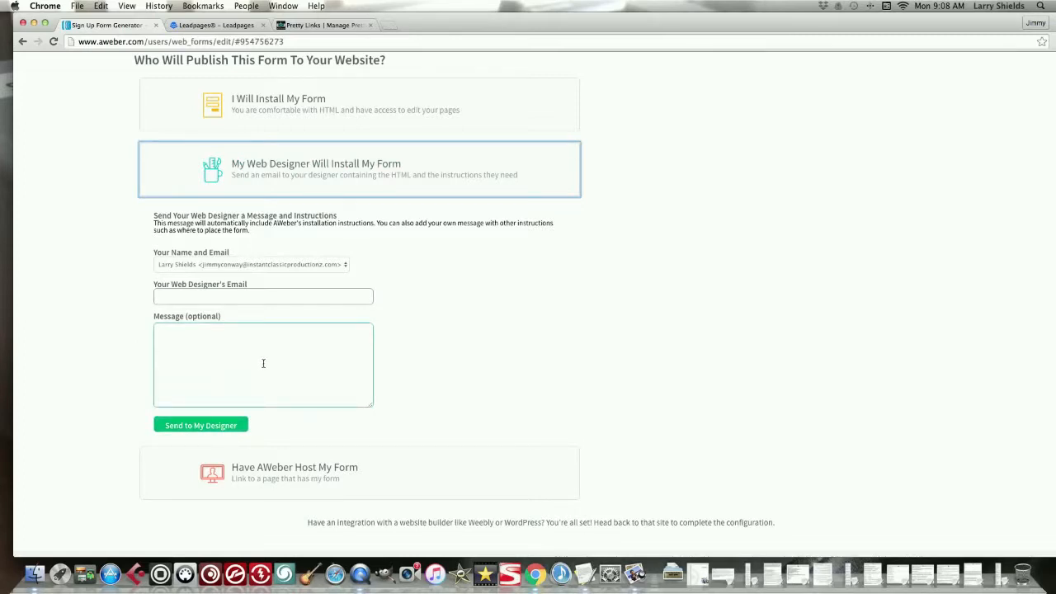
scroll("down", 3)
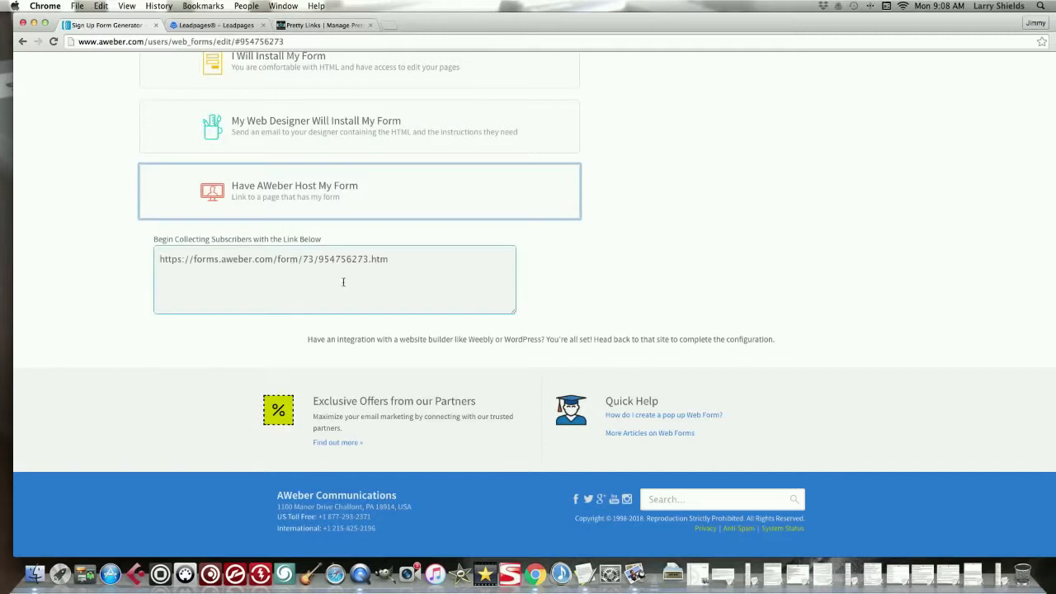
Step: Select the hosted East Coast Producers form URL and copy it to the clipboard
triple_click(272, 259)
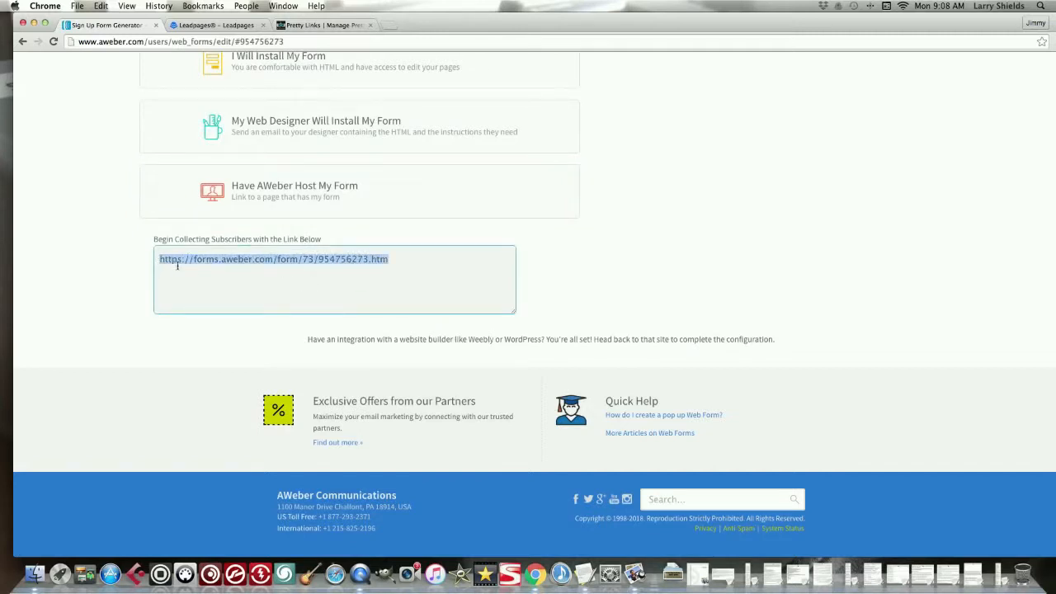
left_click(244, 280)
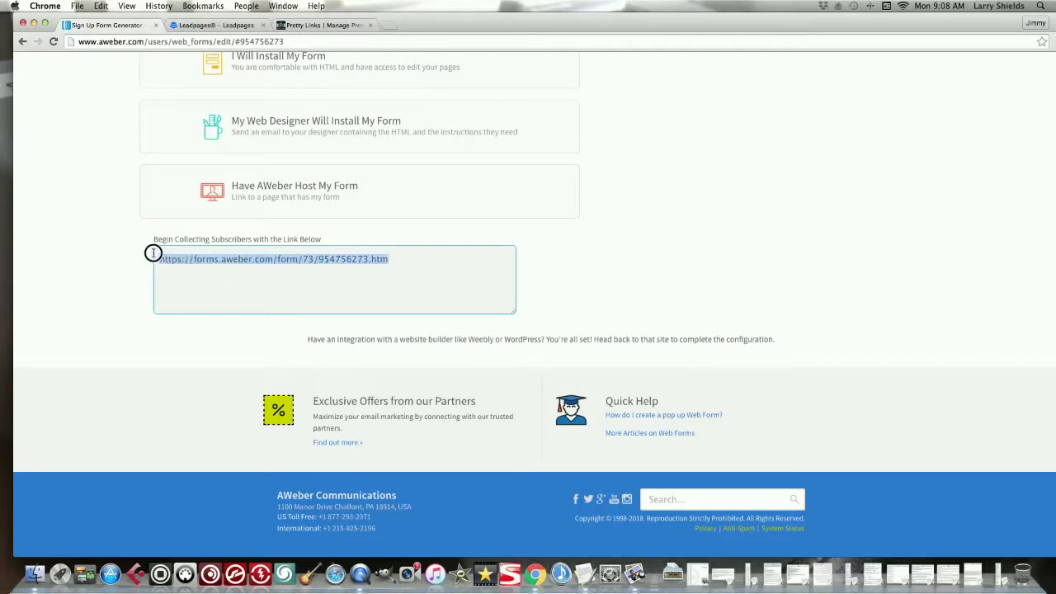
right_click(272, 258)
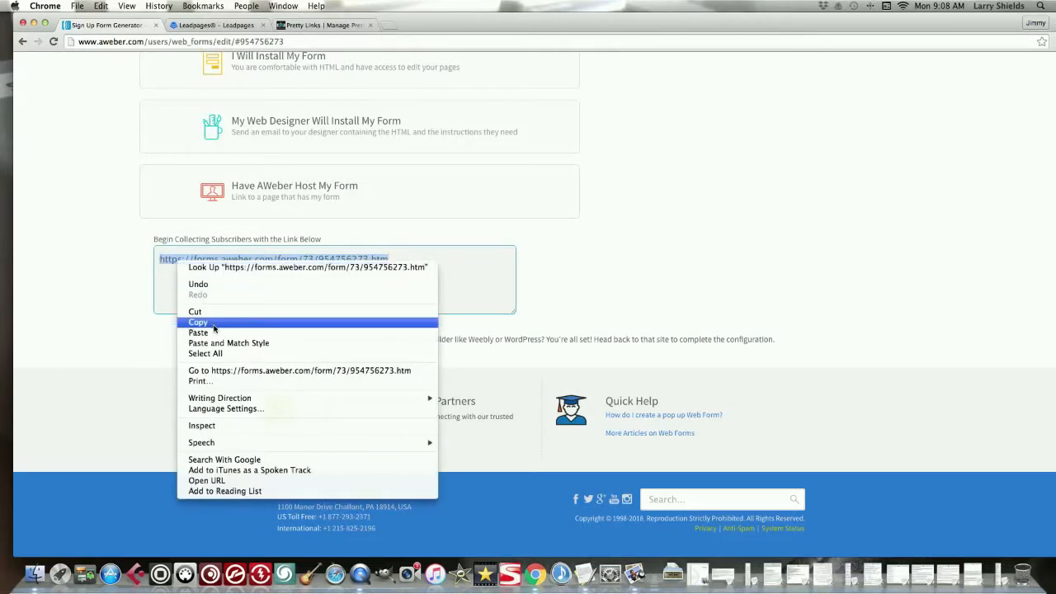
left_click(198, 322)
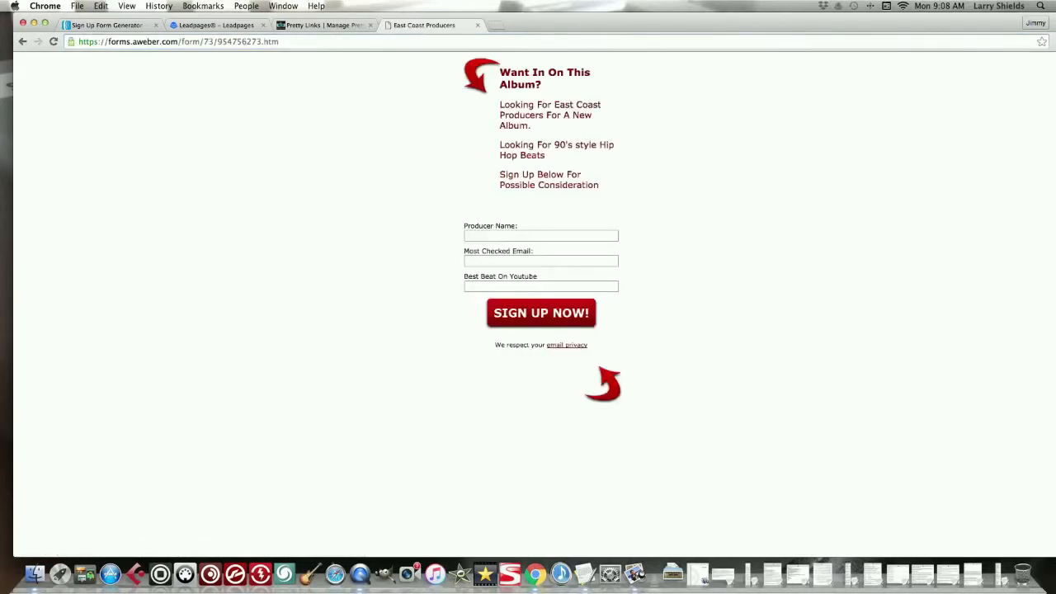
mouse_move(386, 132)
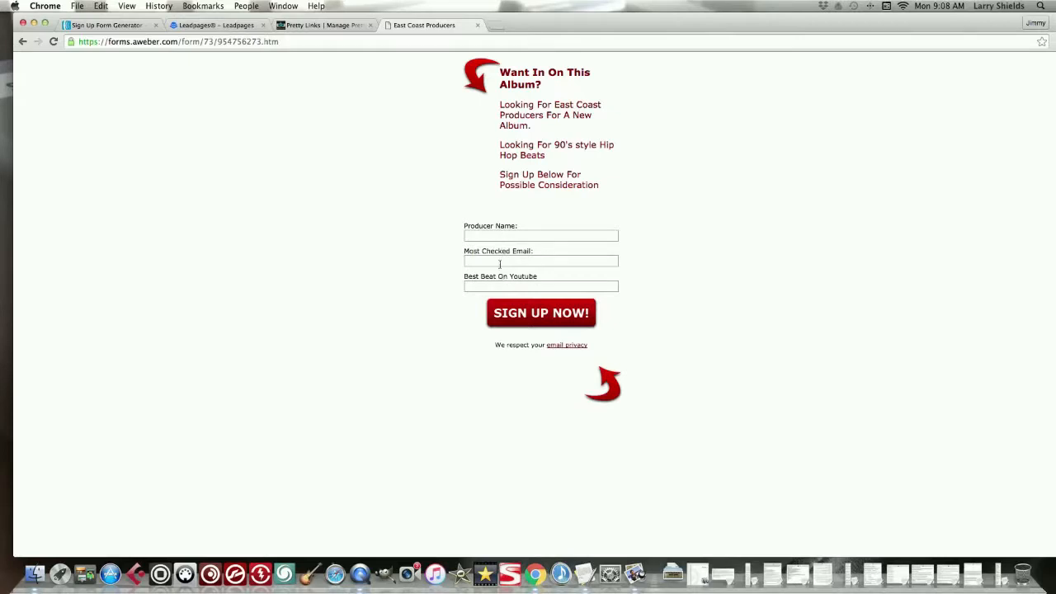
mouse_move(485, 230)
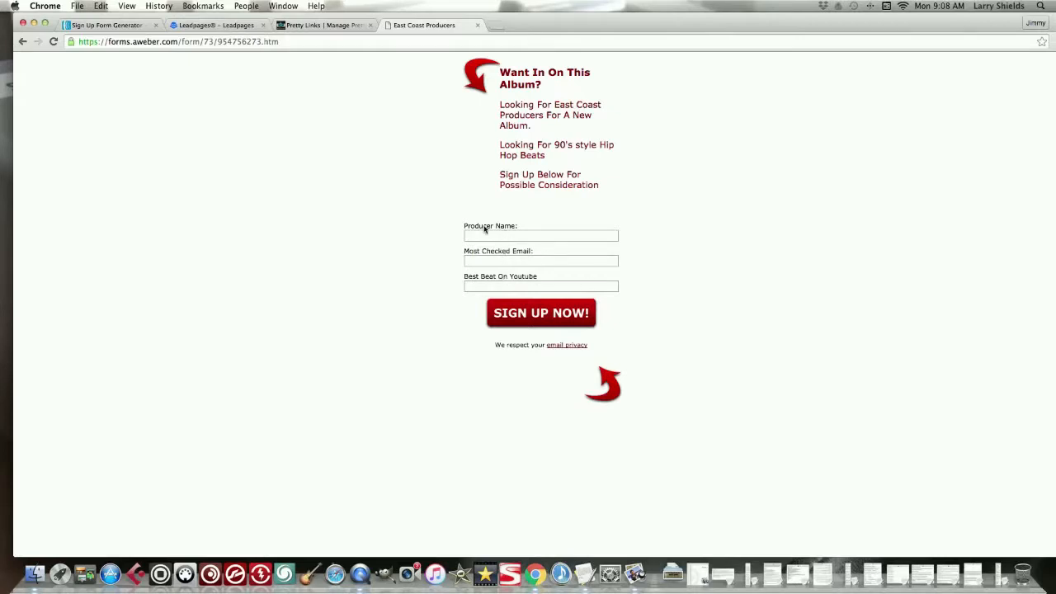
mouse_move(309, 101)
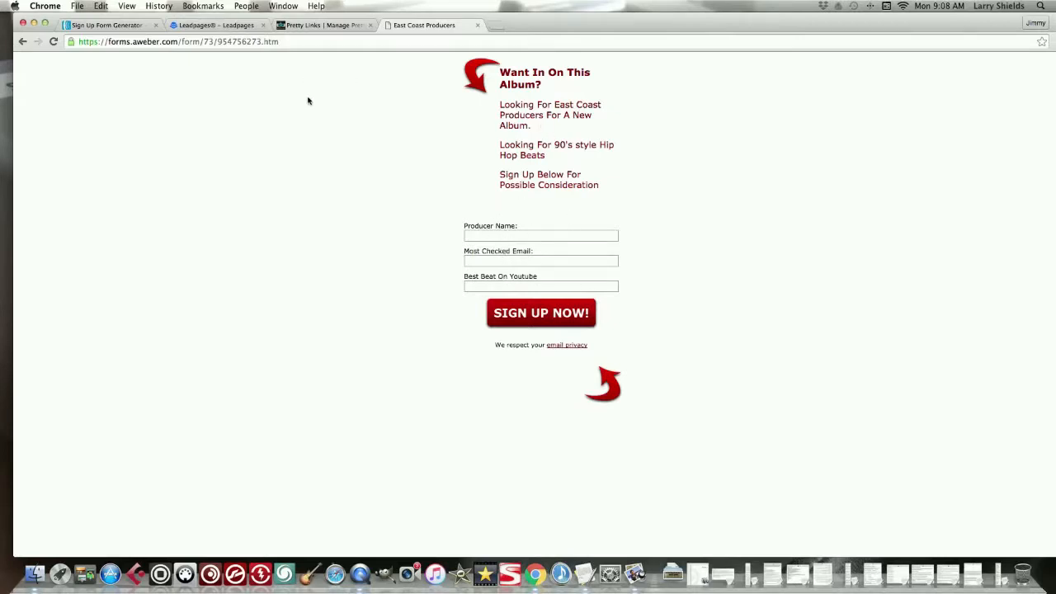
mouse_move(580, 221)
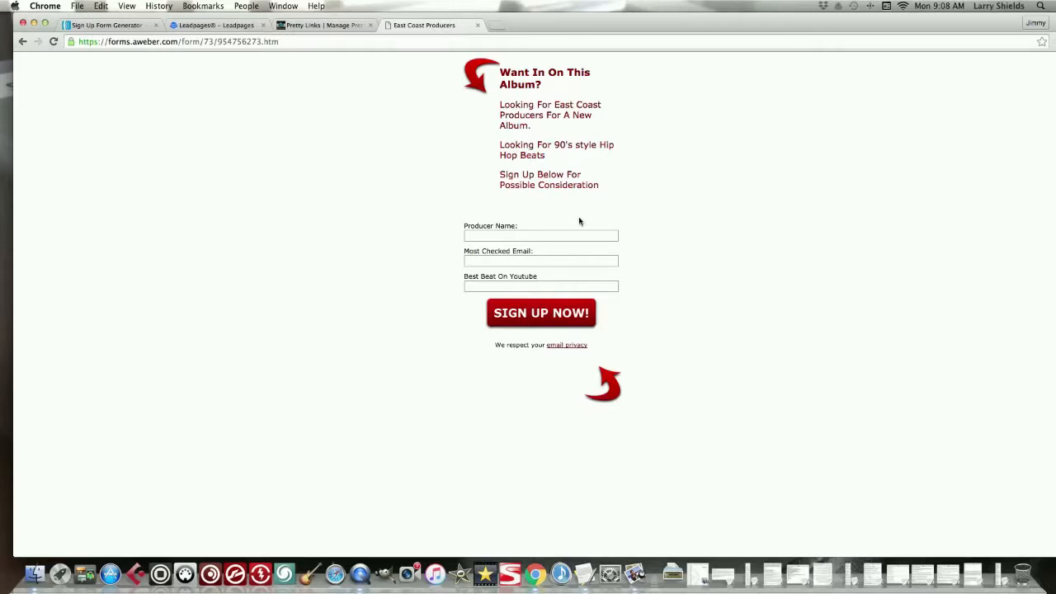
mouse_move(658, 238)
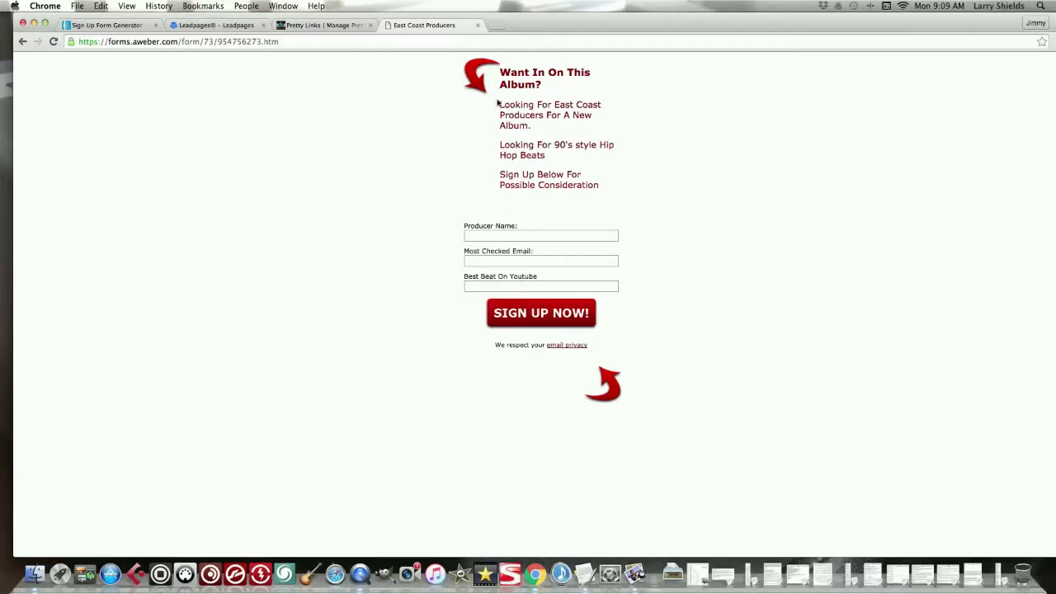
mouse_move(485, 63)
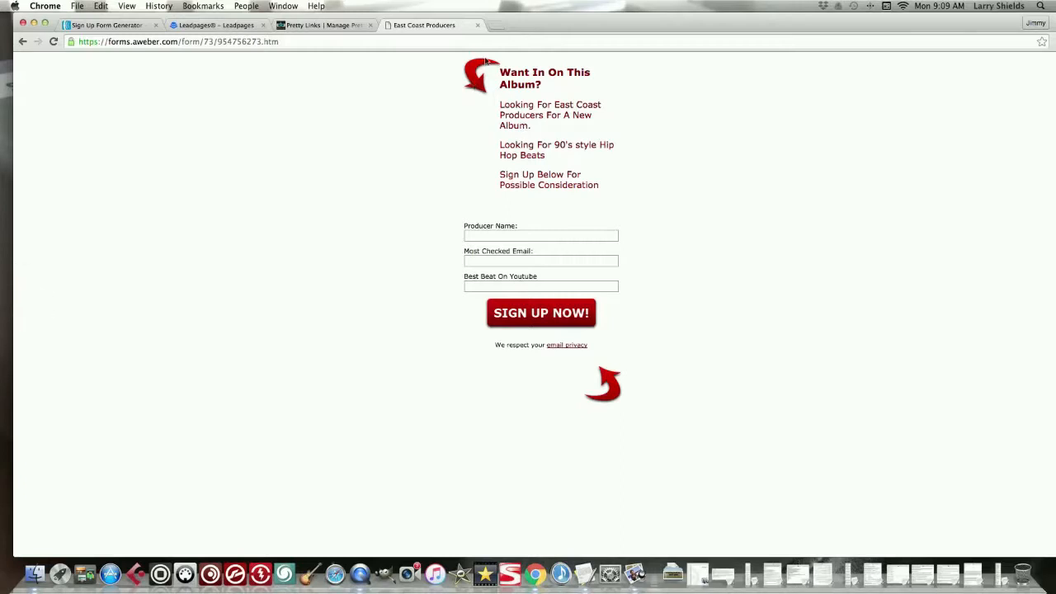
mouse_move(379, 106)
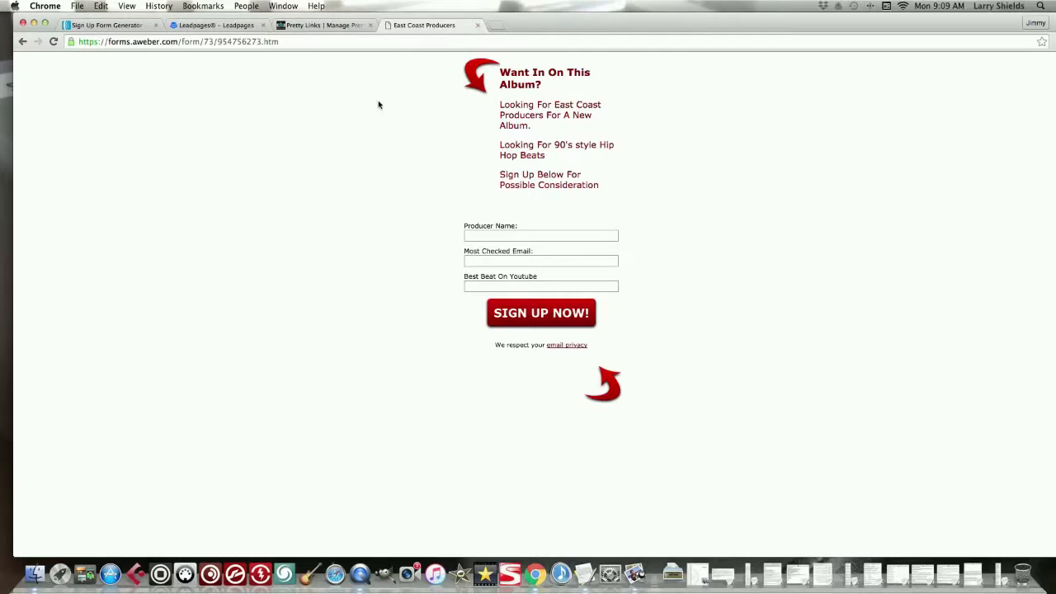
Step: Start a new blank browser tab beside the loaded hosted sign-up page
left_click(495, 25)
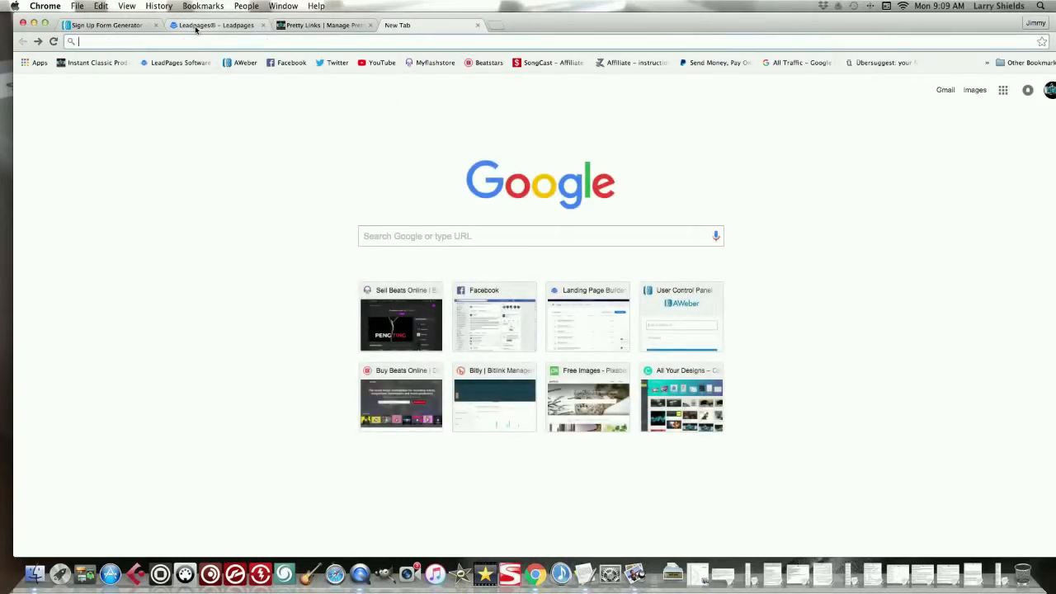
mouse_move(218, 25)
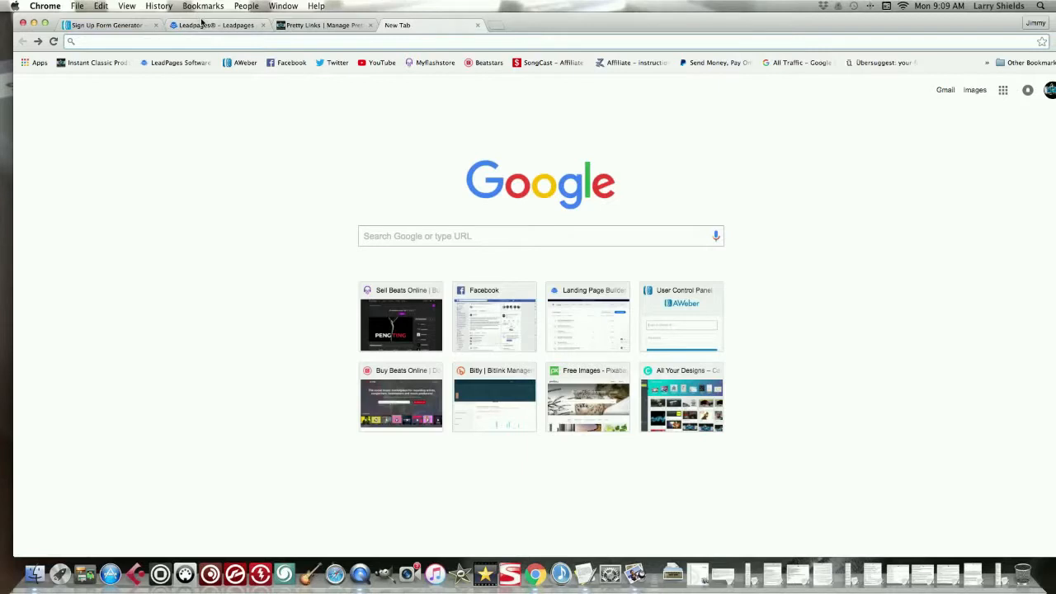
Step: Return to the 'Sign Up Form Generator' tab showing the publish page
left_click(102, 25)
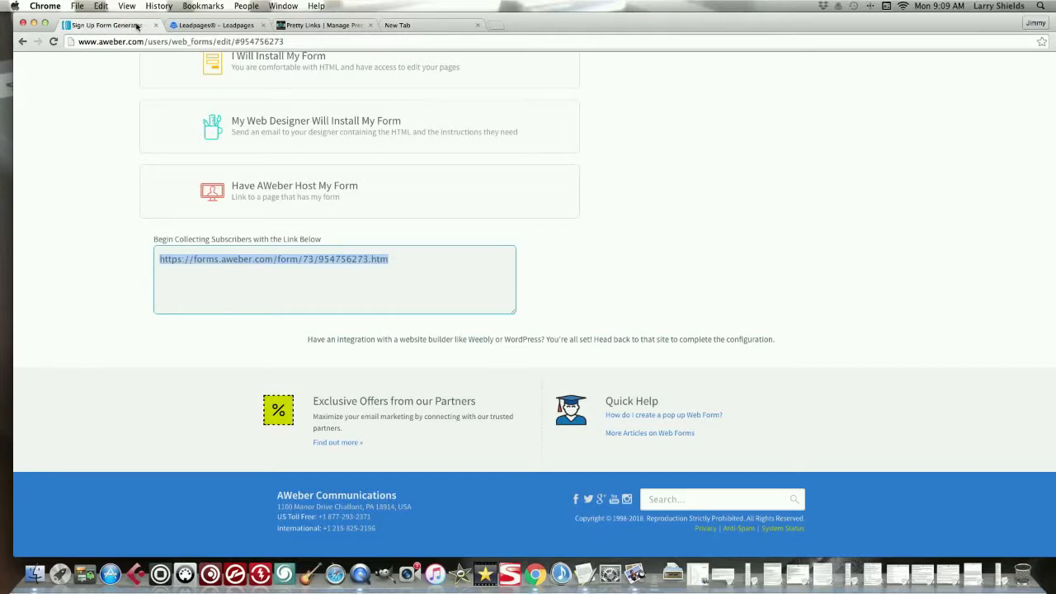
mouse_move(244, 89)
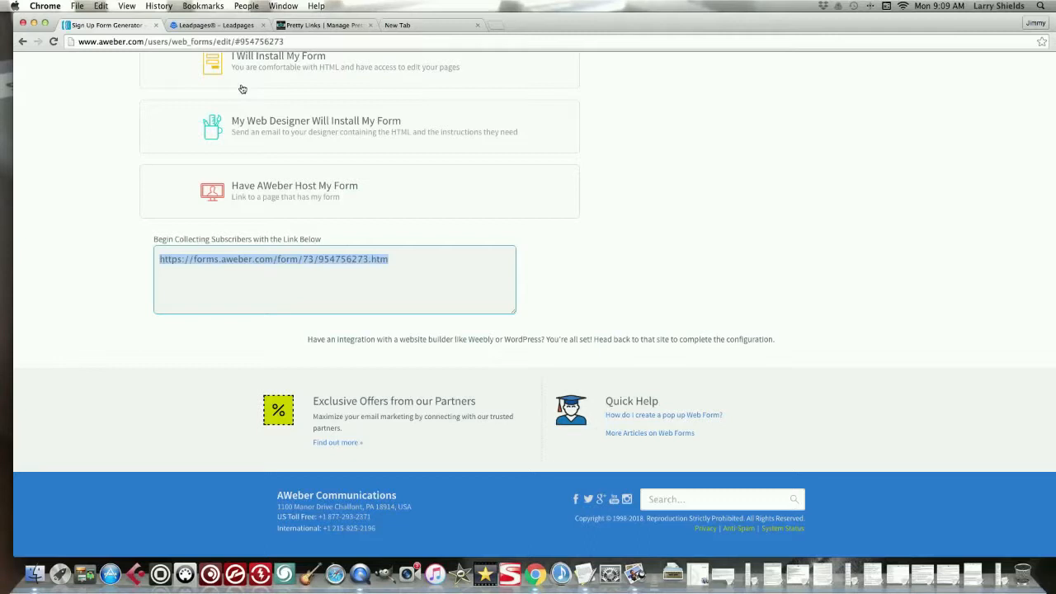
mouse_move(102, 15)
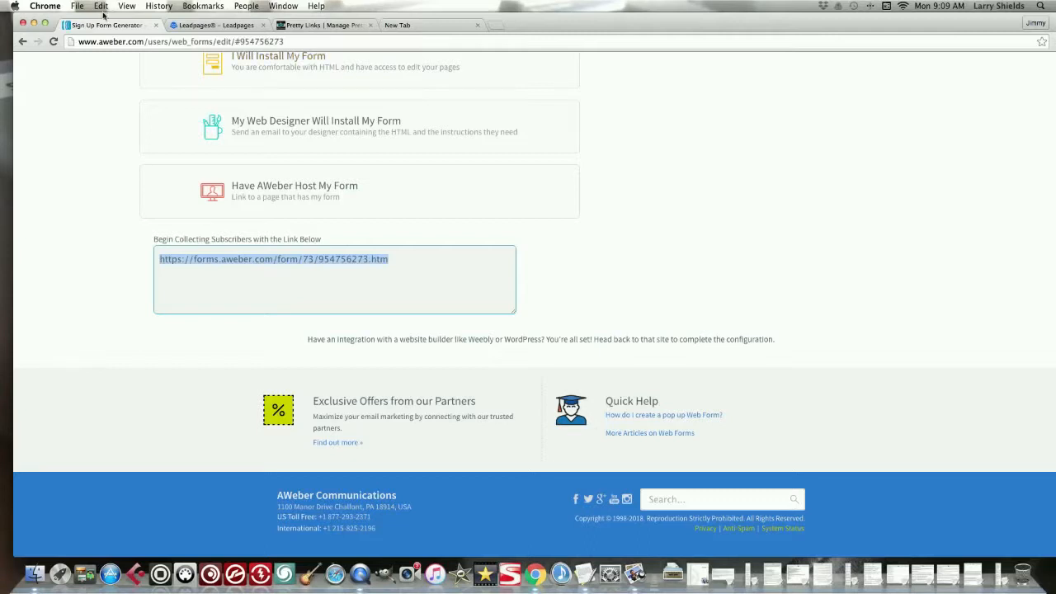
scroll("up", 3)
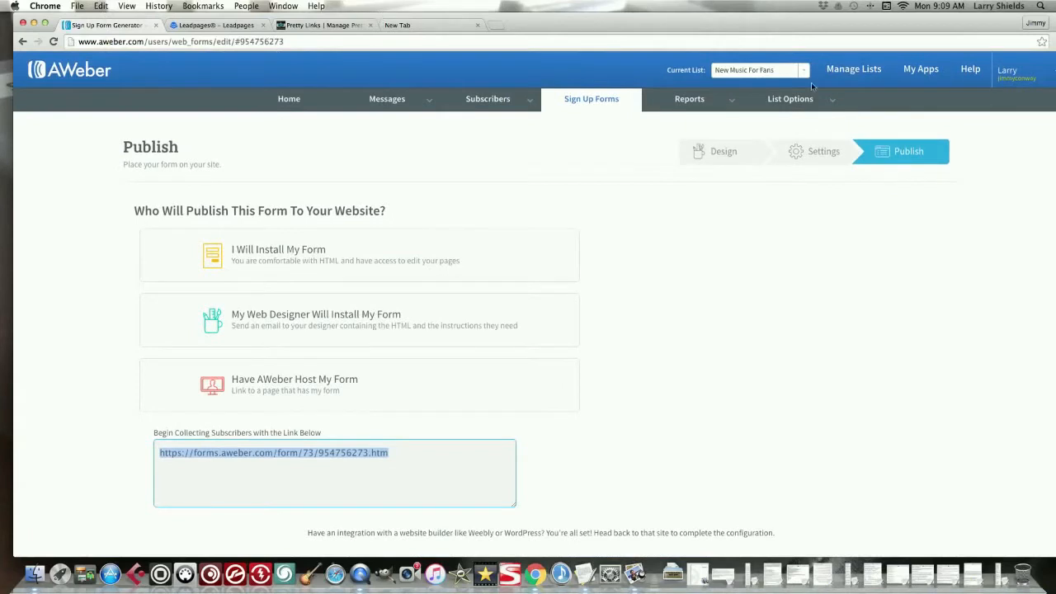
mouse_move(779, 74)
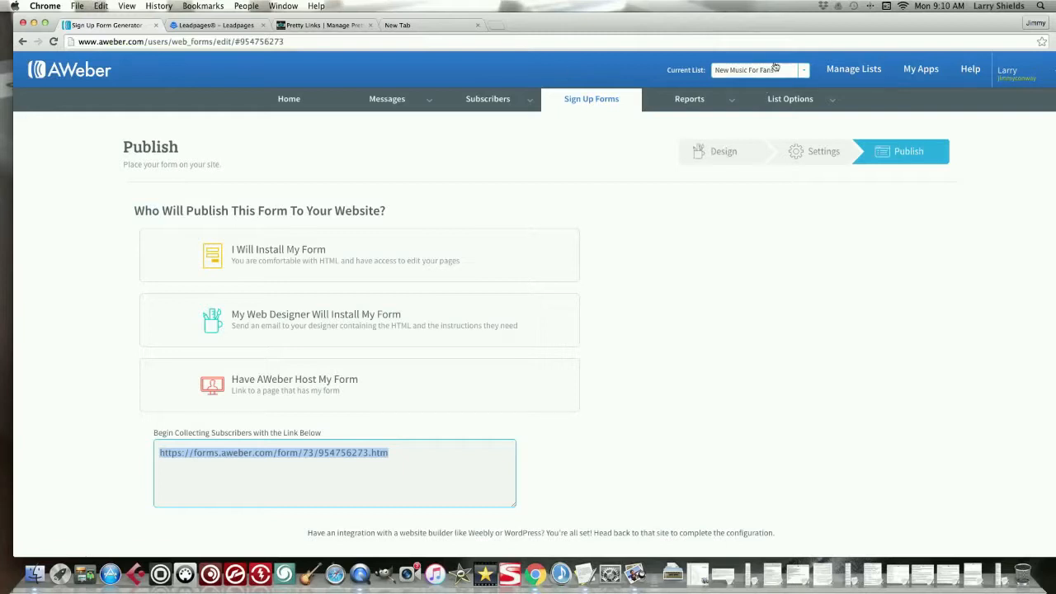
mouse_move(624, 71)
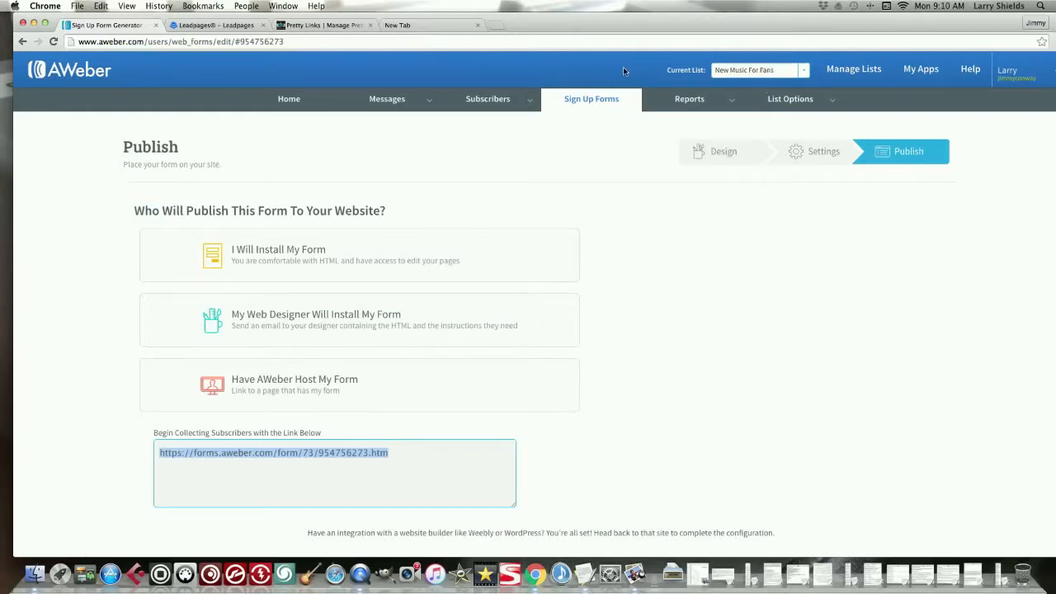
mouse_move(660, 66)
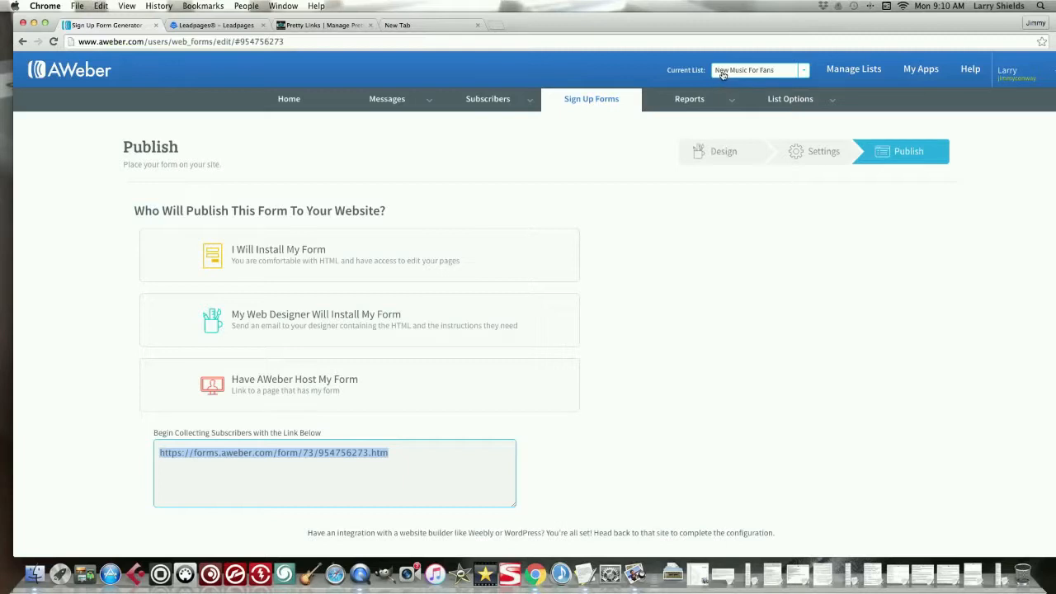
mouse_move(718, 72)
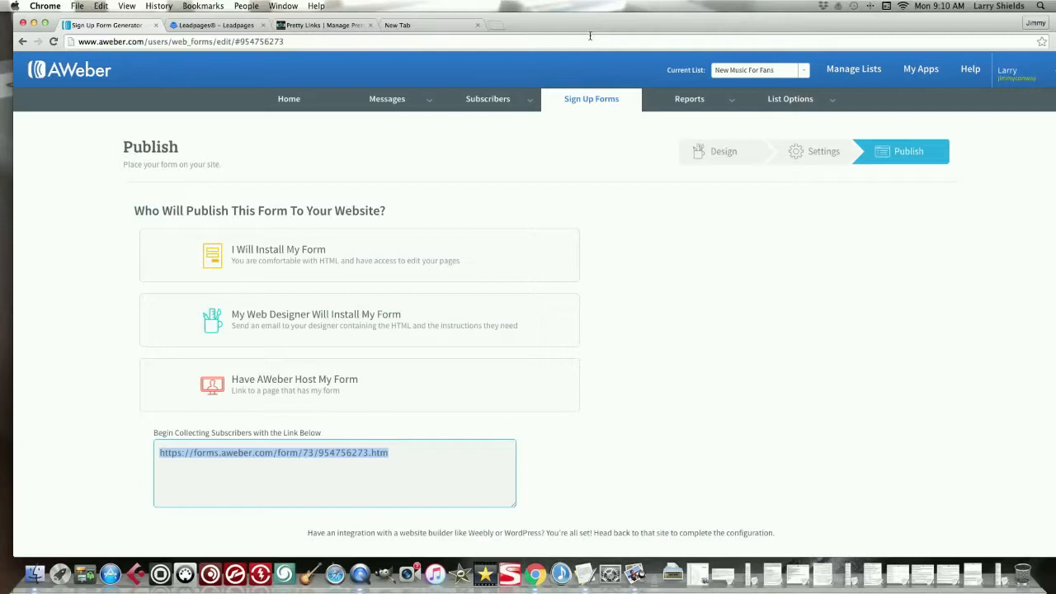
mouse_move(392, 86)
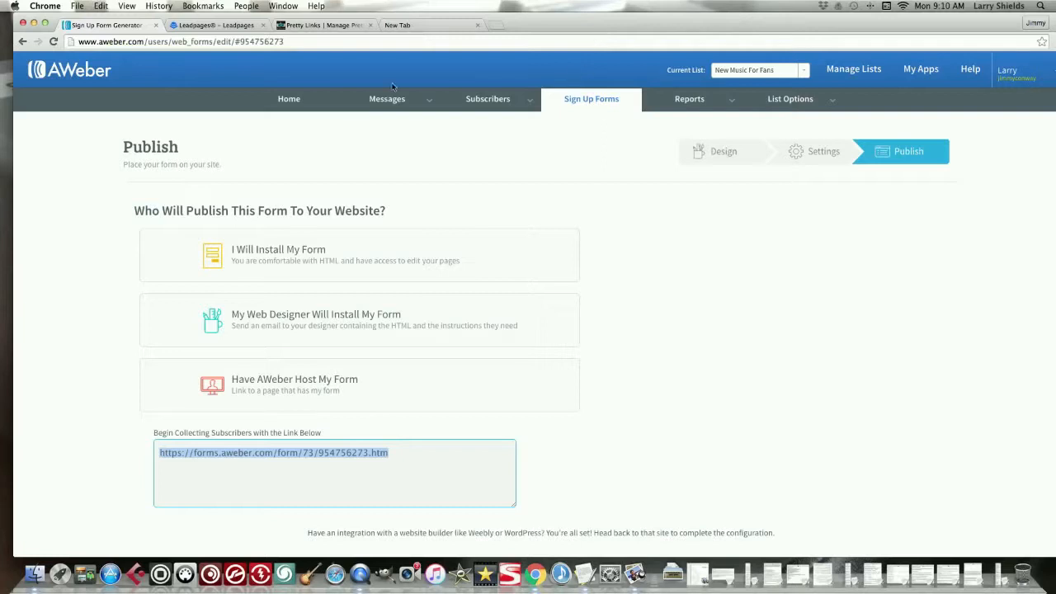
Step: Browse the Messages and Reports menus in AWeber's top navigation
left_click(386, 99)
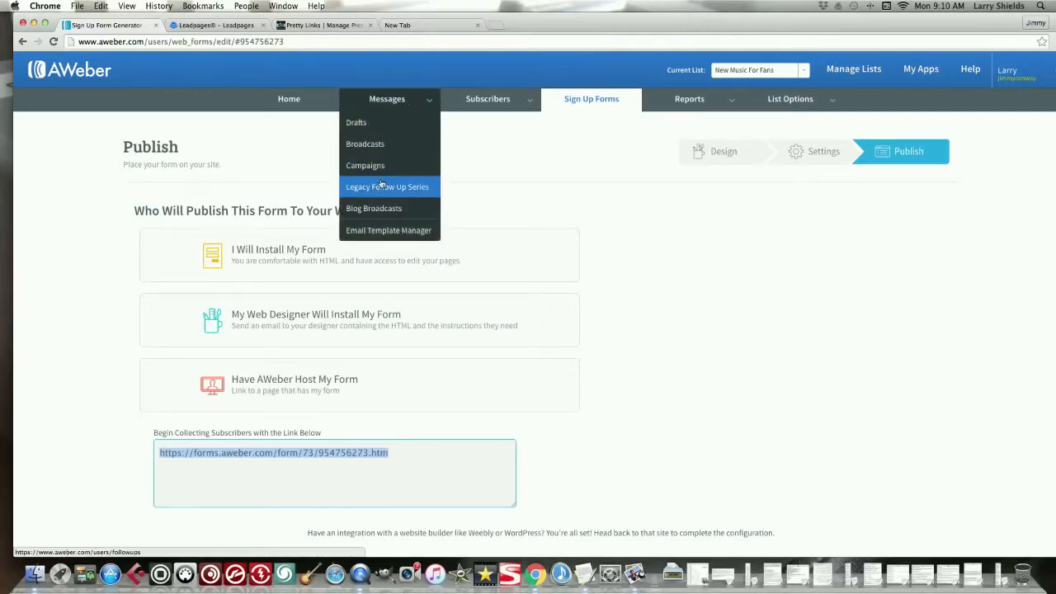
mouse_move(368, 191)
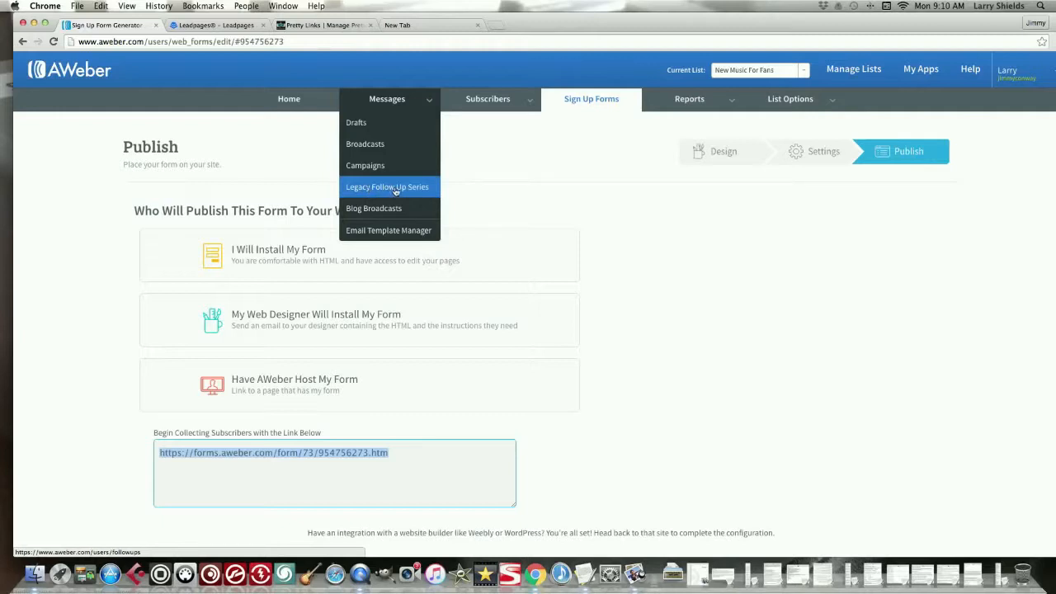
mouse_move(409, 190)
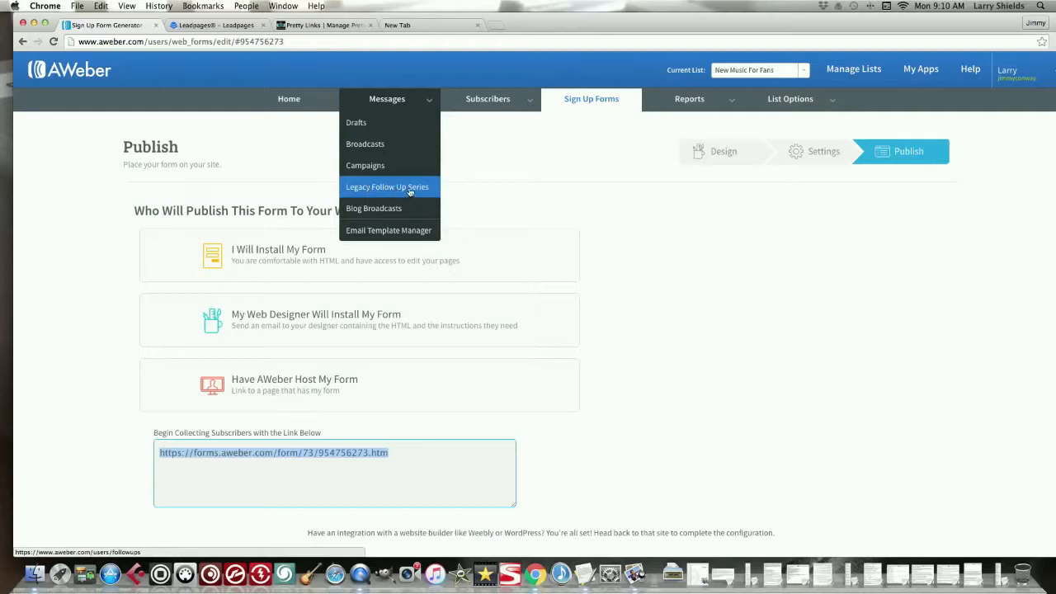
mouse_move(467, 173)
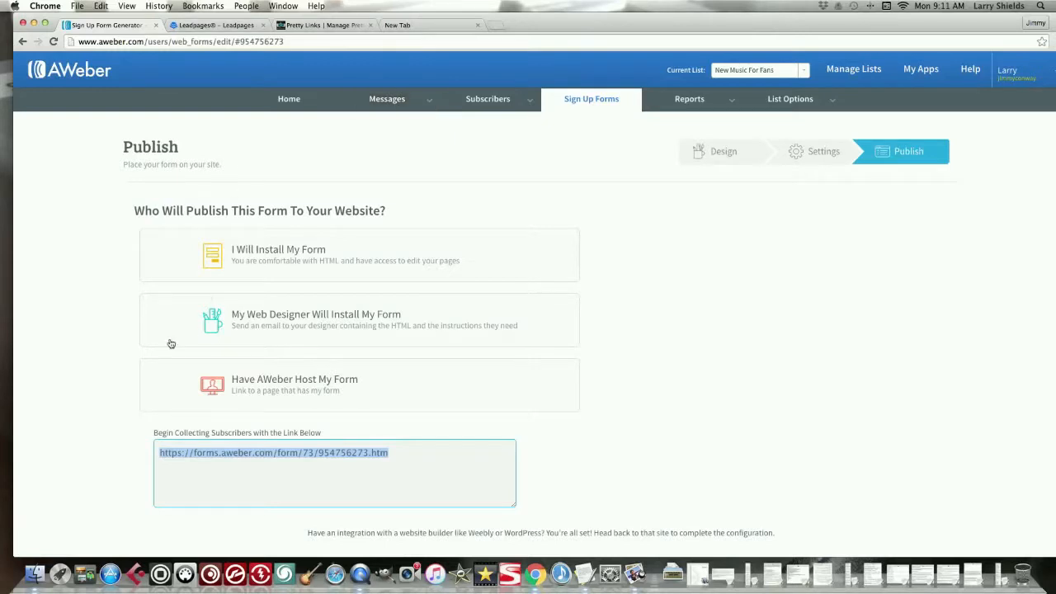
left_click(690, 99)
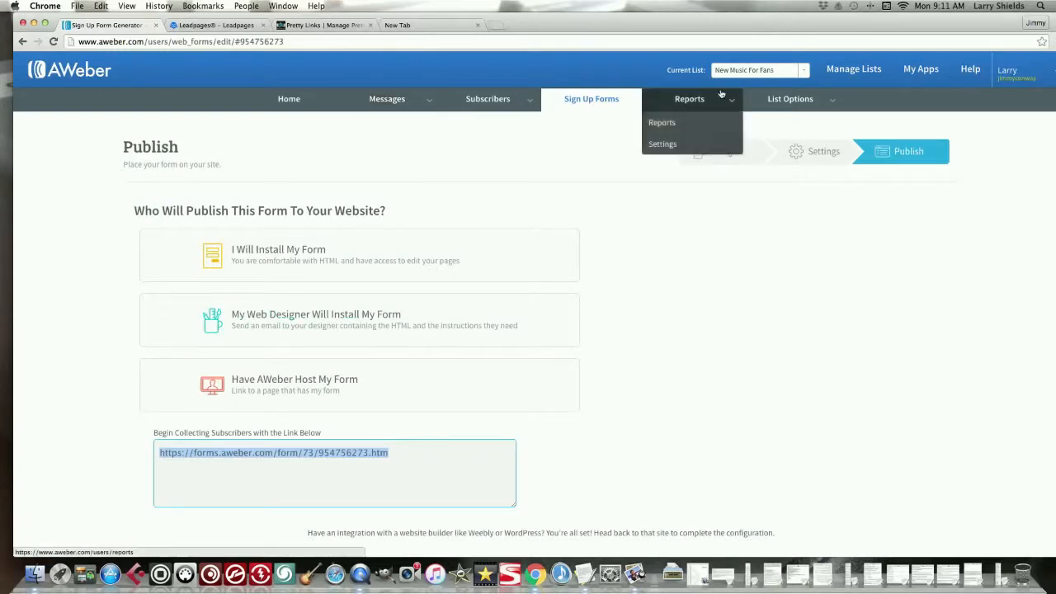